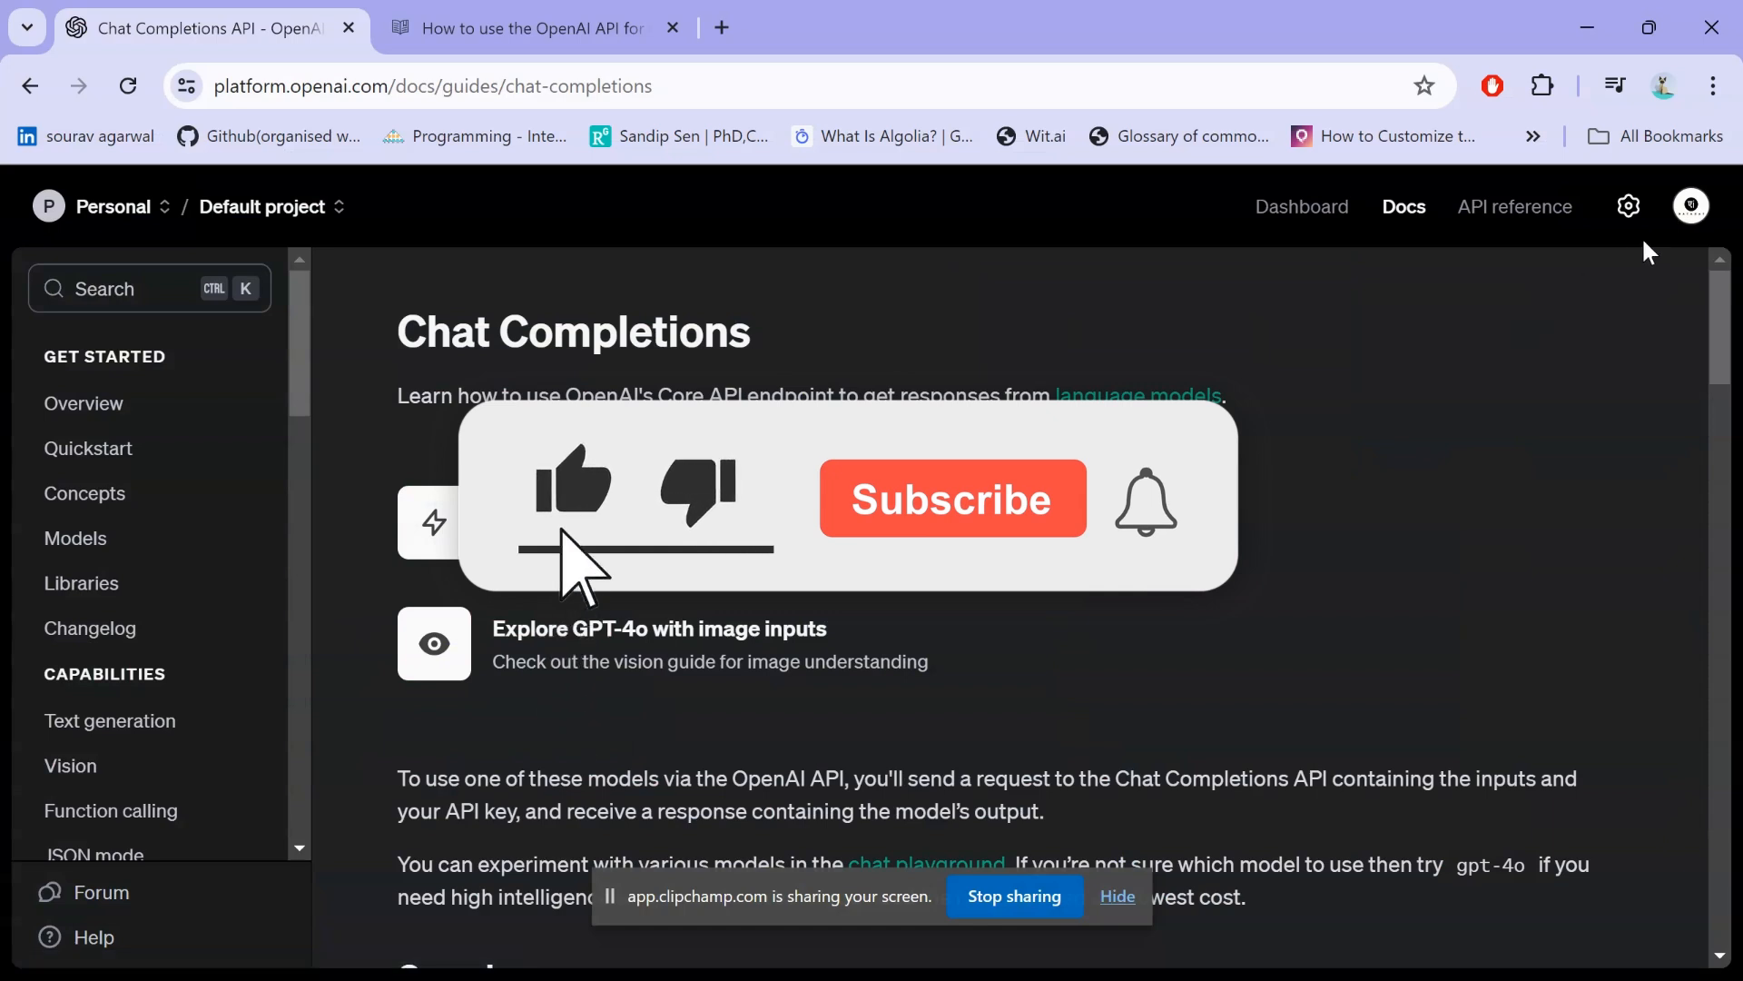
# From the account menu go to Your profile and show the User API keys list
pyautogui.click(1689, 206)
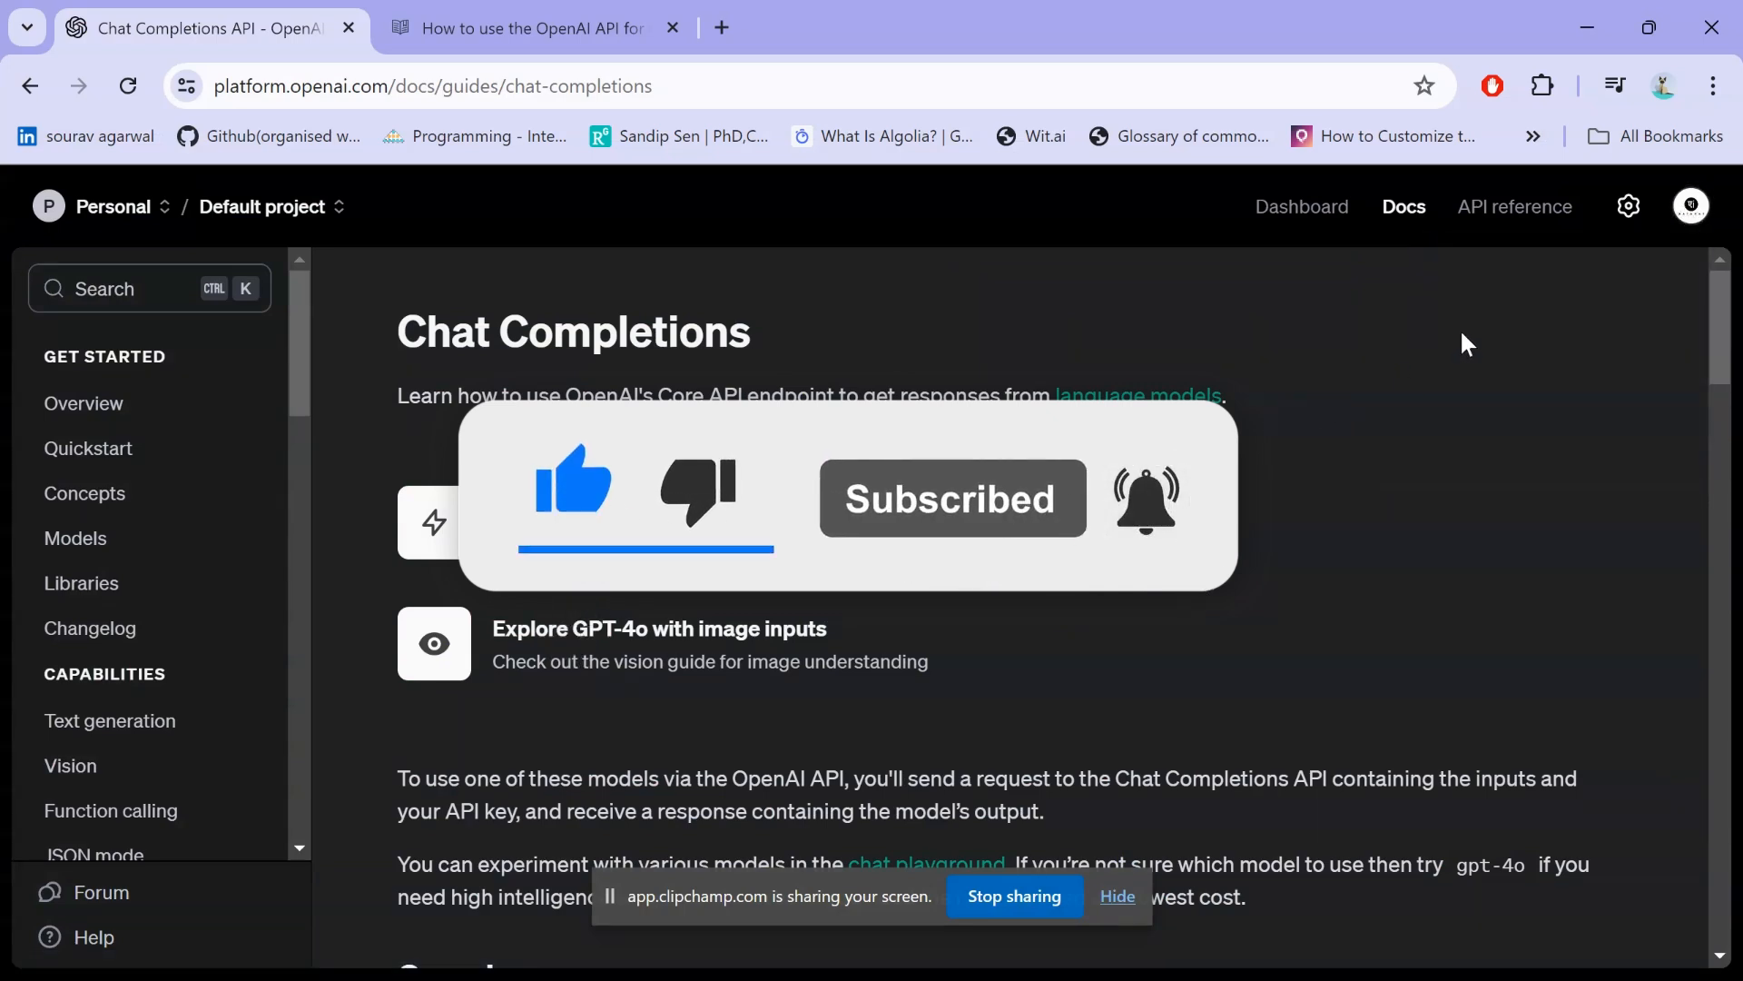
pyautogui.click(1690, 206)
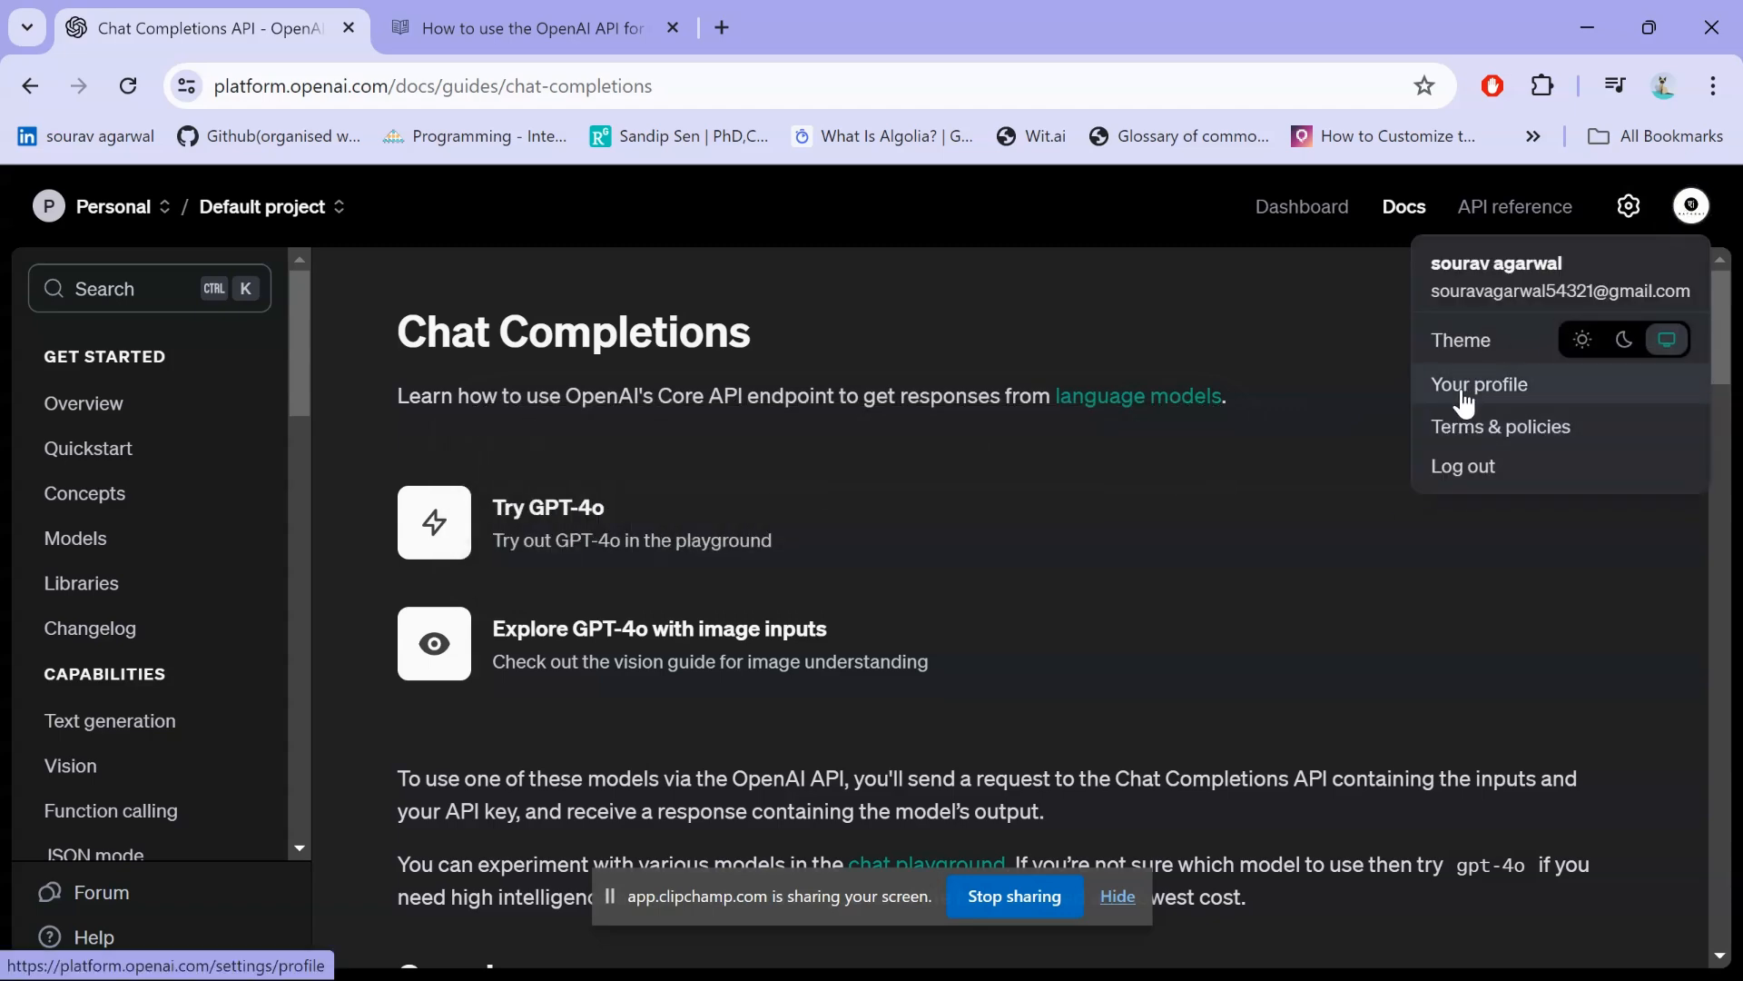
pyautogui.click(1480, 383)
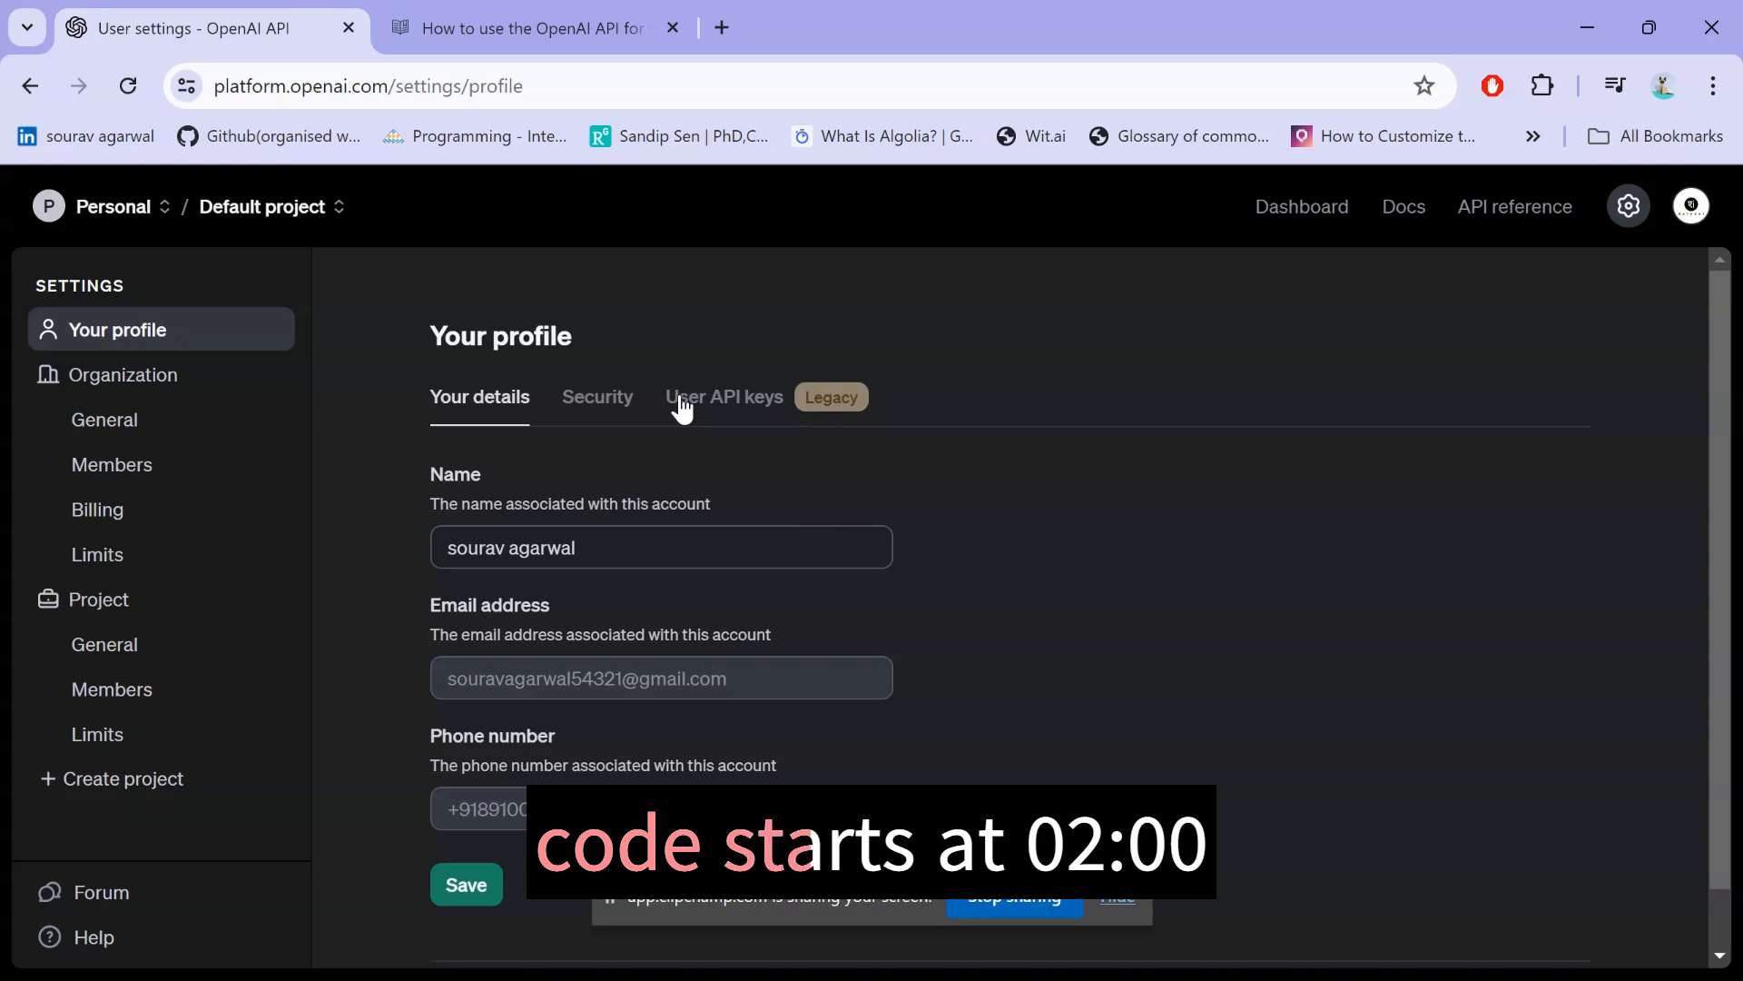
pyautogui.click(723, 397)
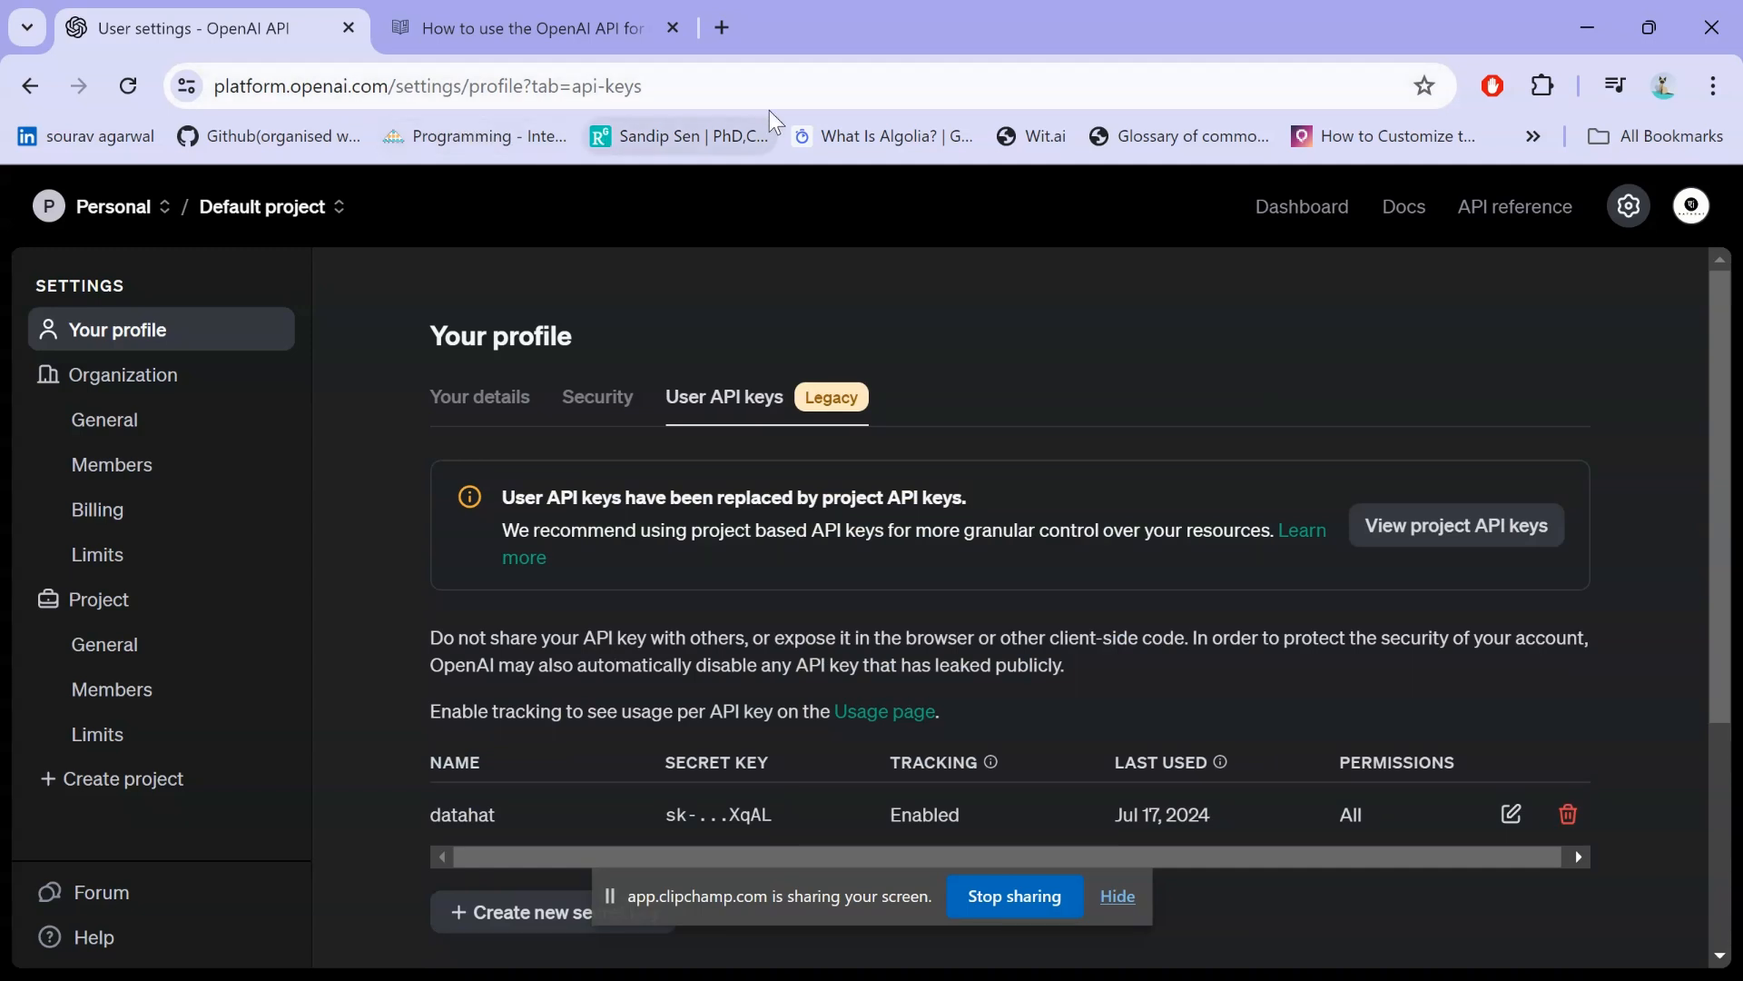
# Return to the profile page, review the legacy 'datahat' secret key, then switch away to VS Code
pyautogui.click(1689, 206)
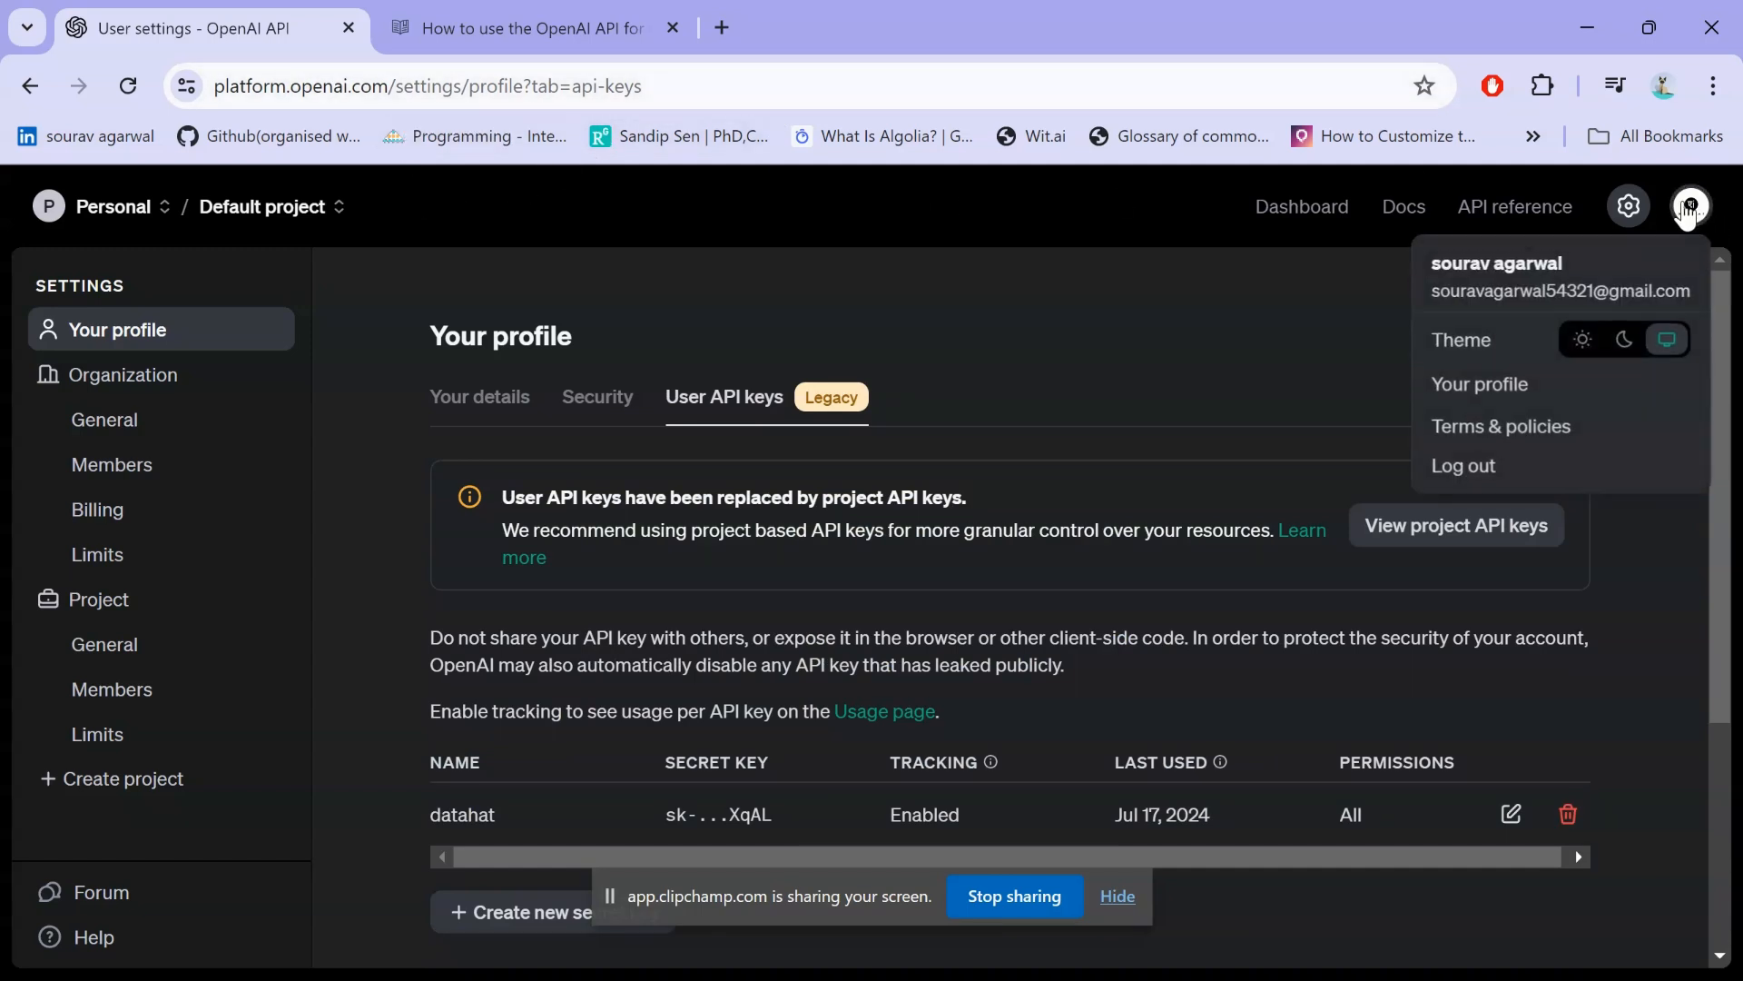
pyautogui.moveTo(1479, 383)
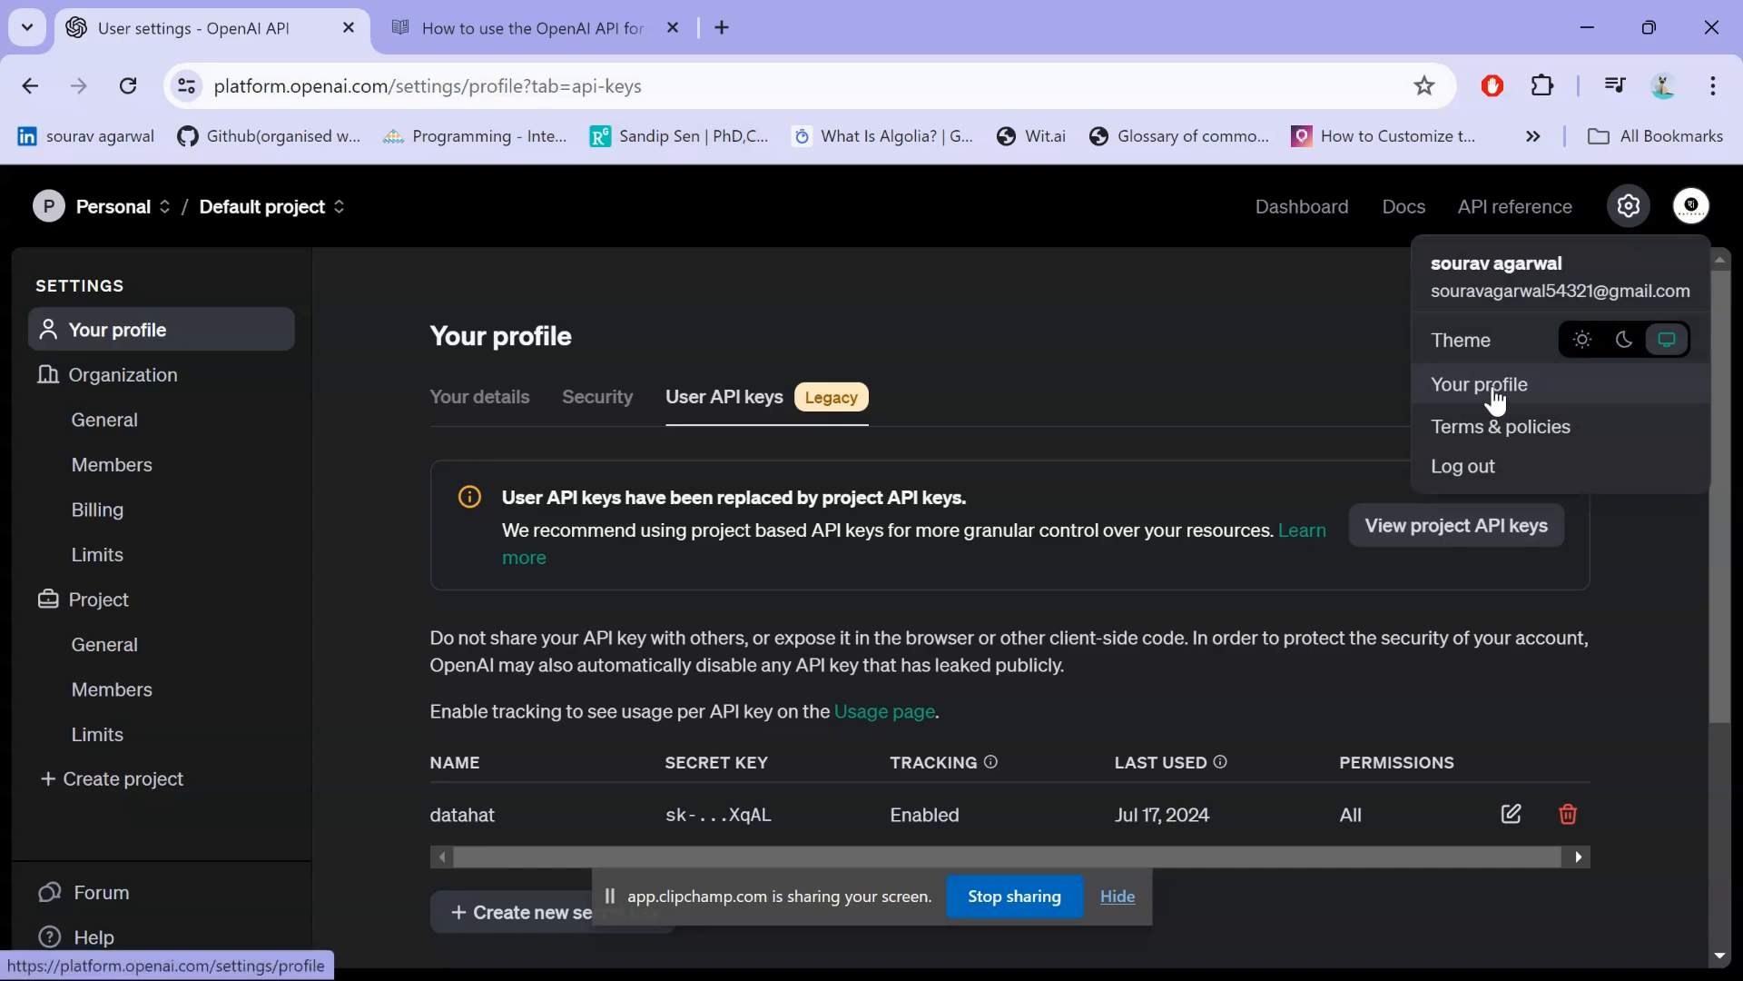
pyautogui.click(1479, 383)
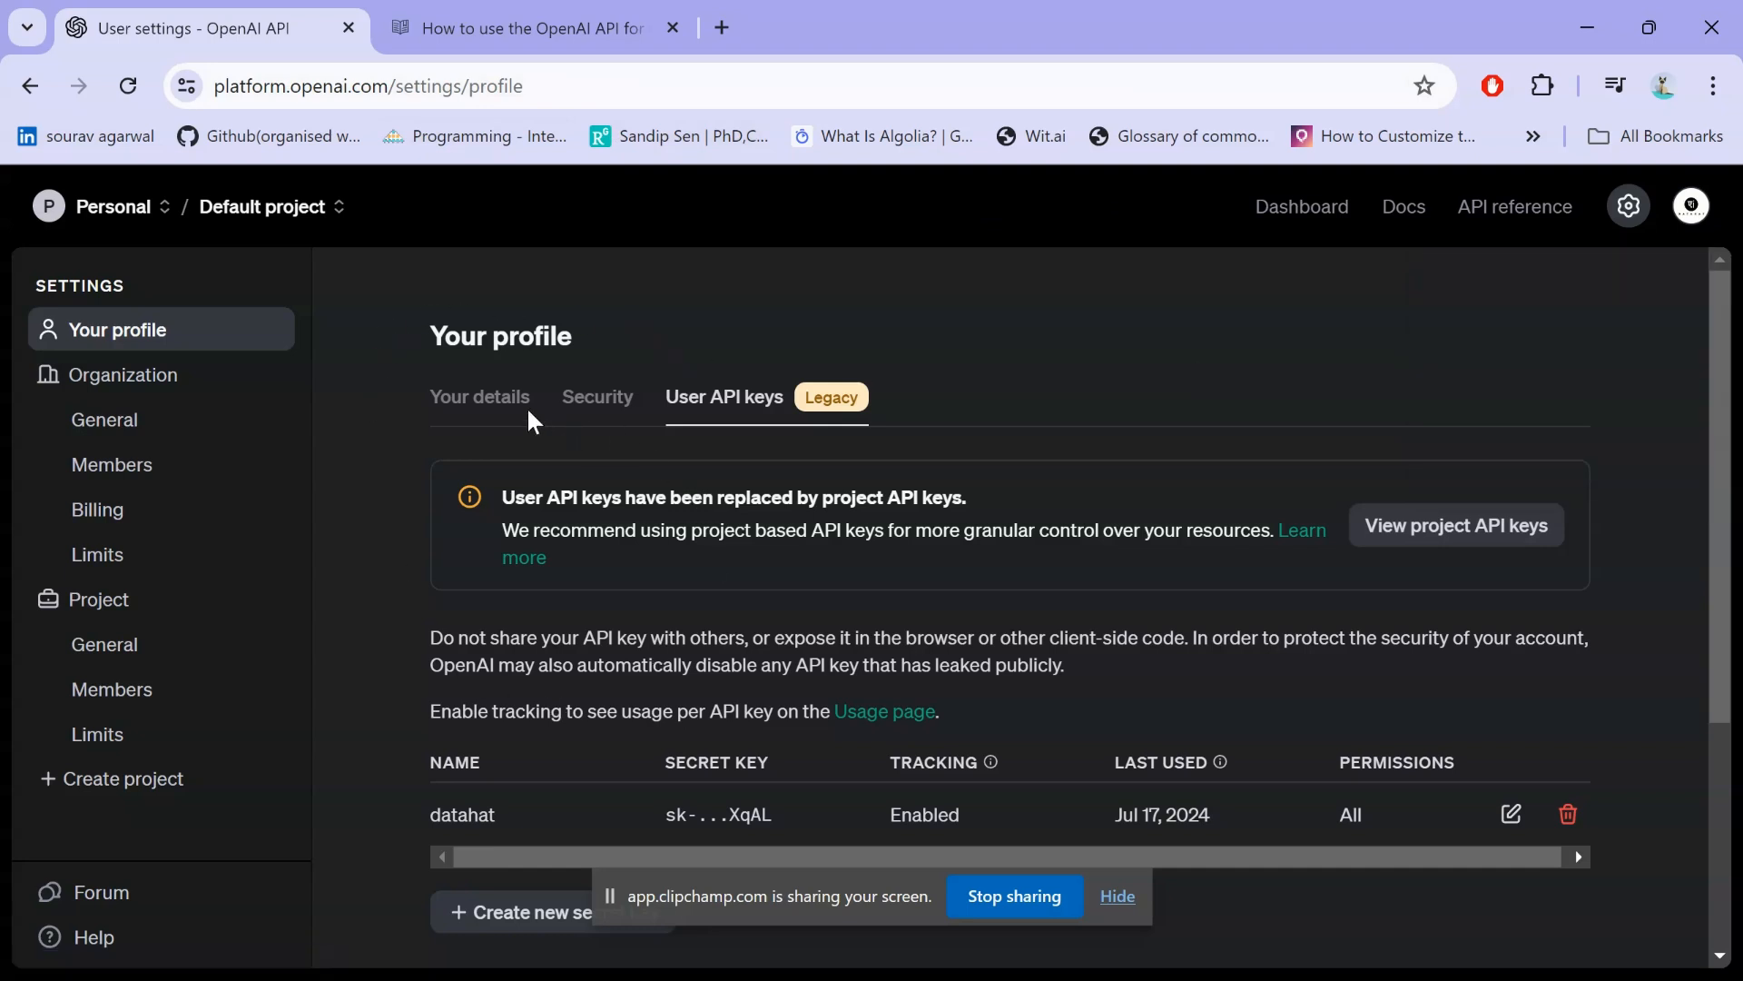
pyautogui.moveTo(652, 402)
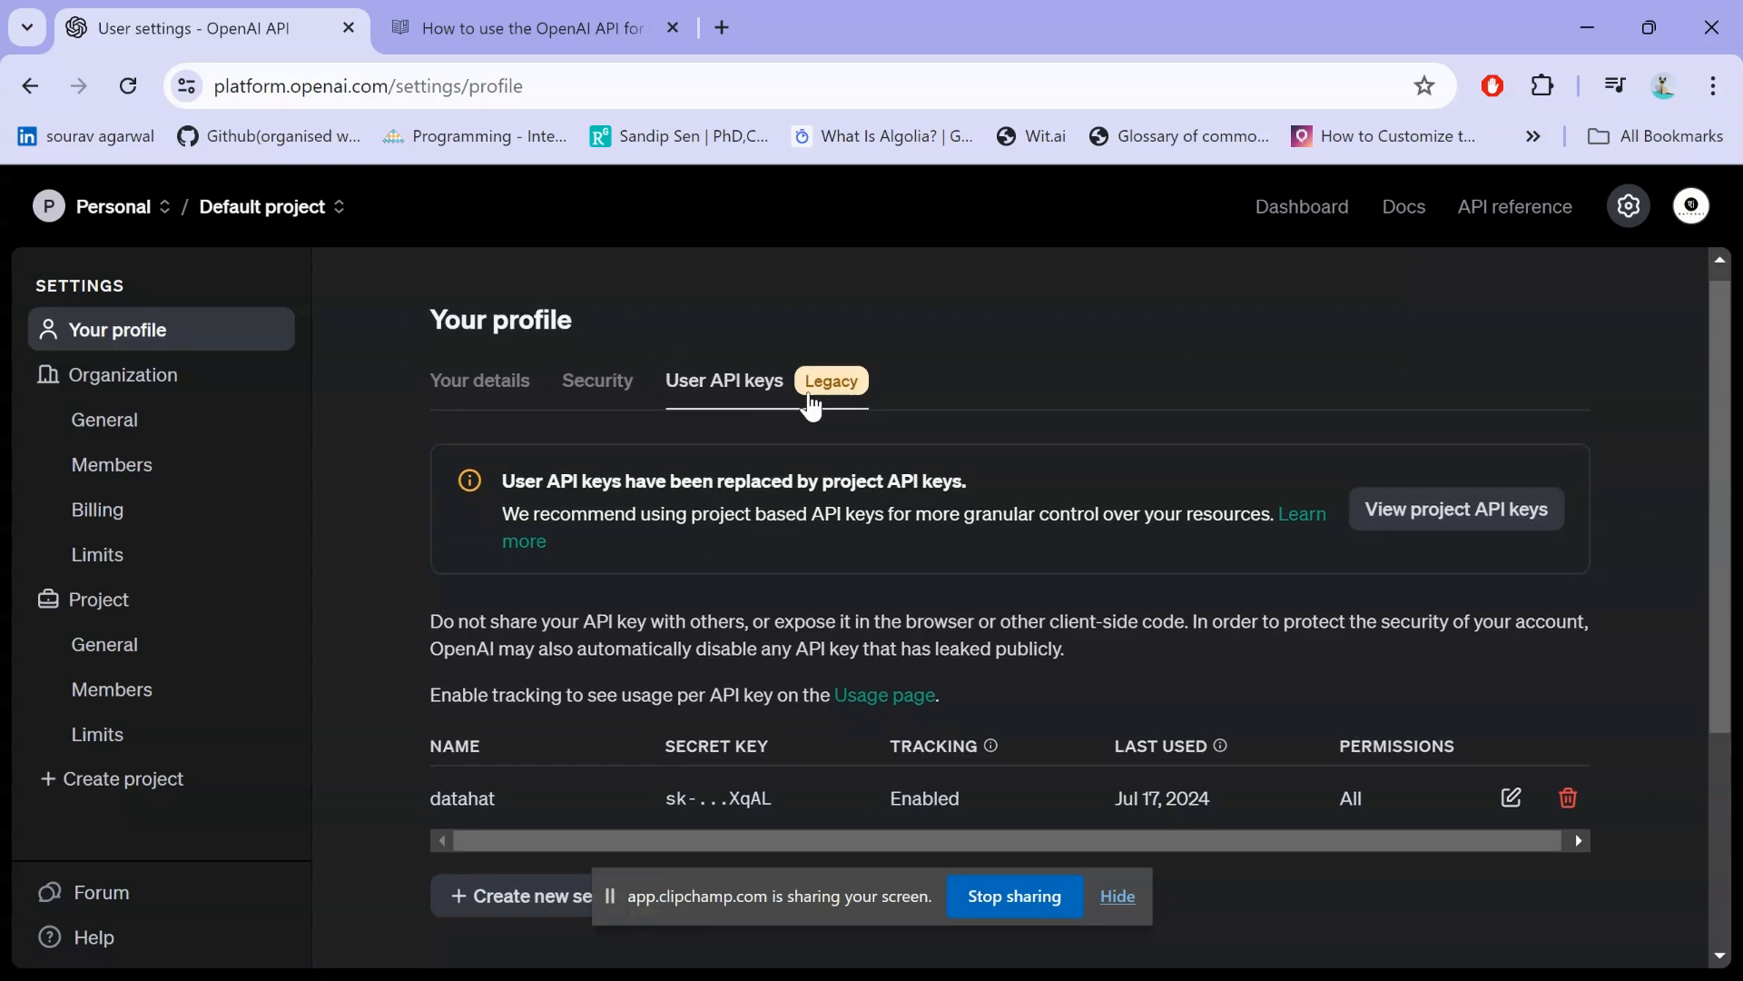
pyautogui.scroll(-3)
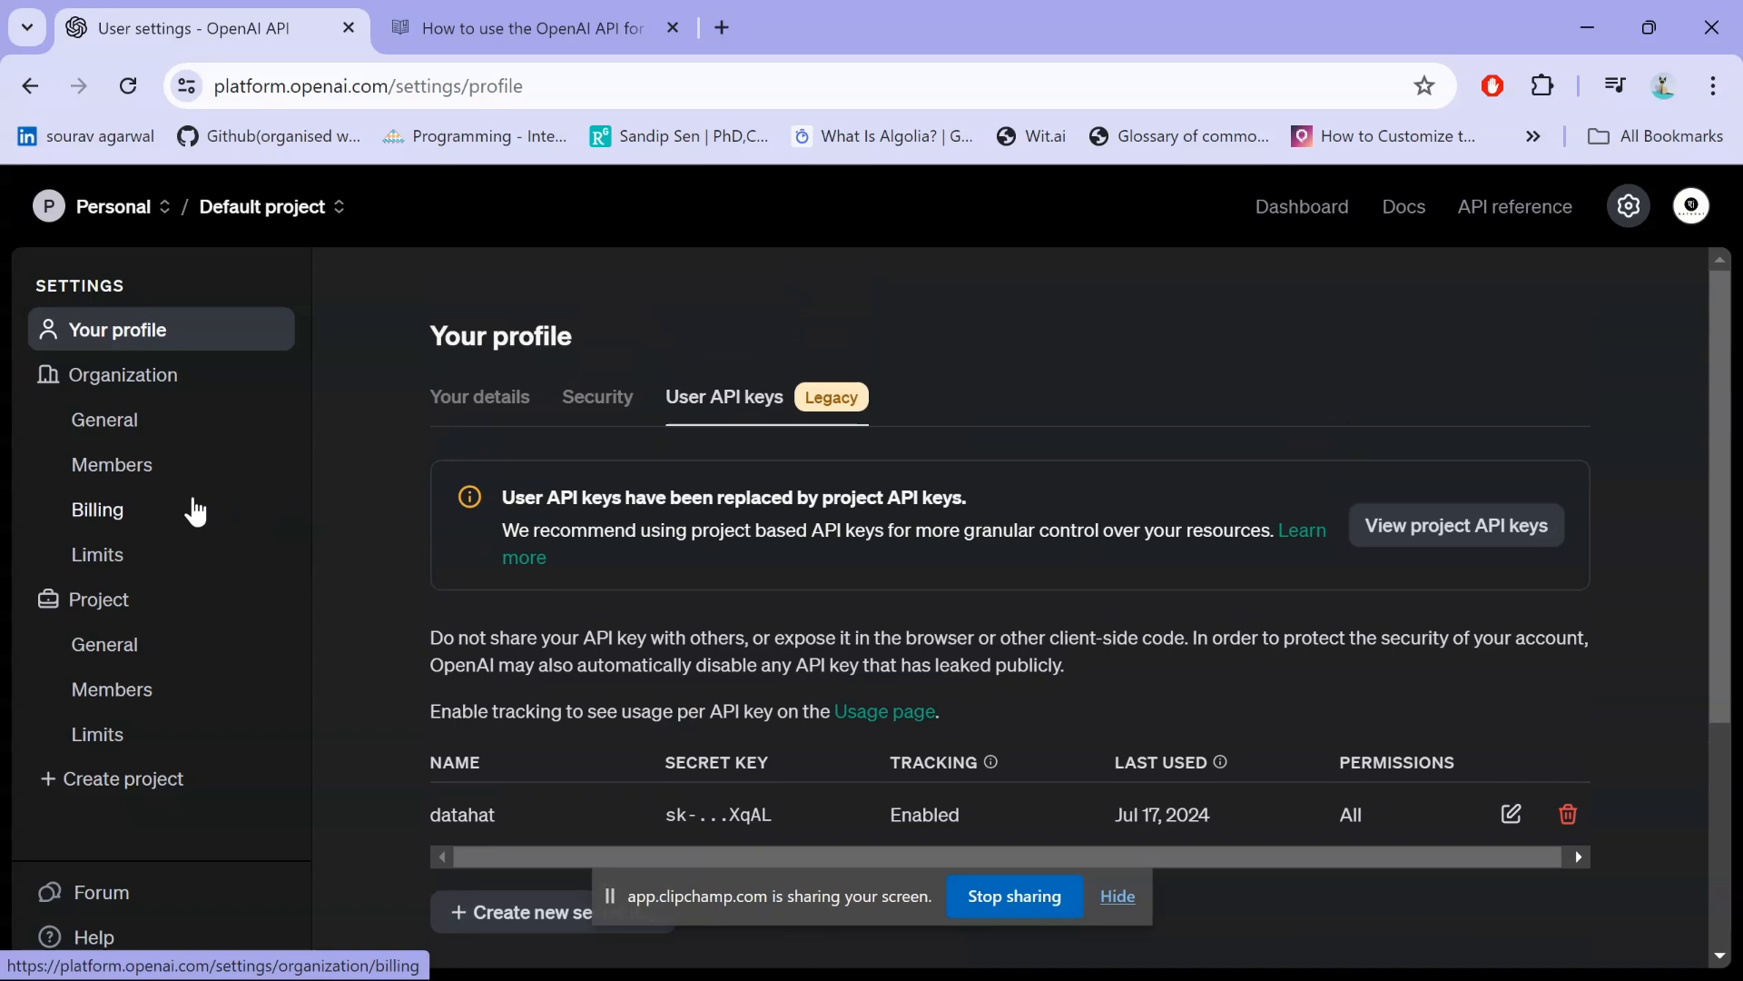
pyautogui.scroll(-3)
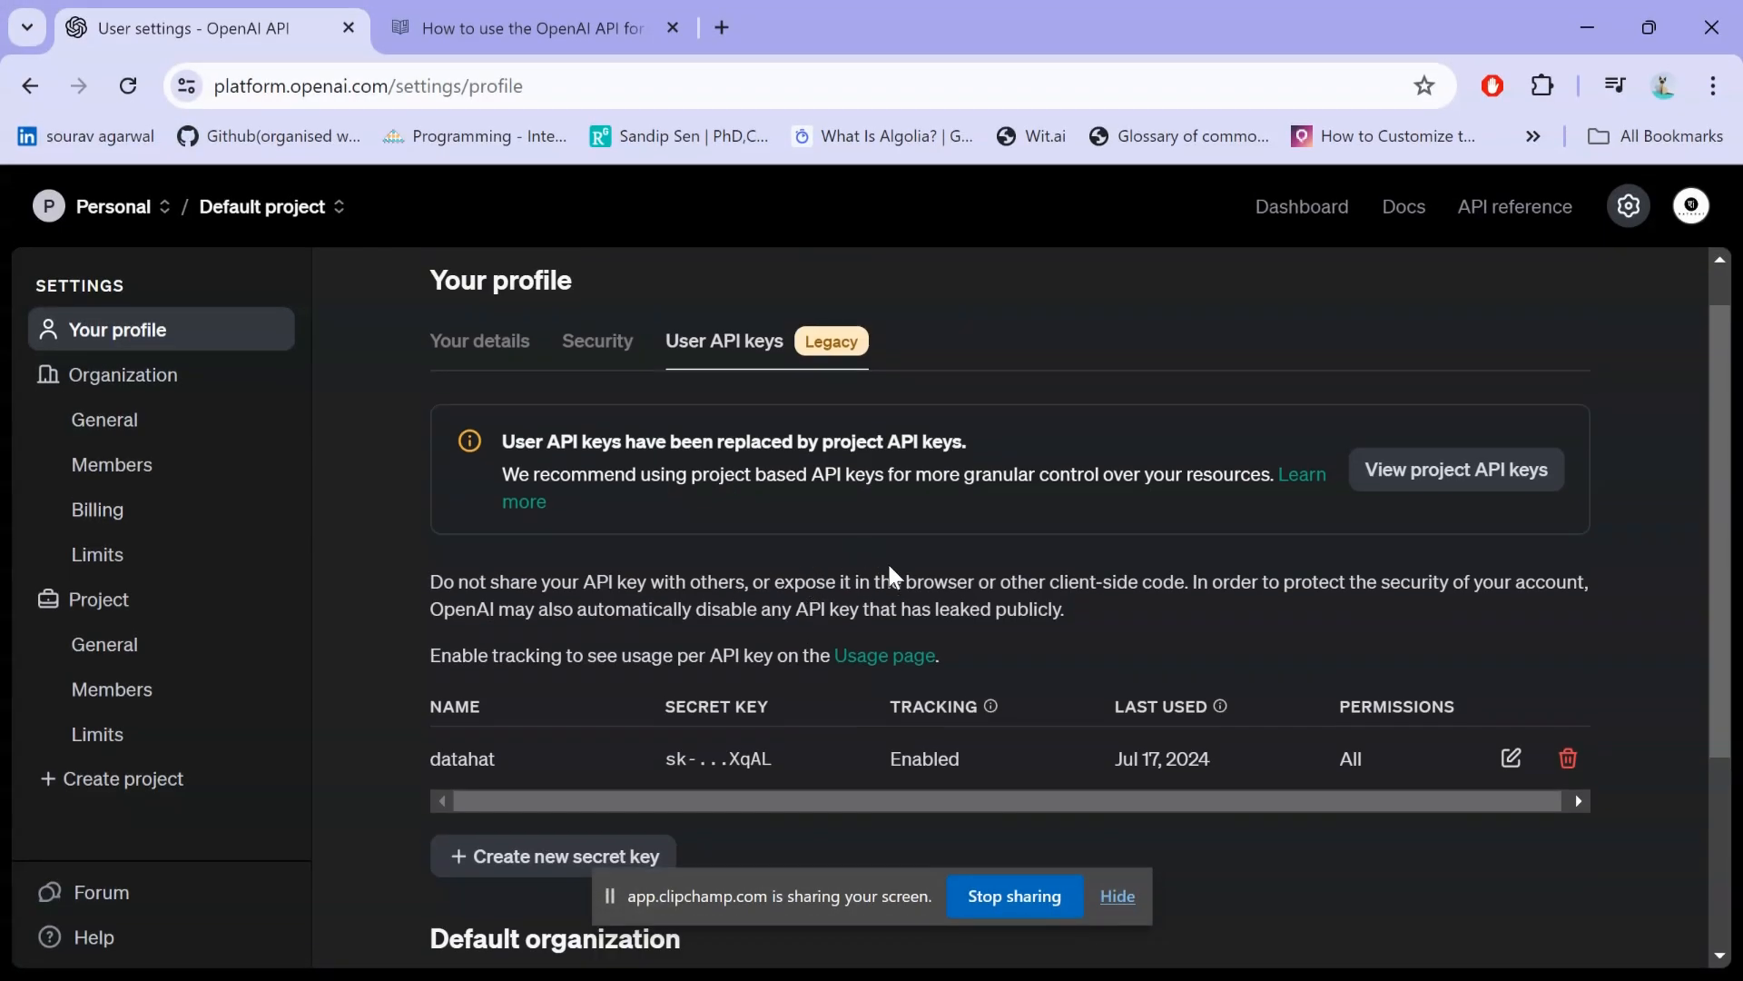
pyautogui.moveTo(655, 729)
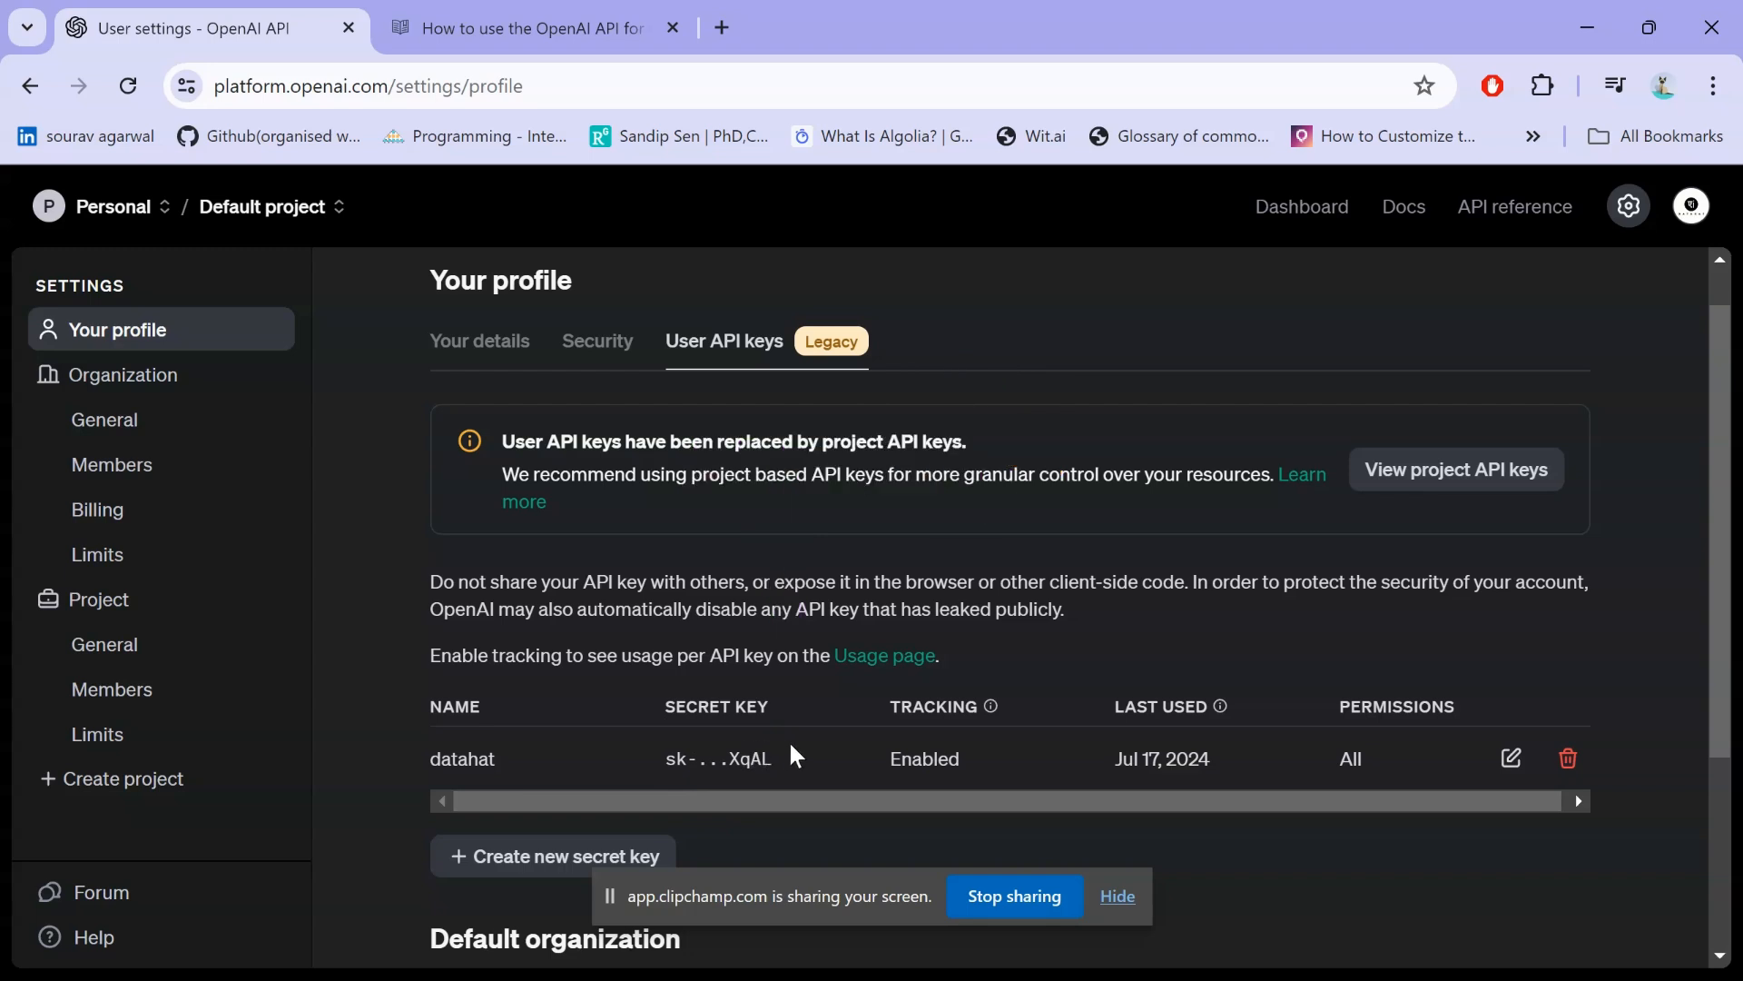
pyautogui.moveTo(702, 744)
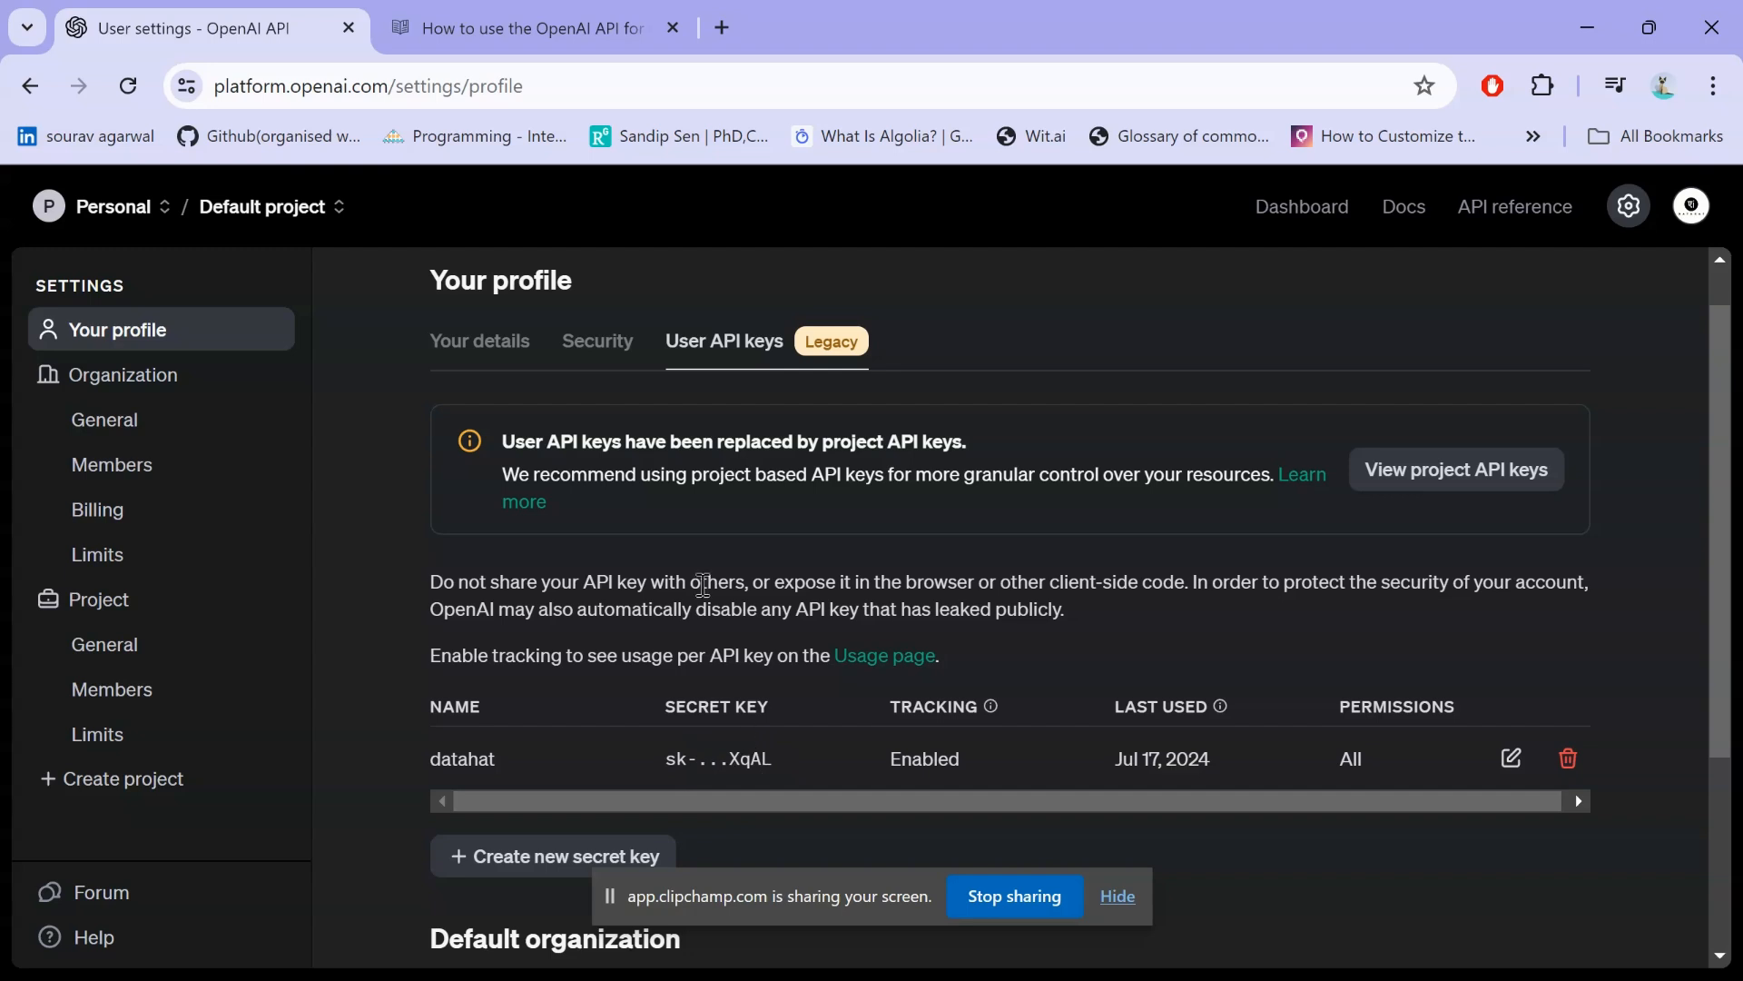
pyautogui.press('alt+tab')
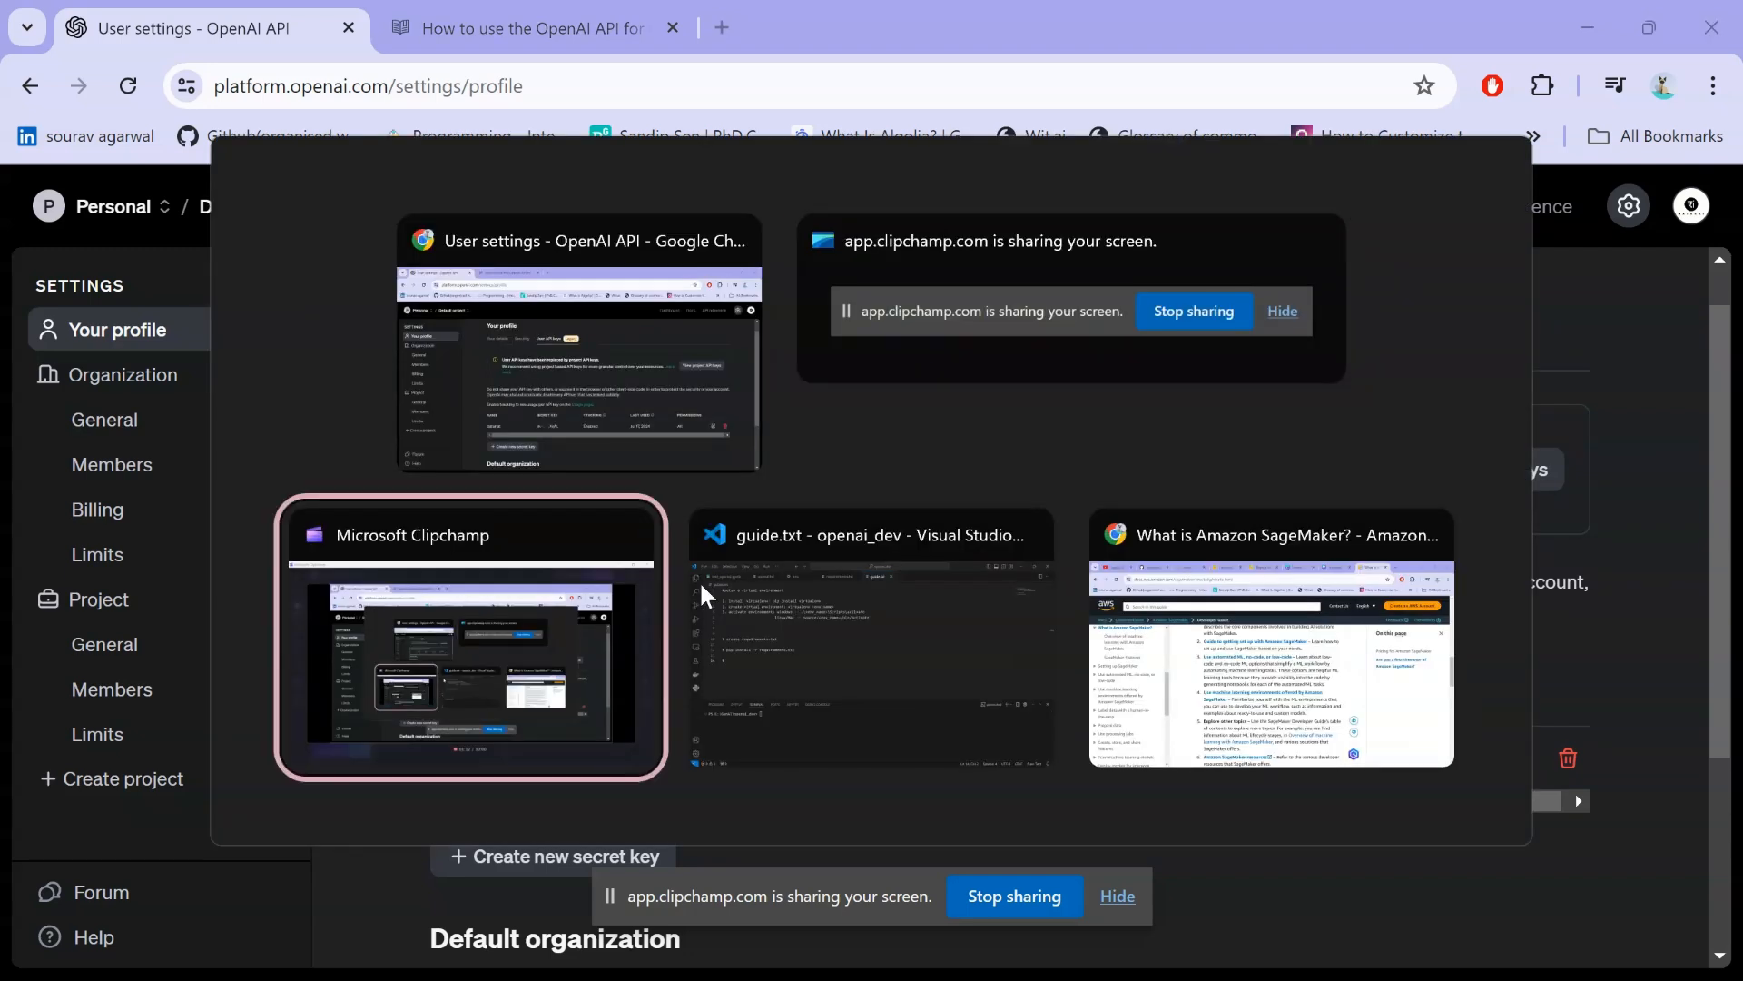
# In the VS Code terminal move up to E:\GenAI, make the test_openai folder and enter it
pyautogui.click(872, 640)
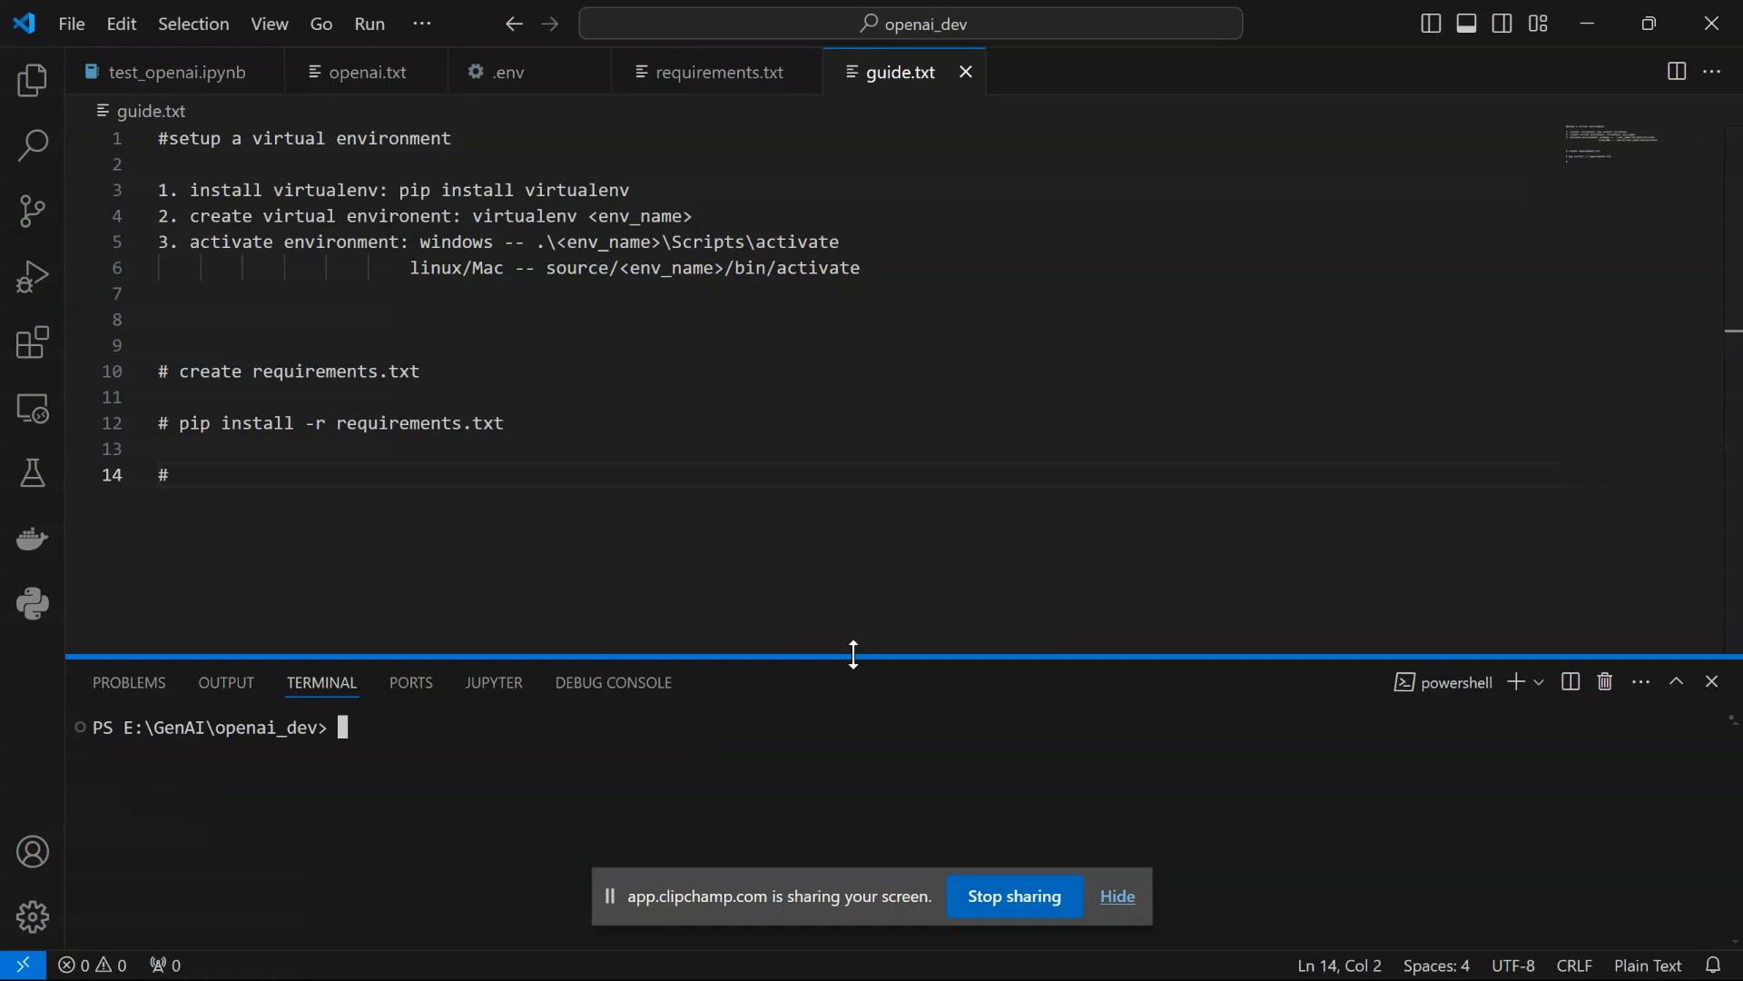
pyautogui.write('cd ..')
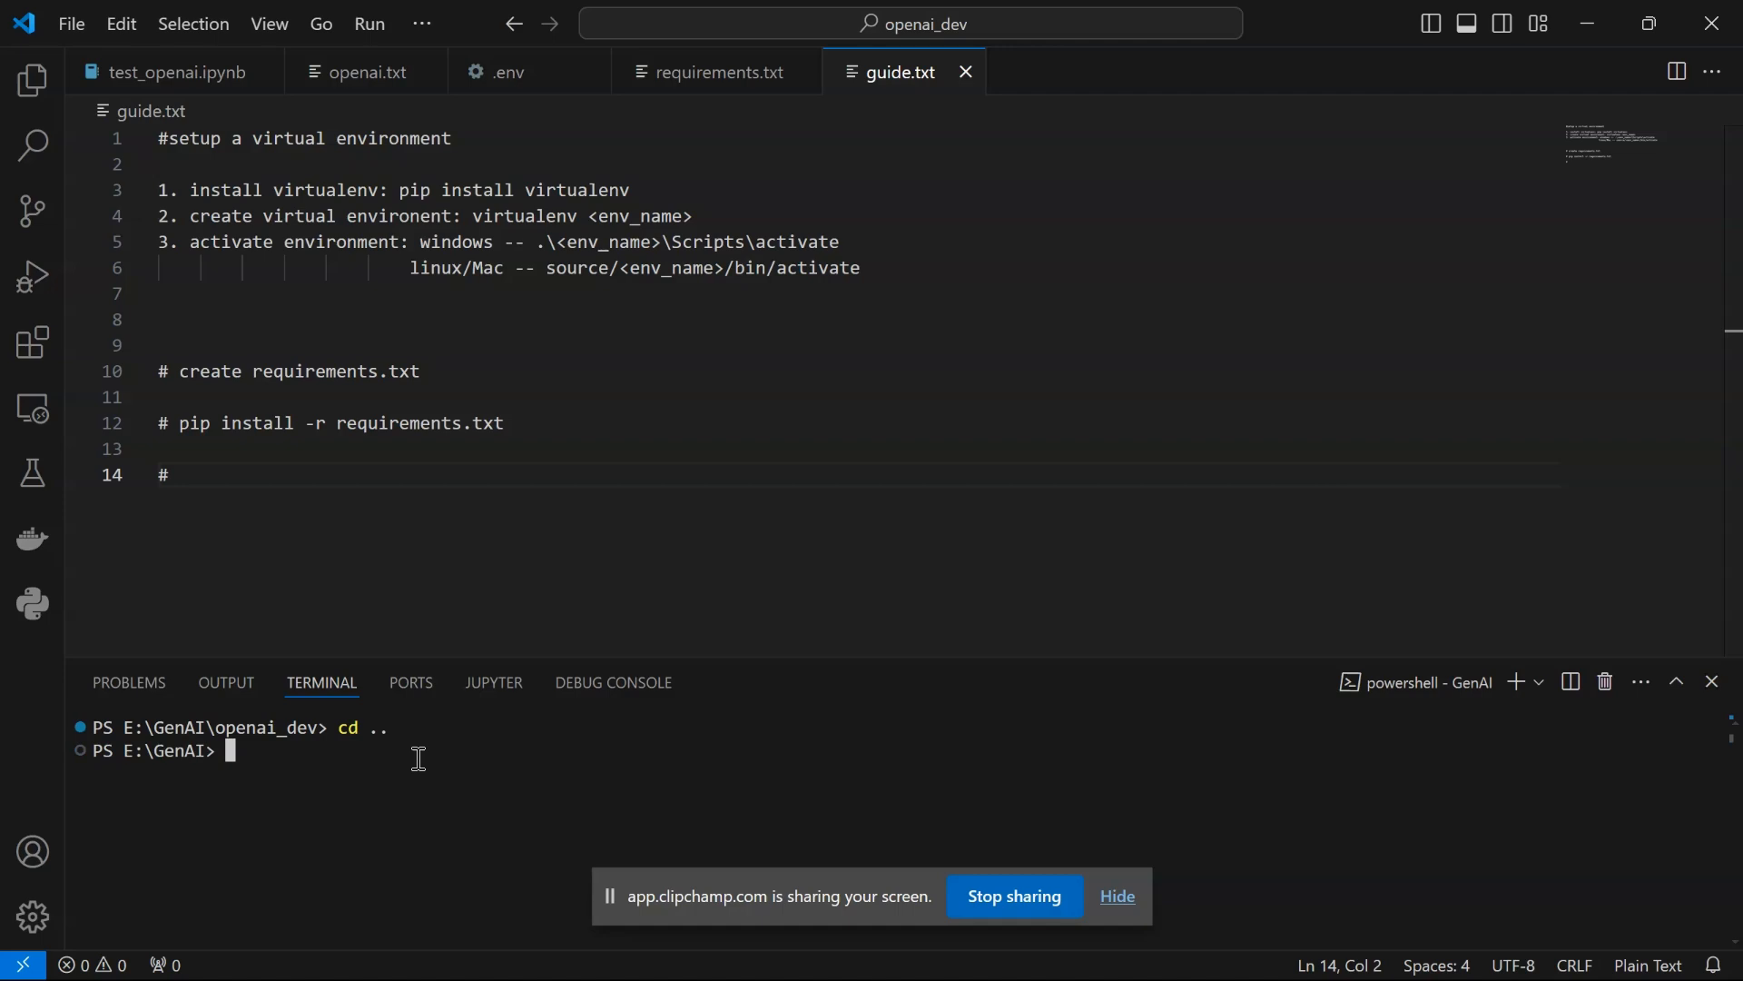
pyautogui.write('mkdir t')
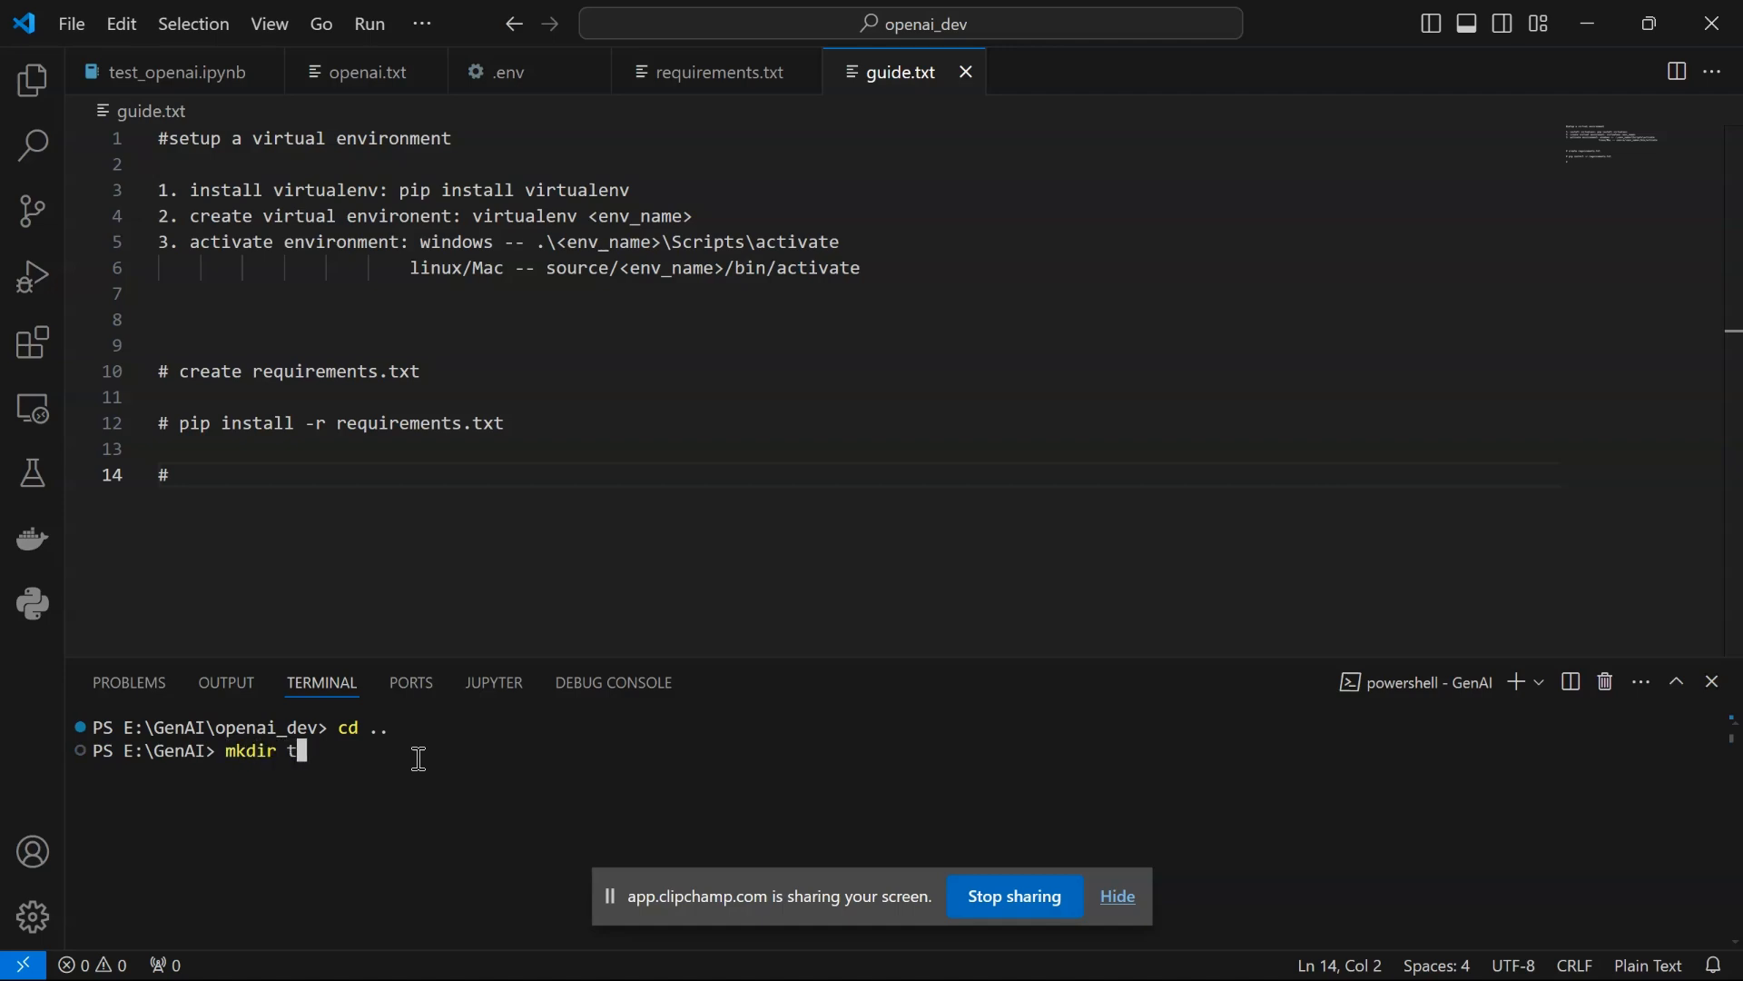
pyautogui.write('est_open')
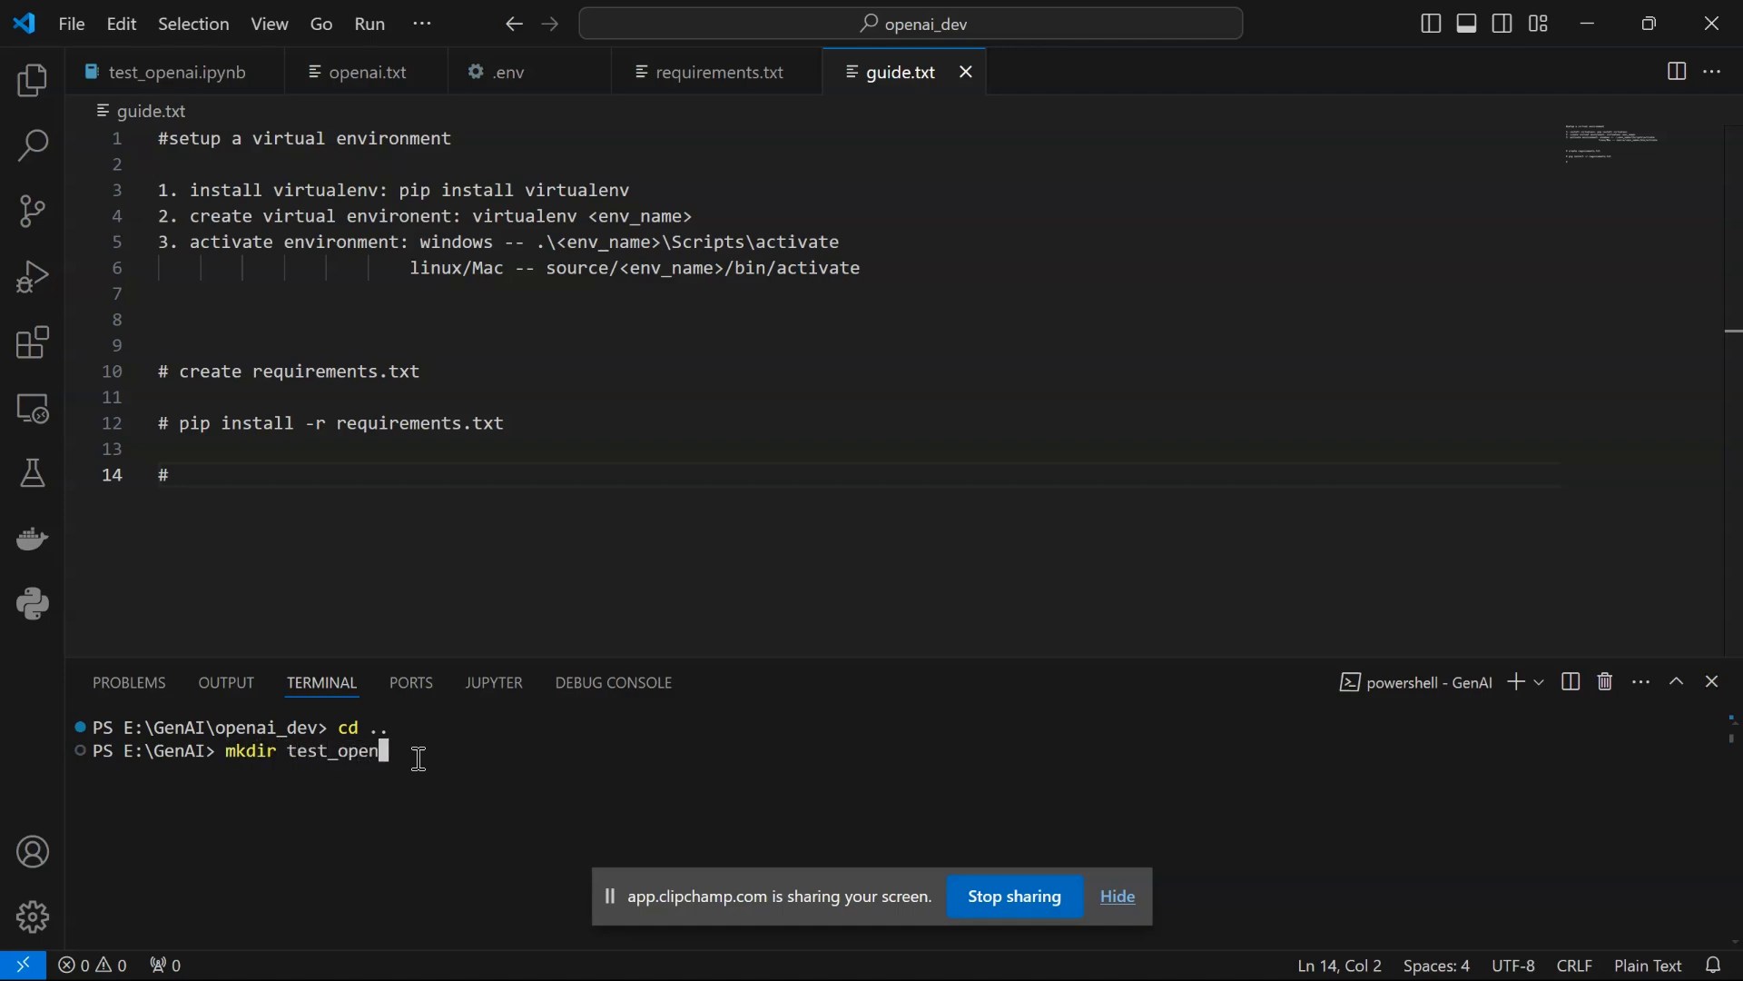
pyautogui.write('ai')
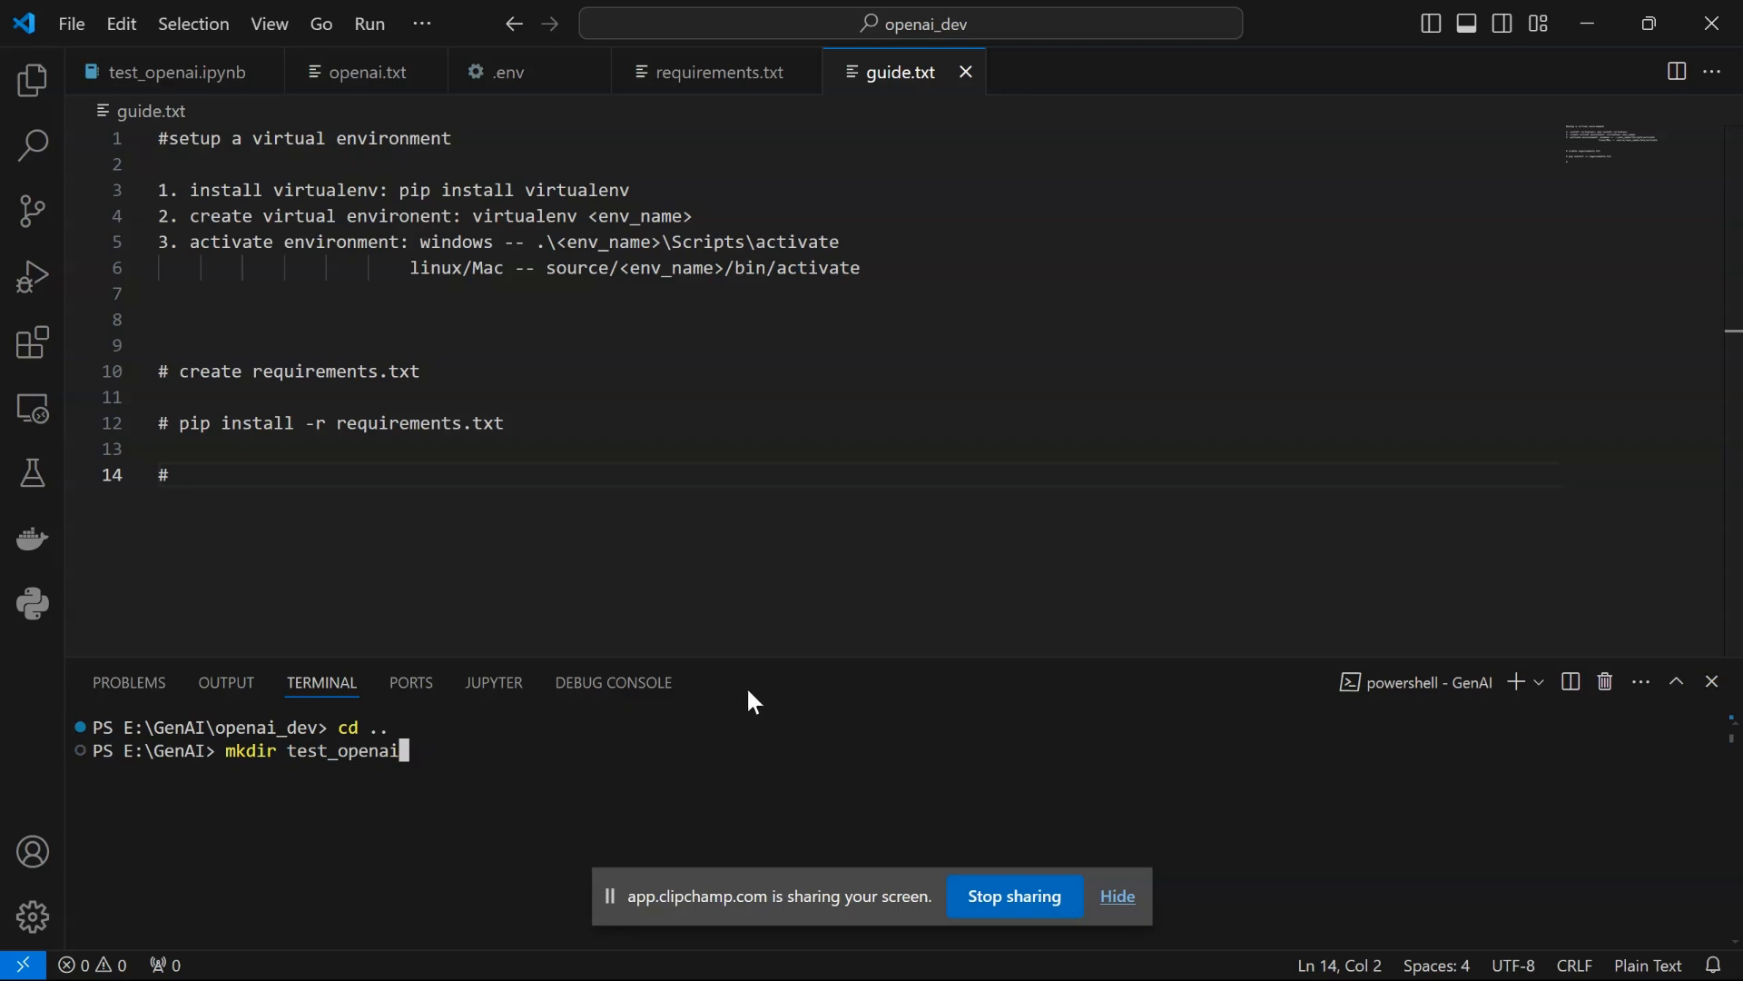
pyautogui.moveTo(749, 665); pyautogui.dragTo(749, 526)
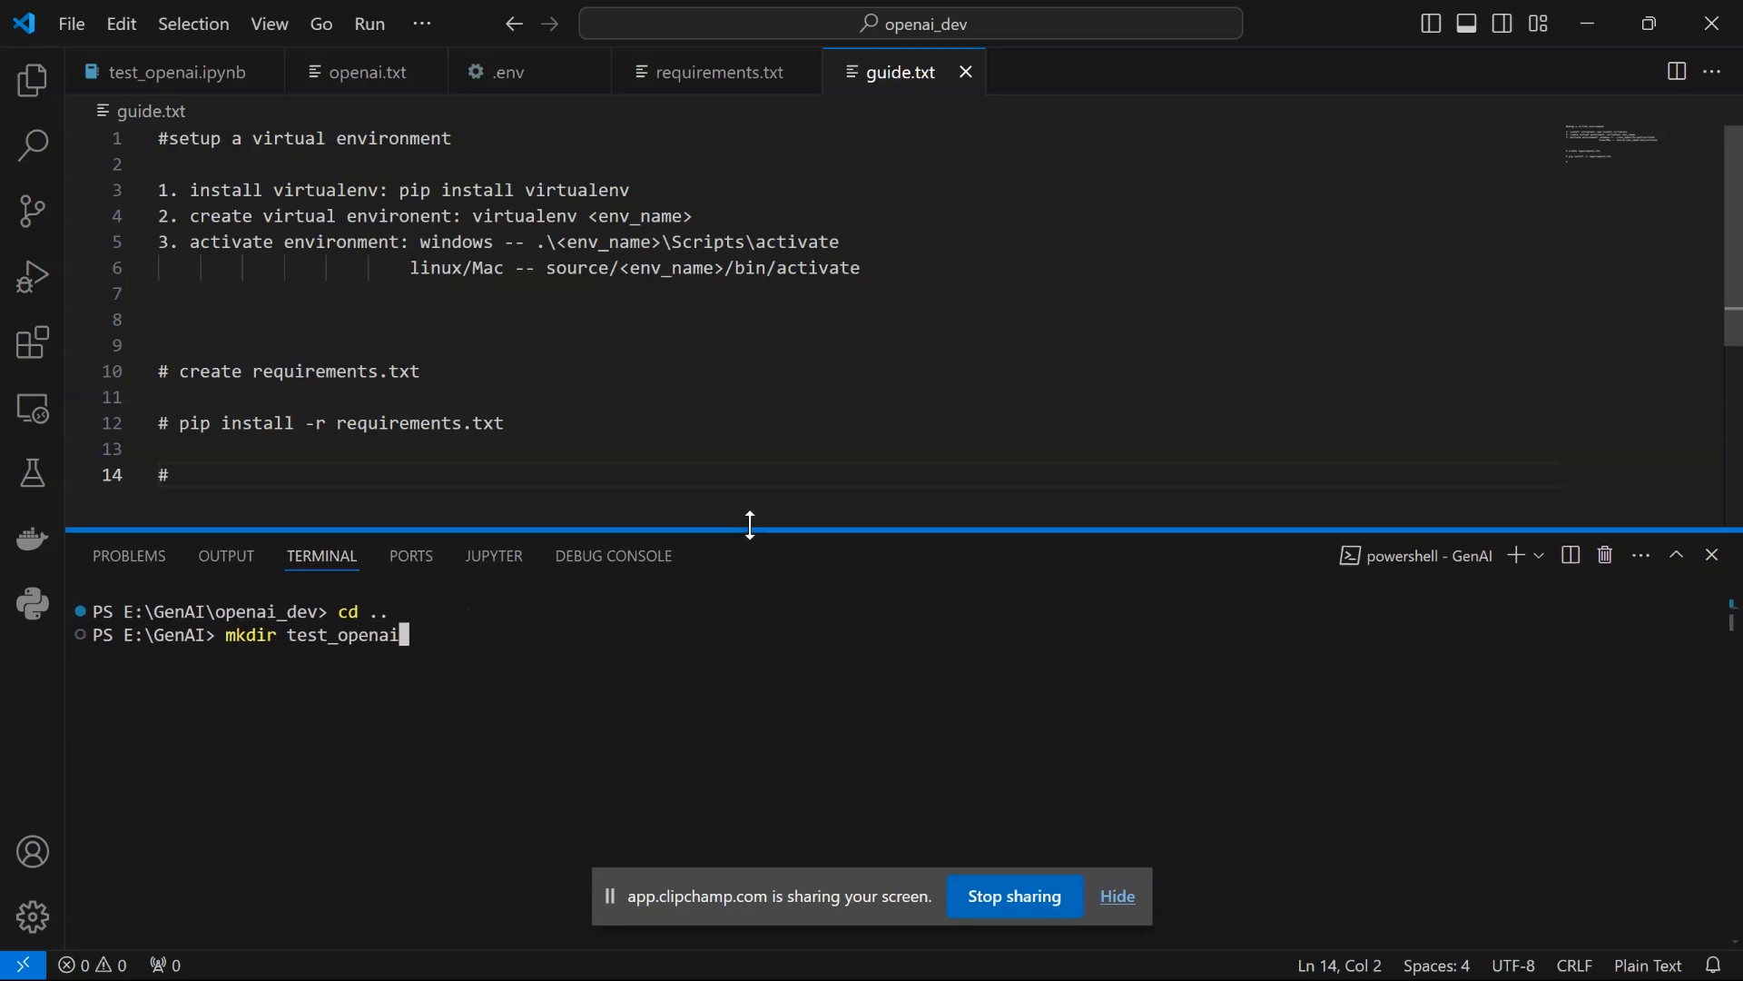
pyautogui.moveTo(749, 526); pyautogui.dragTo(749, 545)
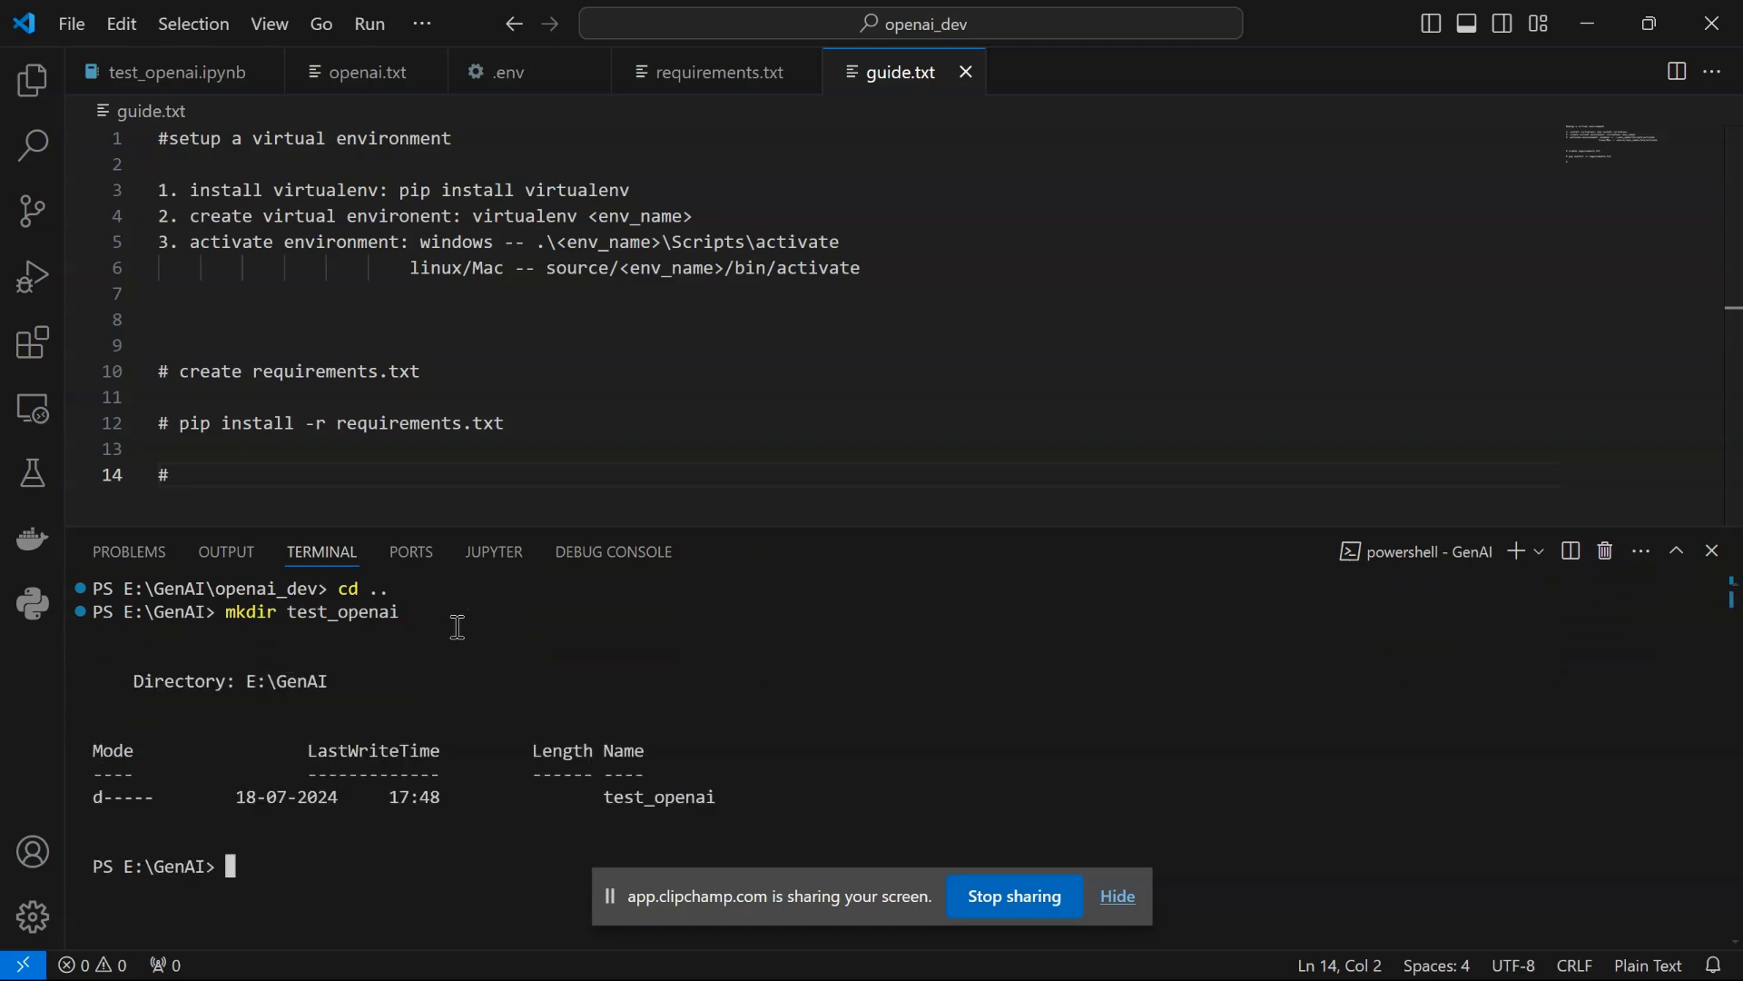
pyautogui.write('cd test_openai')
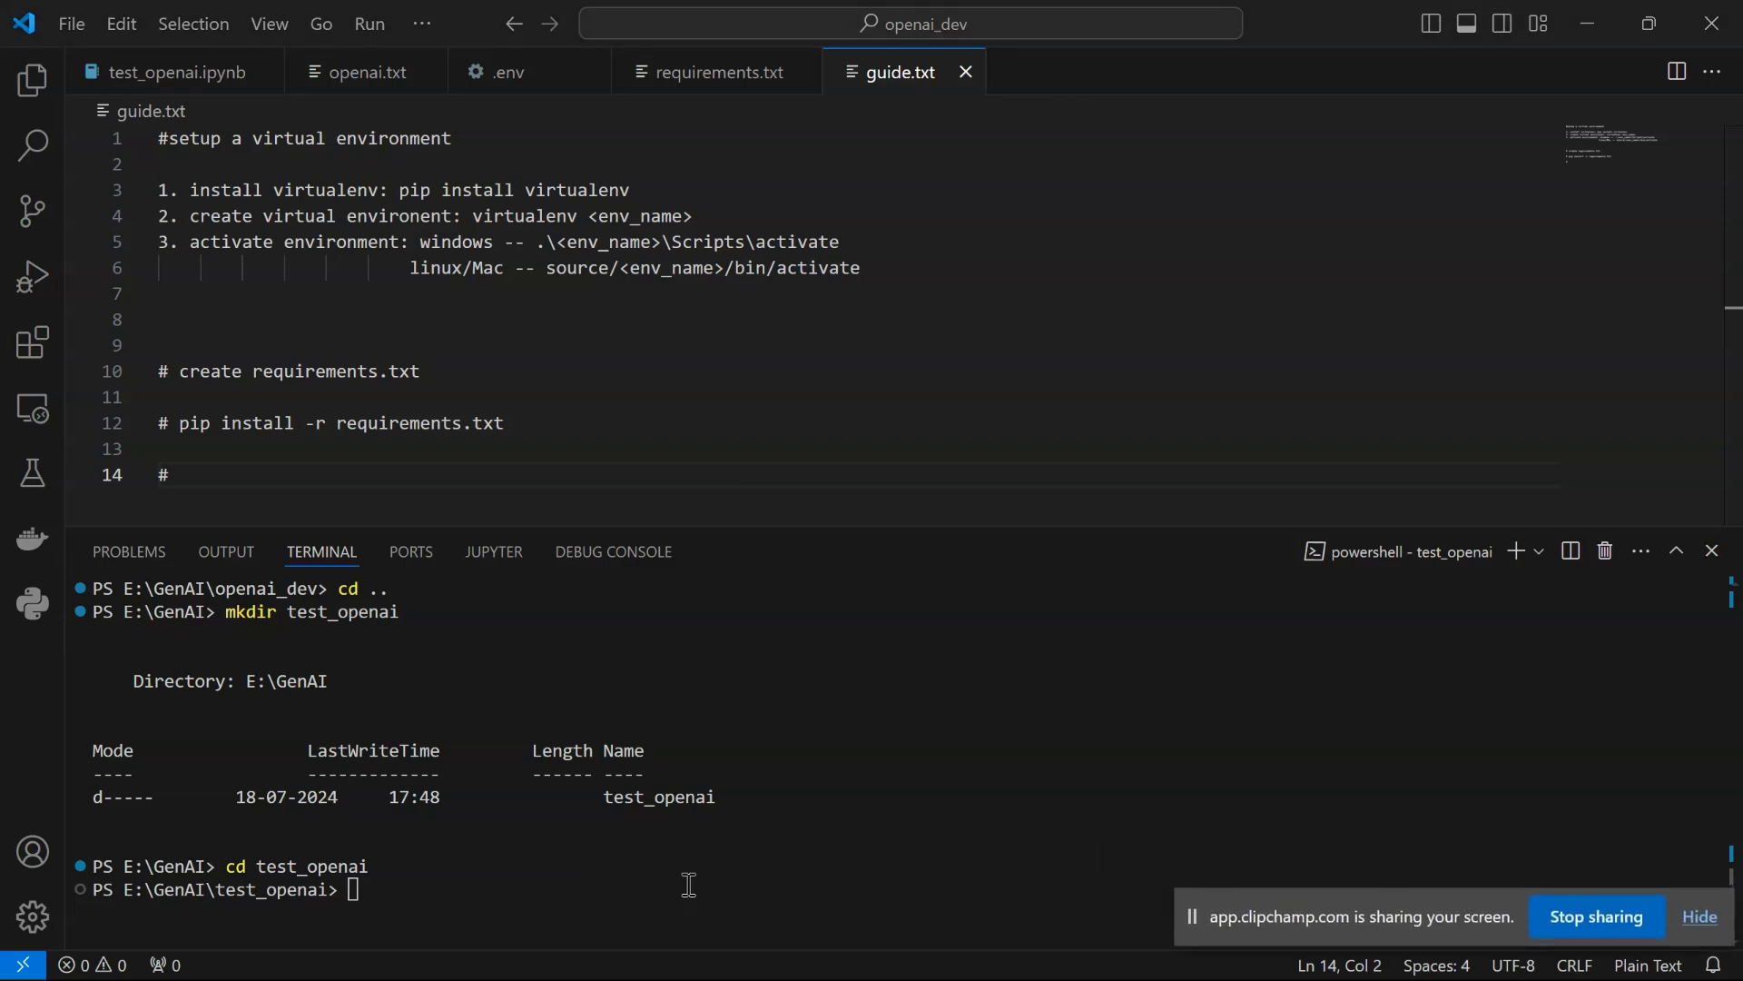
# Run 'virtualenv test_env1' in test_openai and check the Python 3.9.8 version in its output
pyautogui.write('virtual')
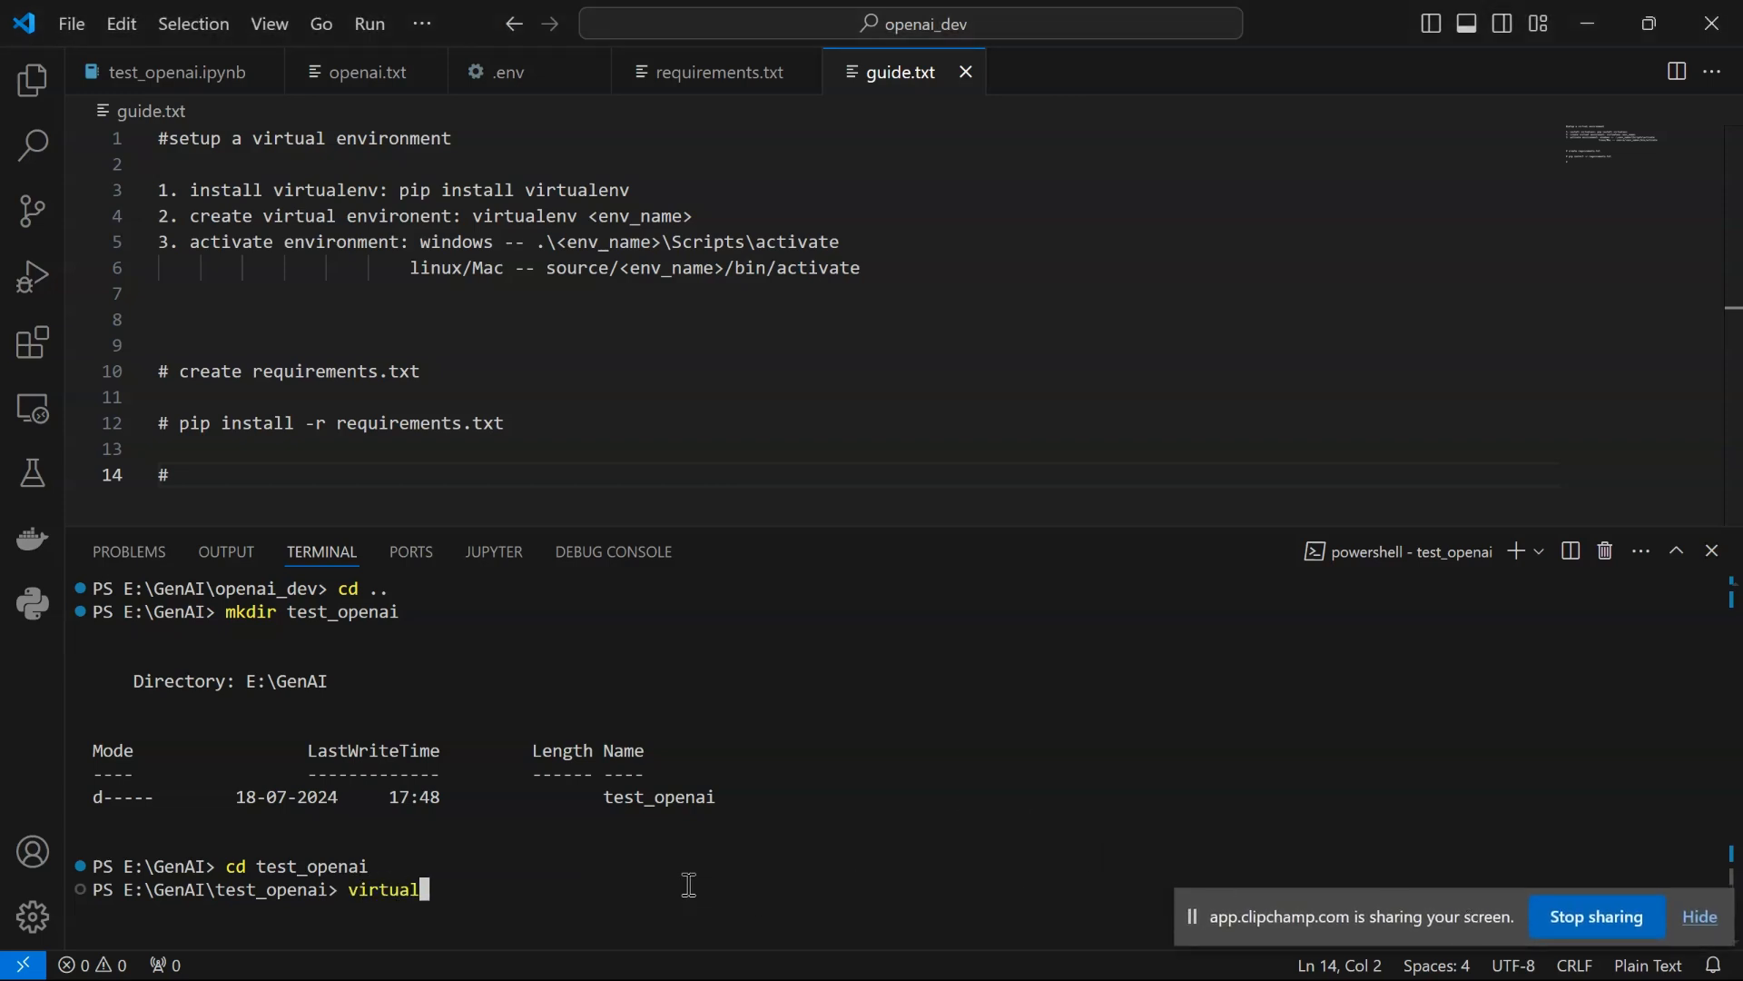
pyautogui.write('env')
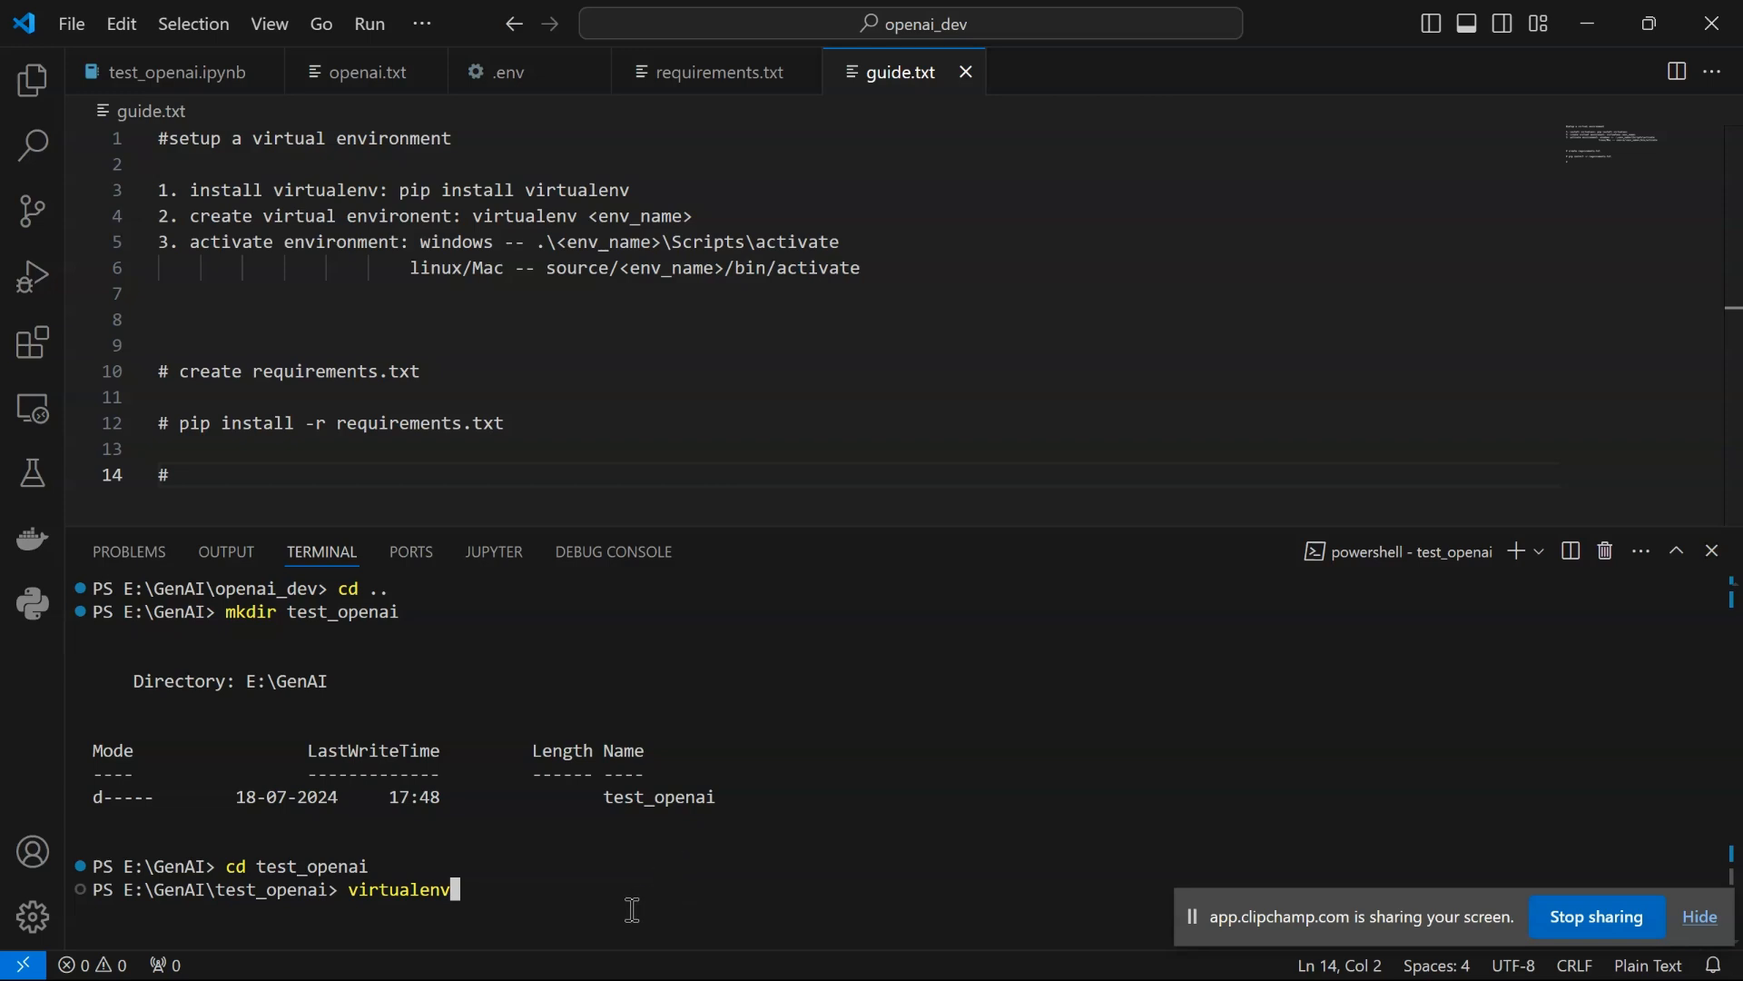
pyautogui.moveTo(510, 520)
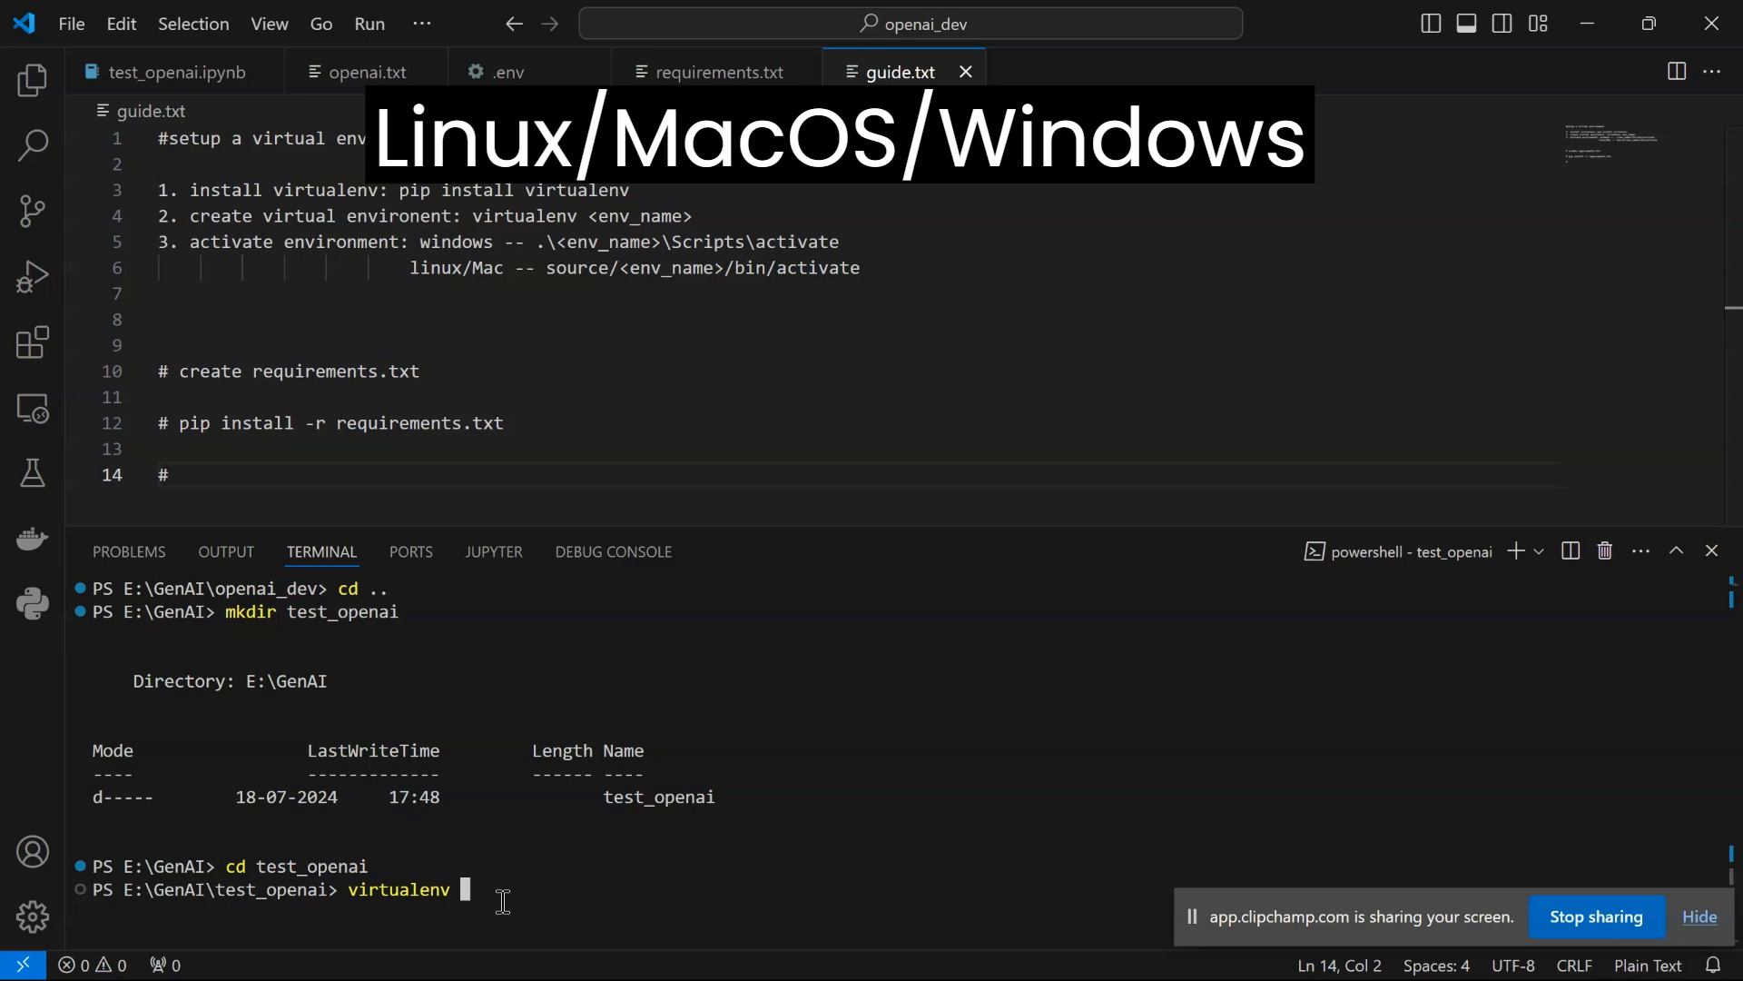
pyautogui.write('test_env')
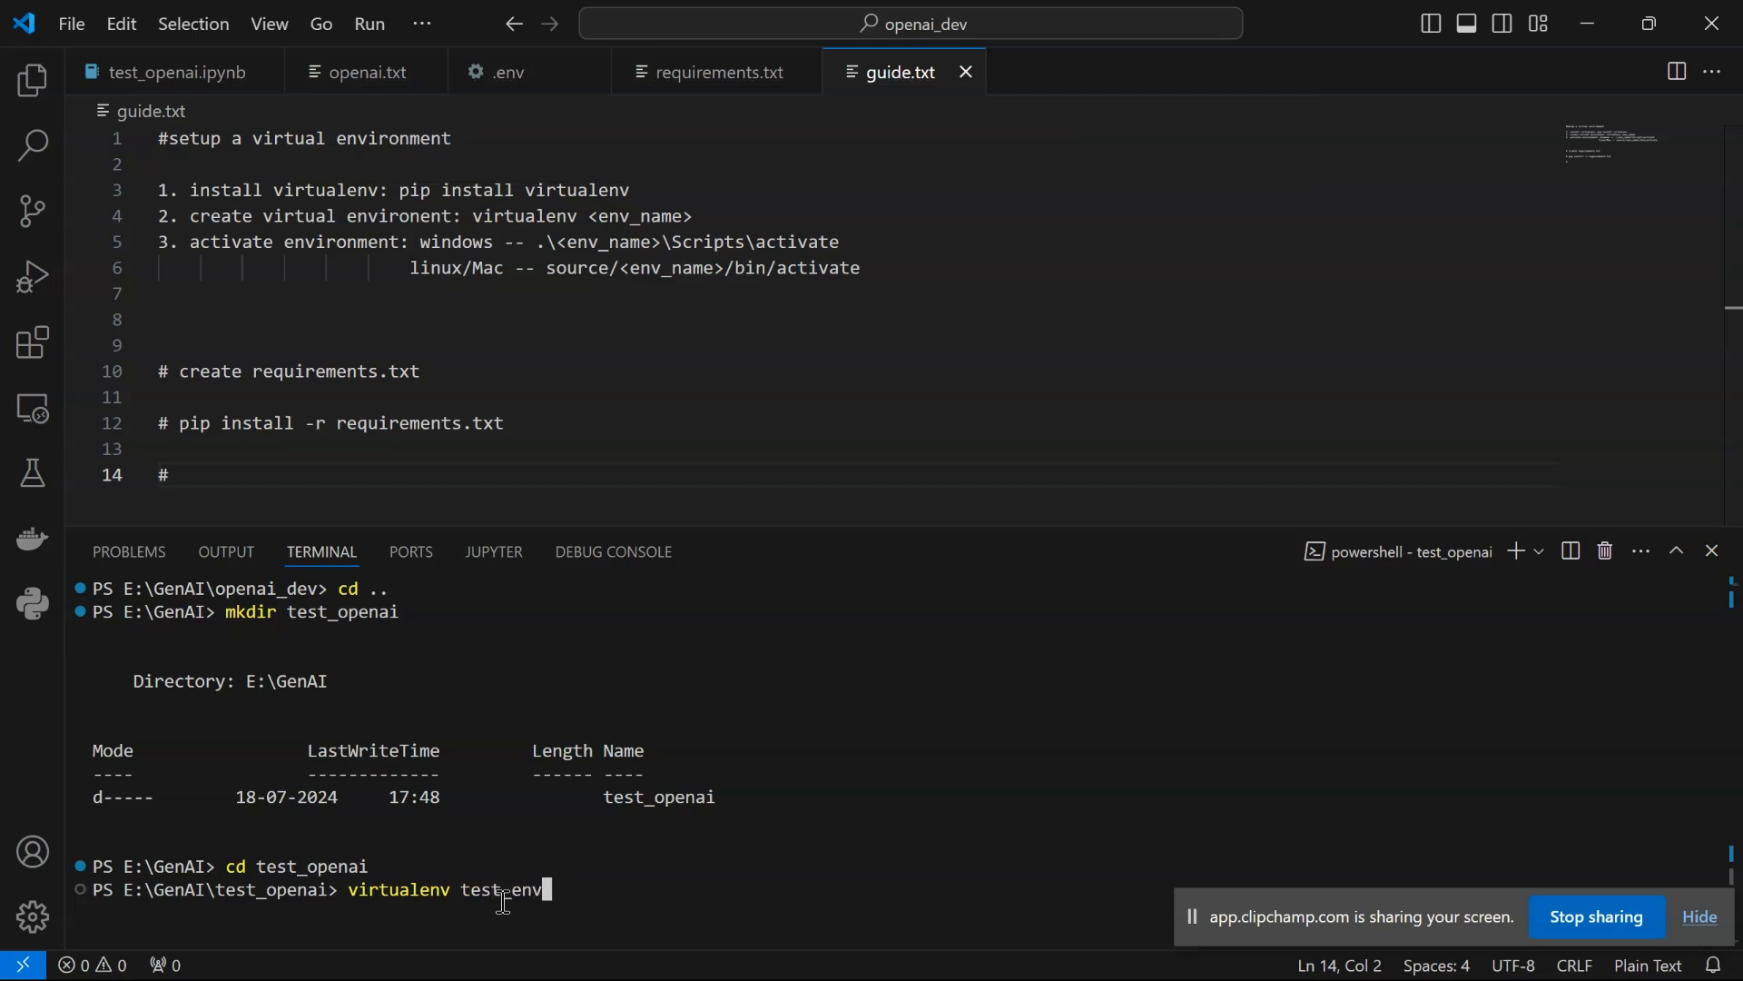
pyautogui.write('1')
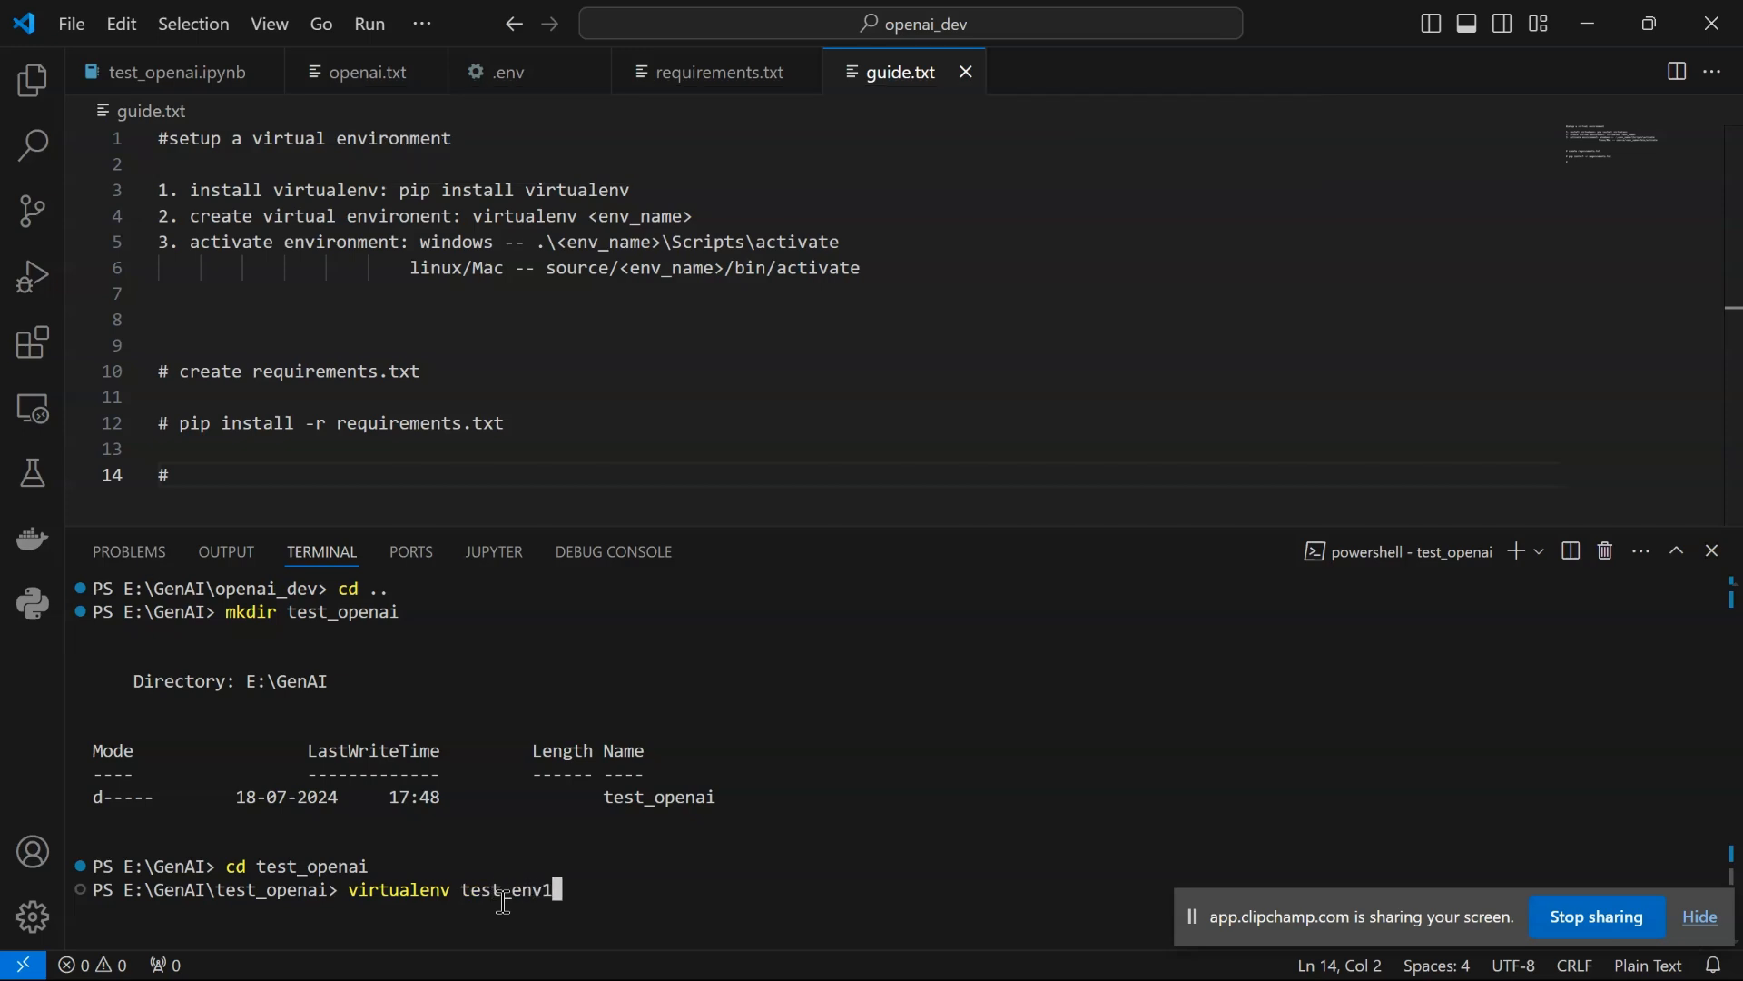
pyautogui.moveTo(654, 861)
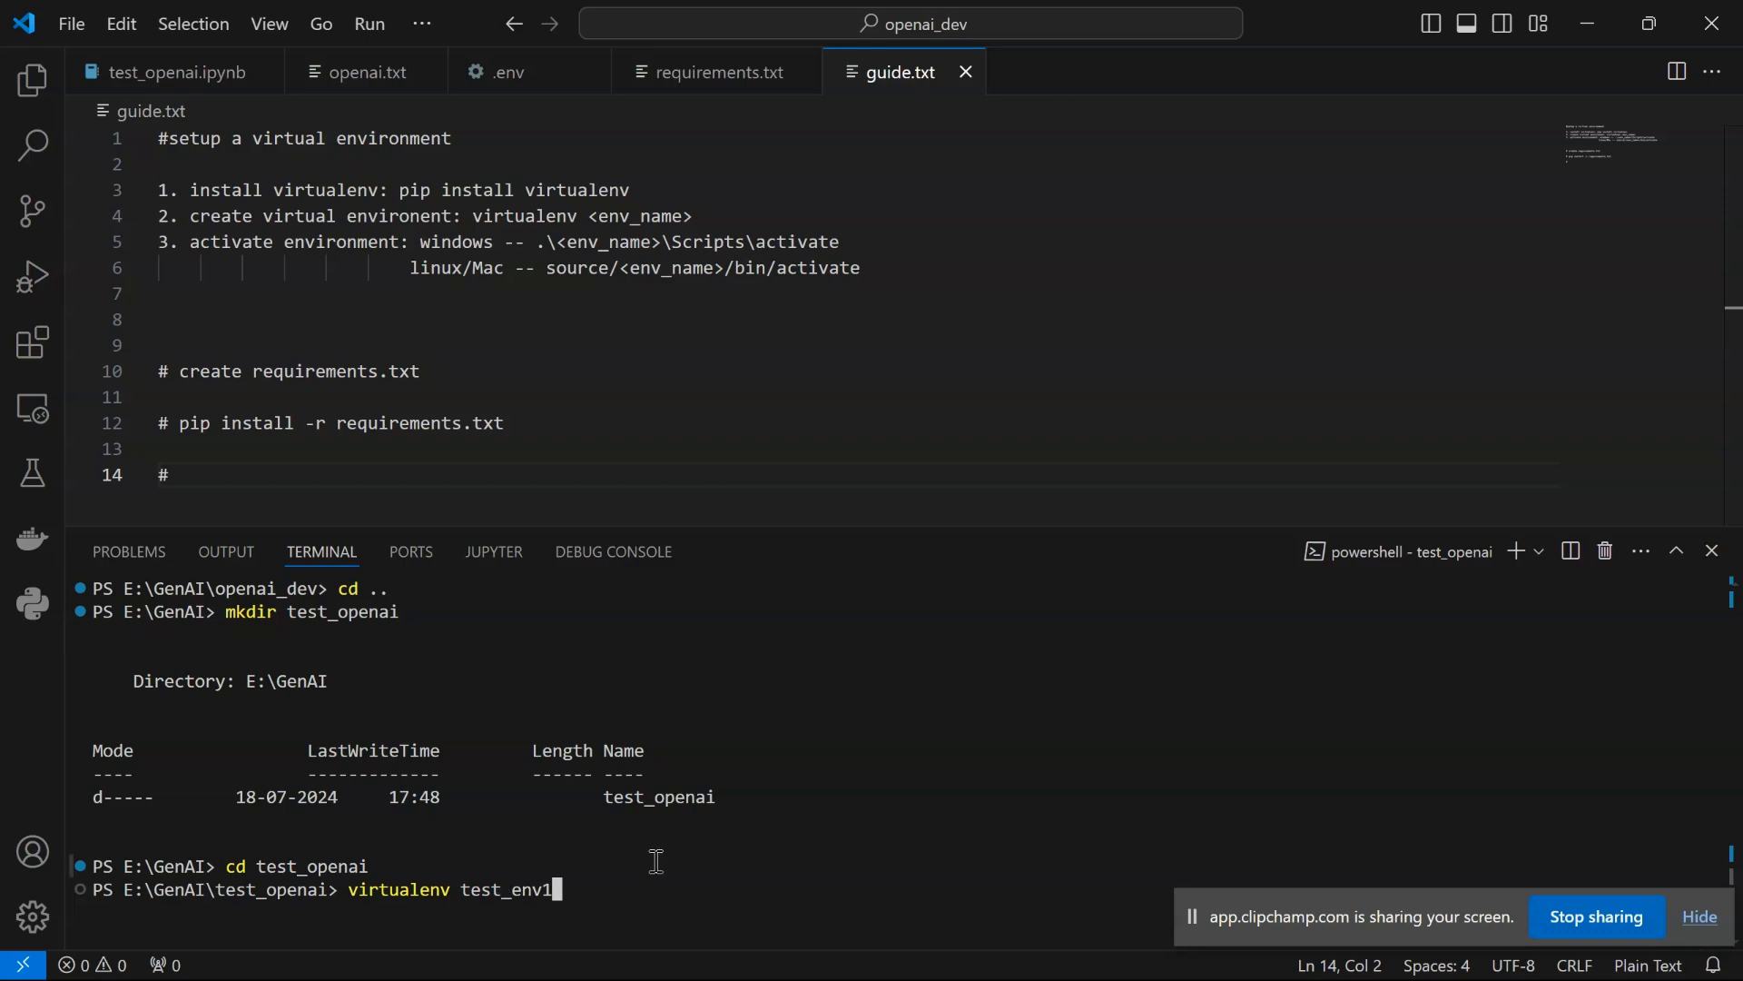
pyautogui.moveTo(676, 872)
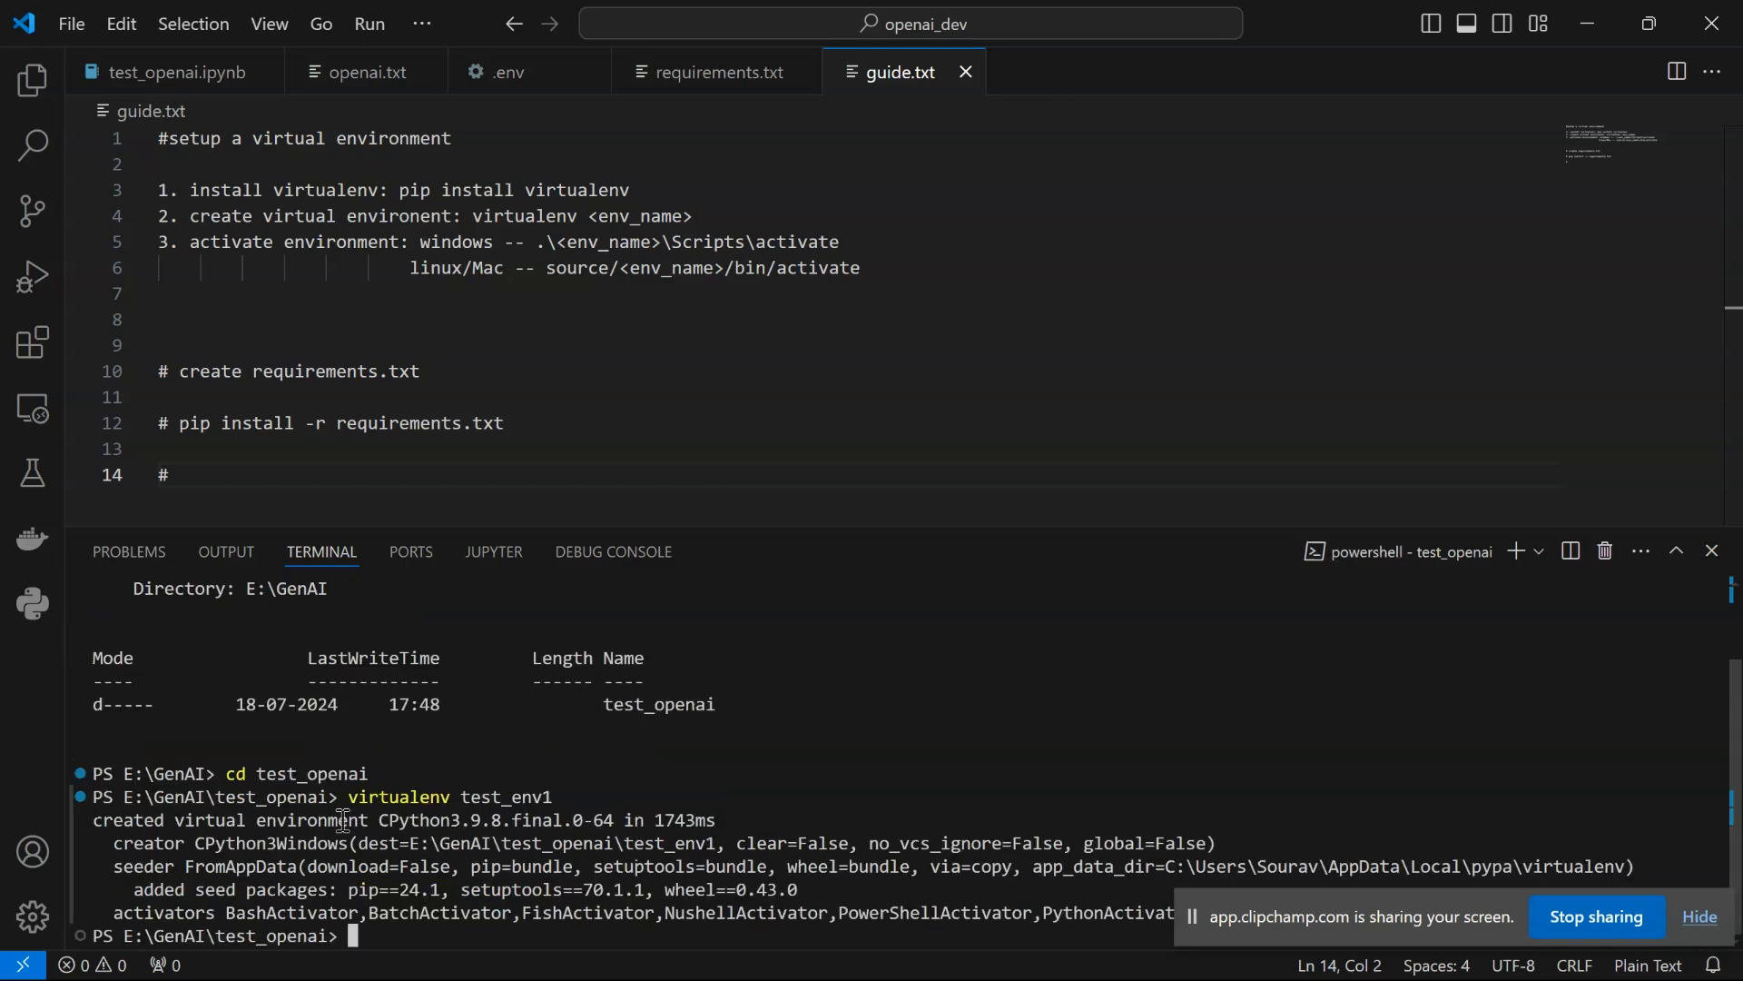
pyautogui.moveTo(242, 820); pyautogui.dragTo(509, 821)
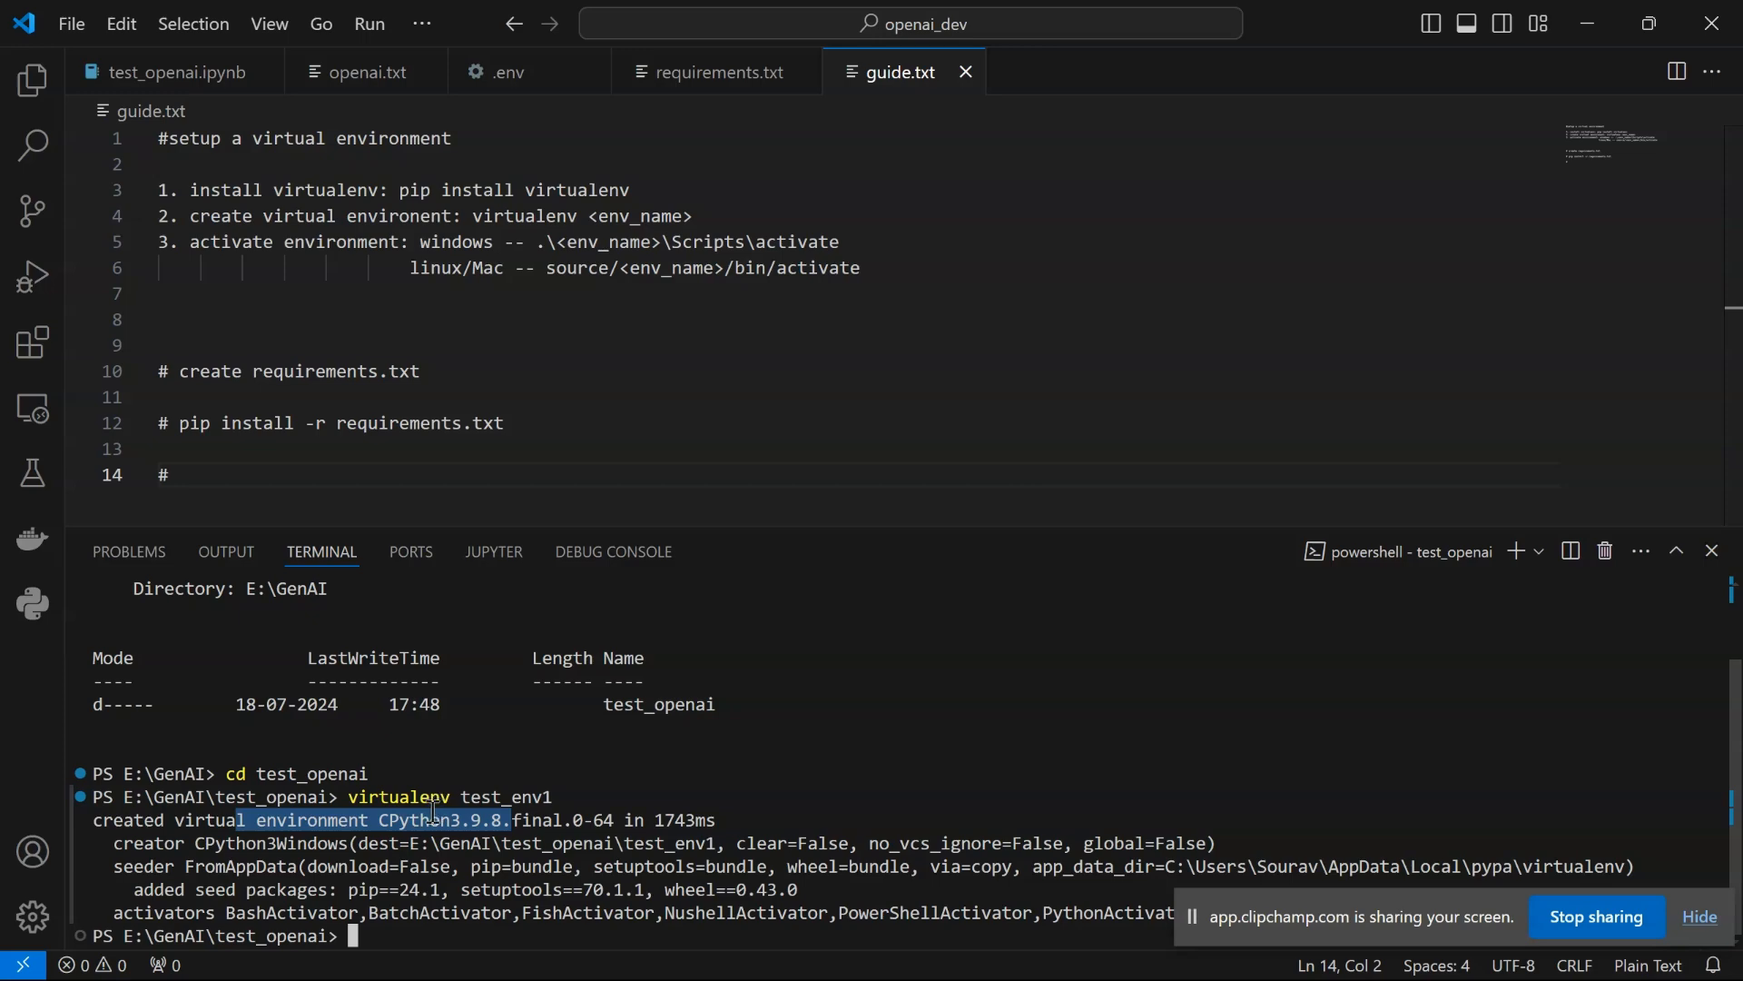
pyautogui.moveTo(471, 931)
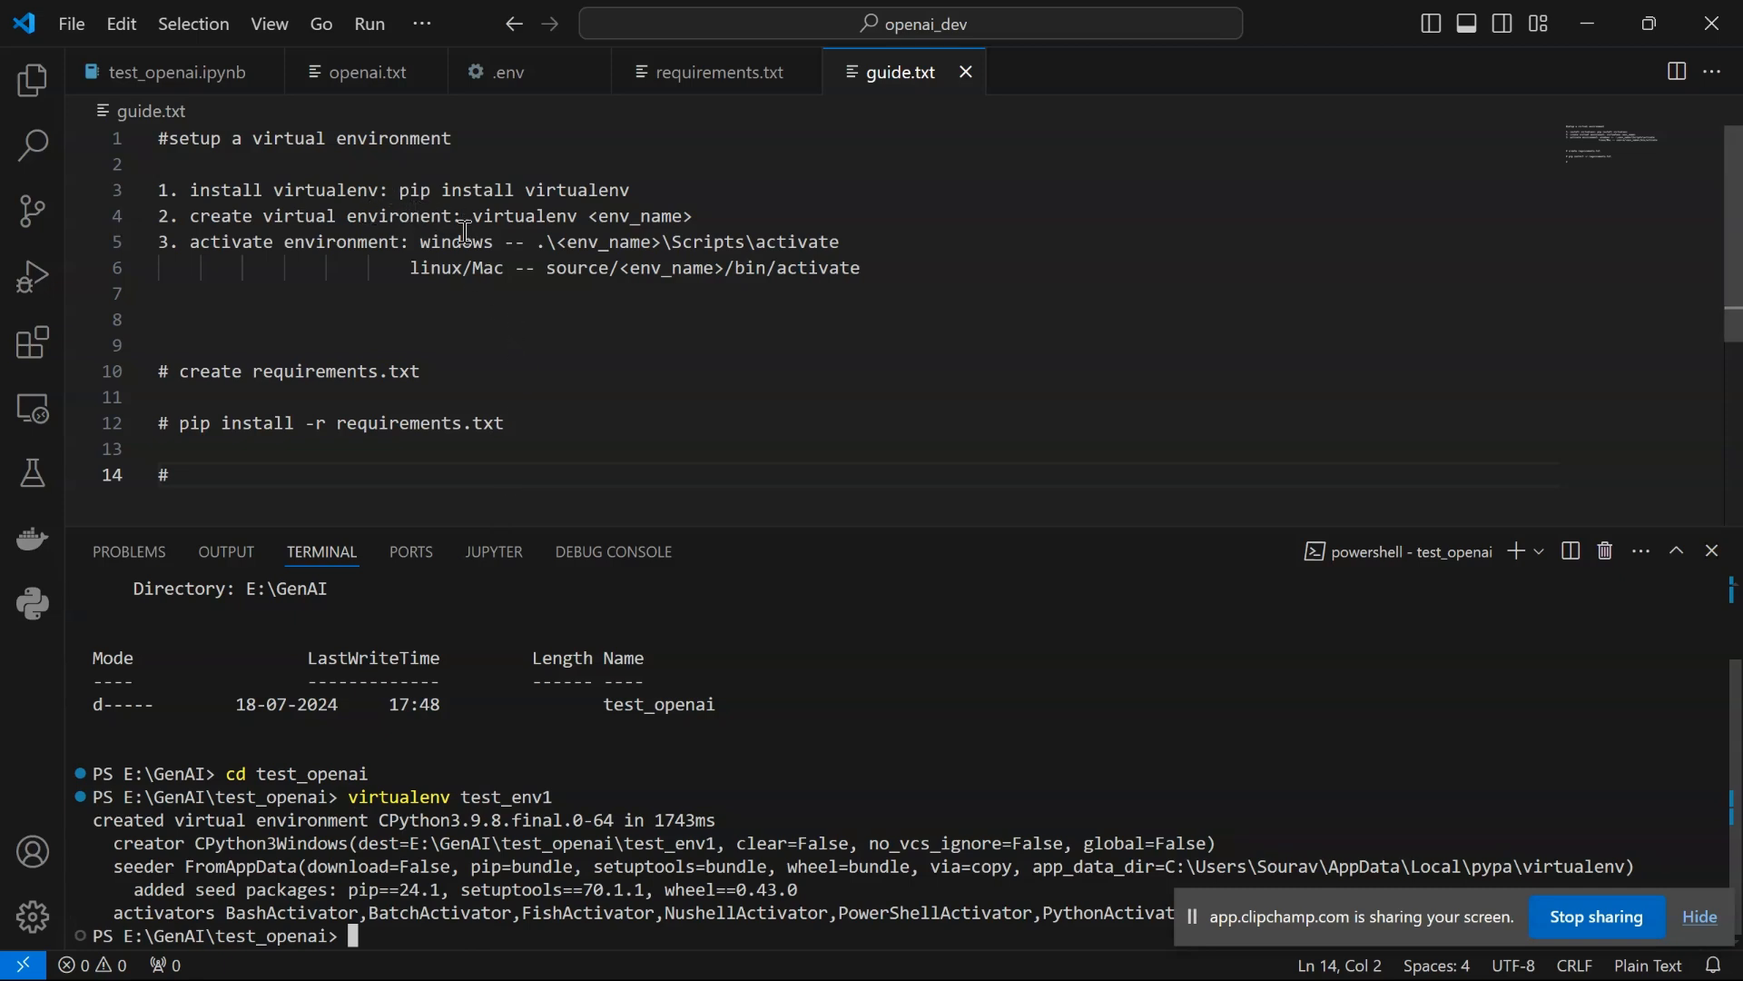
pyautogui.moveTo(486, 598)
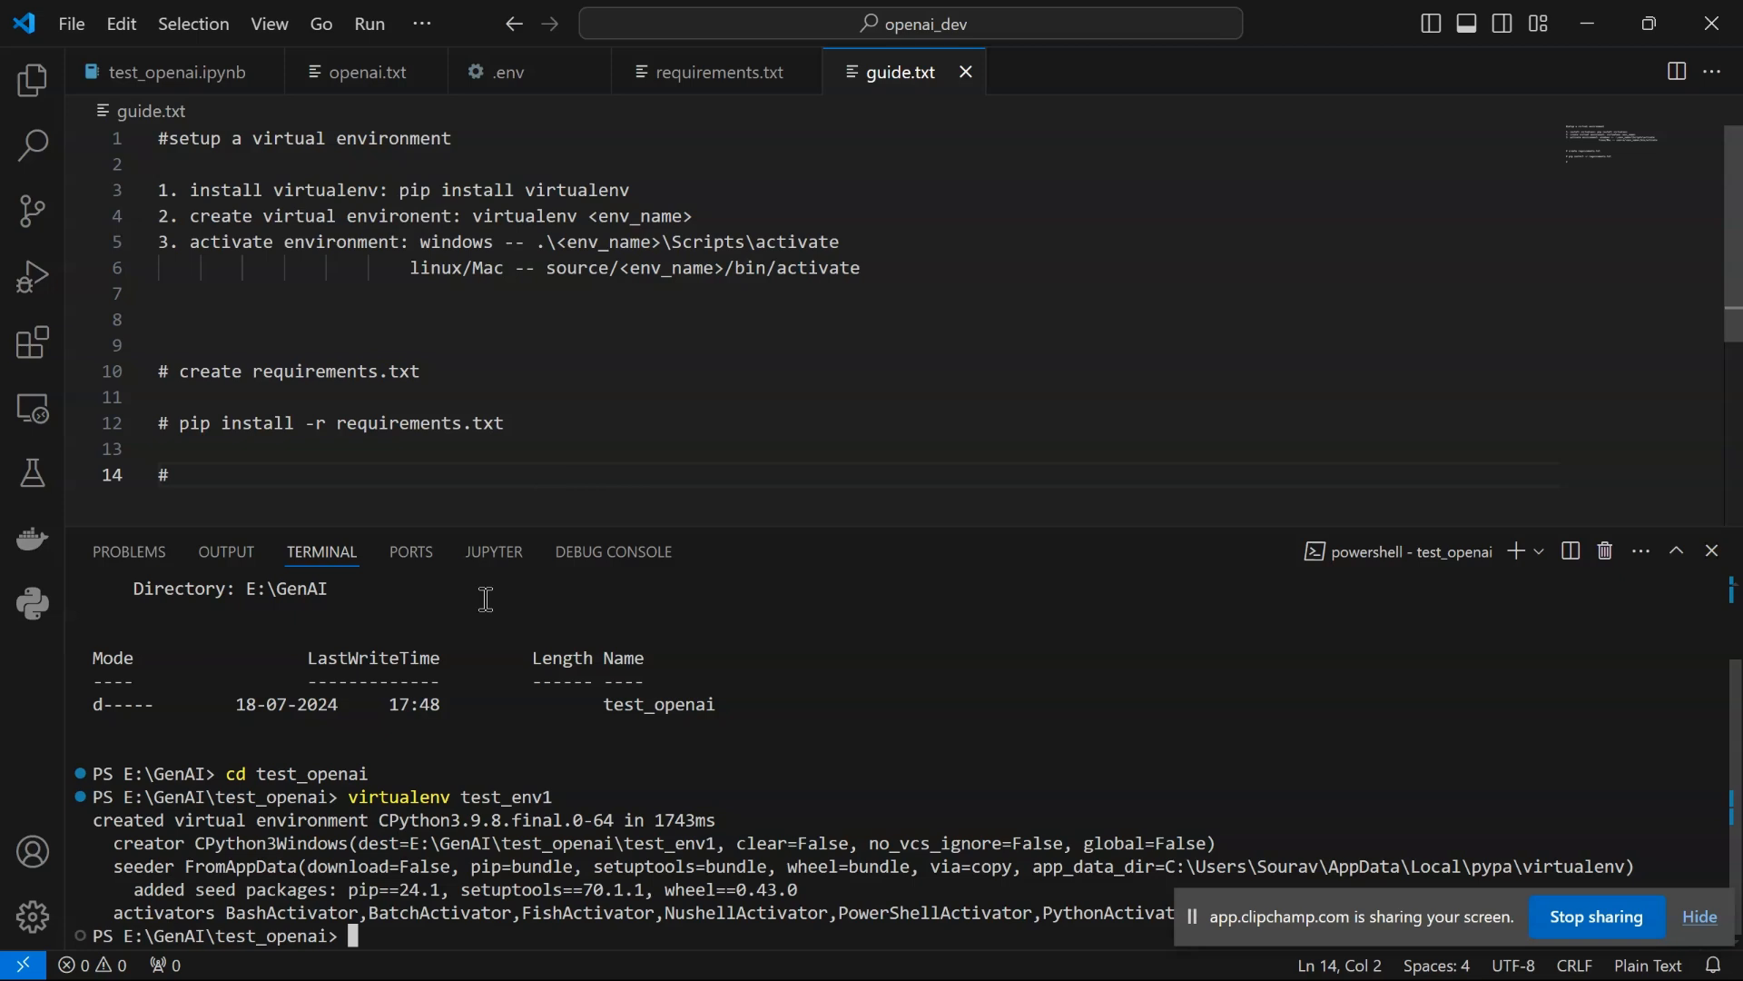
pyautogui.moveTo(798, 414)
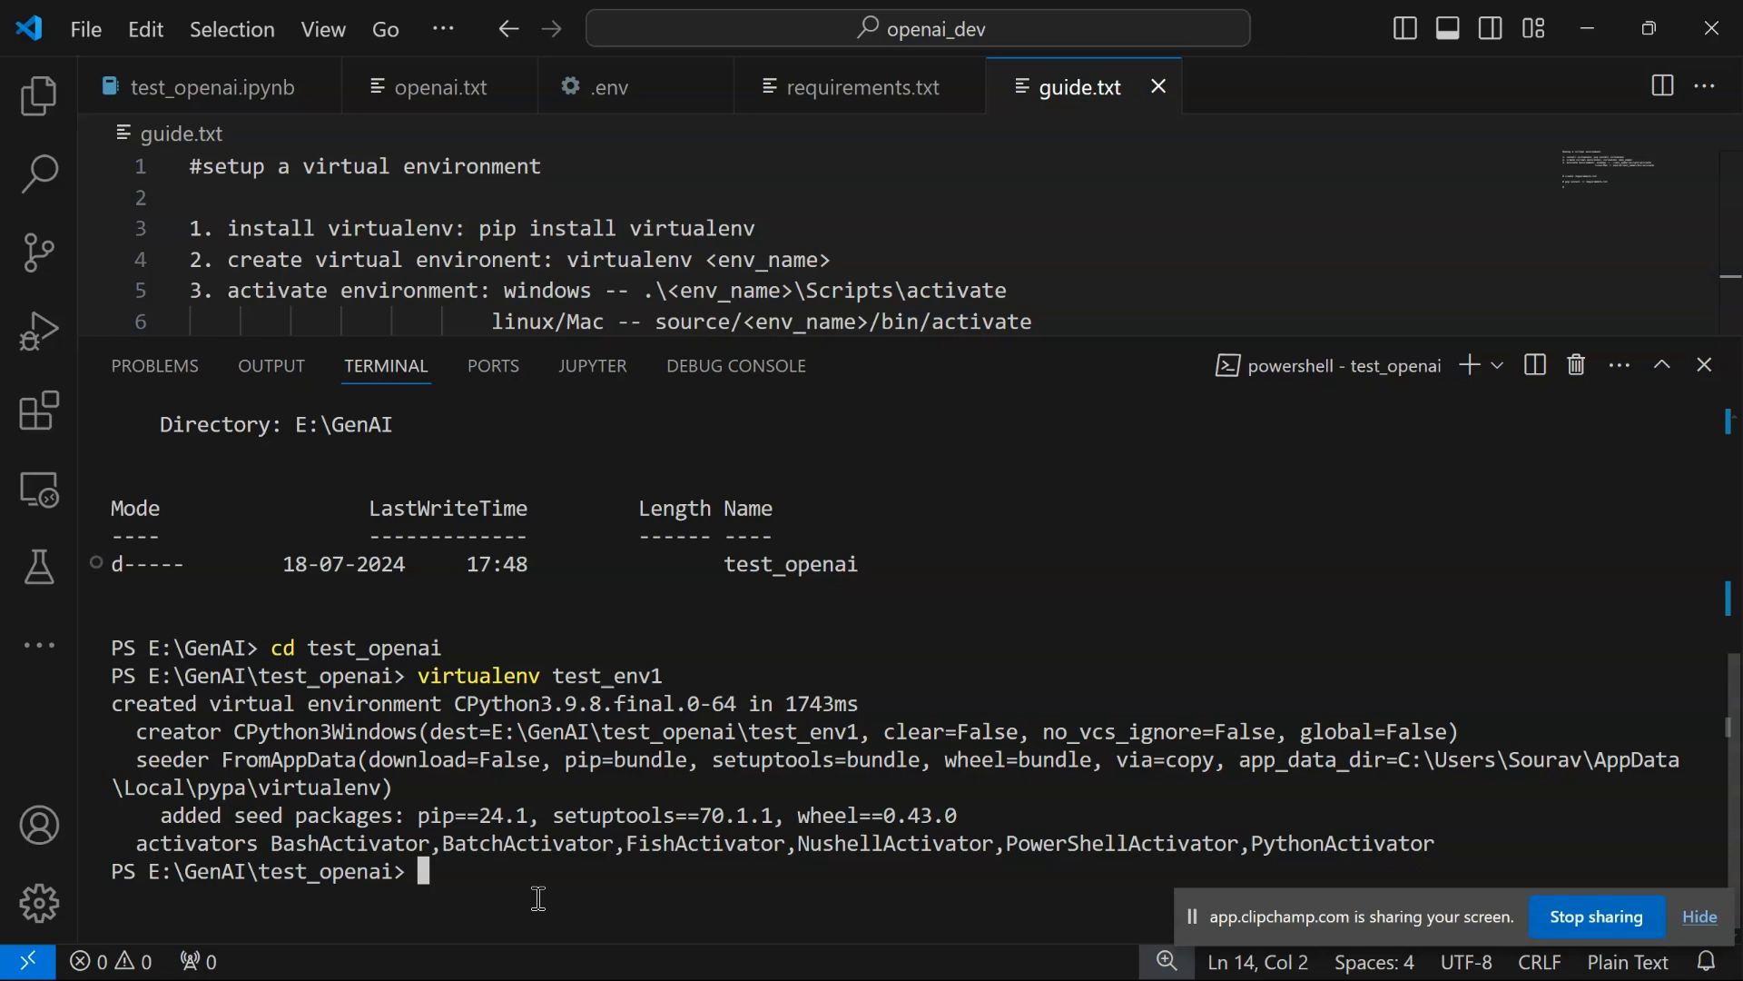
# Activate test_env1 via .\test_env1\Scripts\activate so the prompt runs inside it
pyautogui.write('.\\')
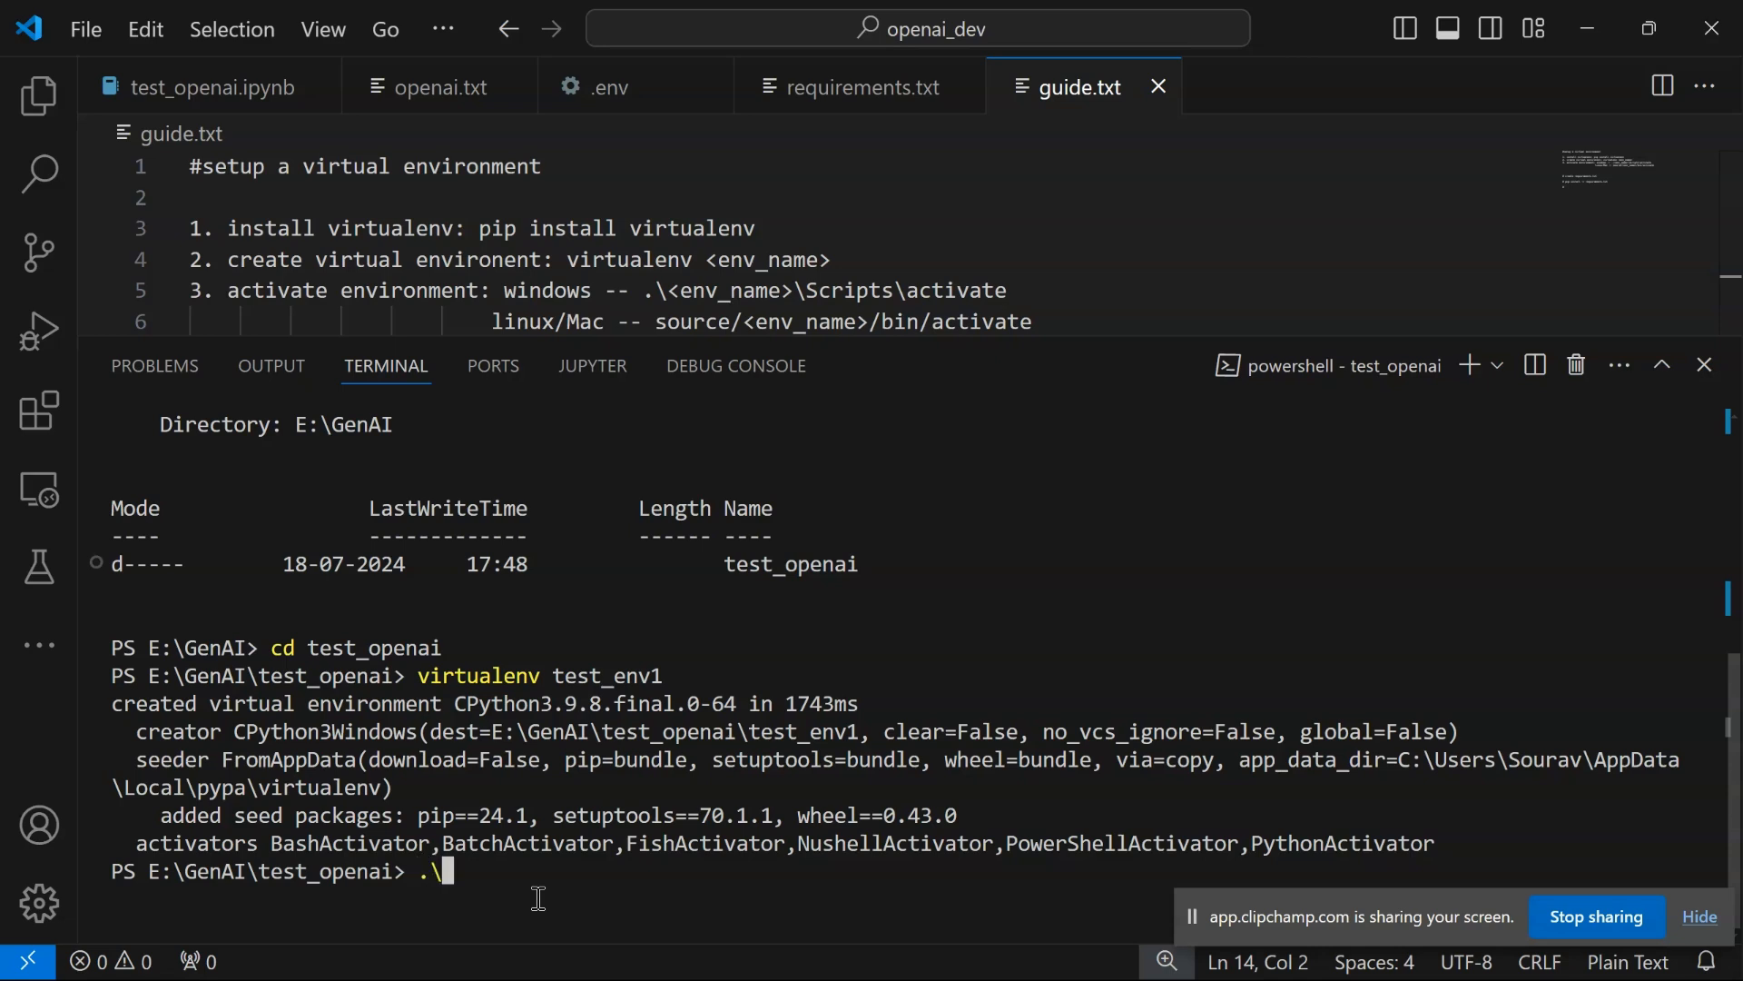
pyautogui.write('tes')
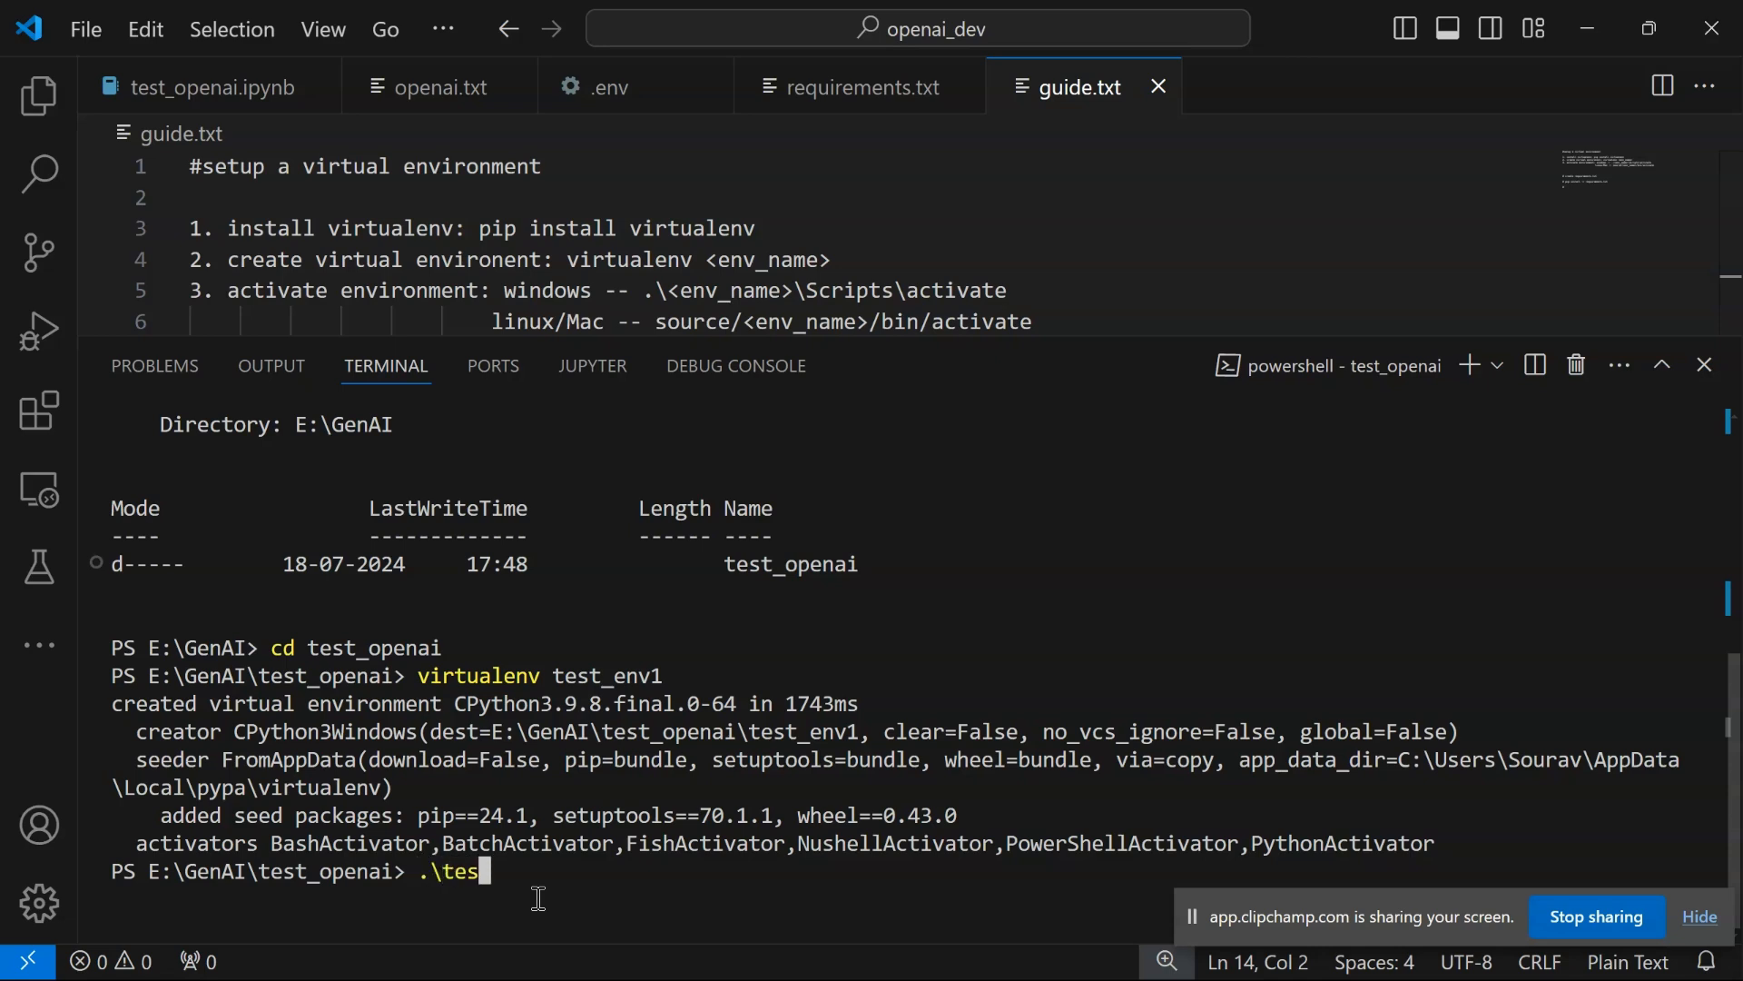
pyautogui.write('t_env1')
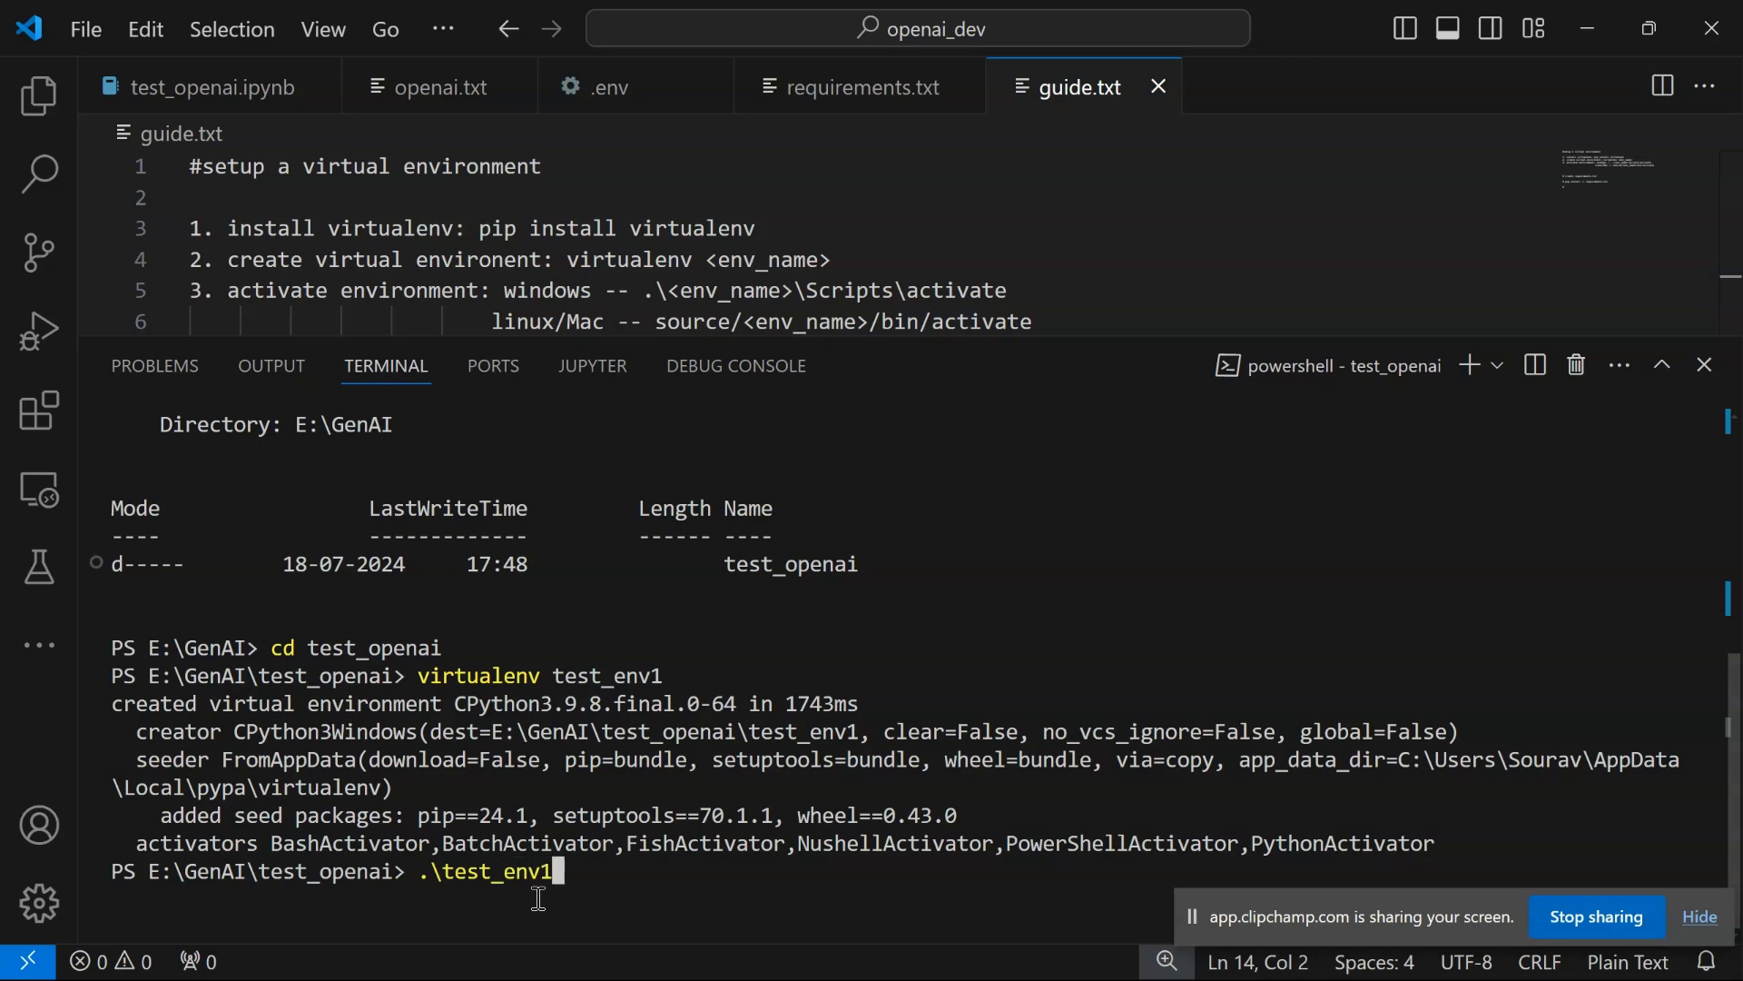
pyautogui.write('\\Scripts\\')
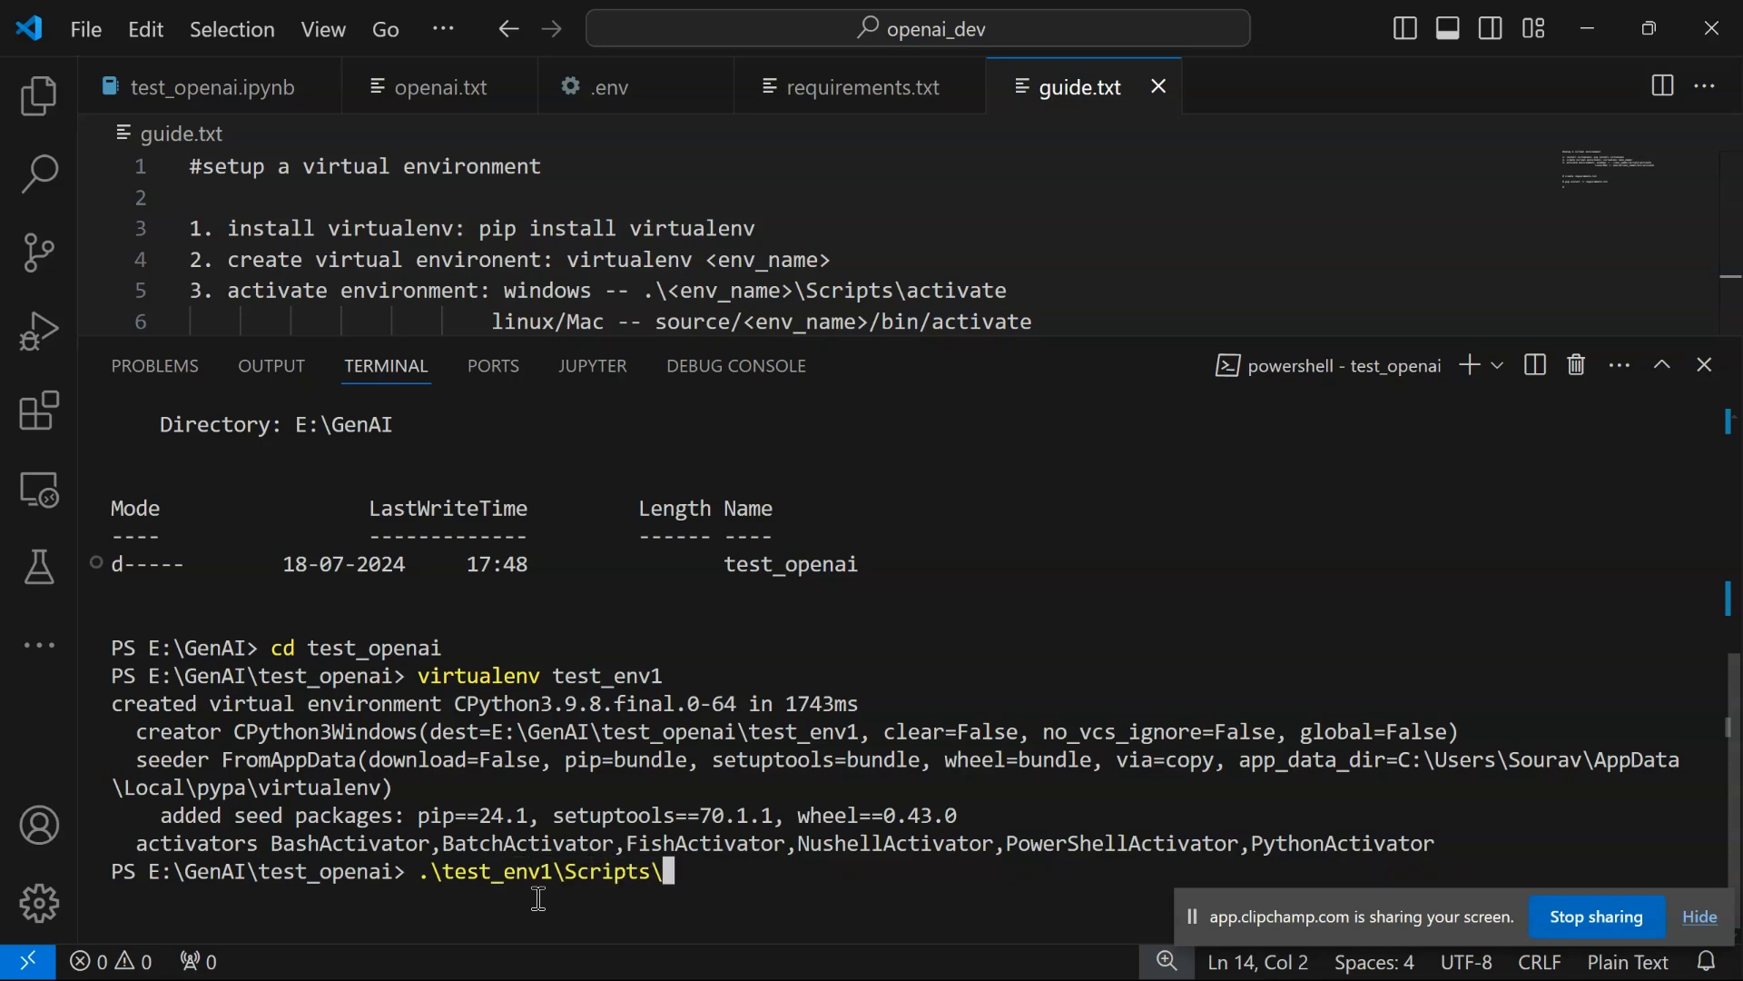
pyautogui.write('activate')
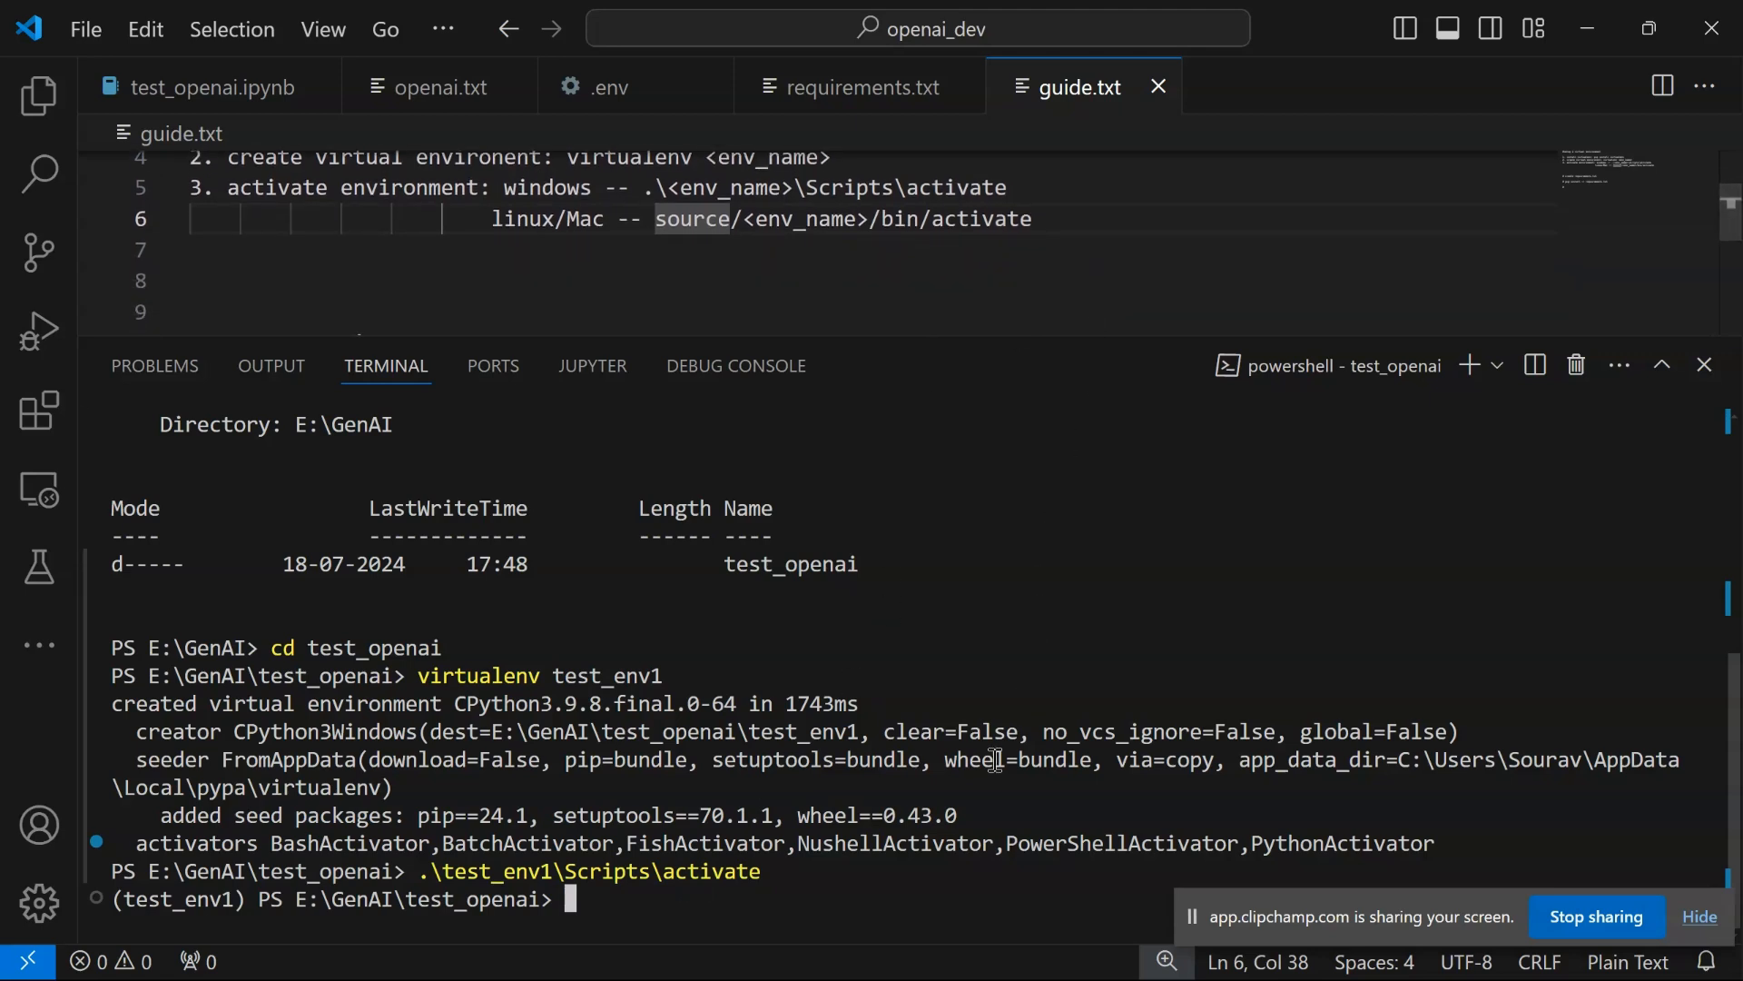
pyautogui.moveTo(717, 900)
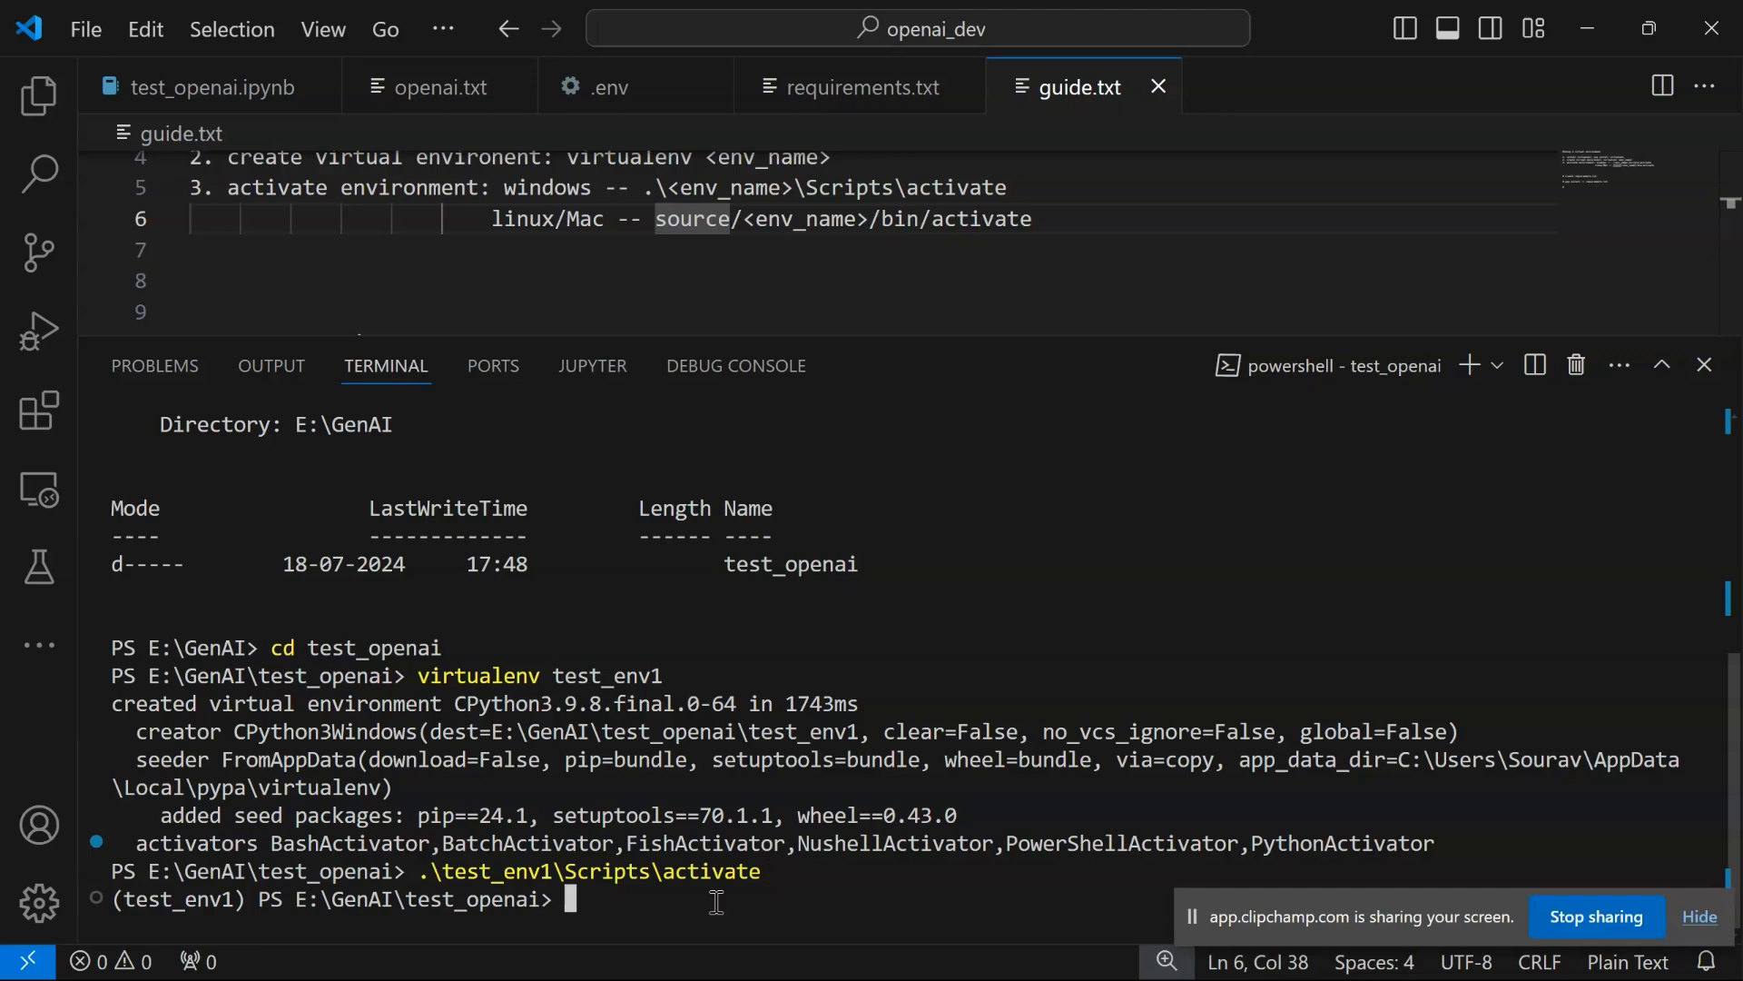
pyautogui.moveTo(39, 94)
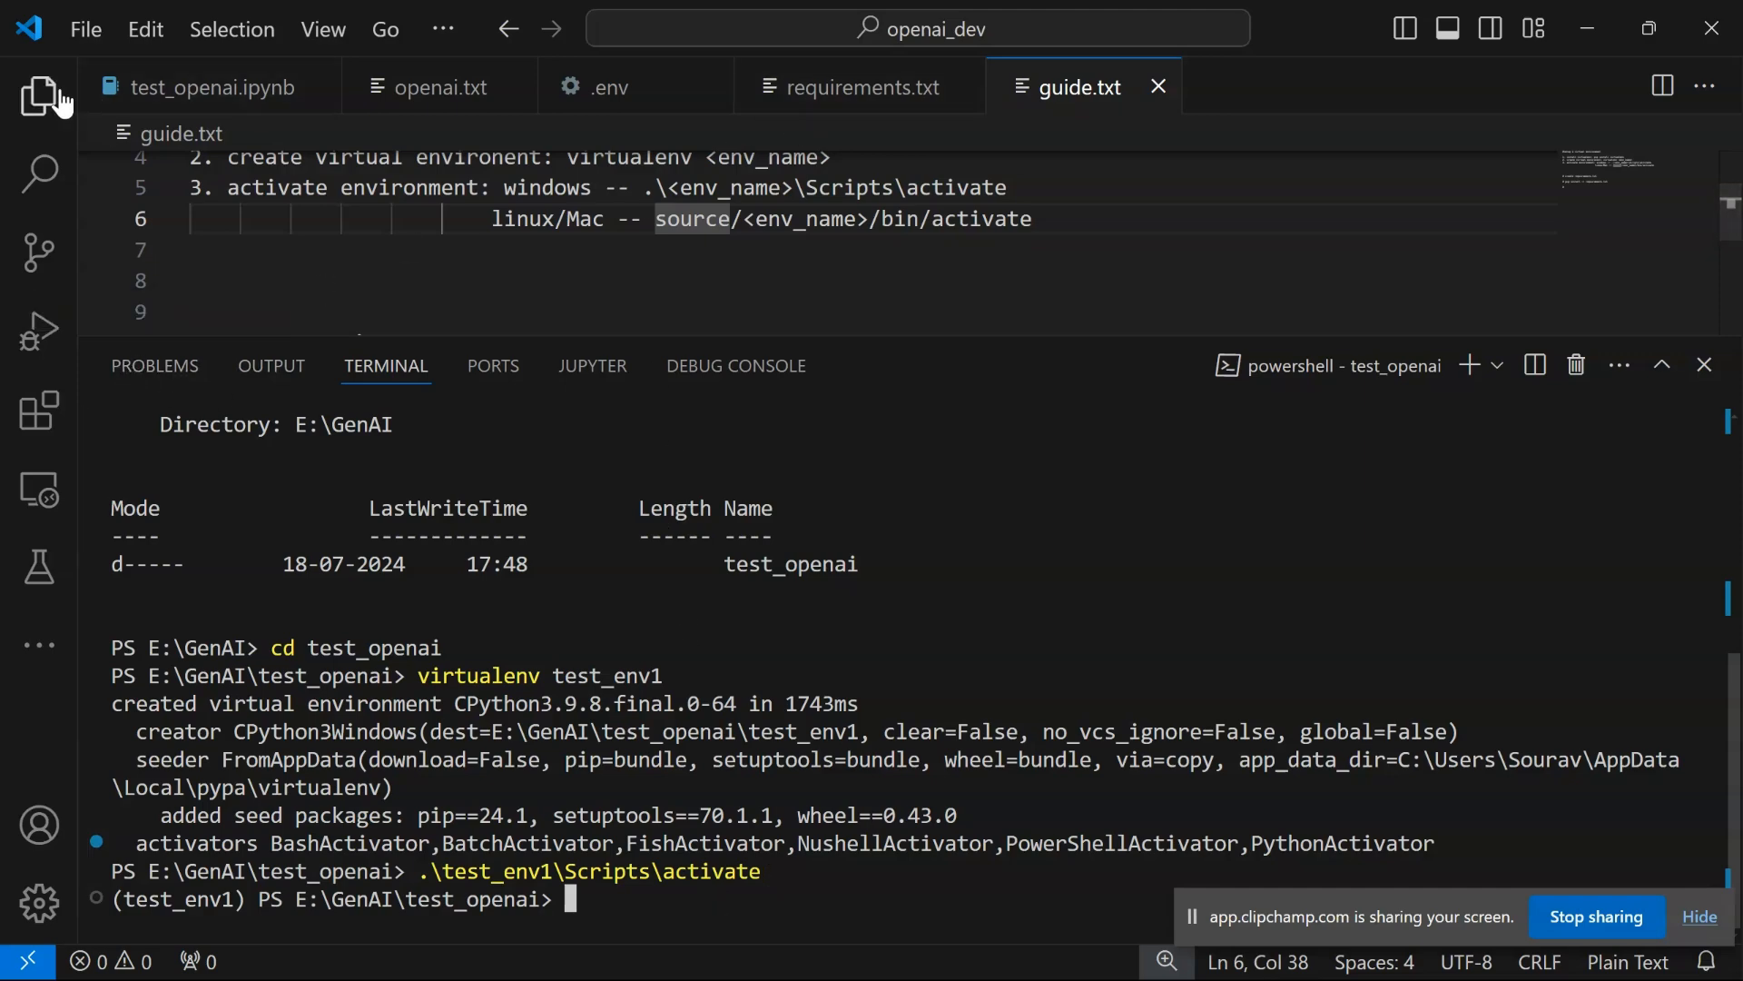
# Show the Explorer and launch a fresh VS Code window via File > New Window
pyautogui.click(39, 95)
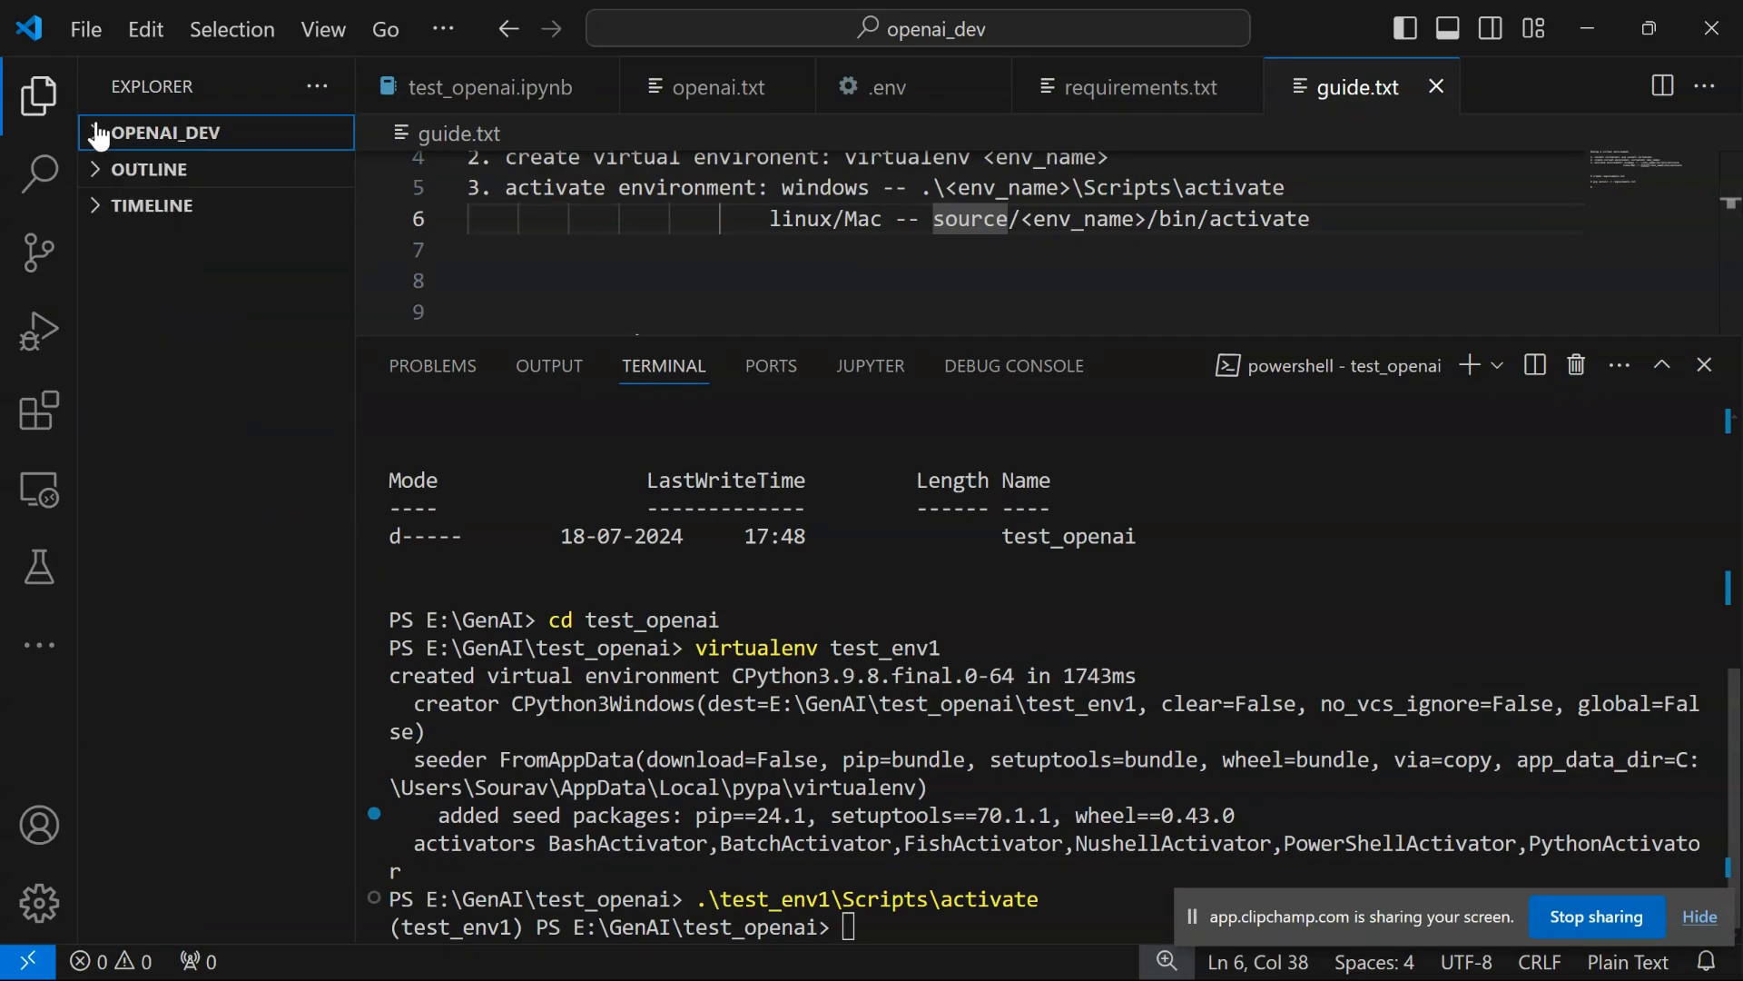
pyautogui.click(84, 28)
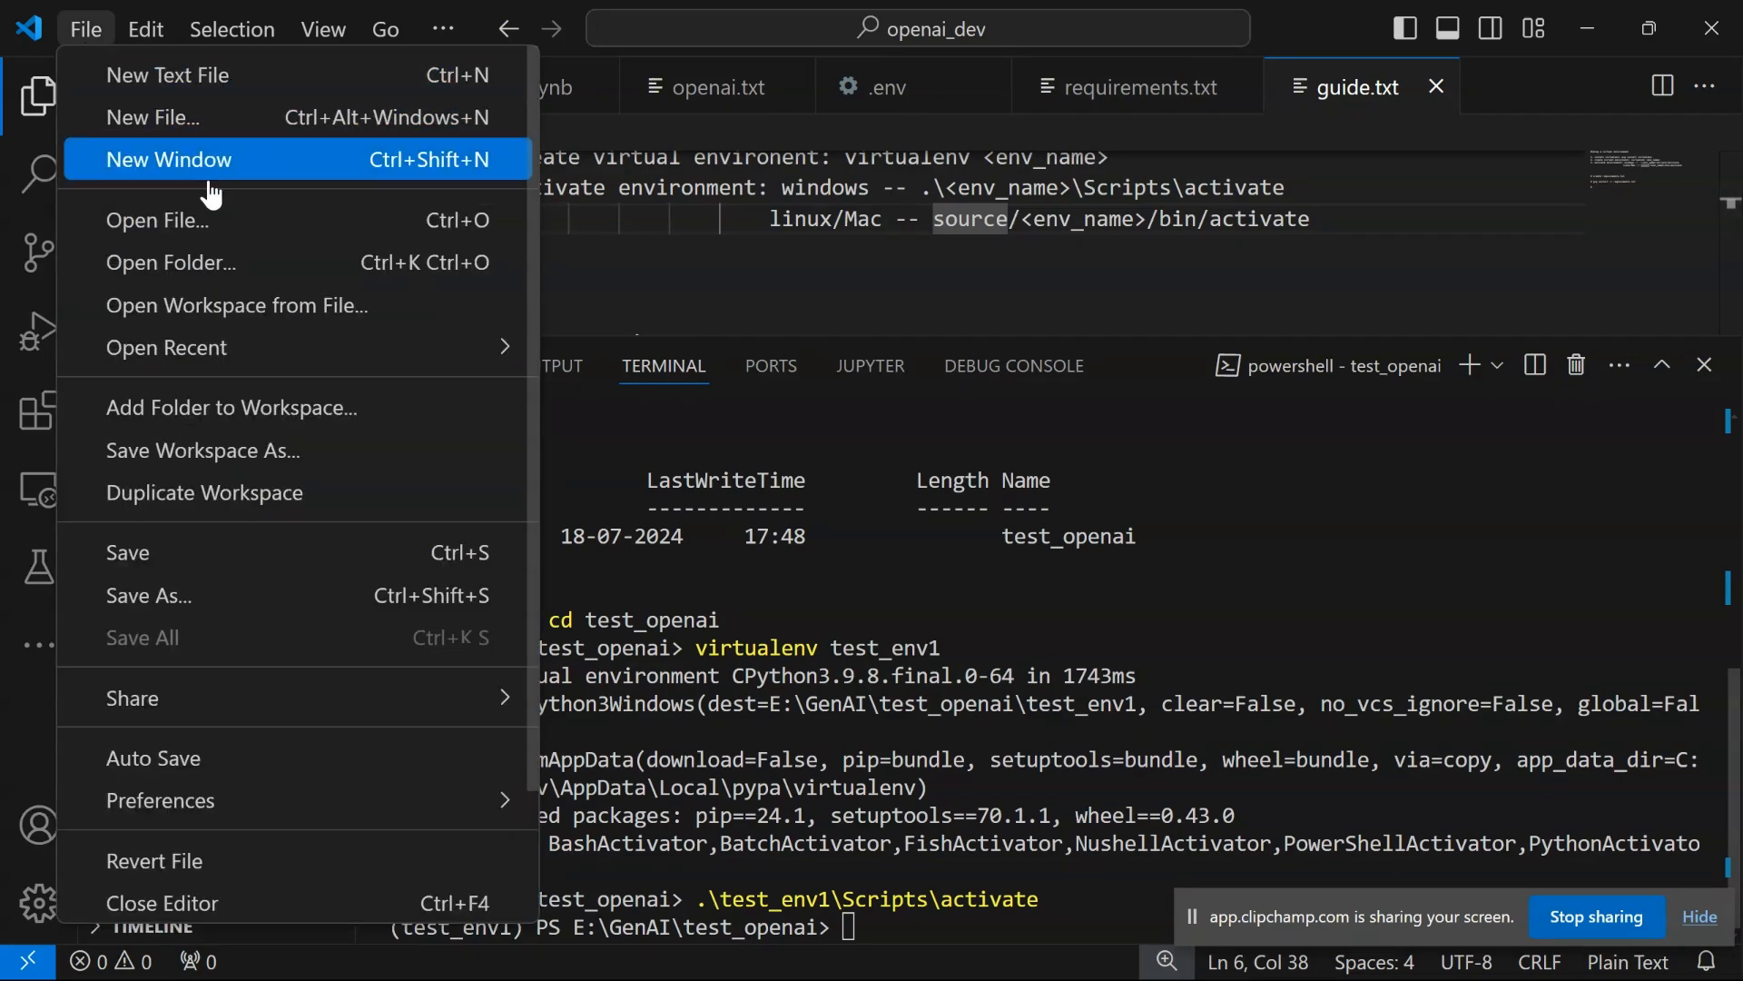
pyautogui.click(169, 159)
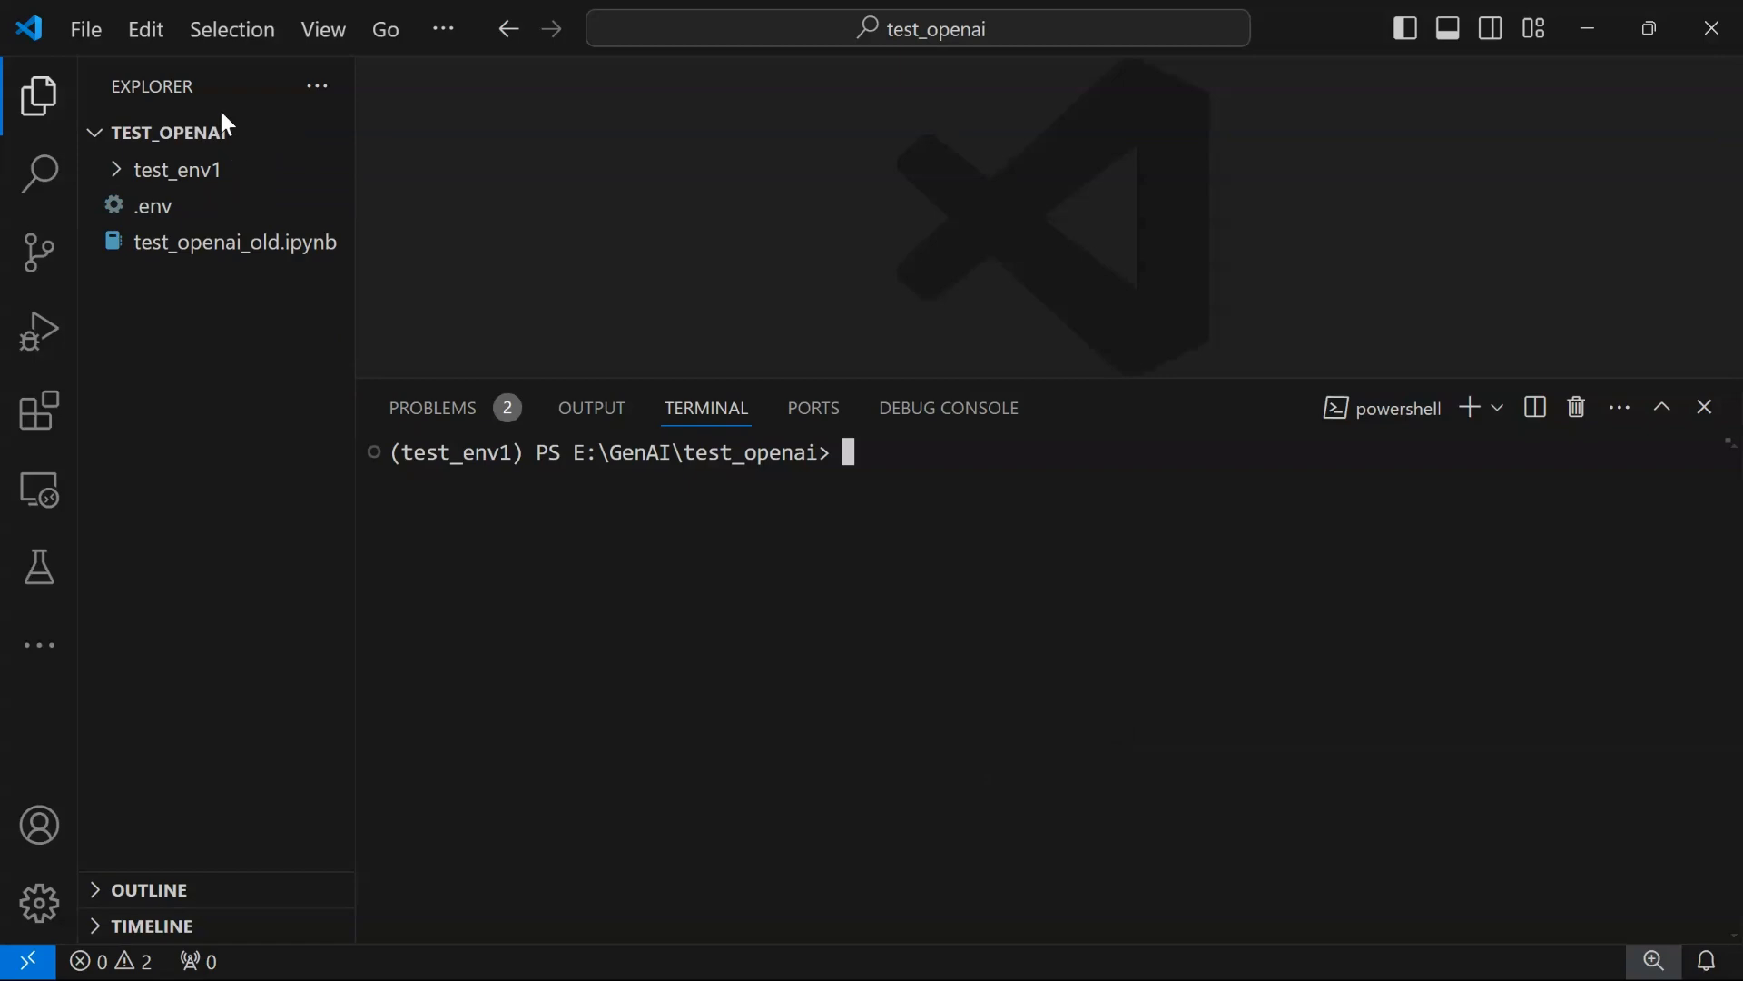
# Create a new file named requirements.txt in test_openai
pyautogui.click(214, 133)
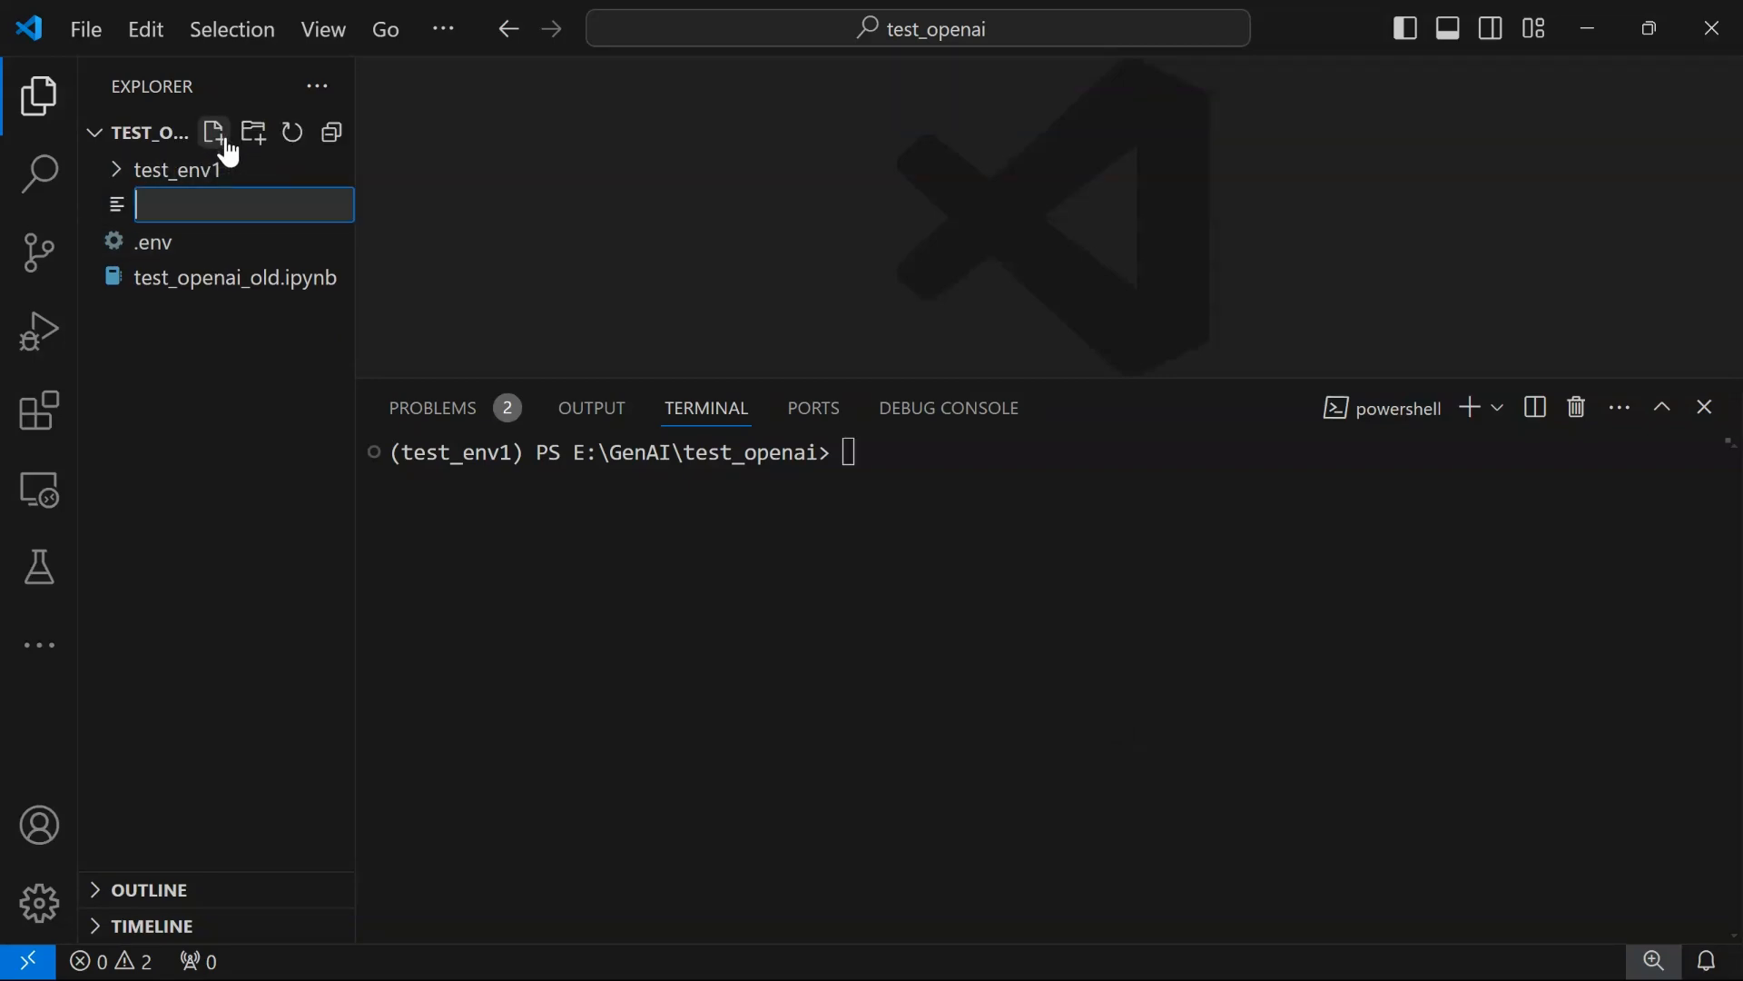
pyautogui.write('requireme')
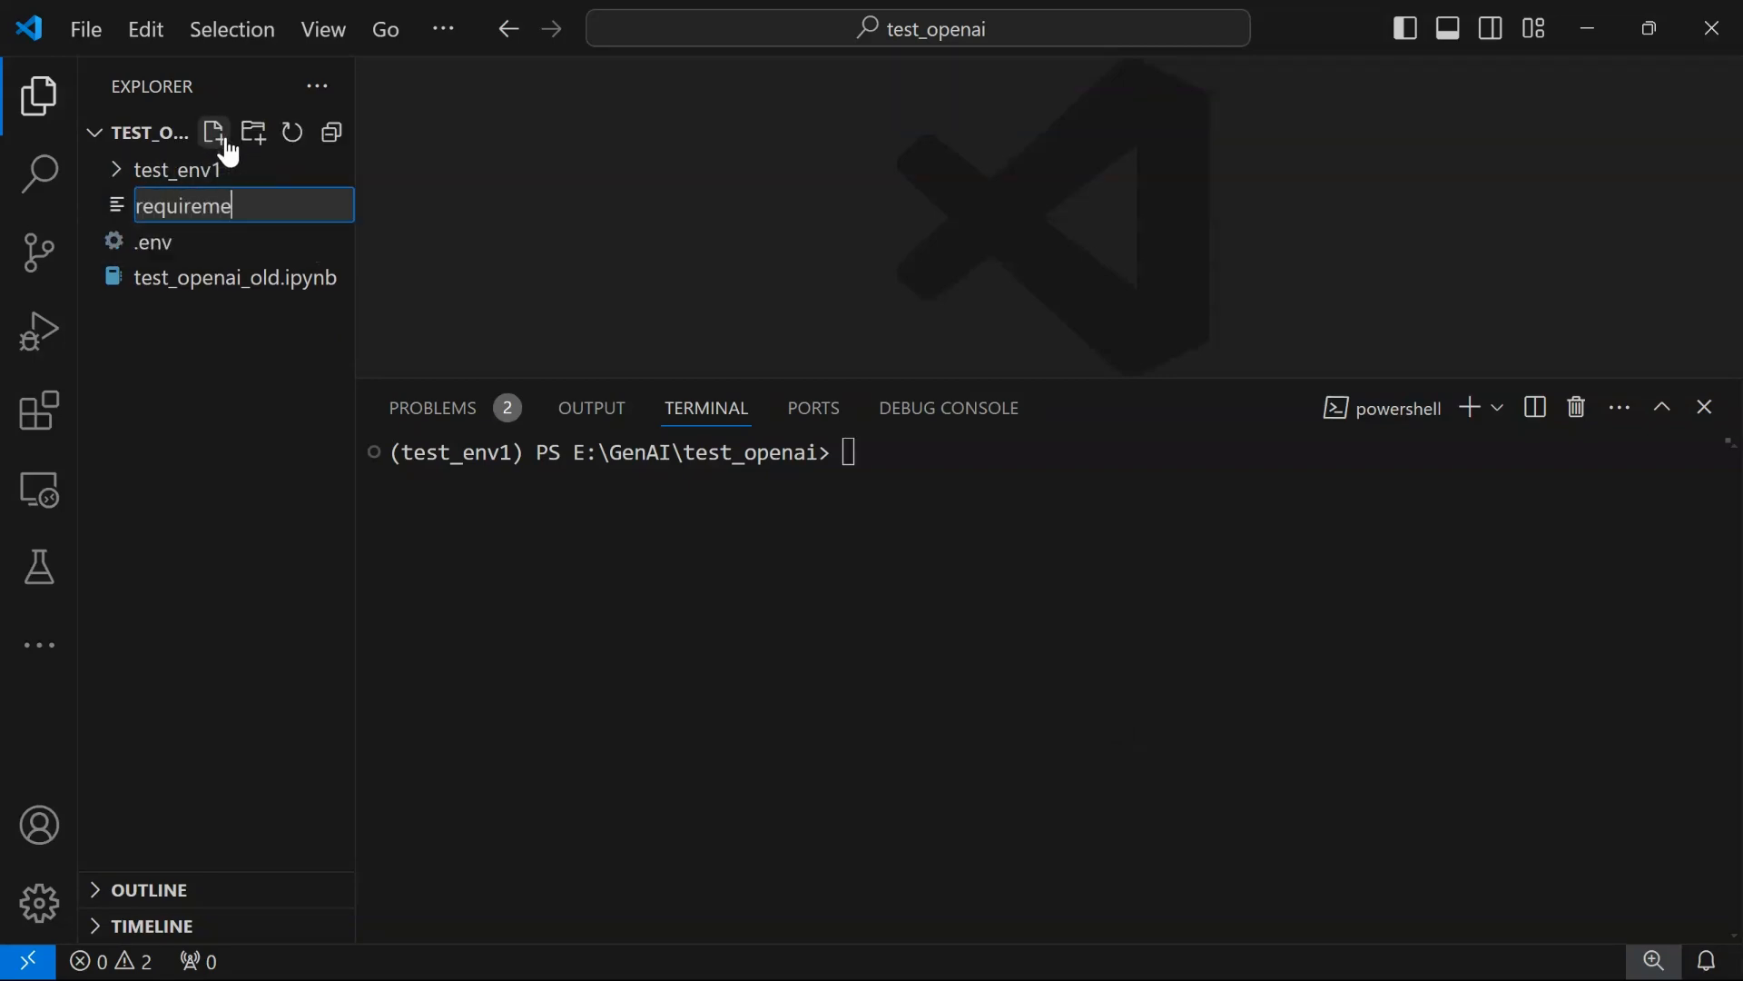
pyautogui.write('nts.txt')
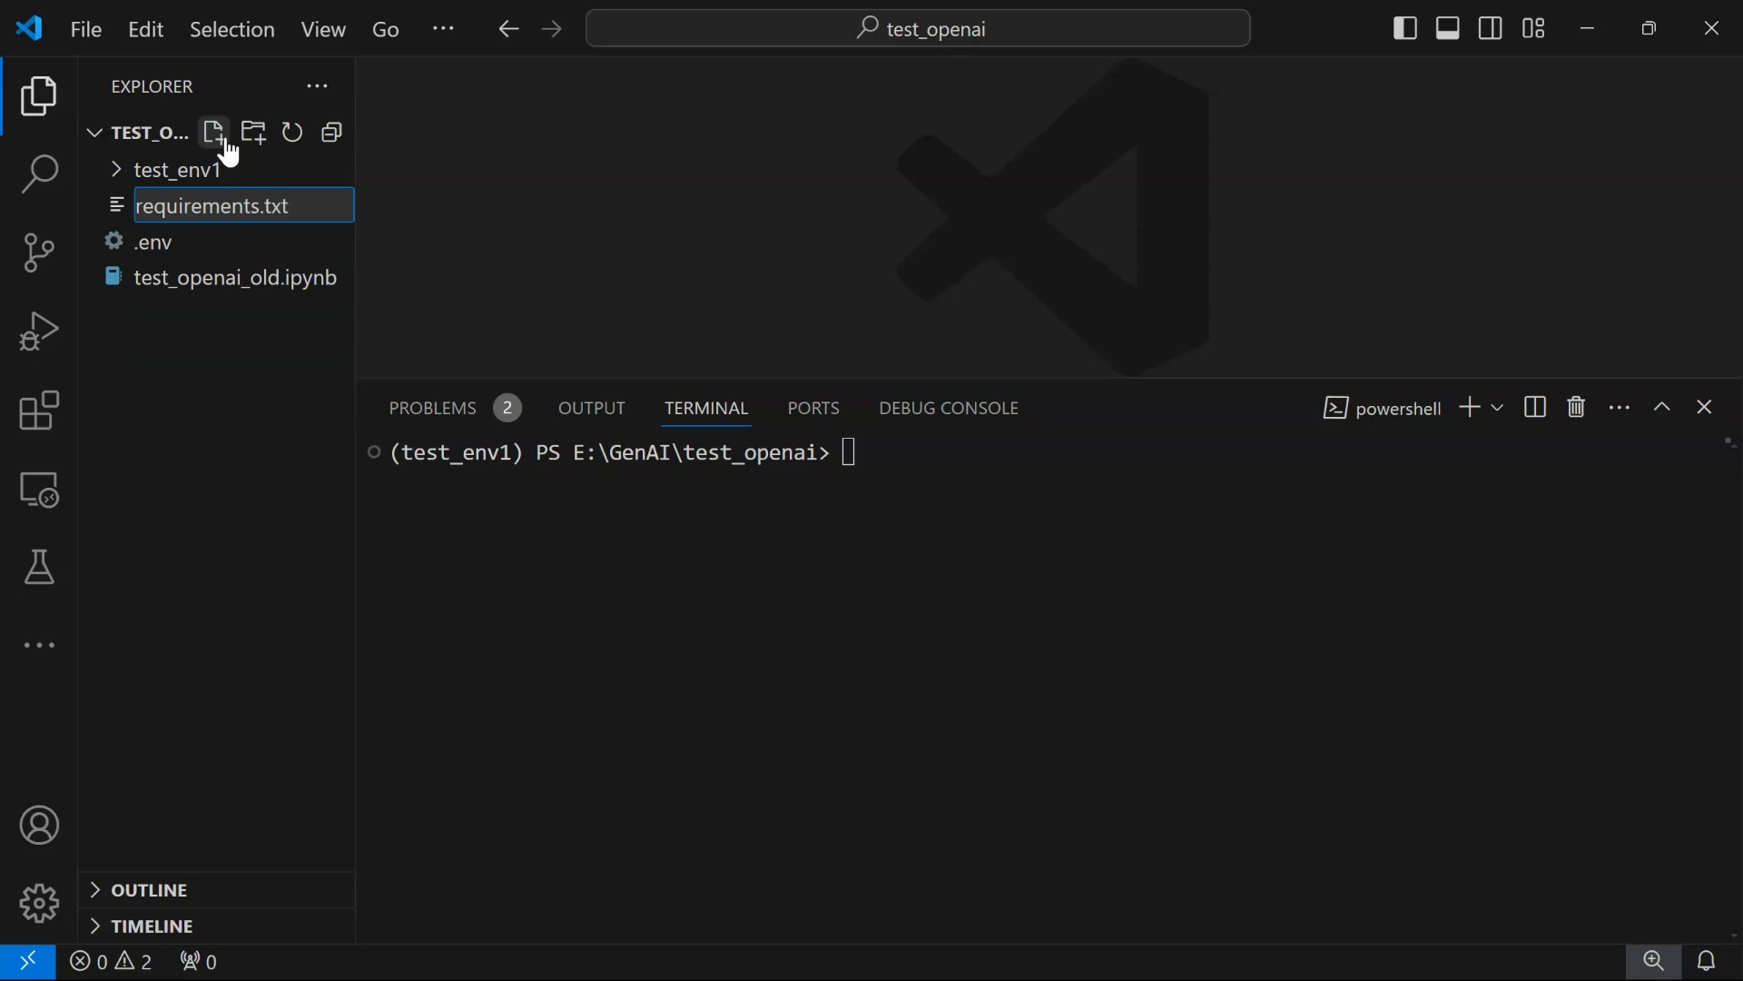
pyautogui.press('Enter')
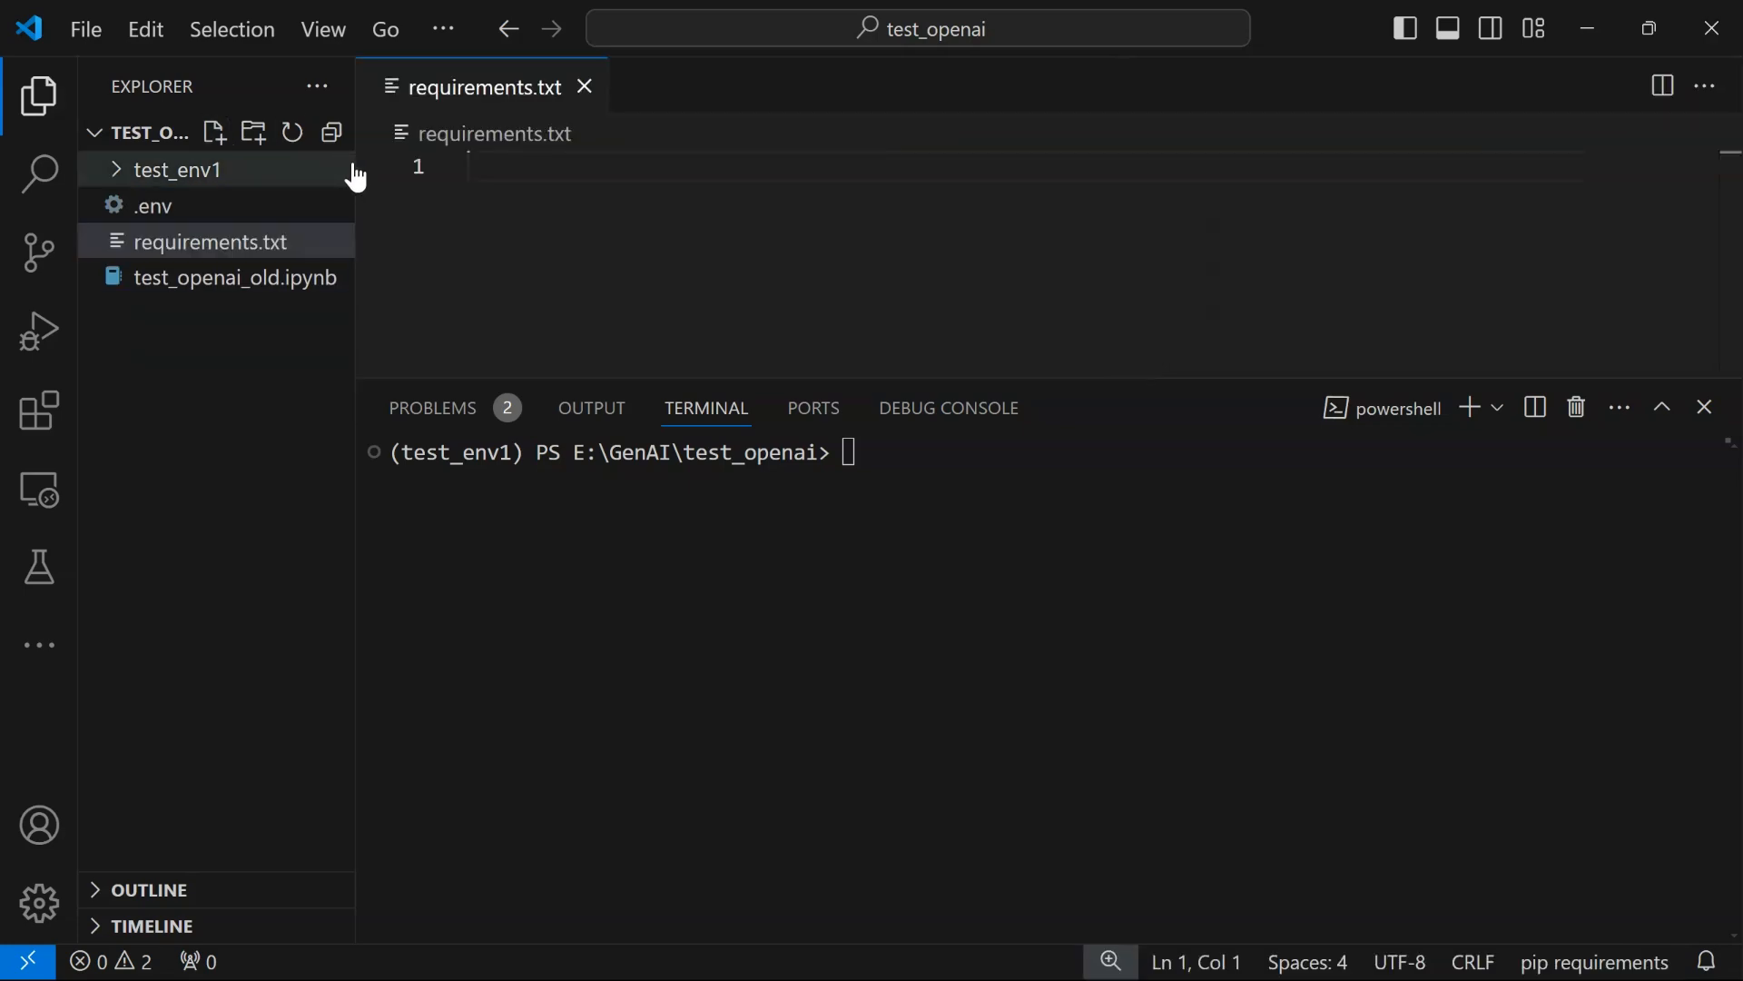
# List pandas, numpy, openai, python-dotenv and ipykernel on separate lines
pyautogui.write('pan')
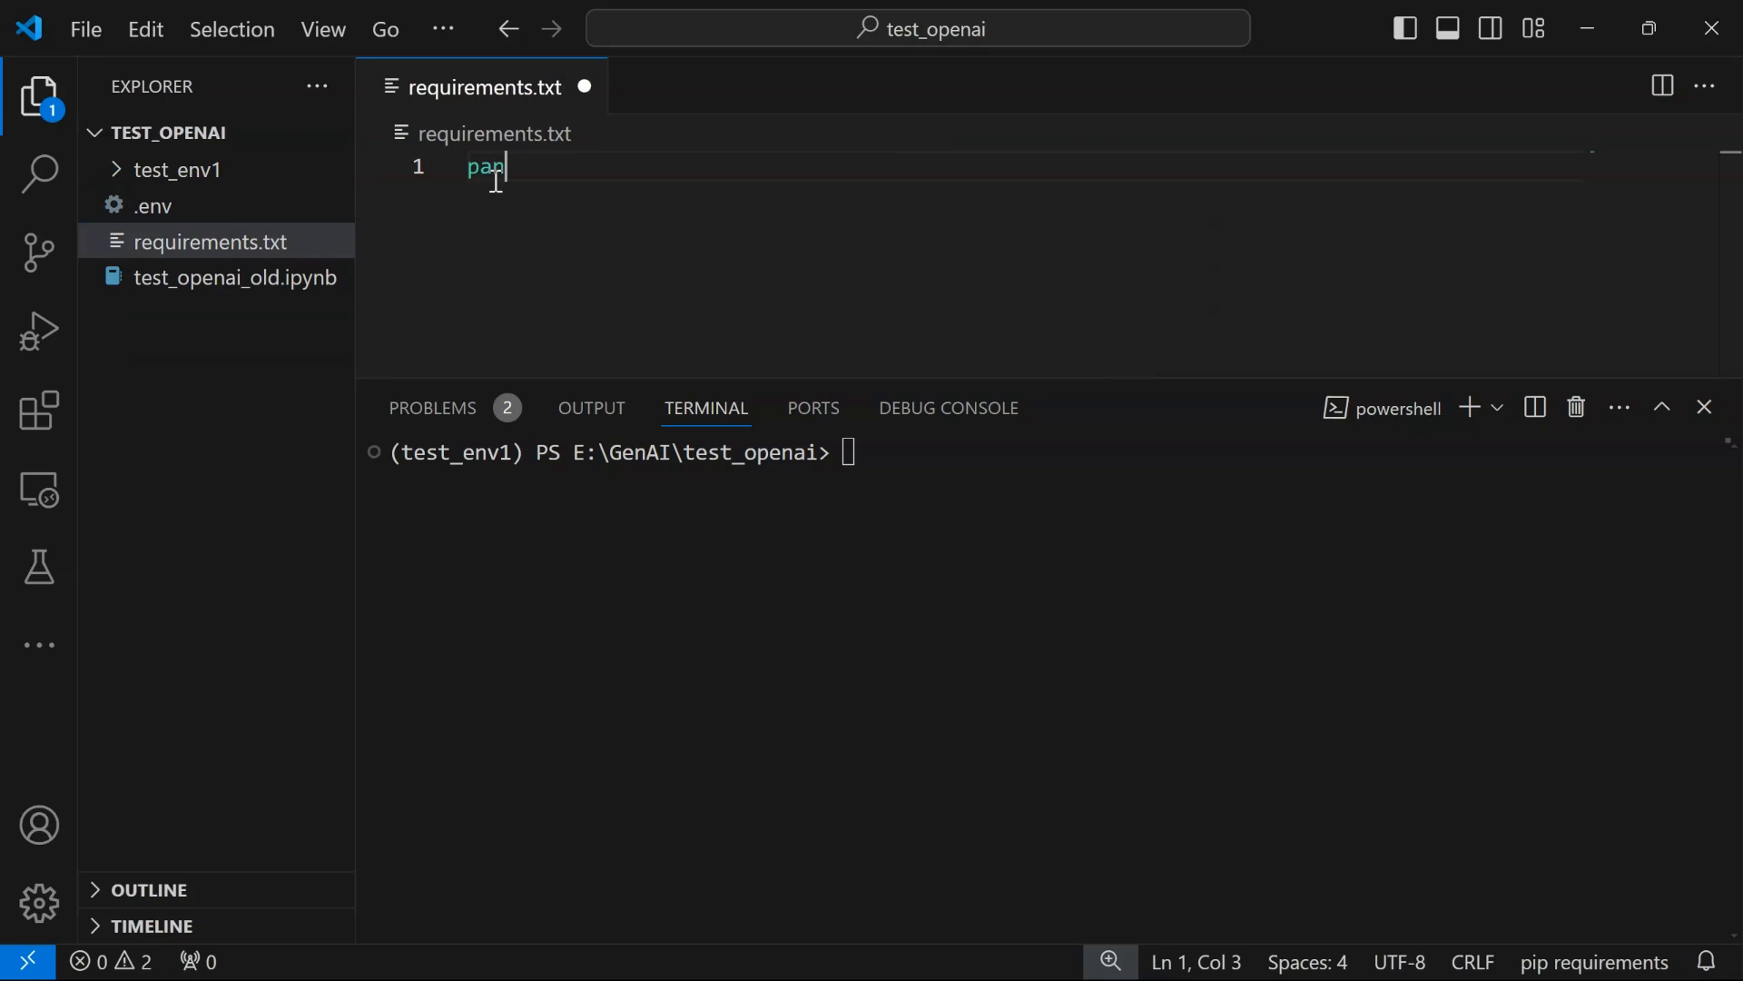
pyautogui.write('das')
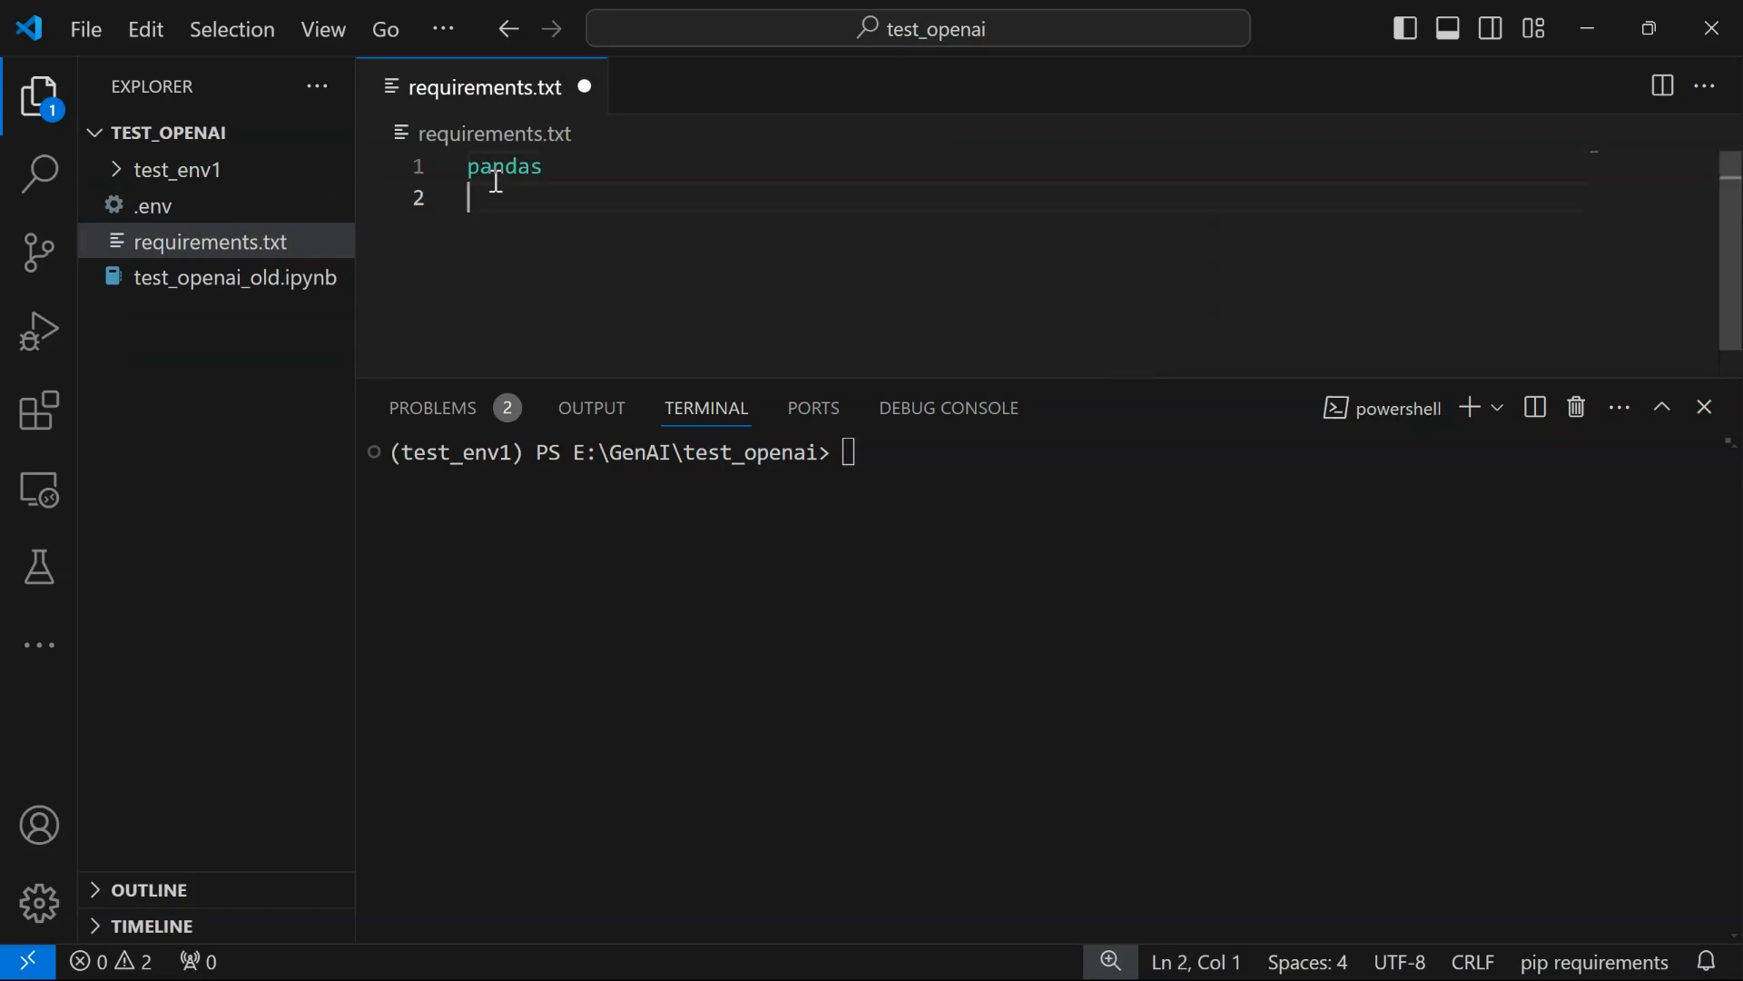
pyautogui.write('numpy')
pyautogui.write('openai')
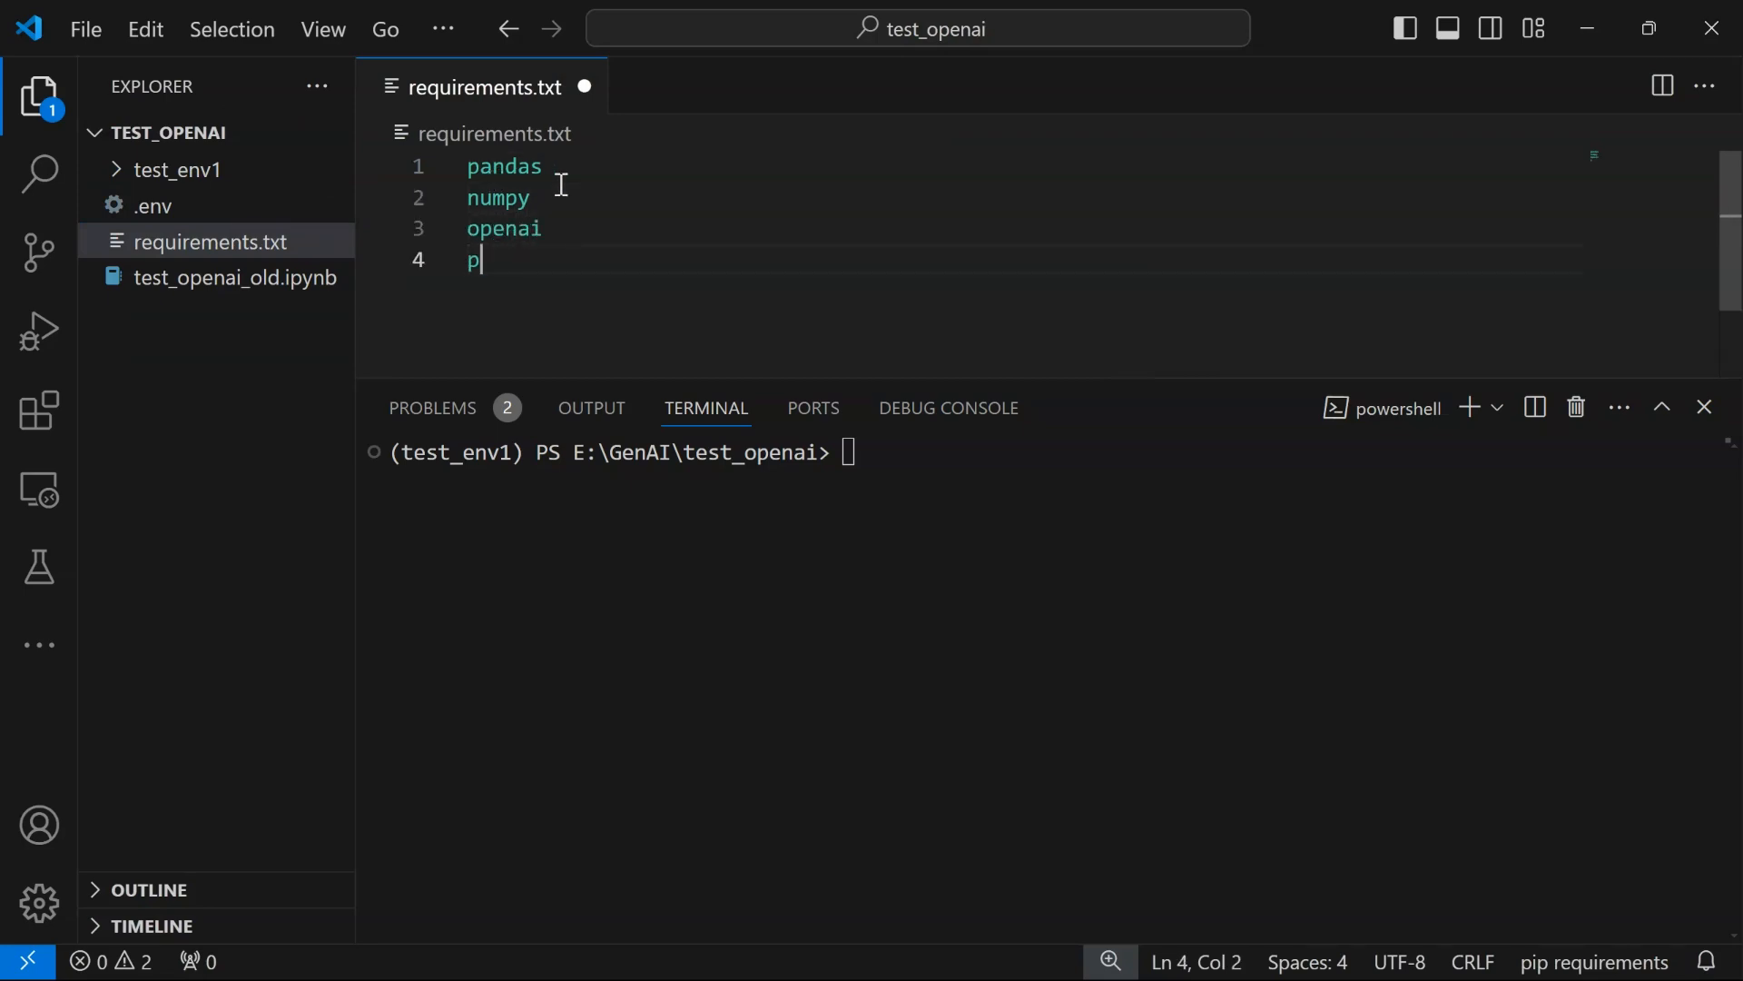
pyautogui.write('ython-dotenv')
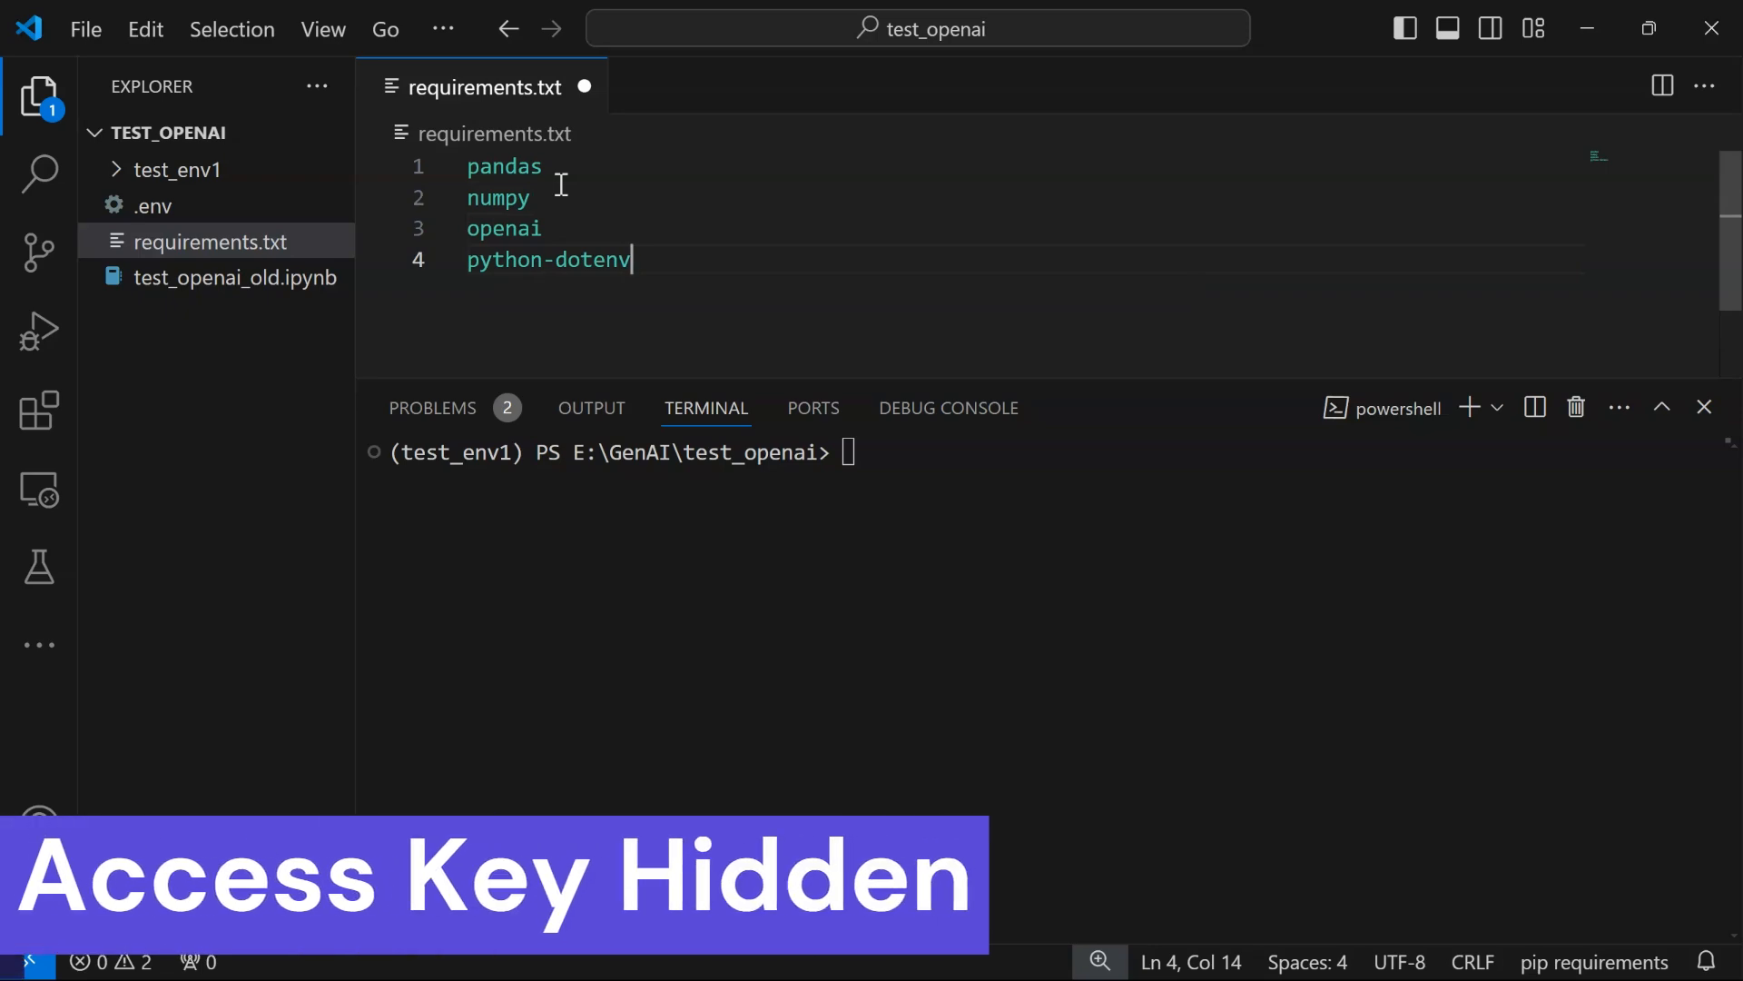
pyautogui.press('Enter')
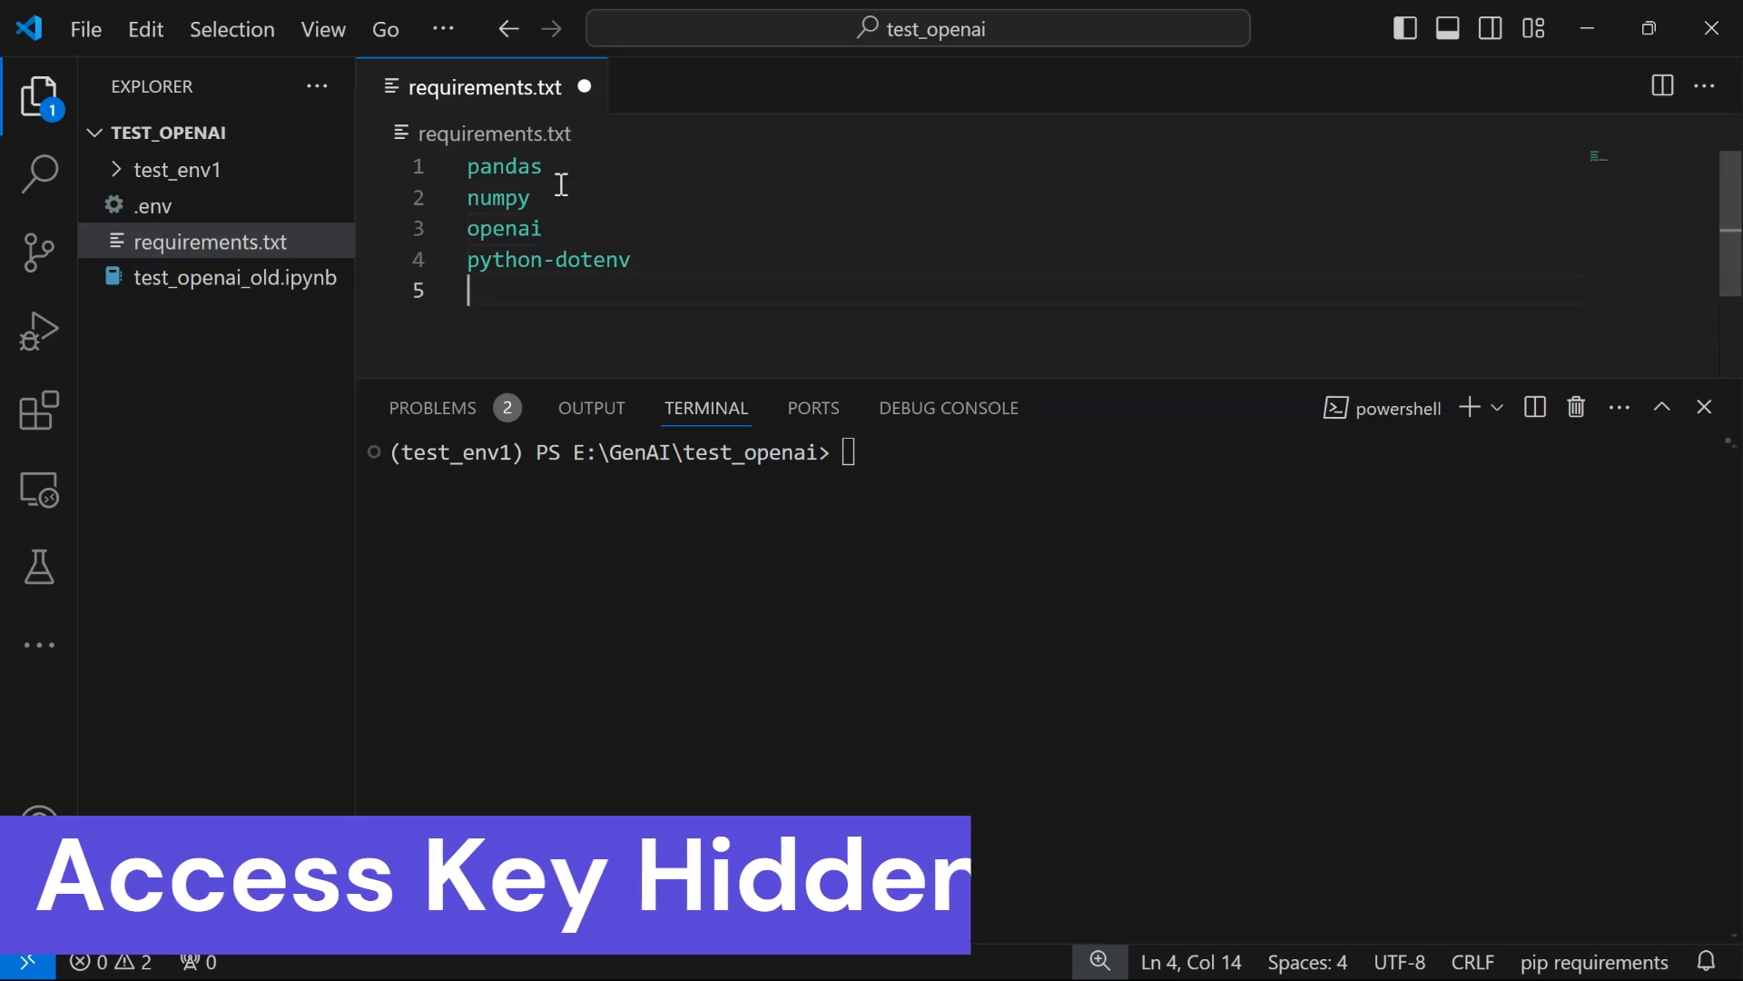
pyautogui.write('ipy')
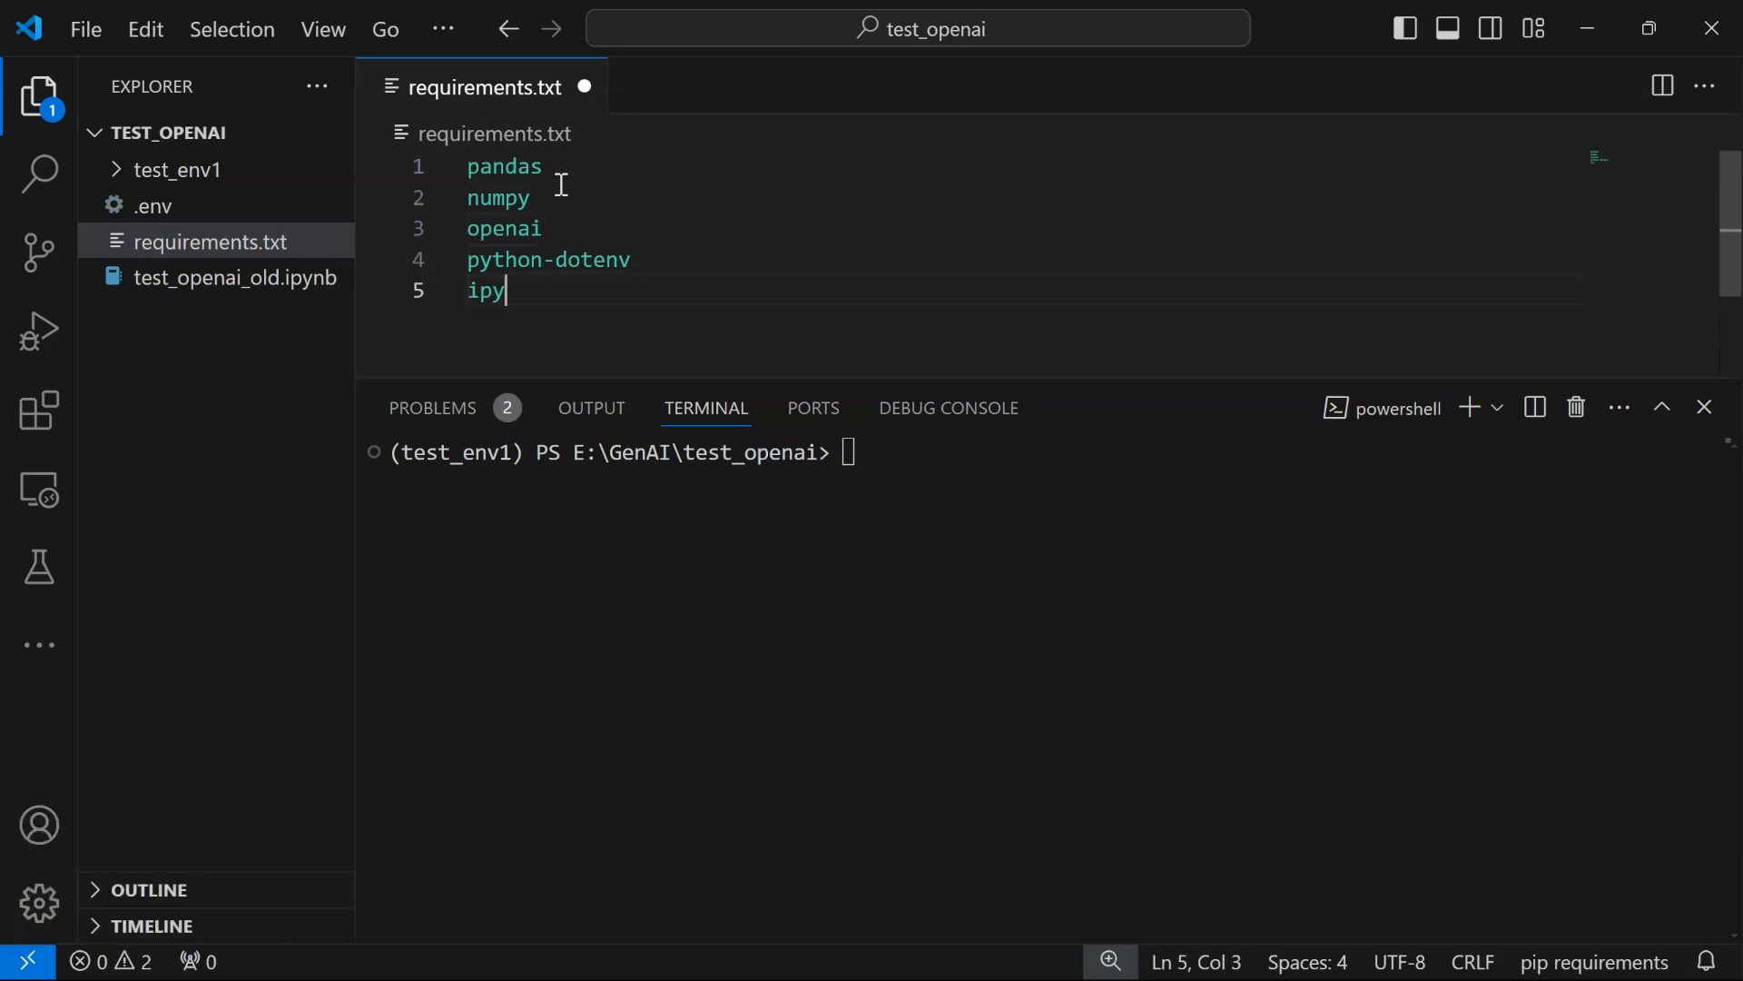
pyautogui.write('kernel')
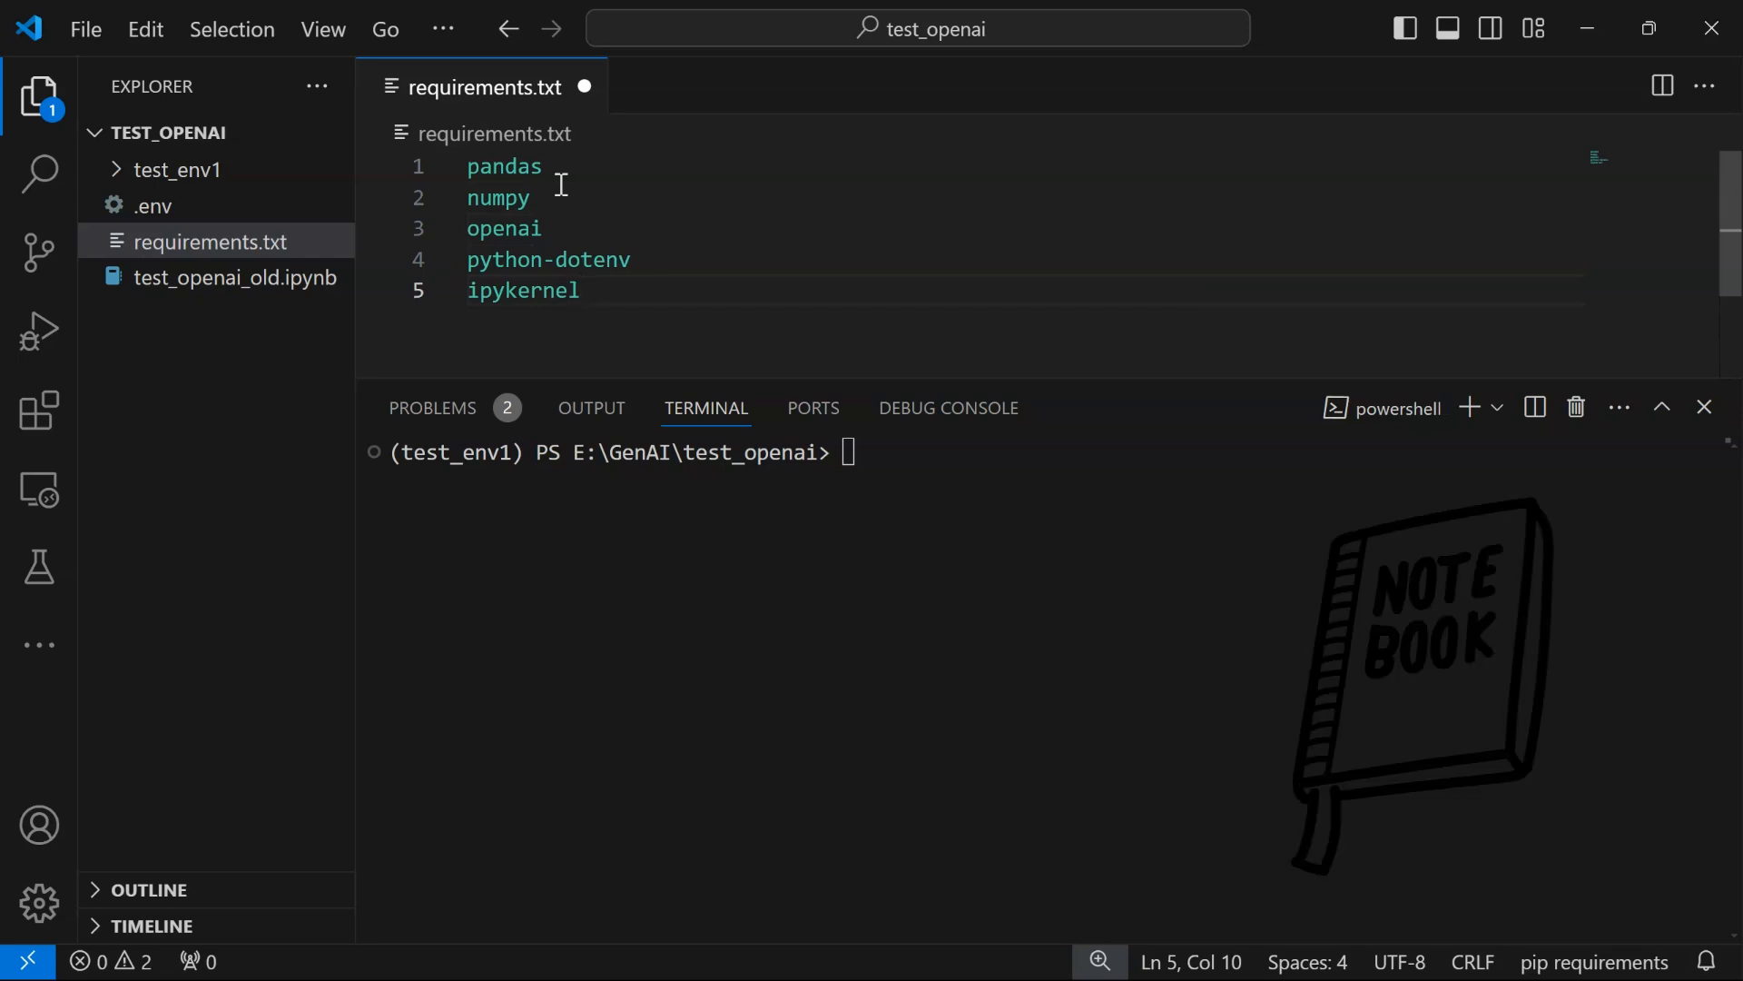
pyautogui.moveTo(642, 256)
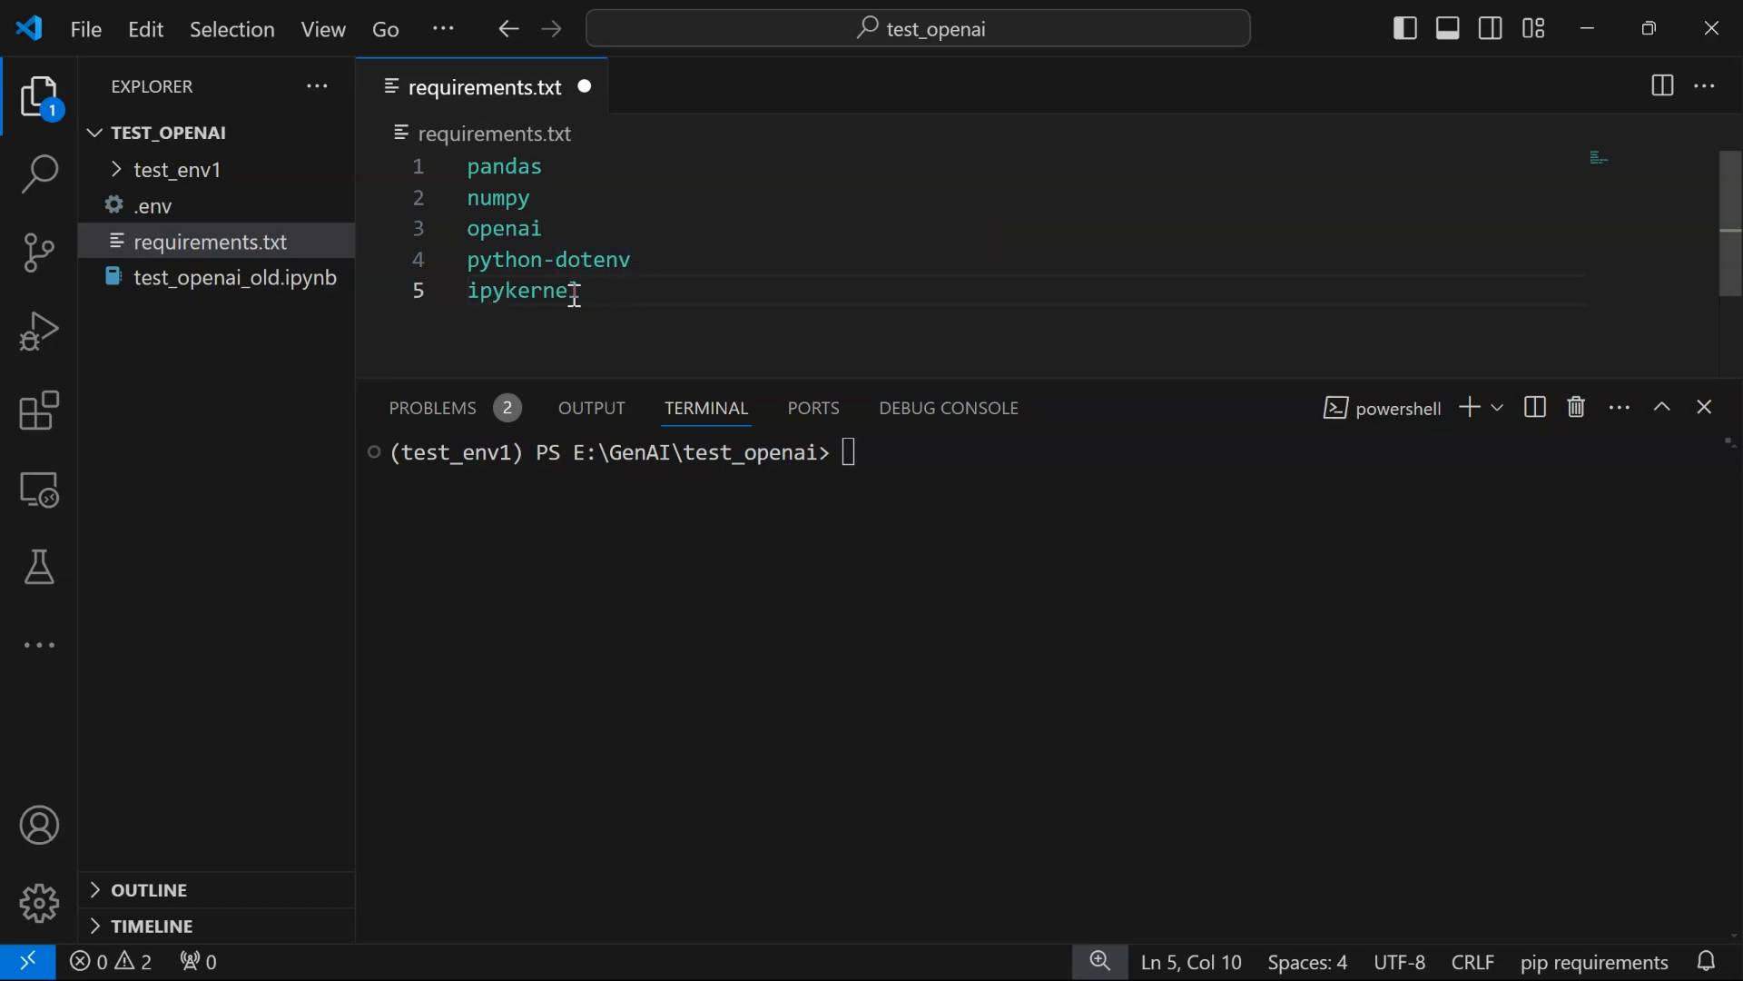
# Install the packages into test_env1 with 'pip install -r .\requirements.txt'
pyautogui.click(534, 198)
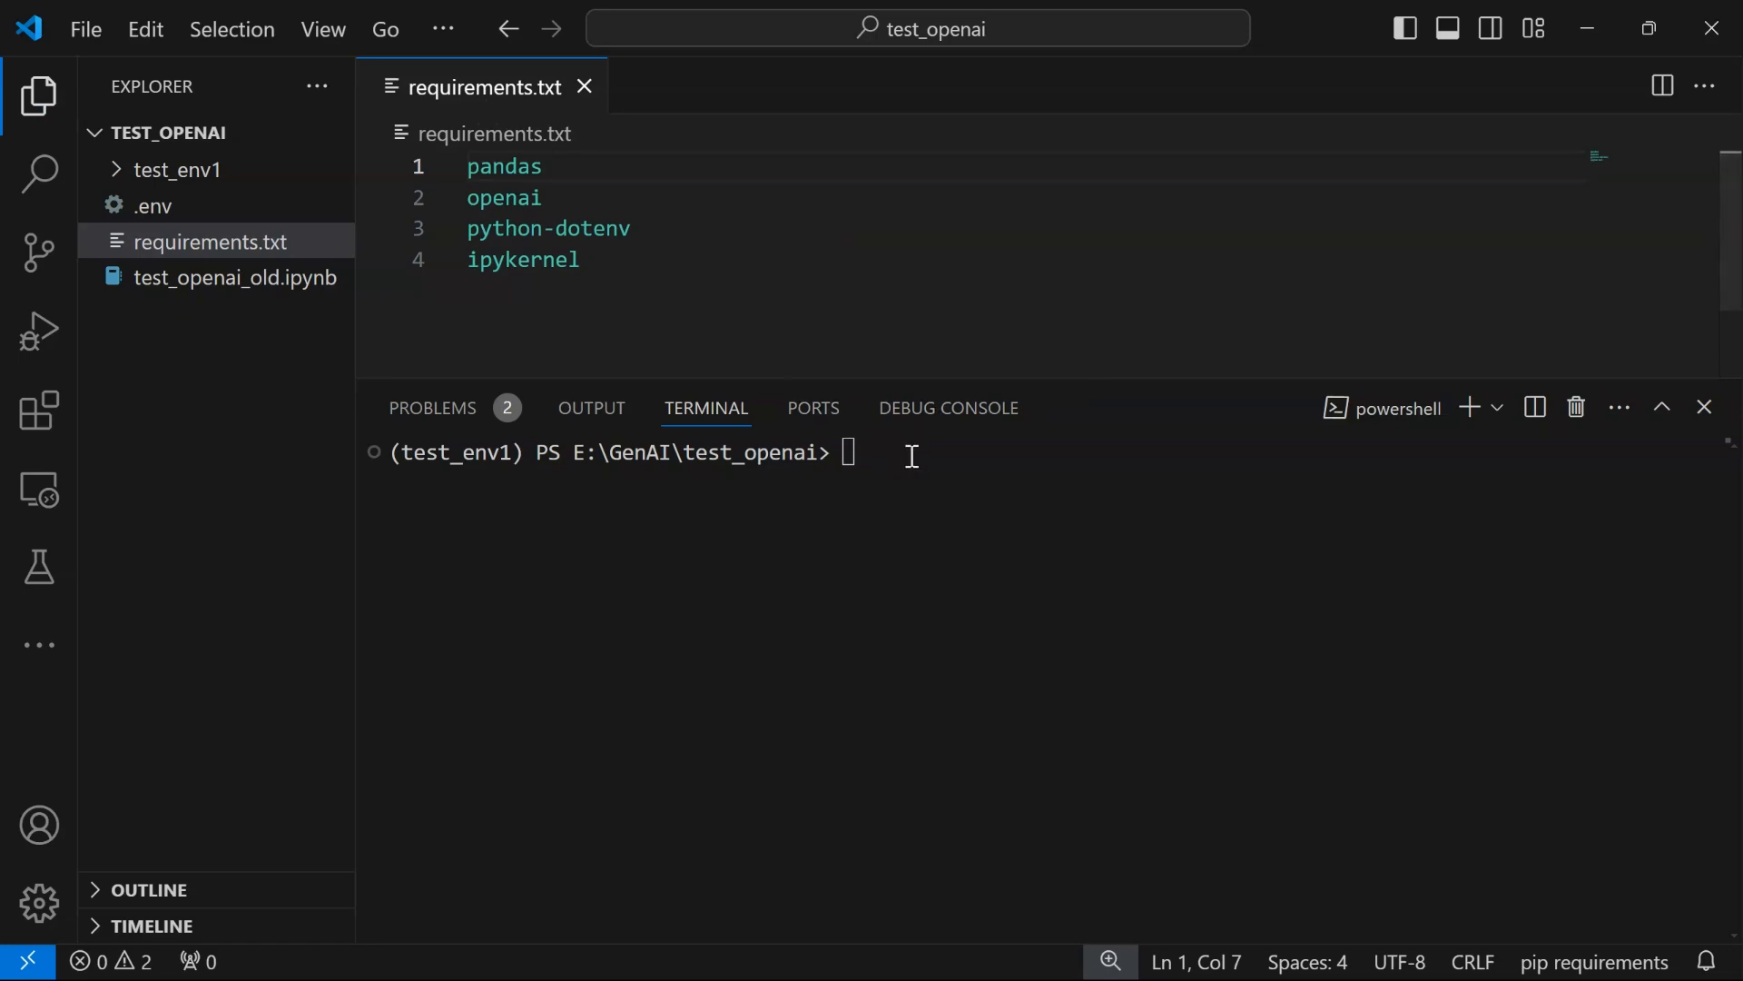
pyautogui.write('pip')
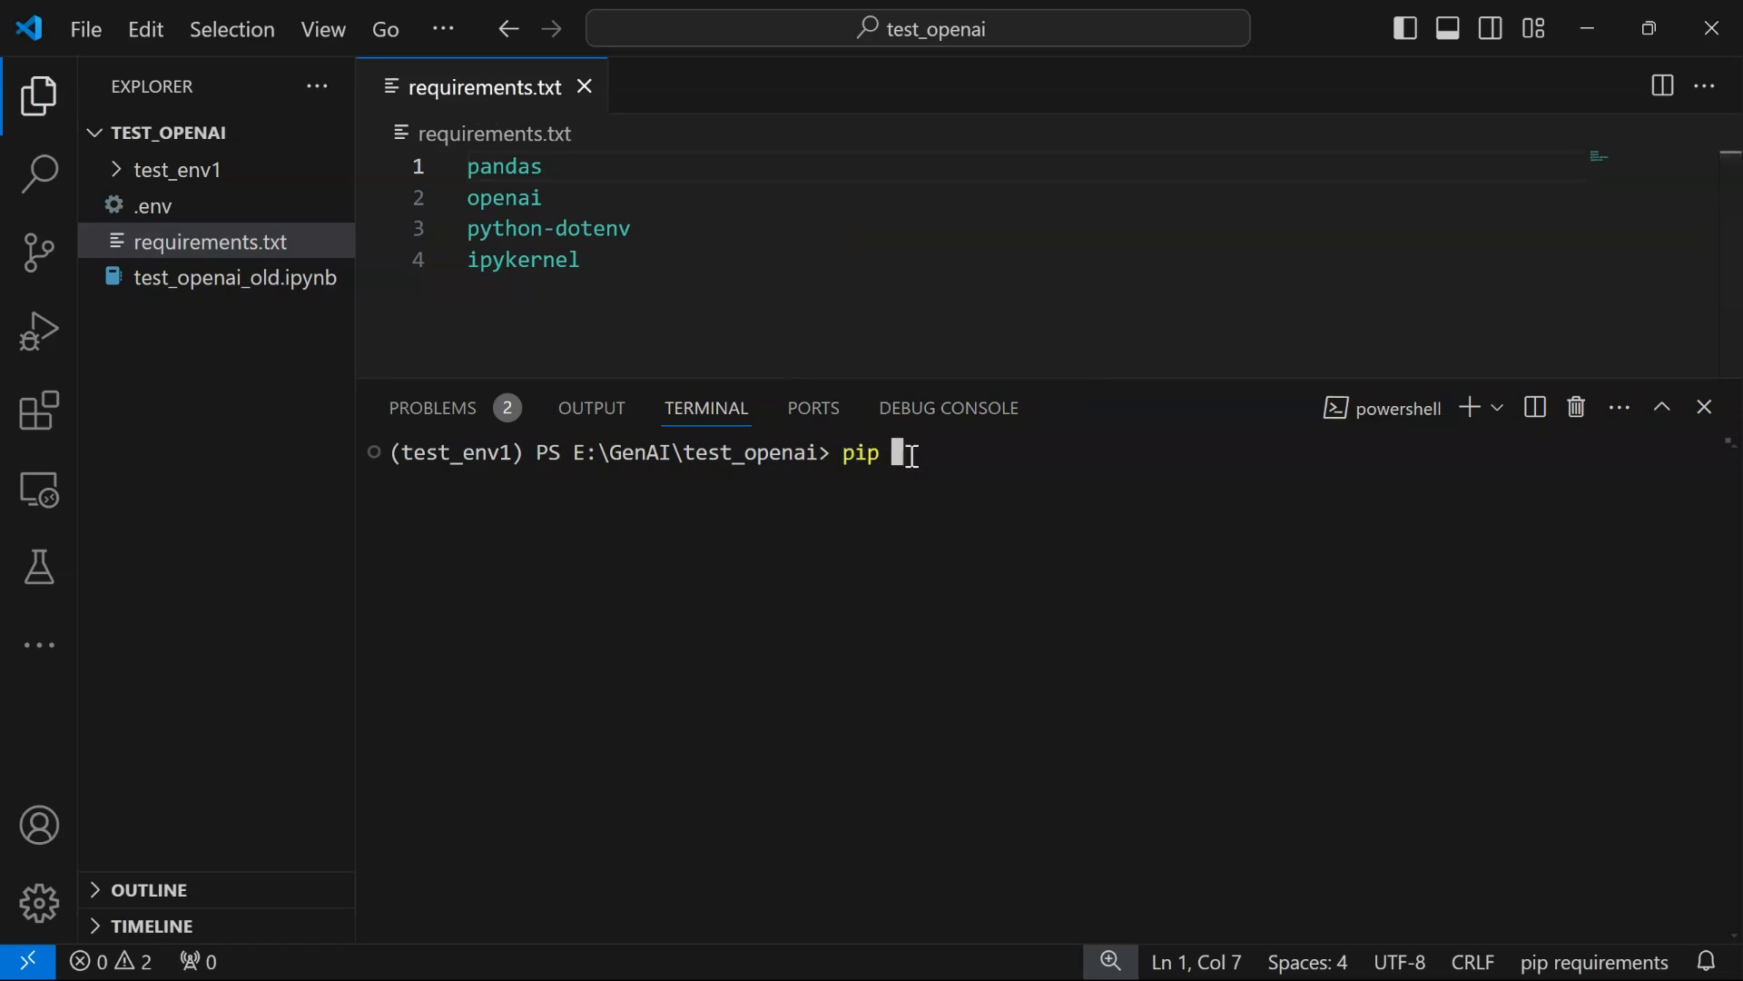
pyautogui.write('install -r')
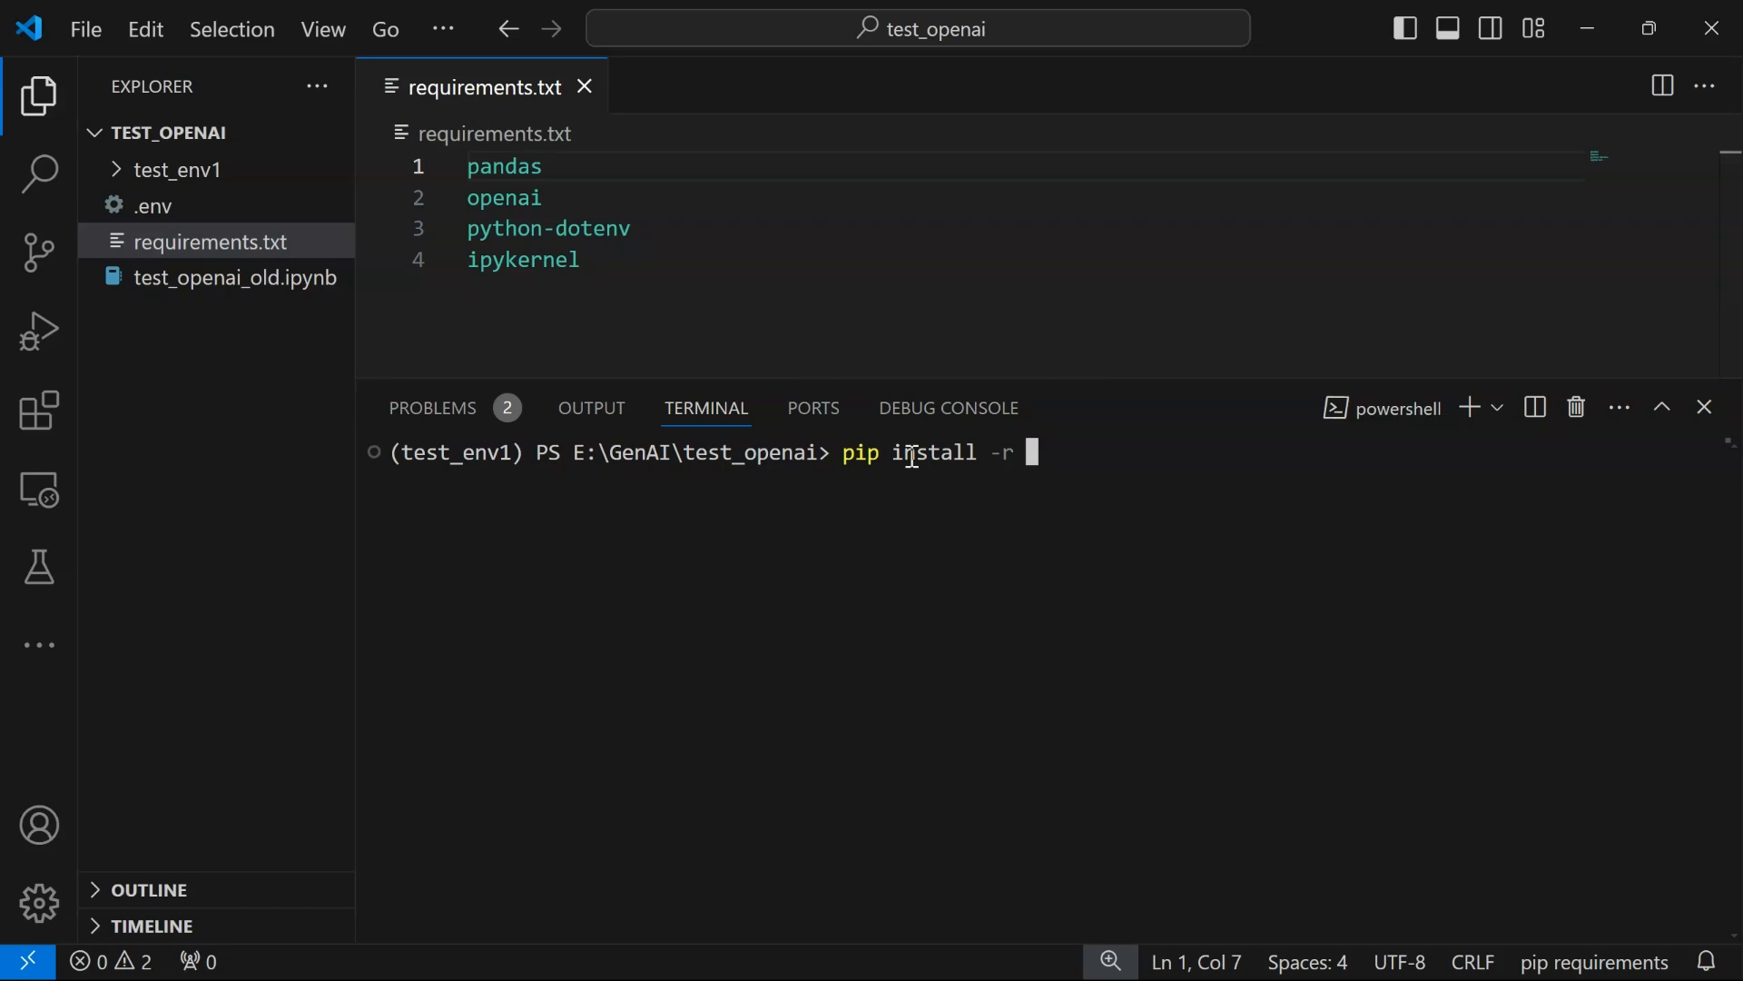
pyautogui.write('.\\requirements.txt')
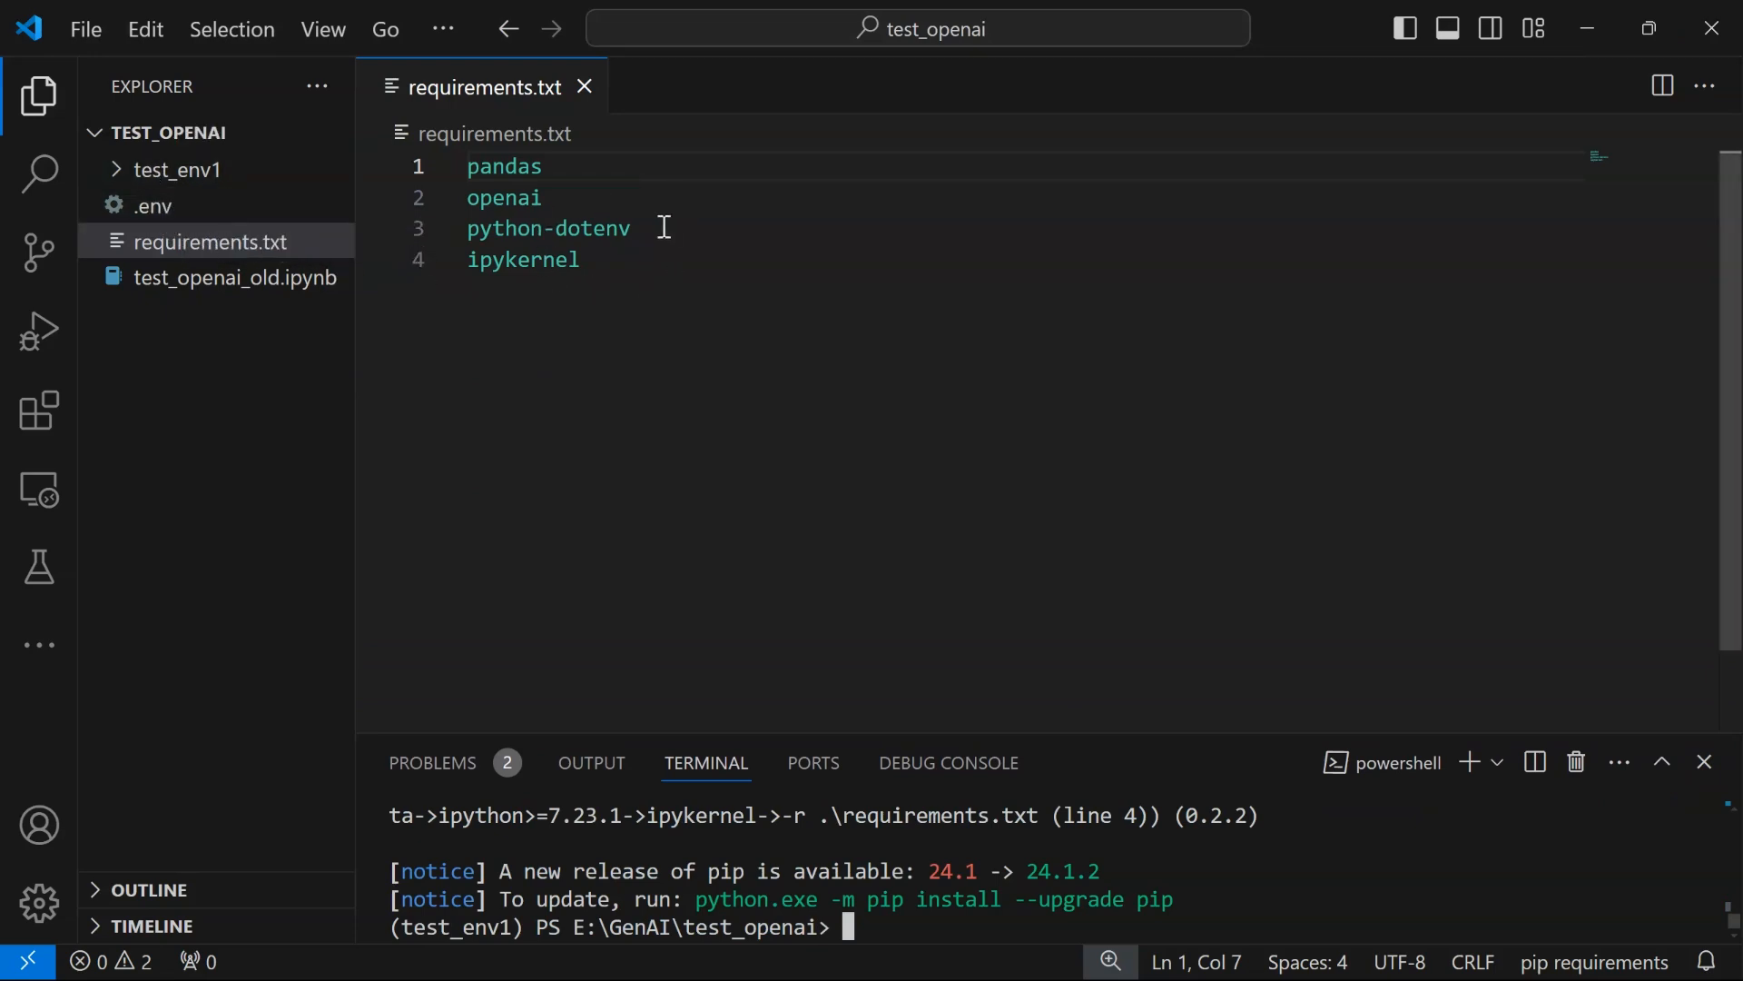
pyautogui.moveTo(206, 122)
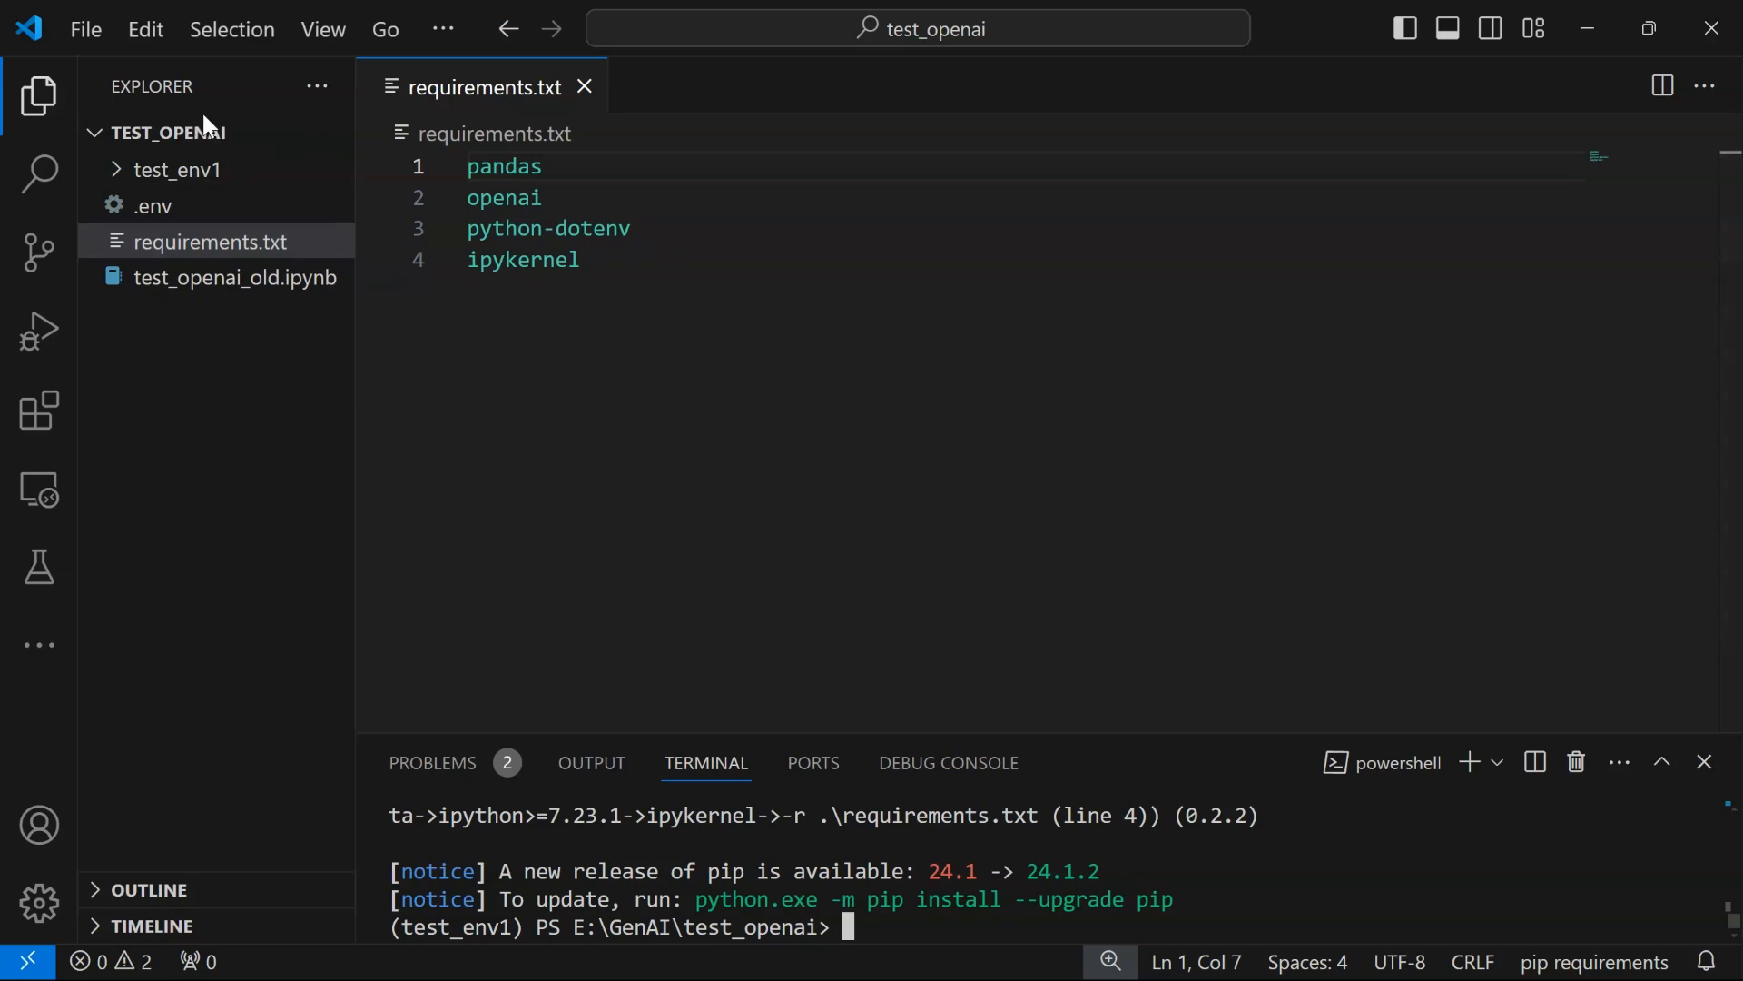
# Create a scratch .xyz file containing an empty OPENAI_API_KEY='' entry
pyautogui.click(214, 131)
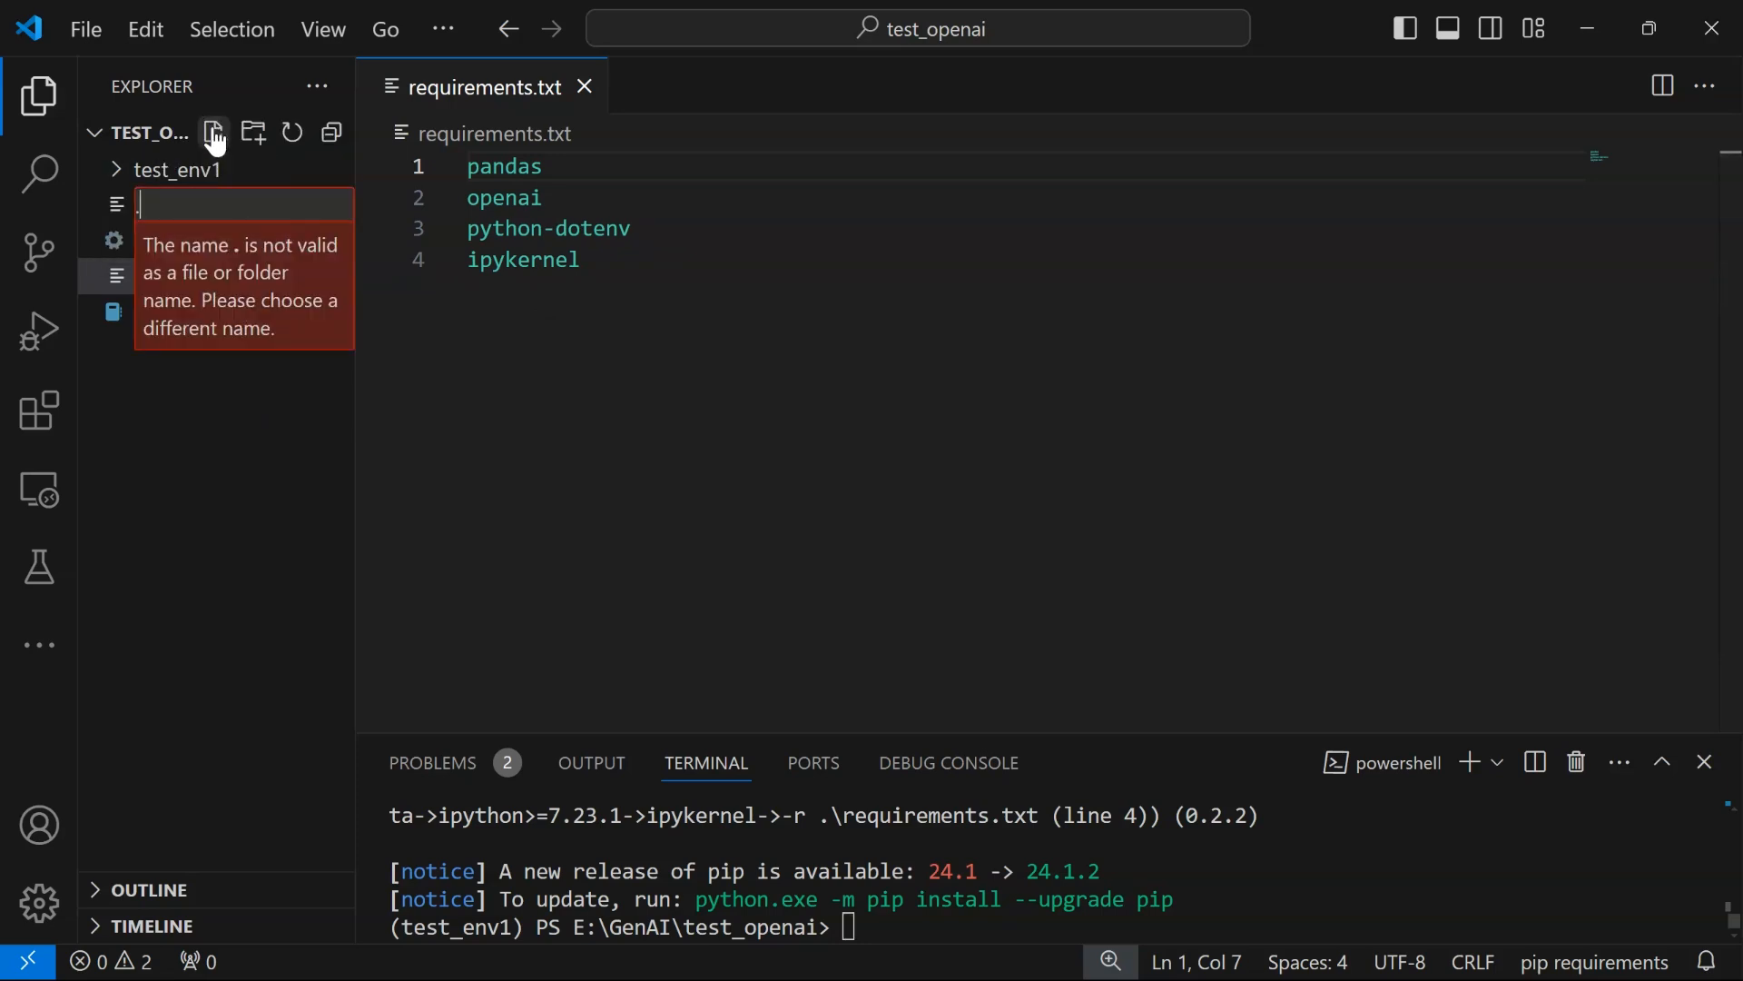
pyautogui.write('xyz')
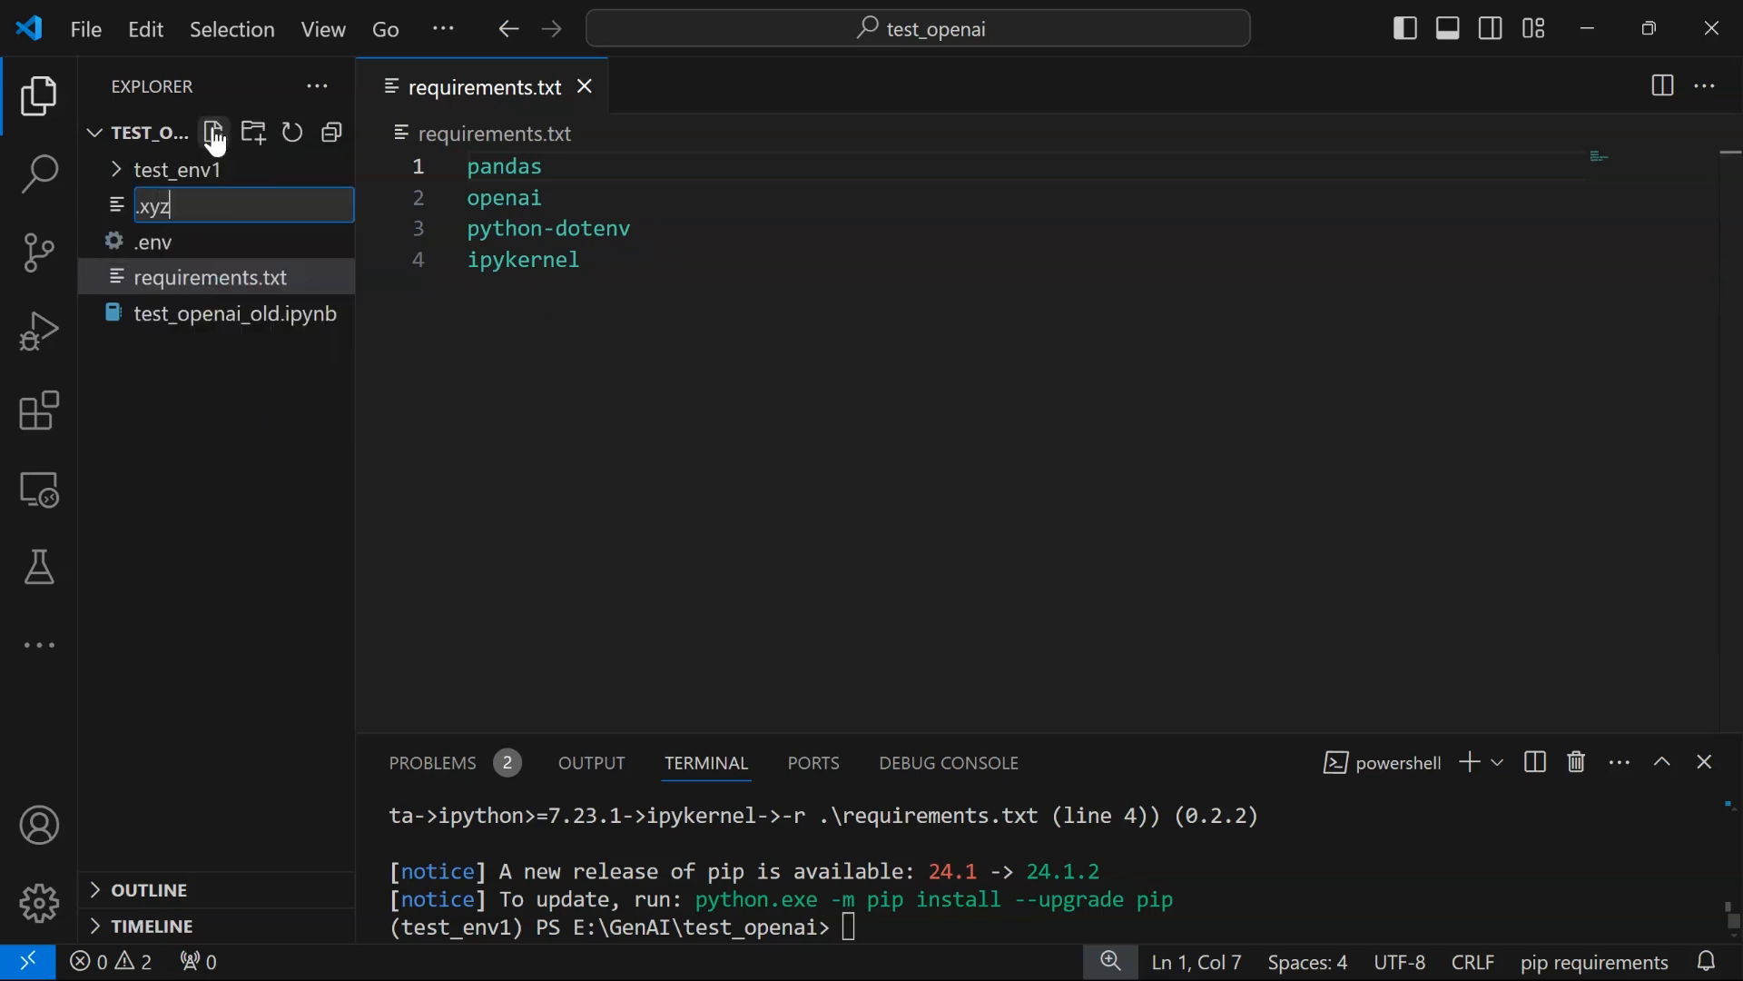
pyautogui.press('Enter')
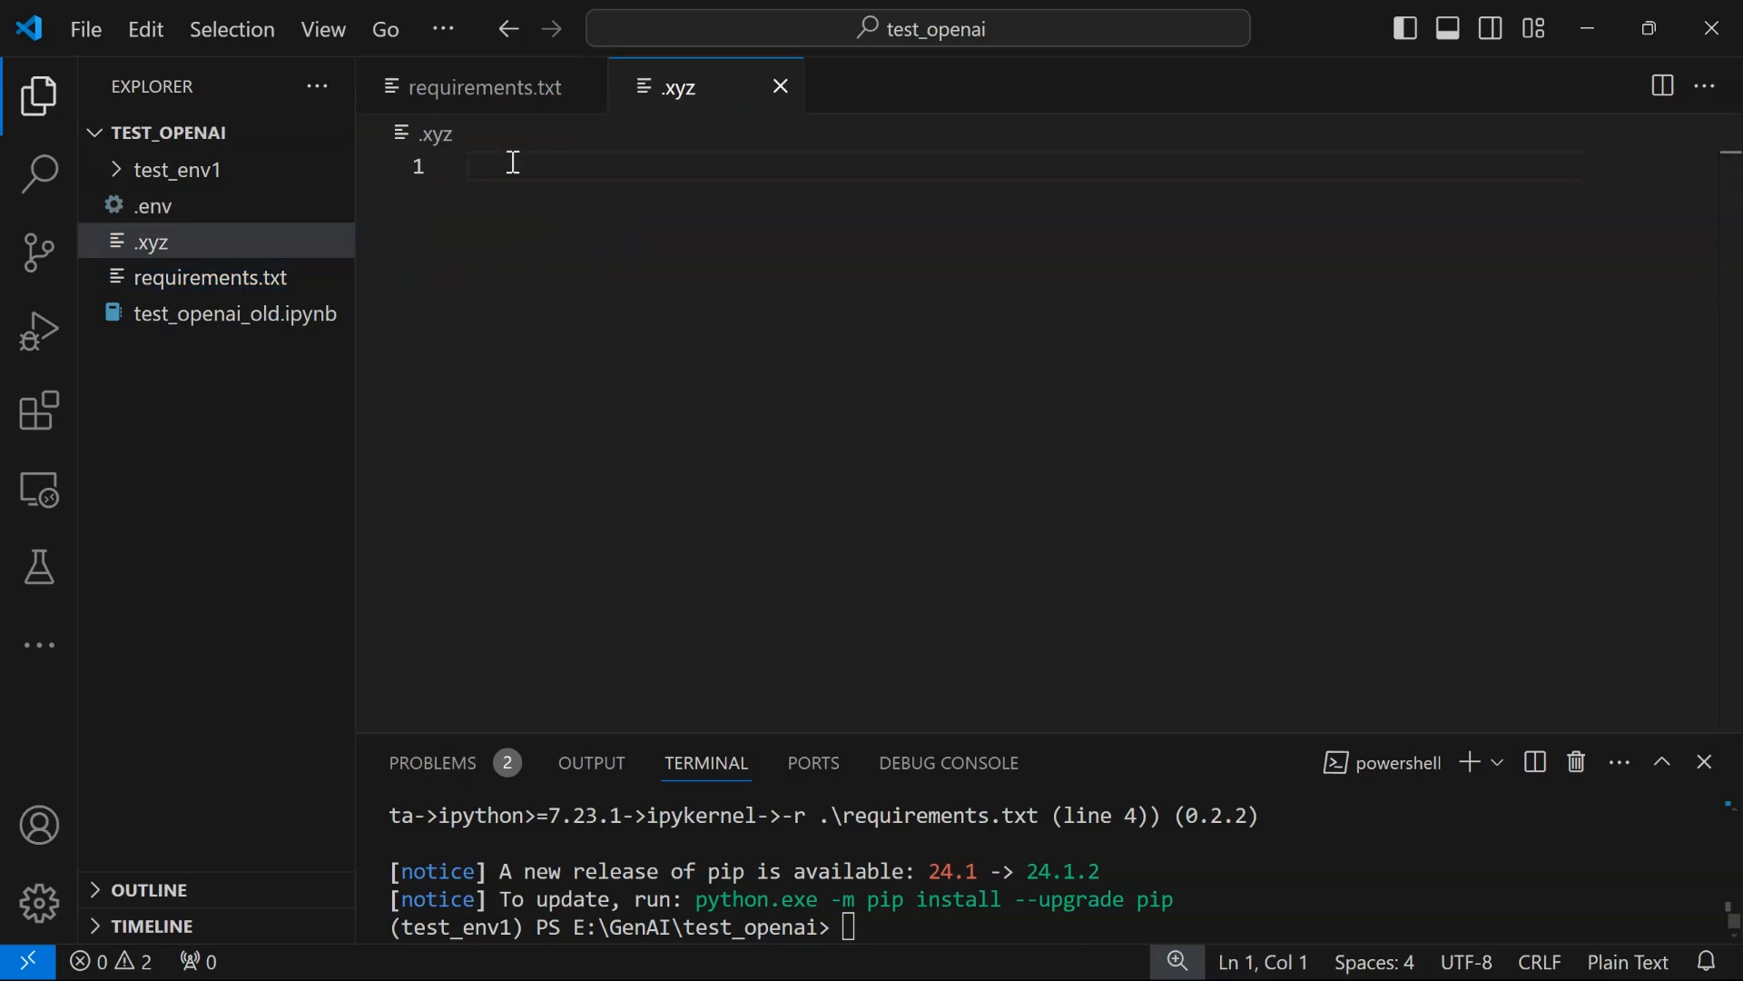
pyautogui.write('OPEN')
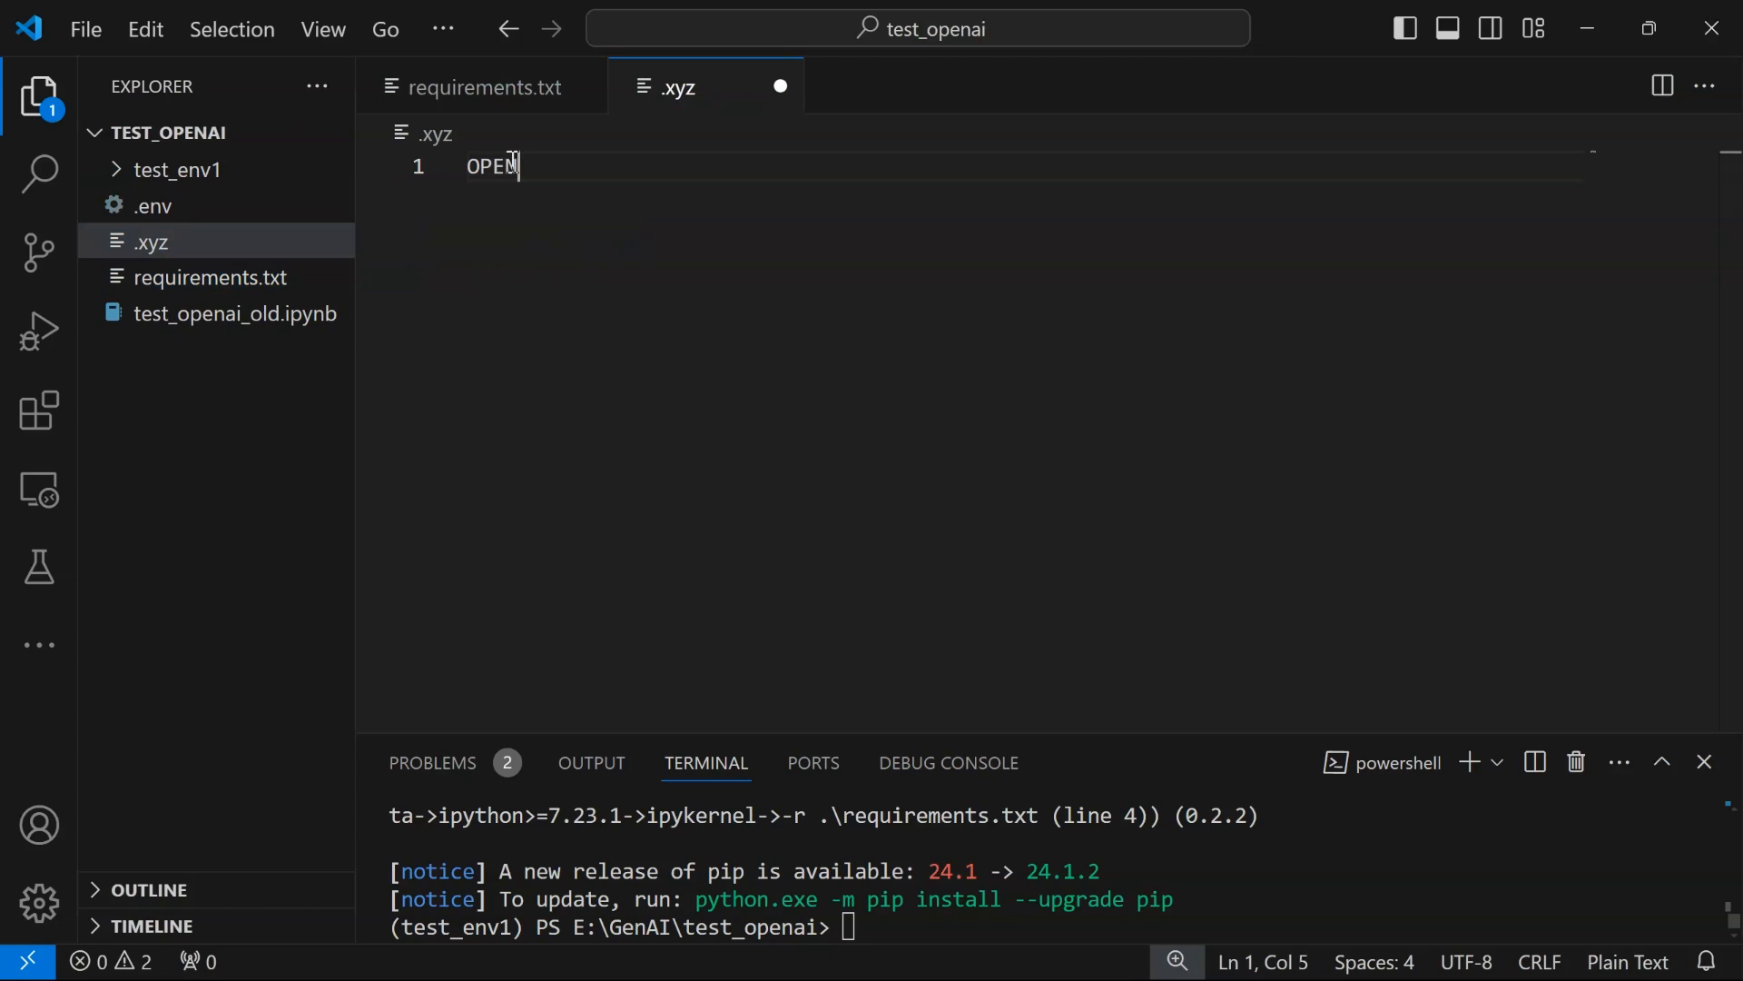
pyautogui.write('API')
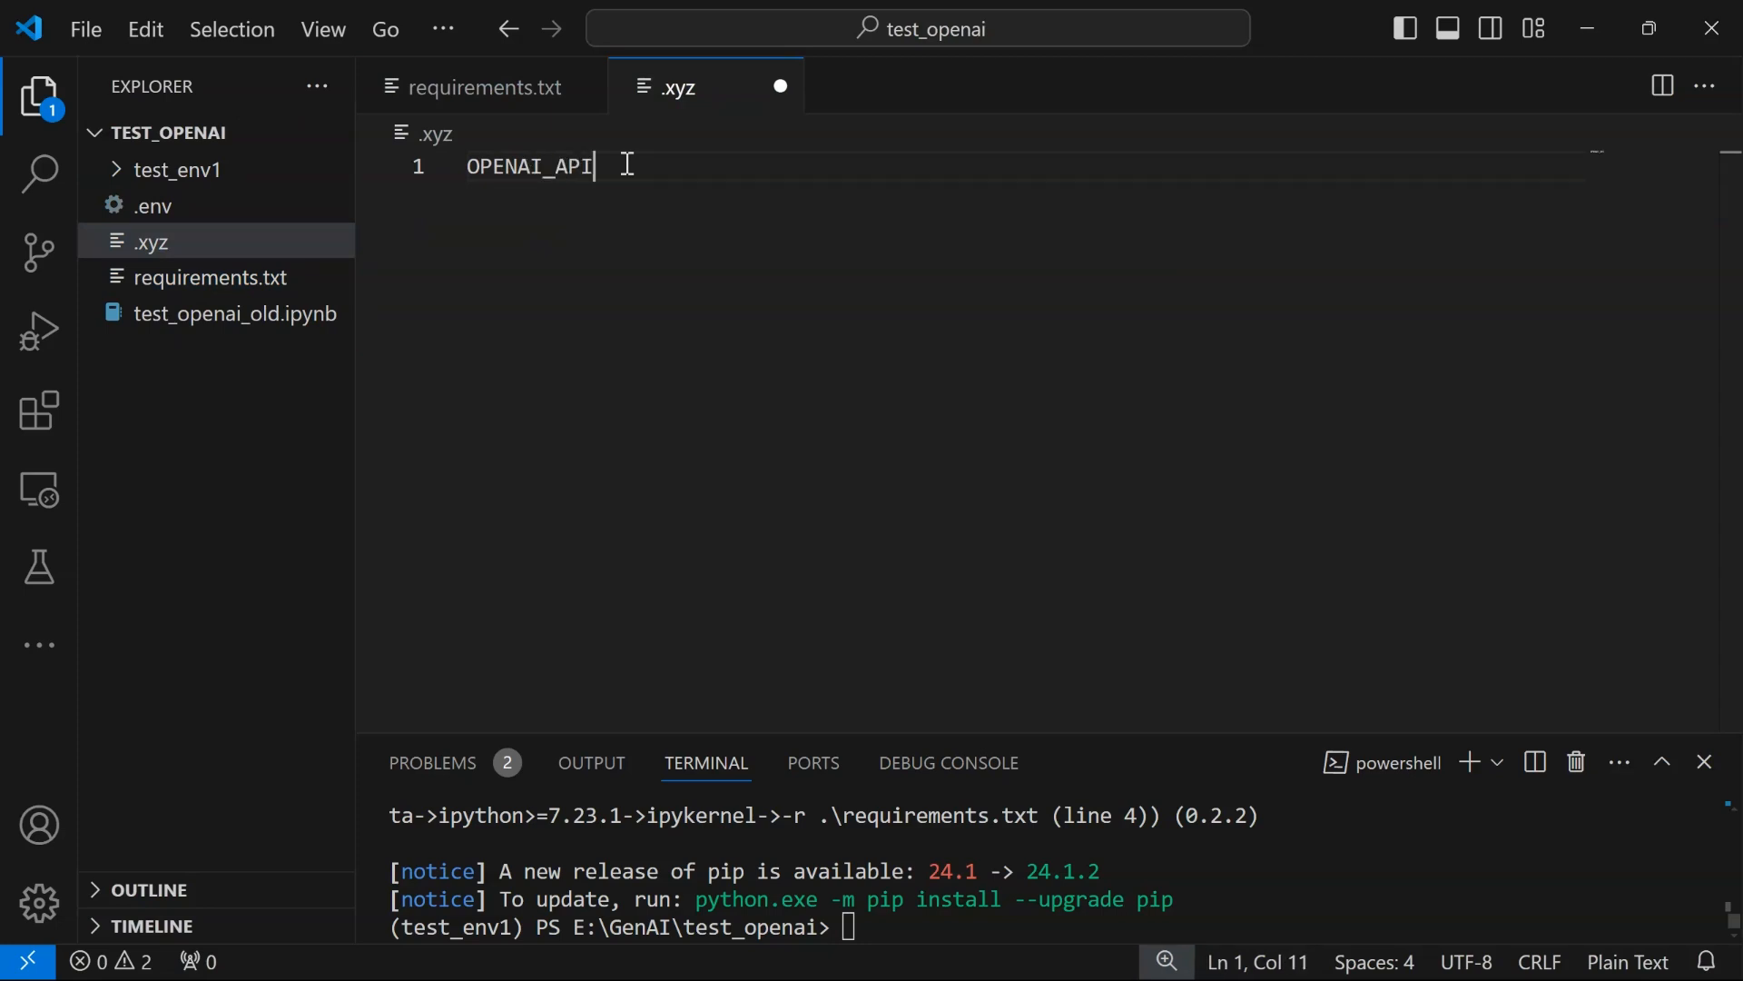
pyautogui.write('_KEY=')
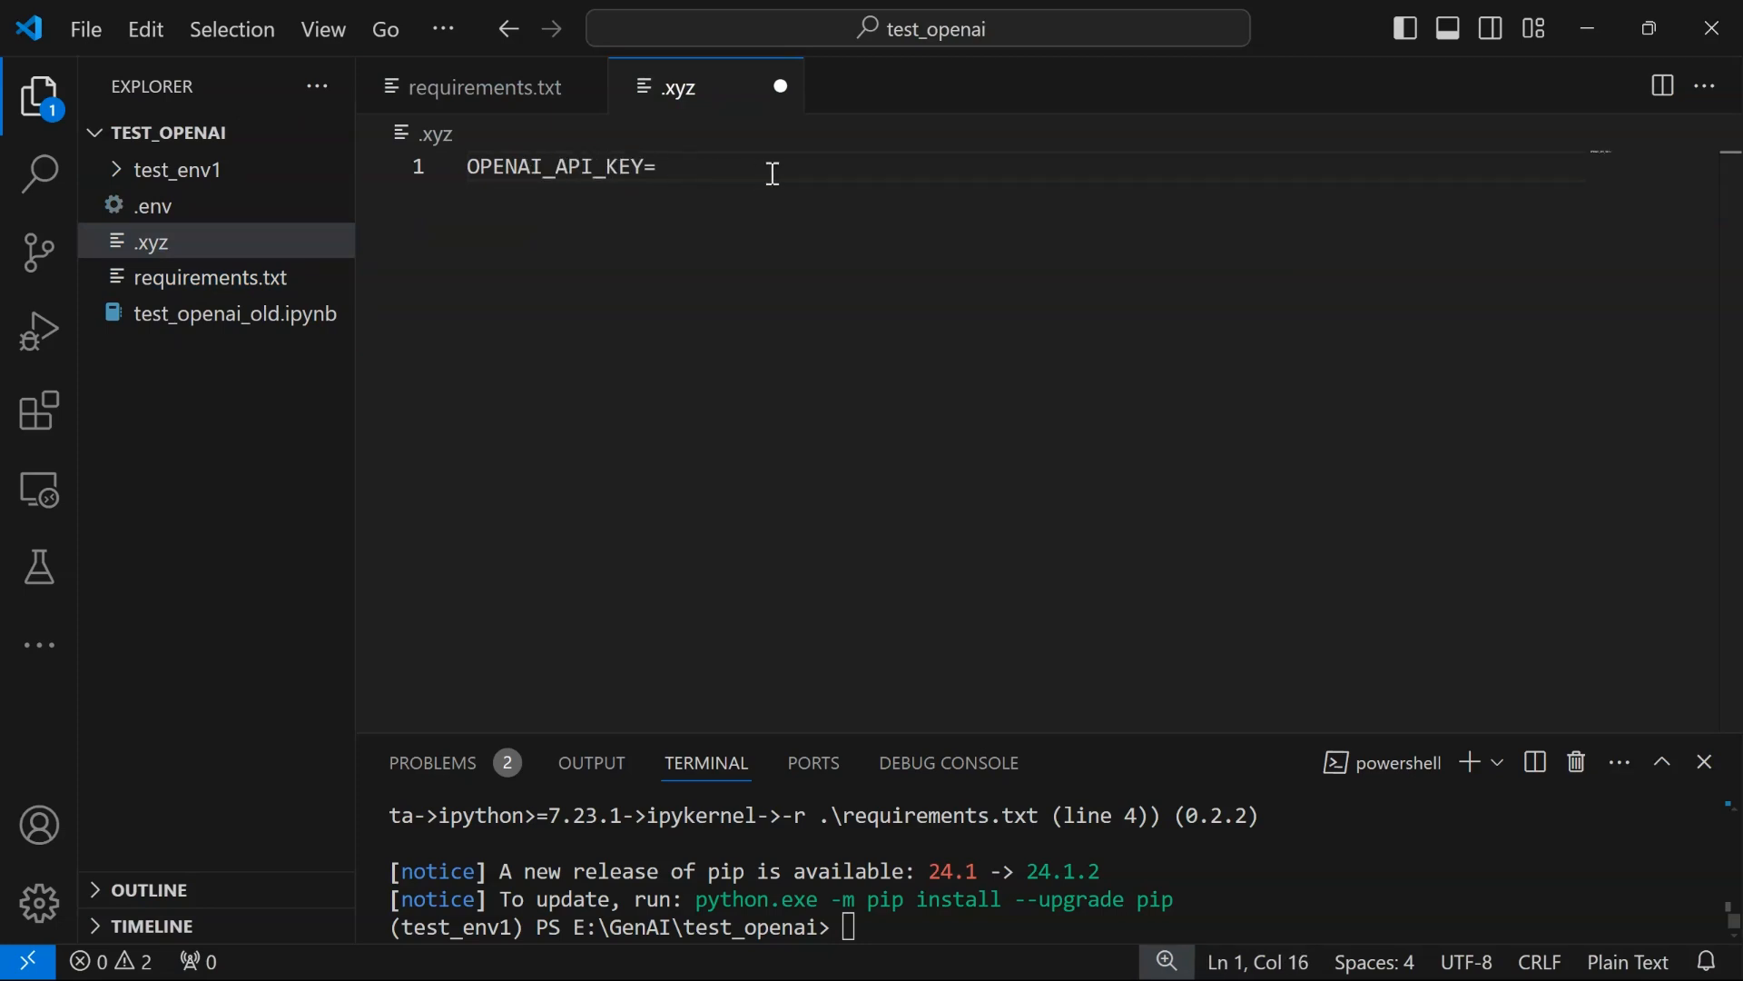
pyautogui.write("''")
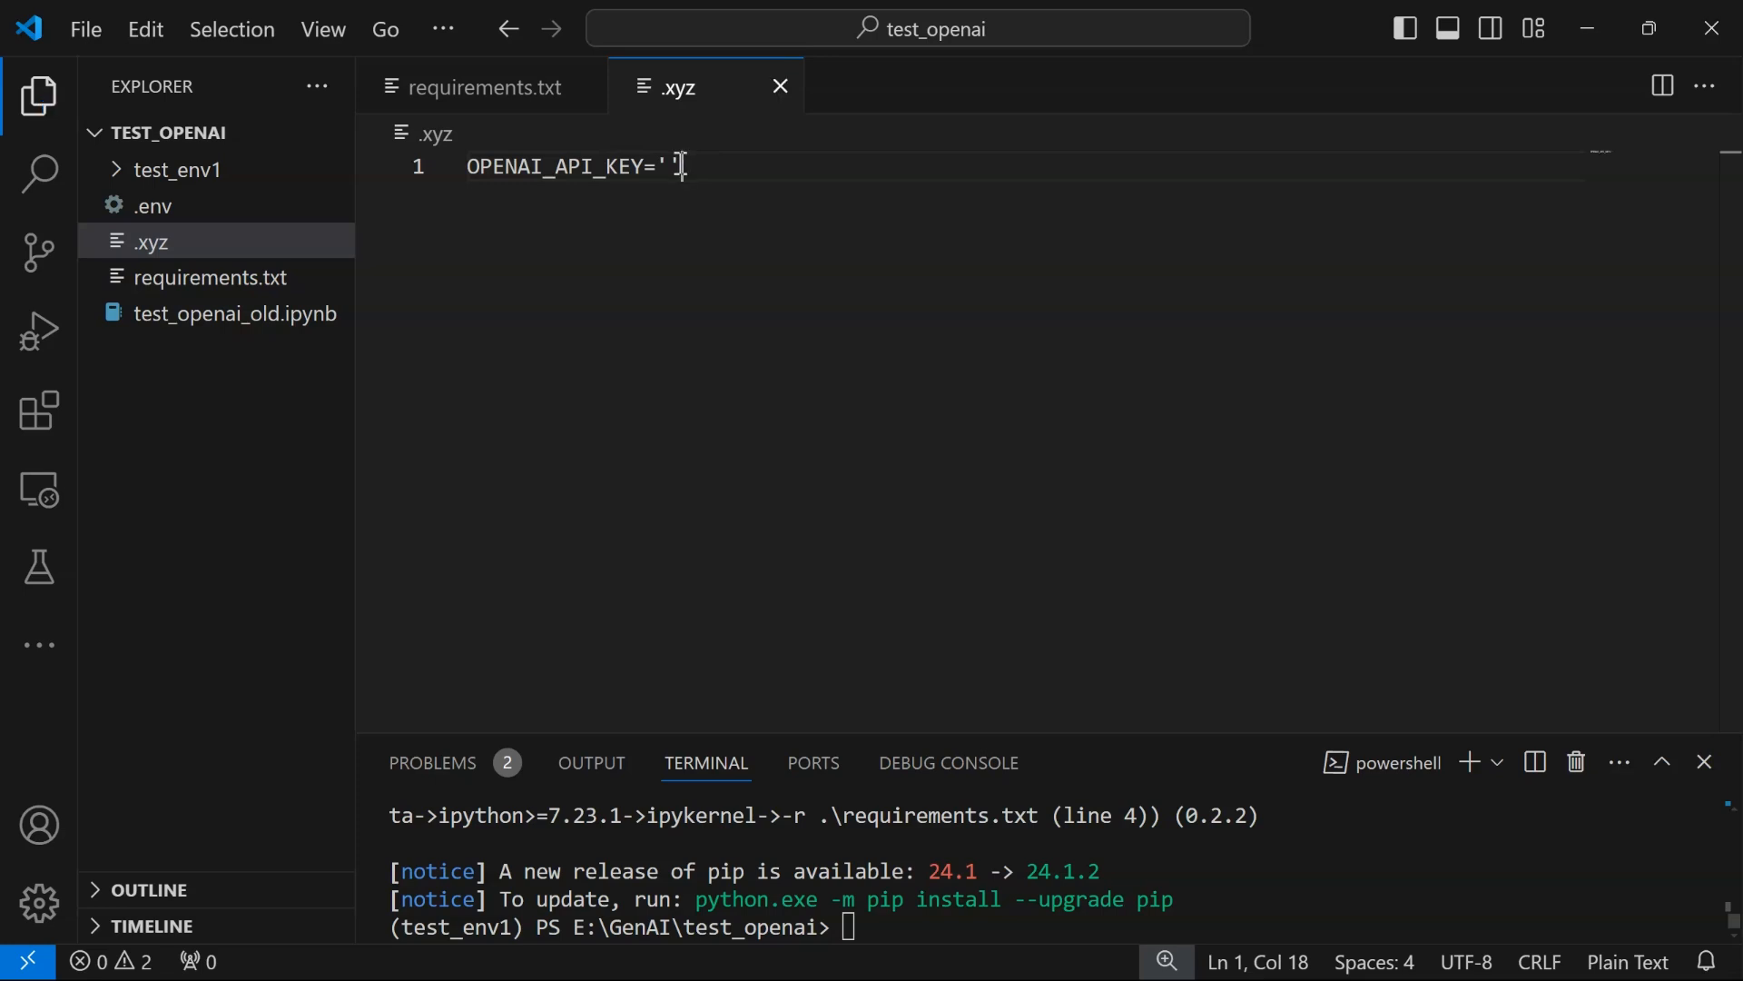
# Delete the .xyz file from the project via its Explorer context menu
pyautogui.rightClick(148, 242)
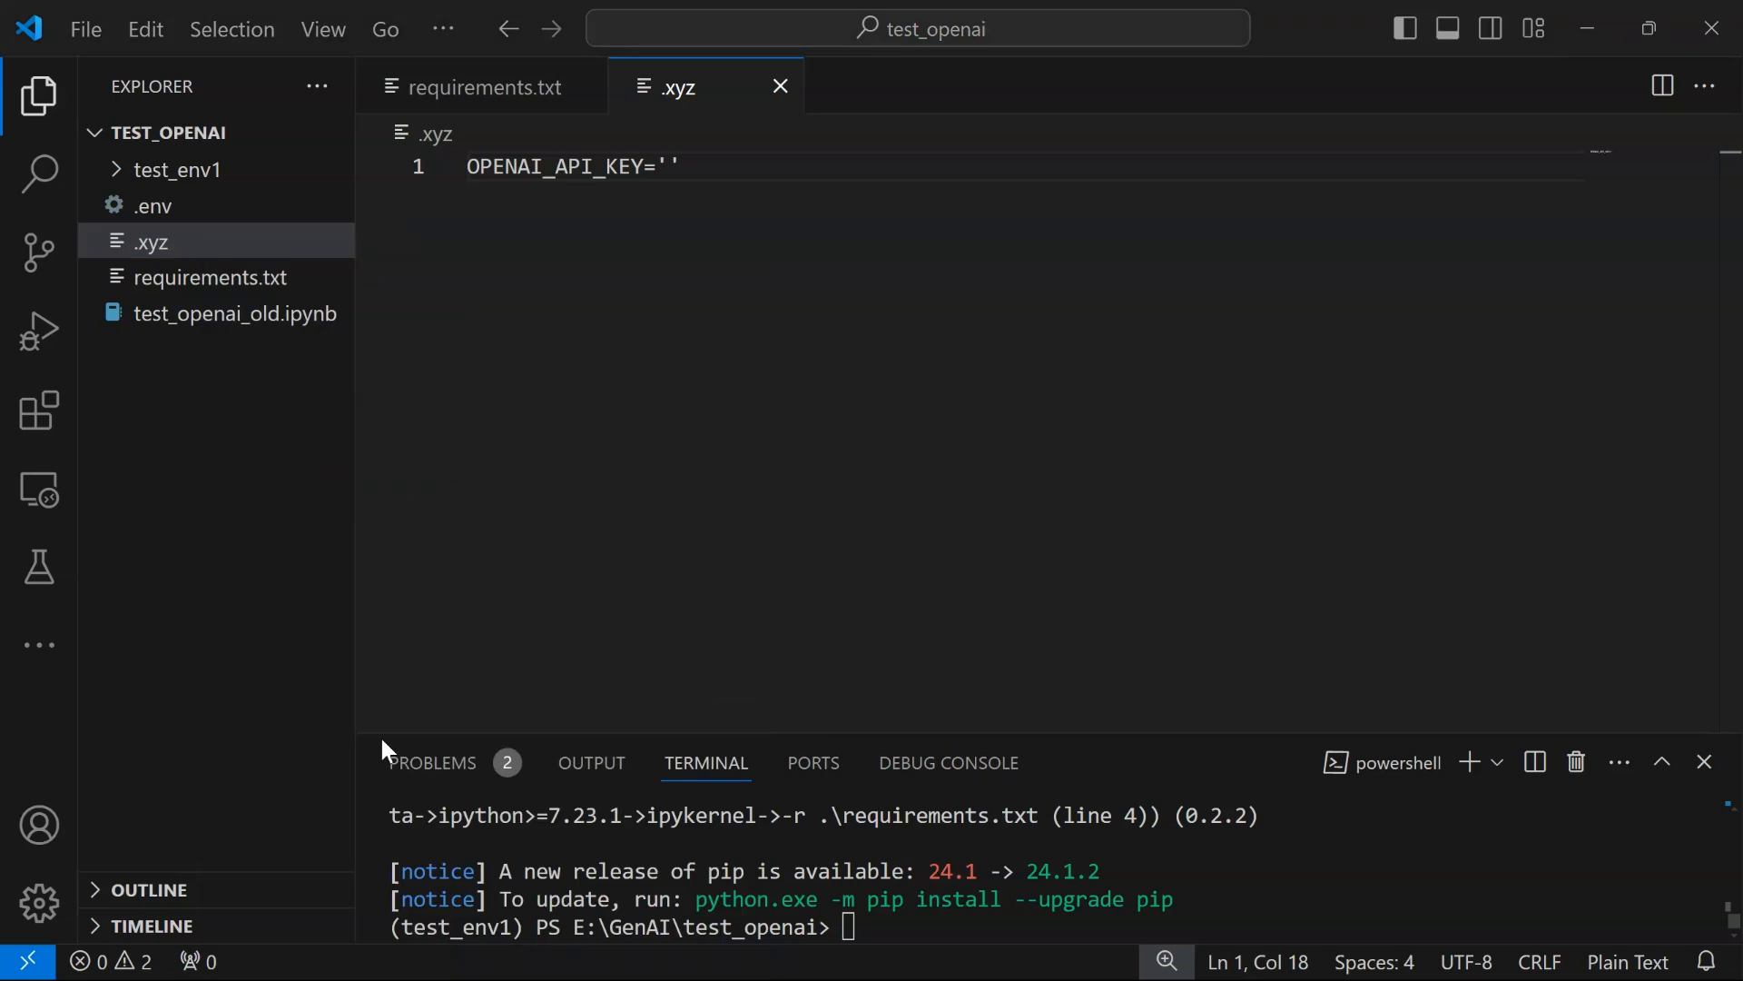
pyautogui.click(208, 242)
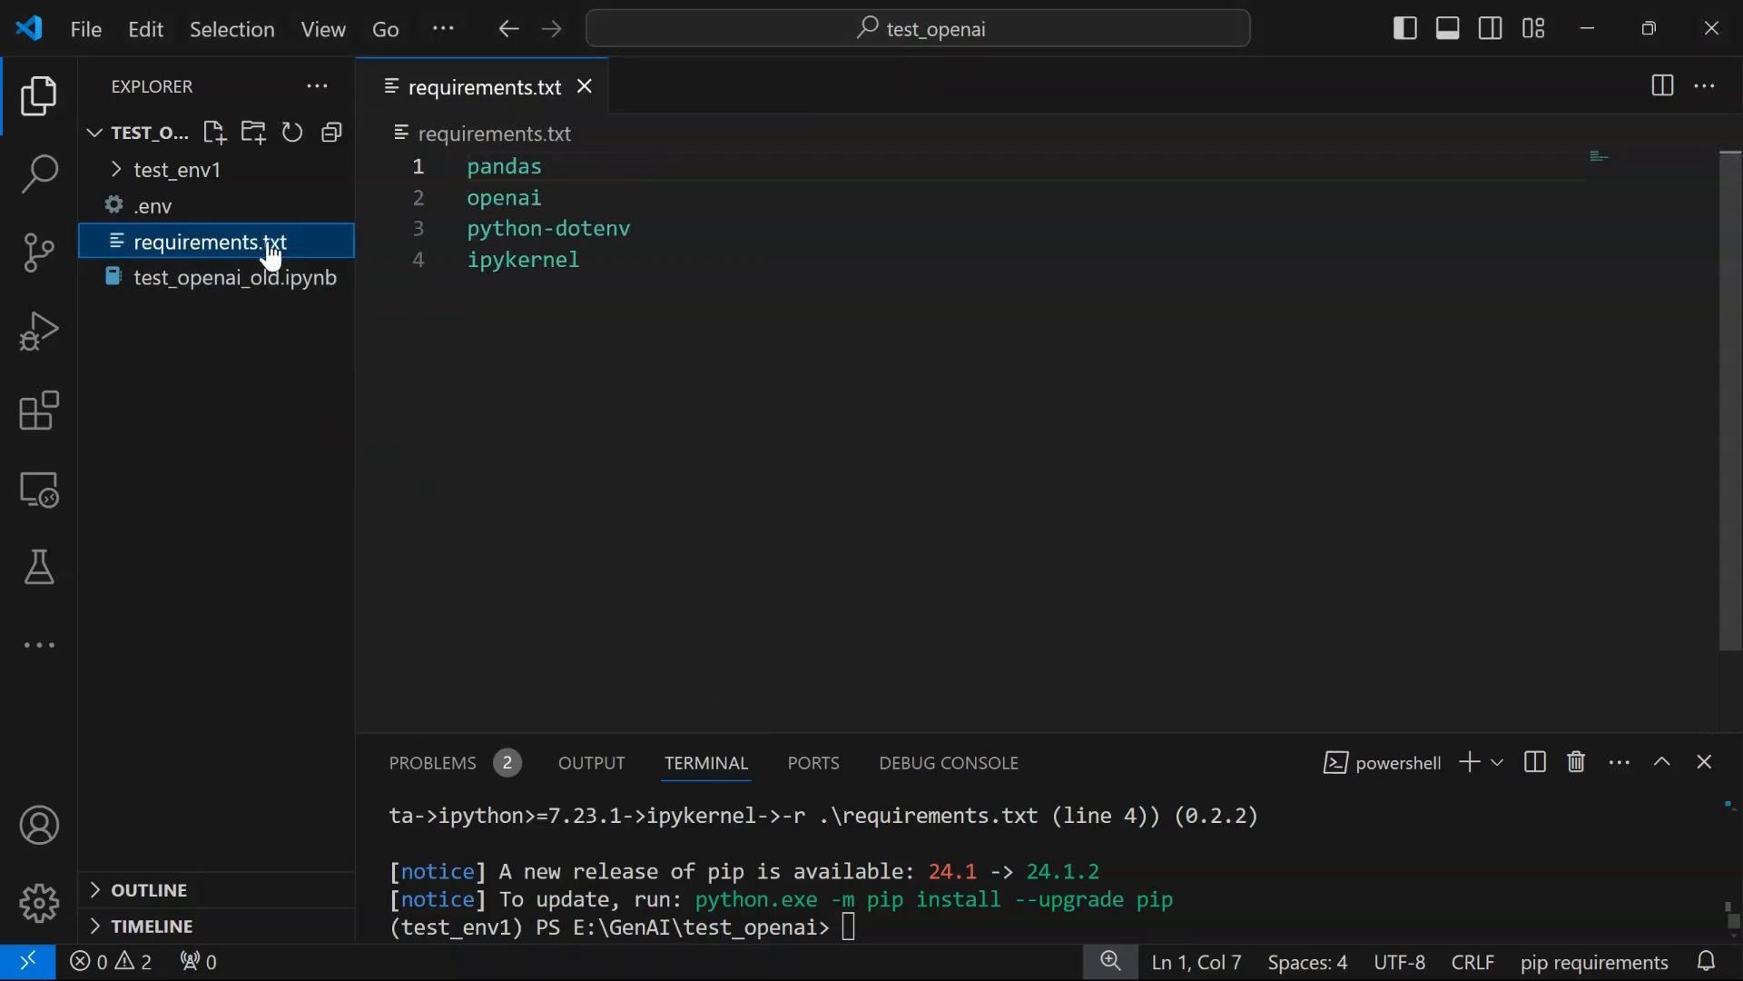
pyautogui.moveTo(206, 241)
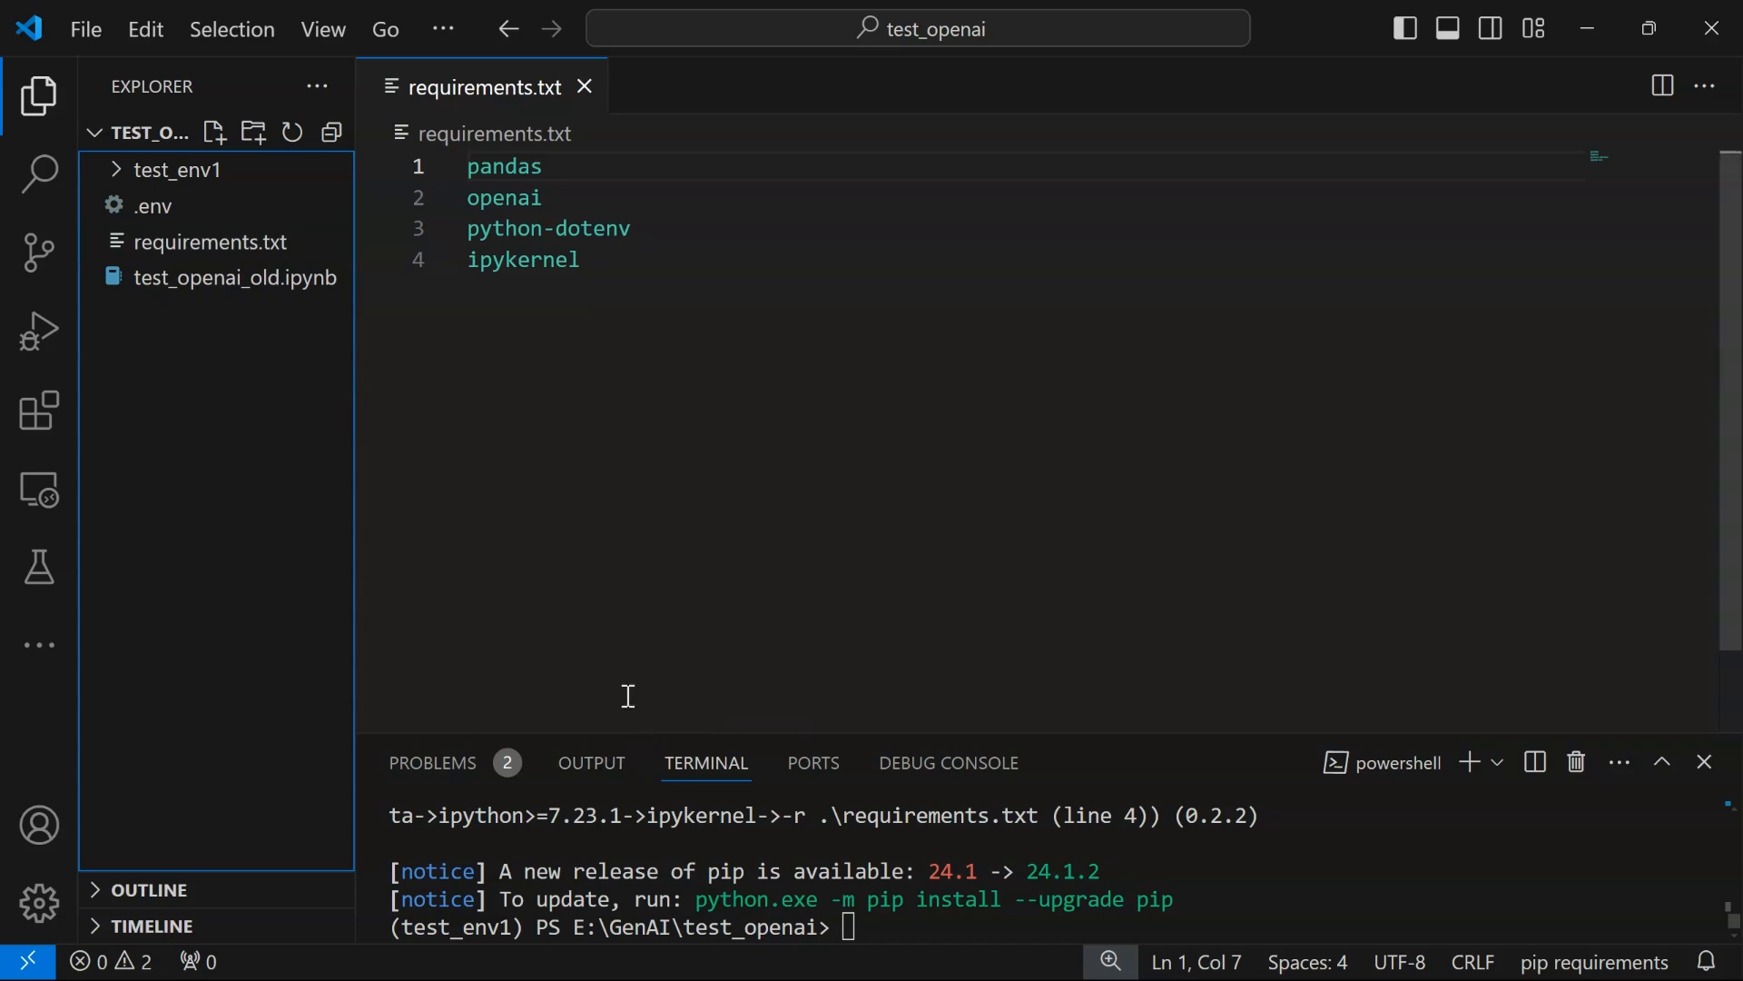
pyautogui.moveTo(152, 206)
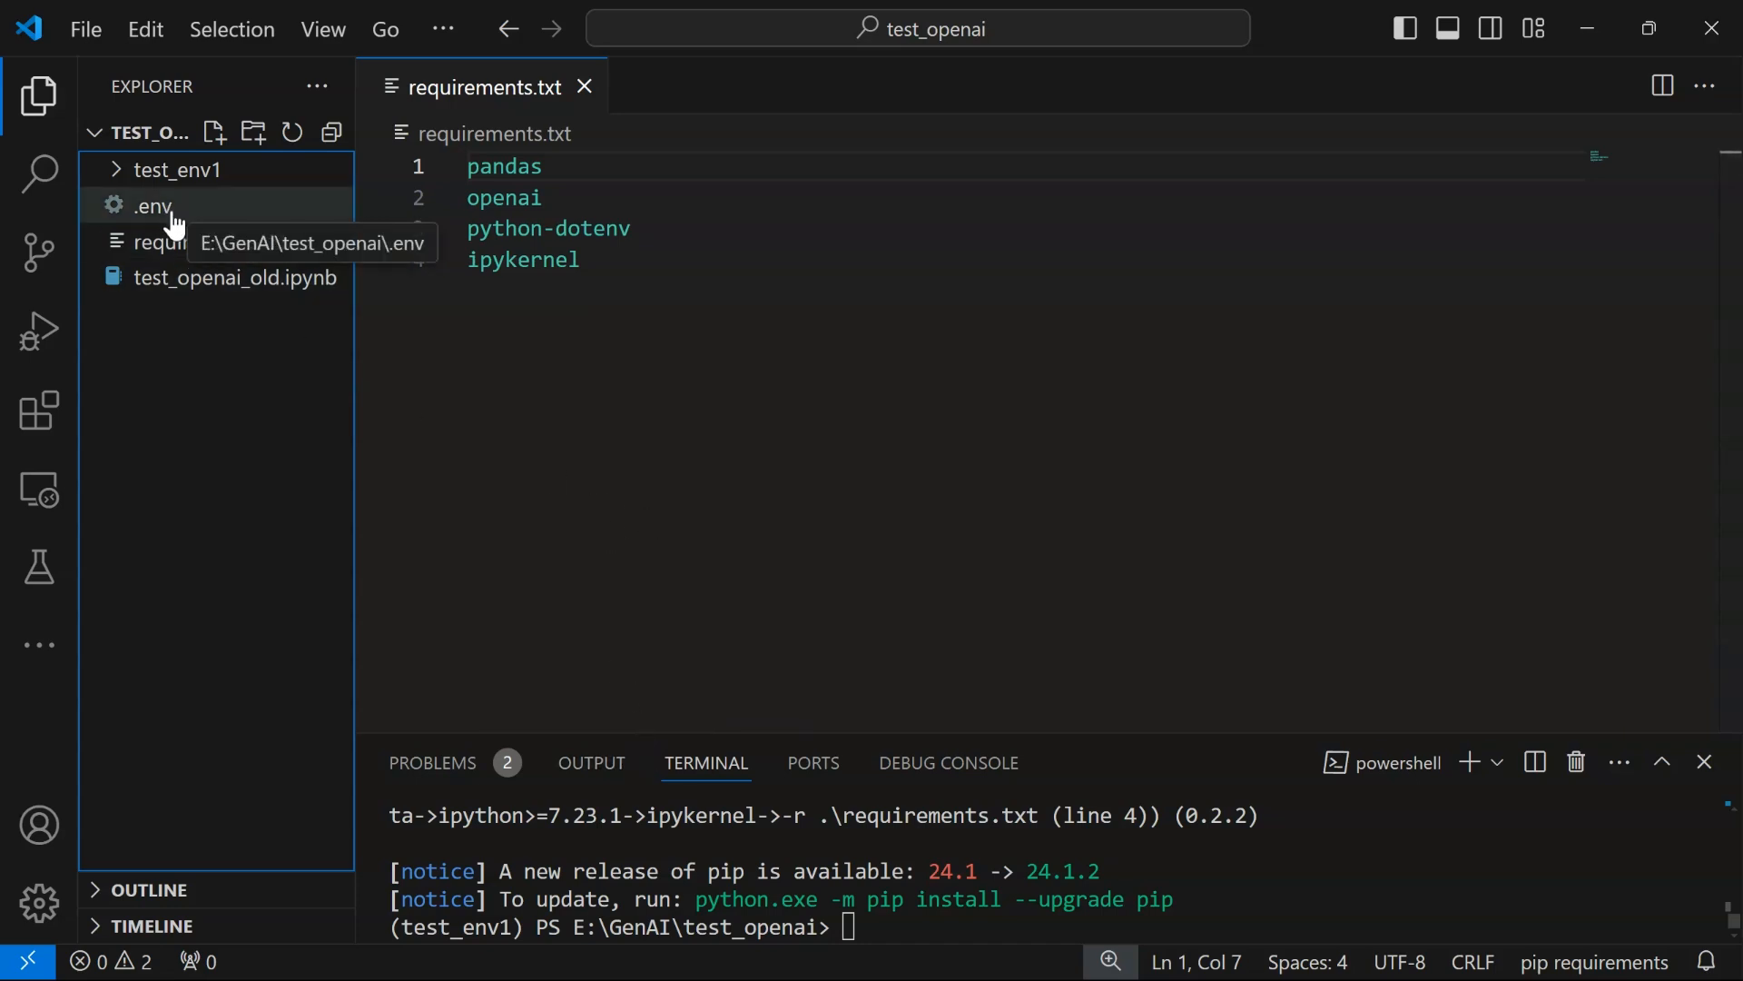
# Create test_openai.ipynb in the project, opening on the test_env1 kernel
pyautogui.click(214, 132)
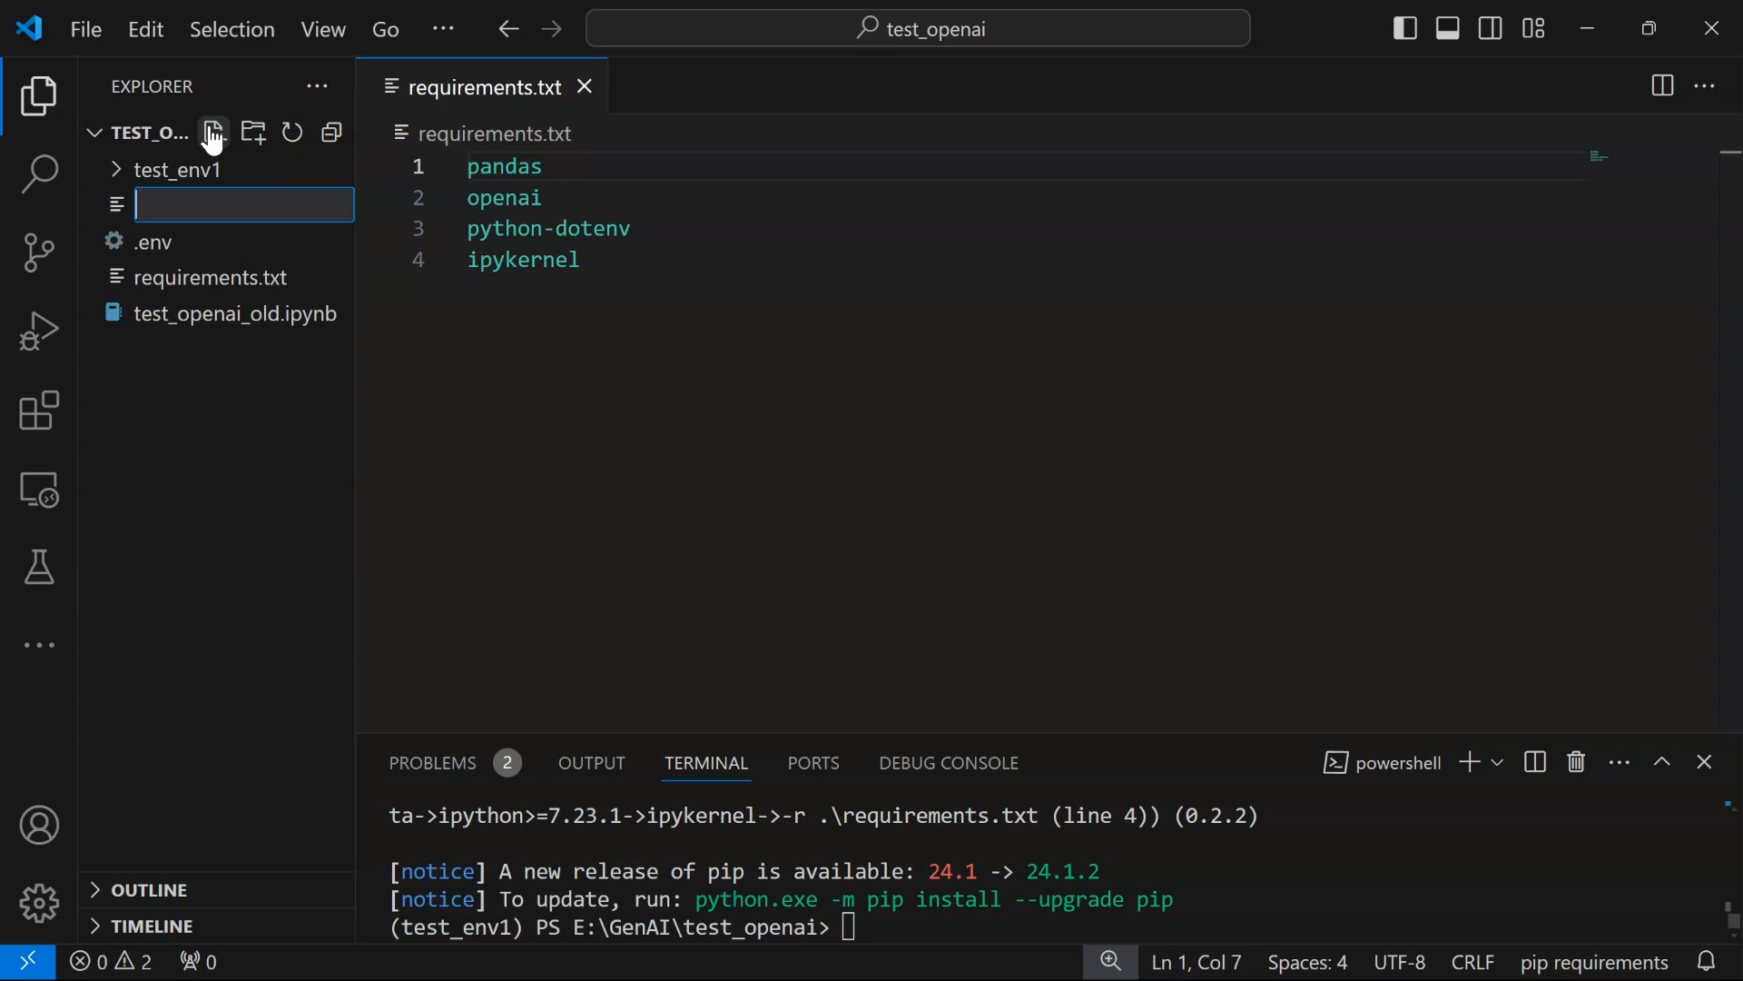
pyautogui.write('t')
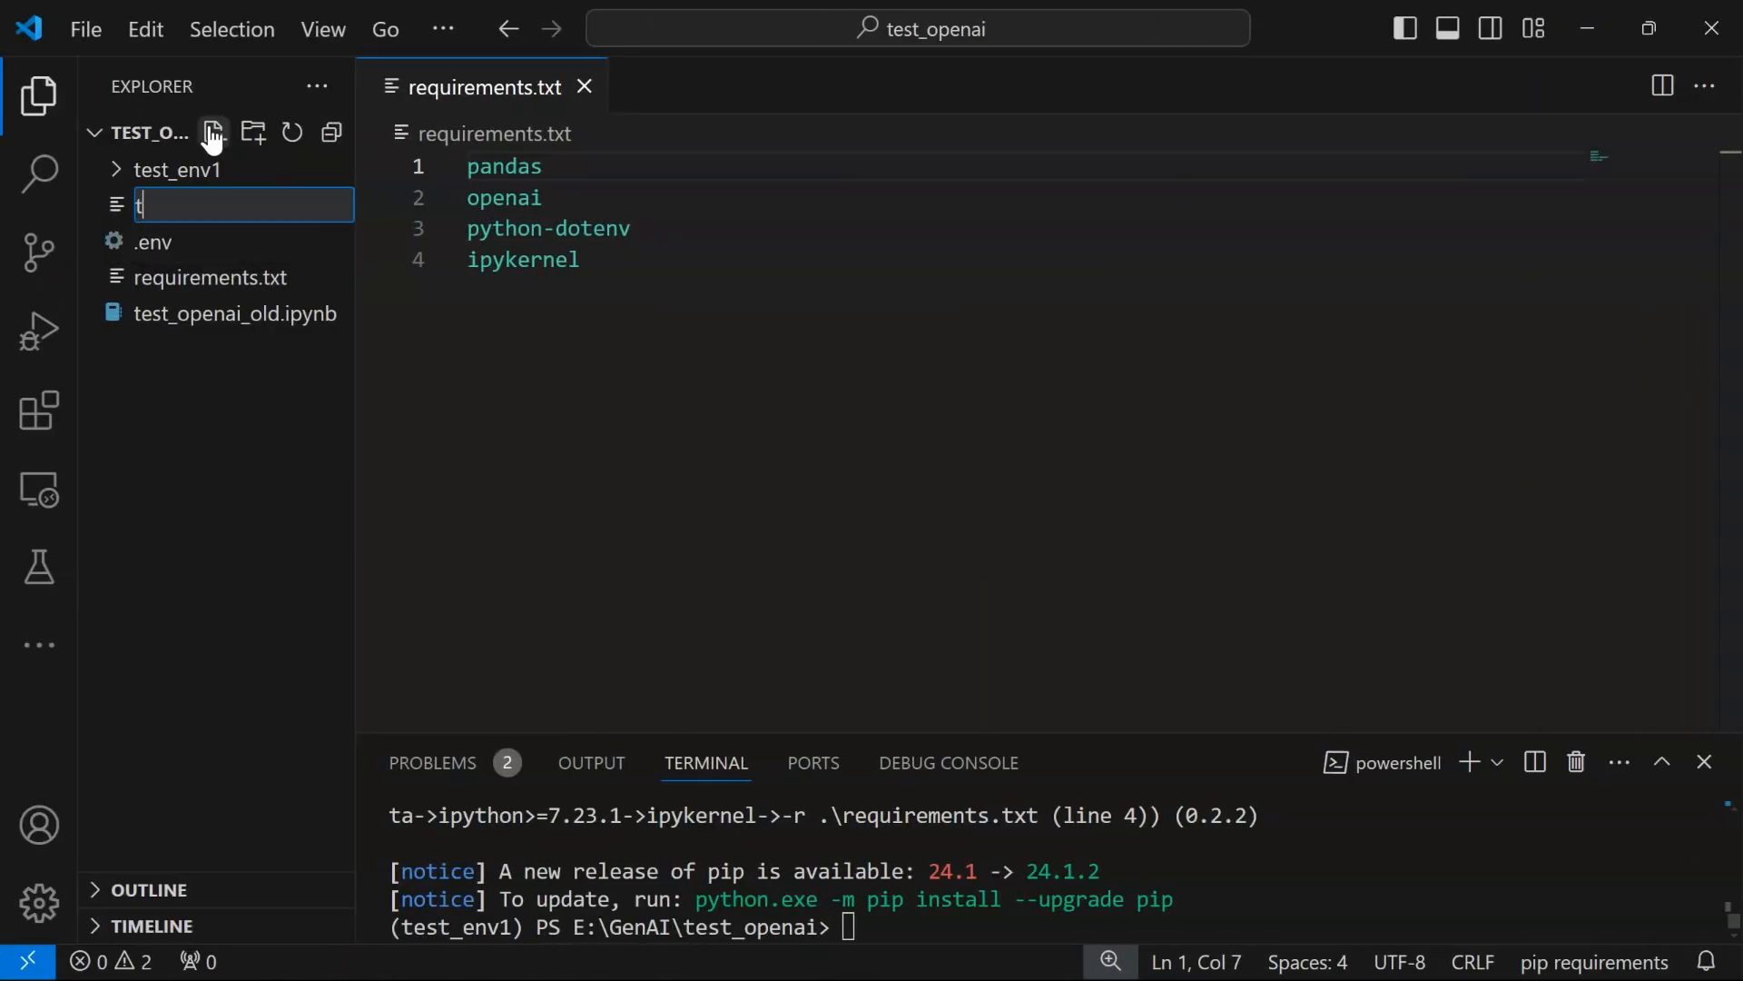
pyautogui.write('est')
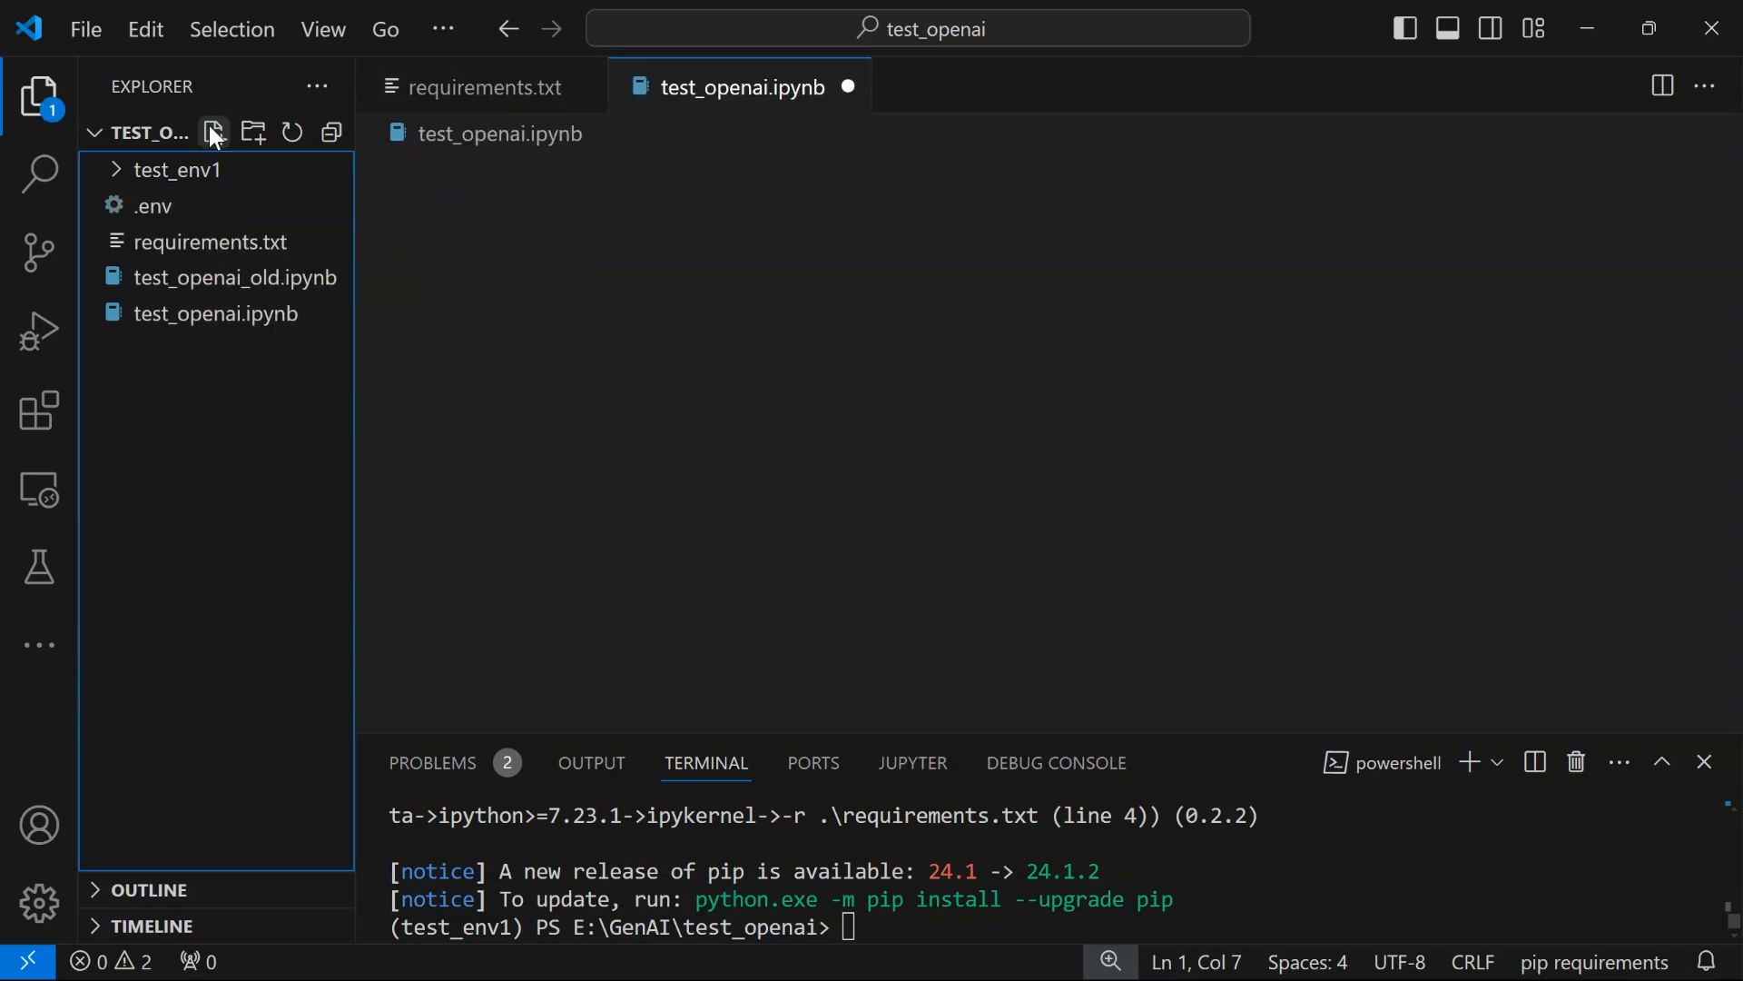
pyautogui.click(217, 313)
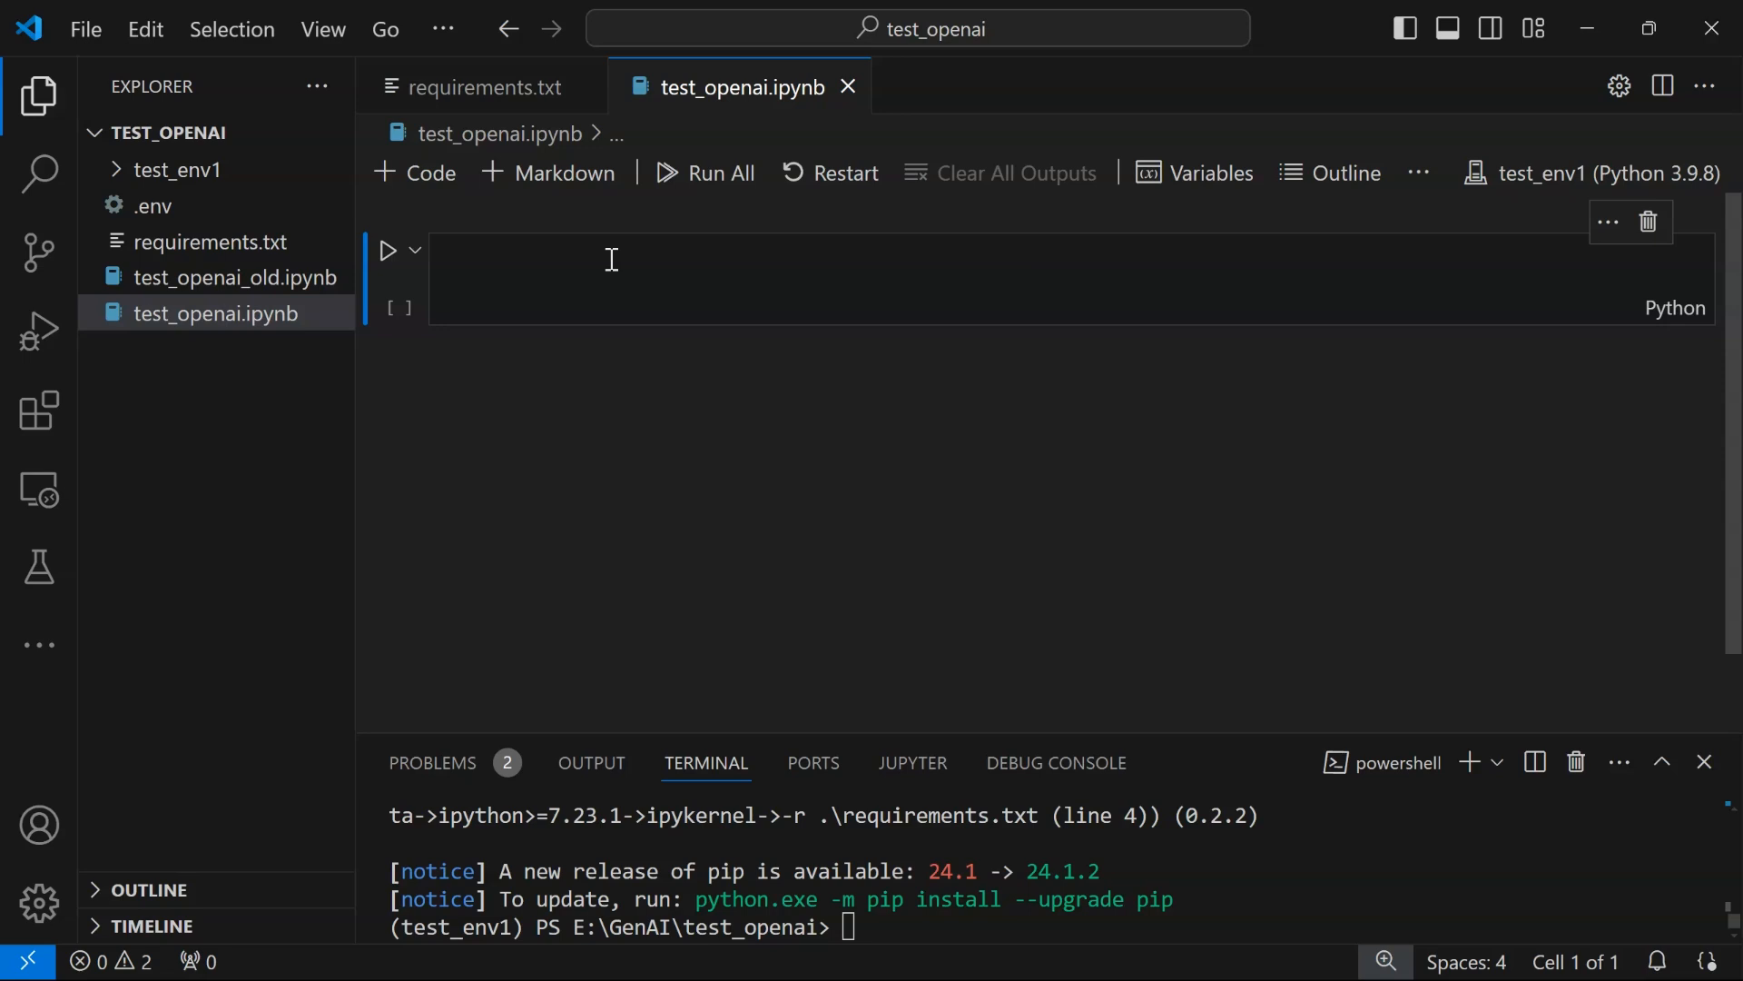
# Write the first cell importing OpenAI, os and load_dotenv from dotenv, and run it
pyautogui.click(611, 267)
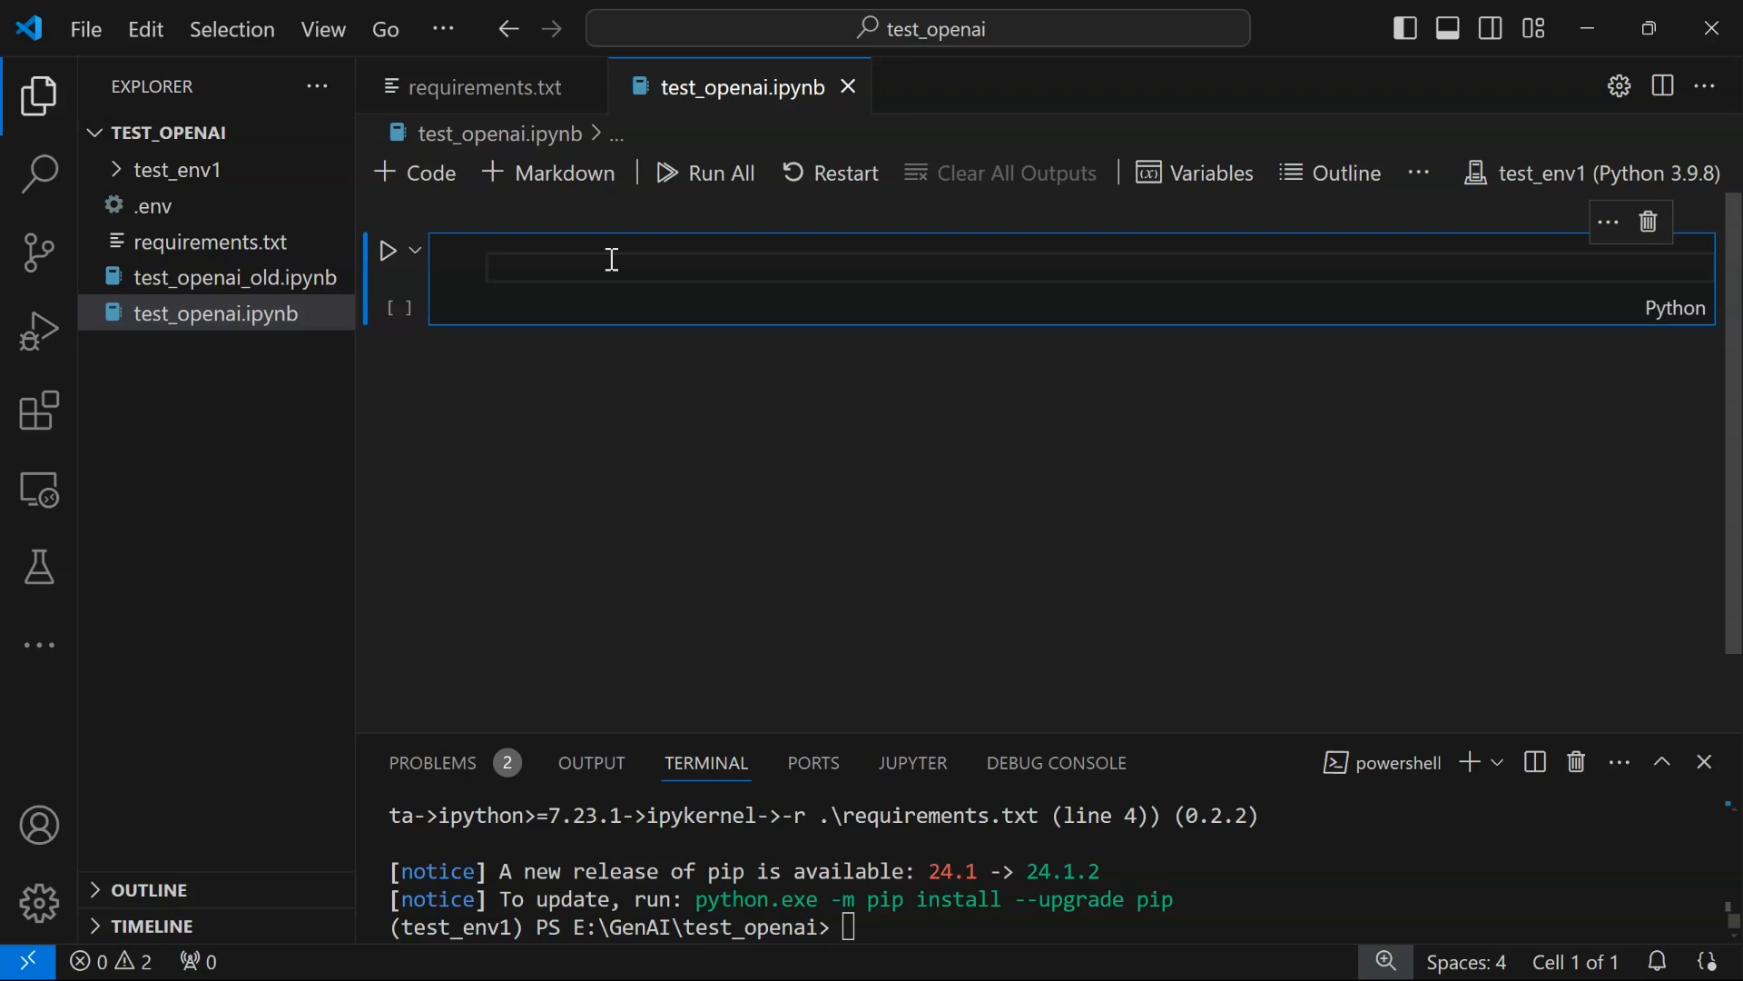
pyautogui.write('from openai import Ope')
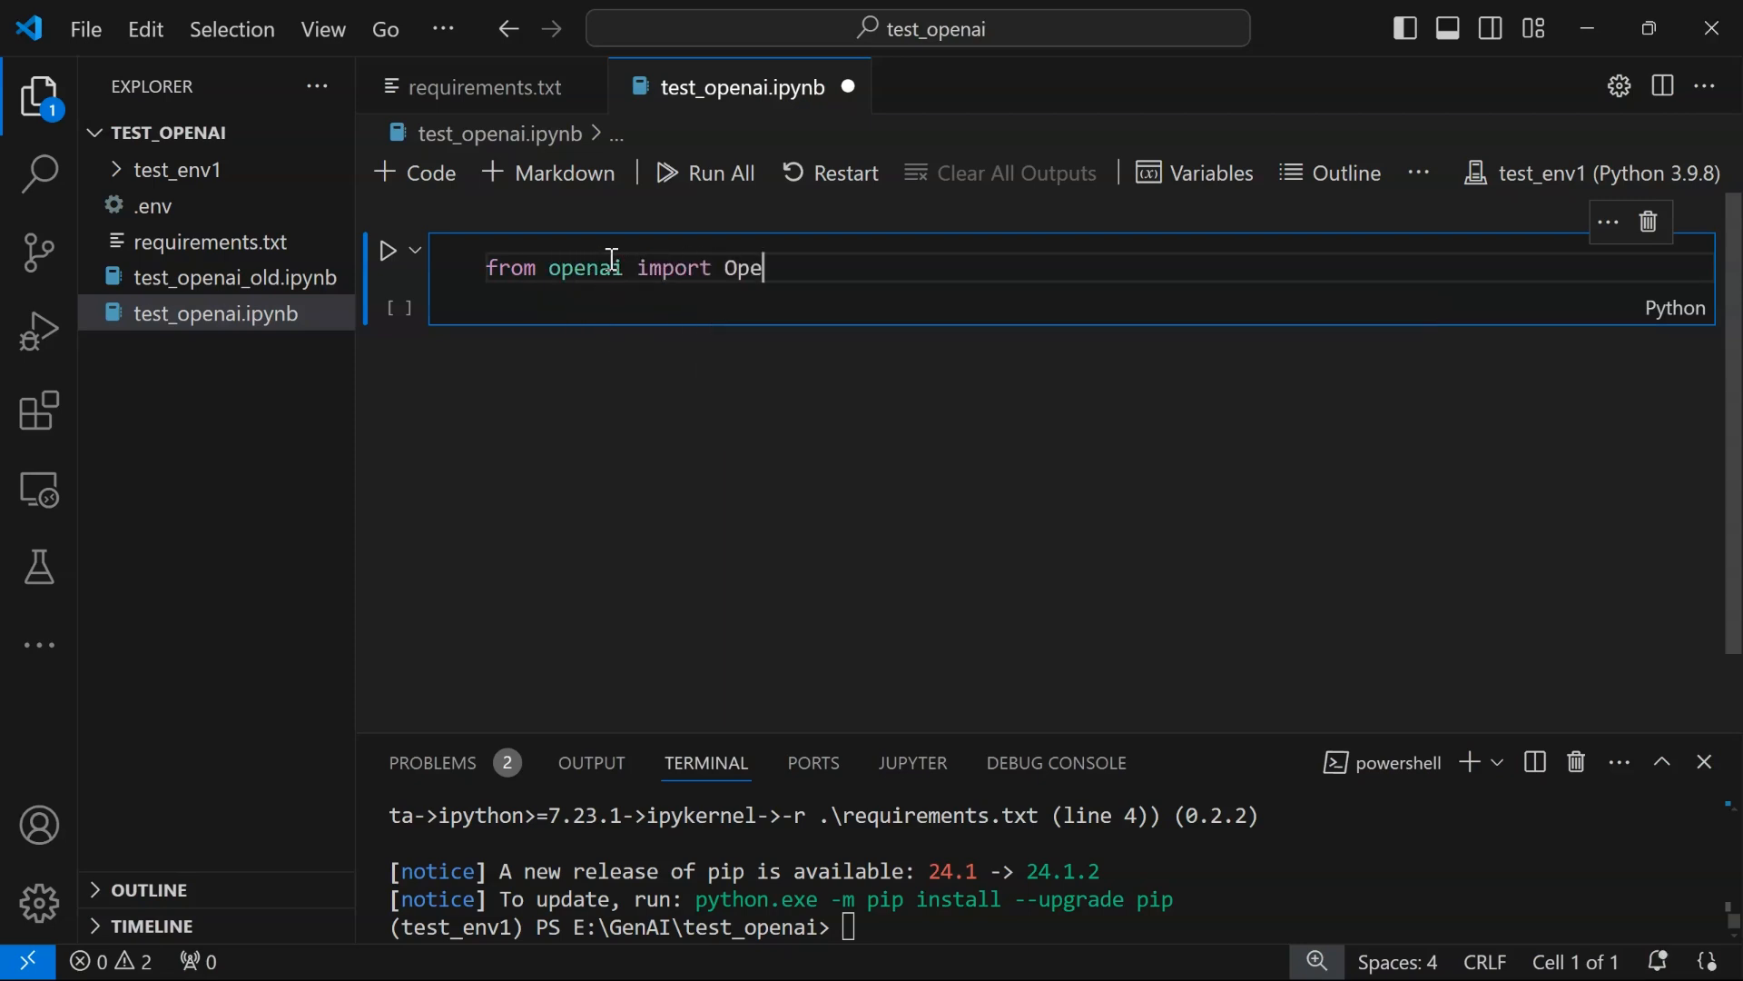
pyautogui.write('nAI')
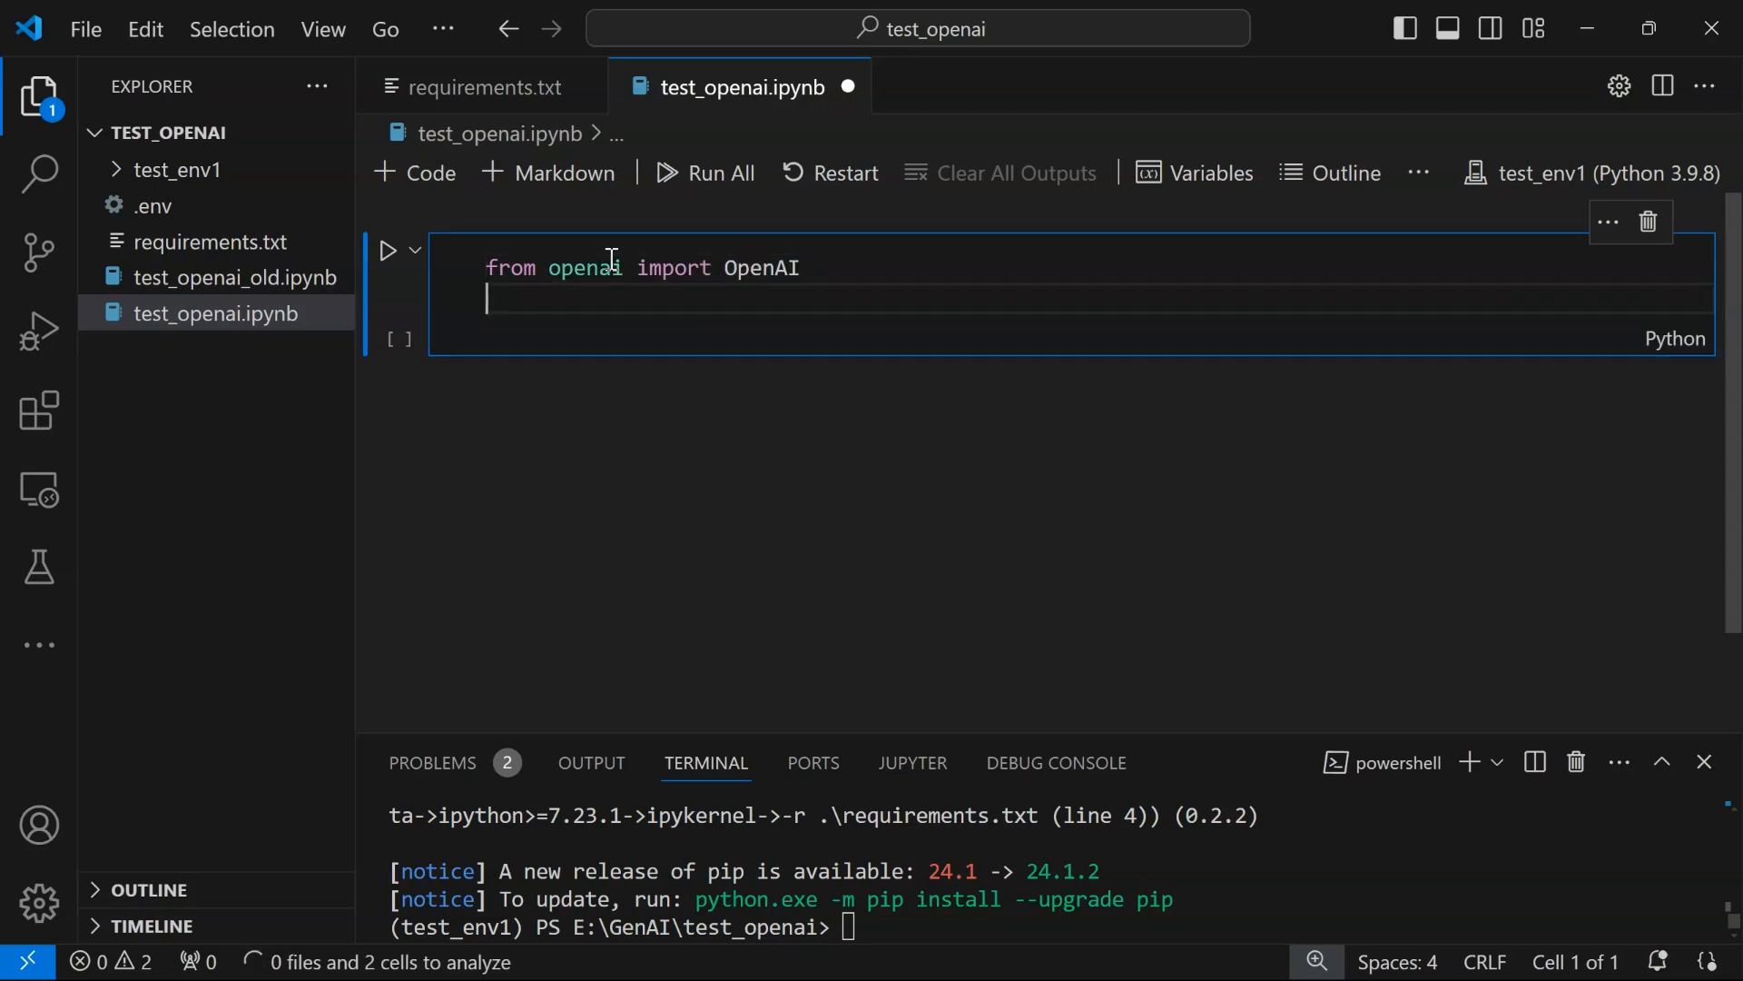
pyautogui.write('import os')
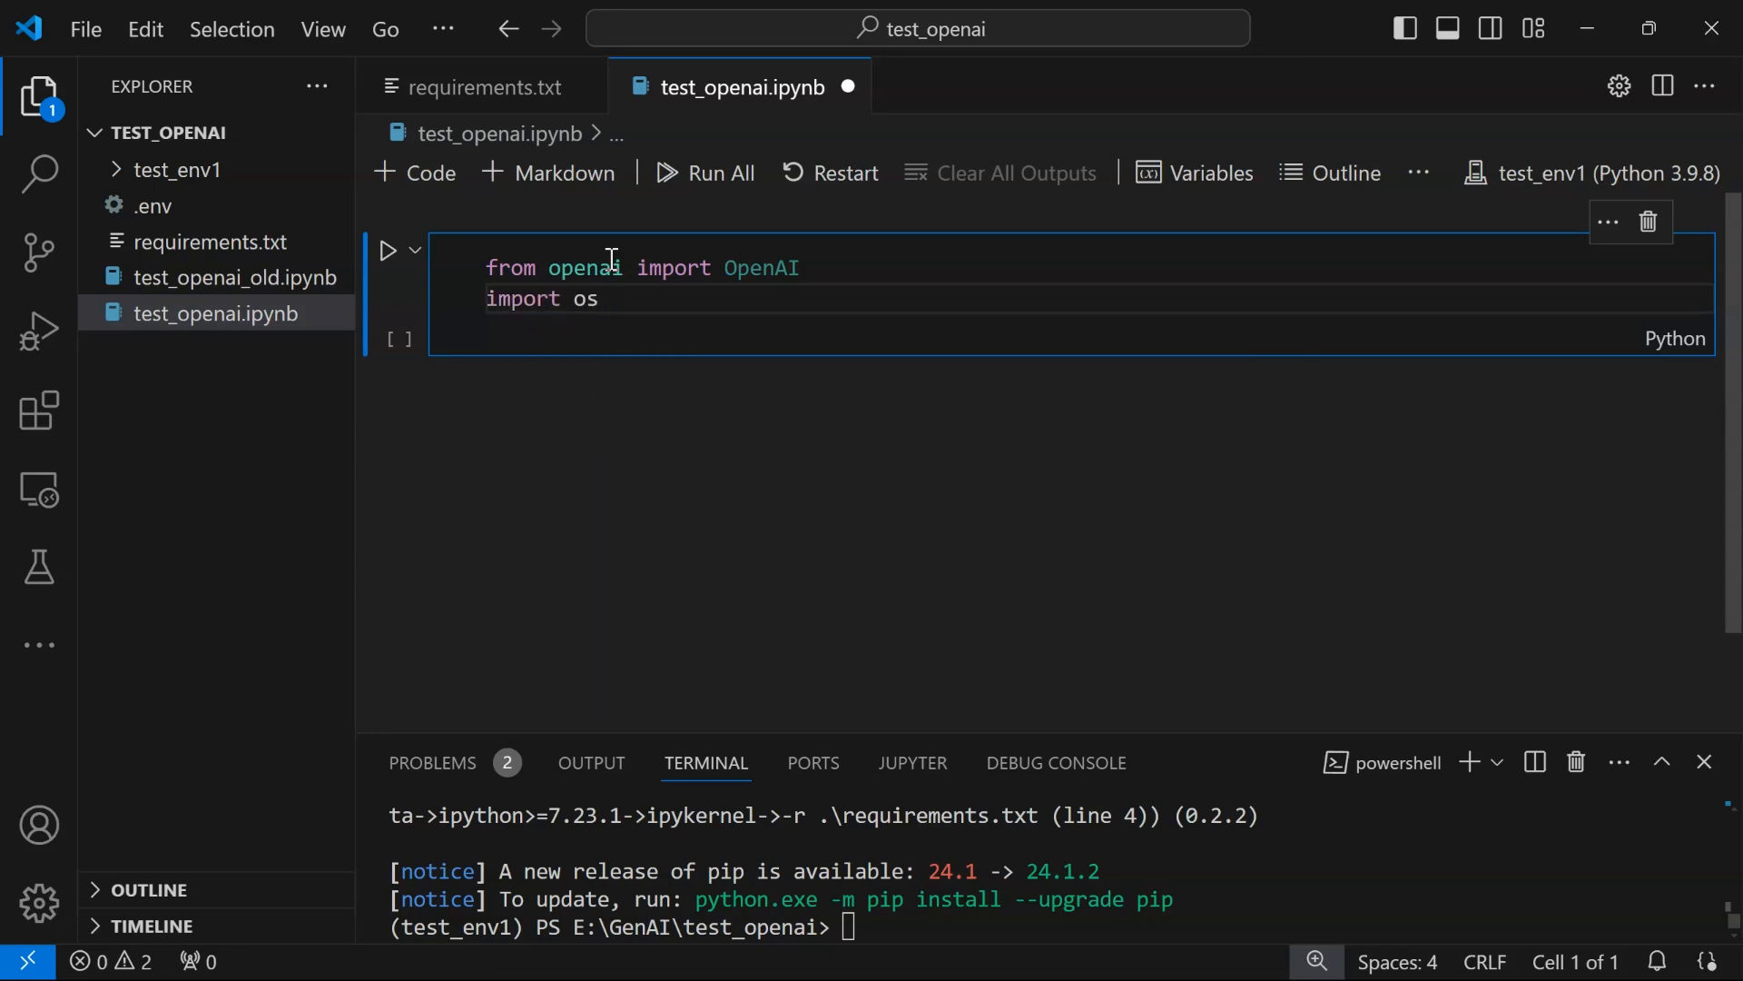
pyautogui.write('from dto')
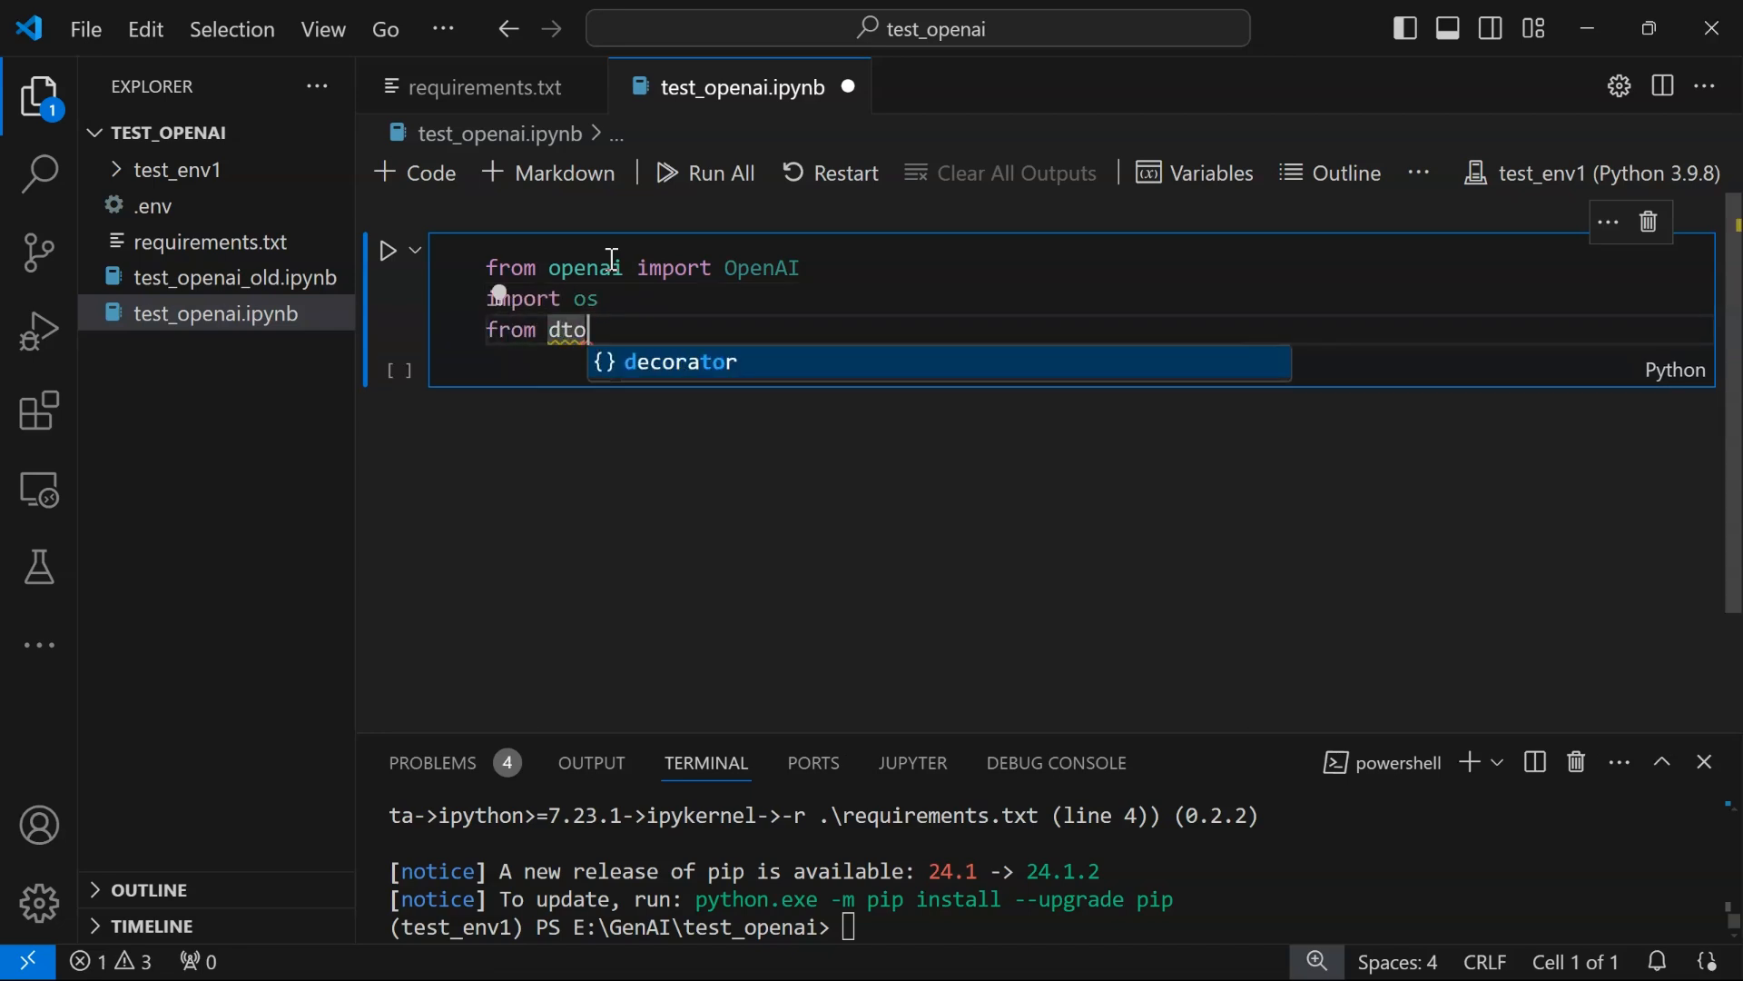
pyautogui.write('env im')
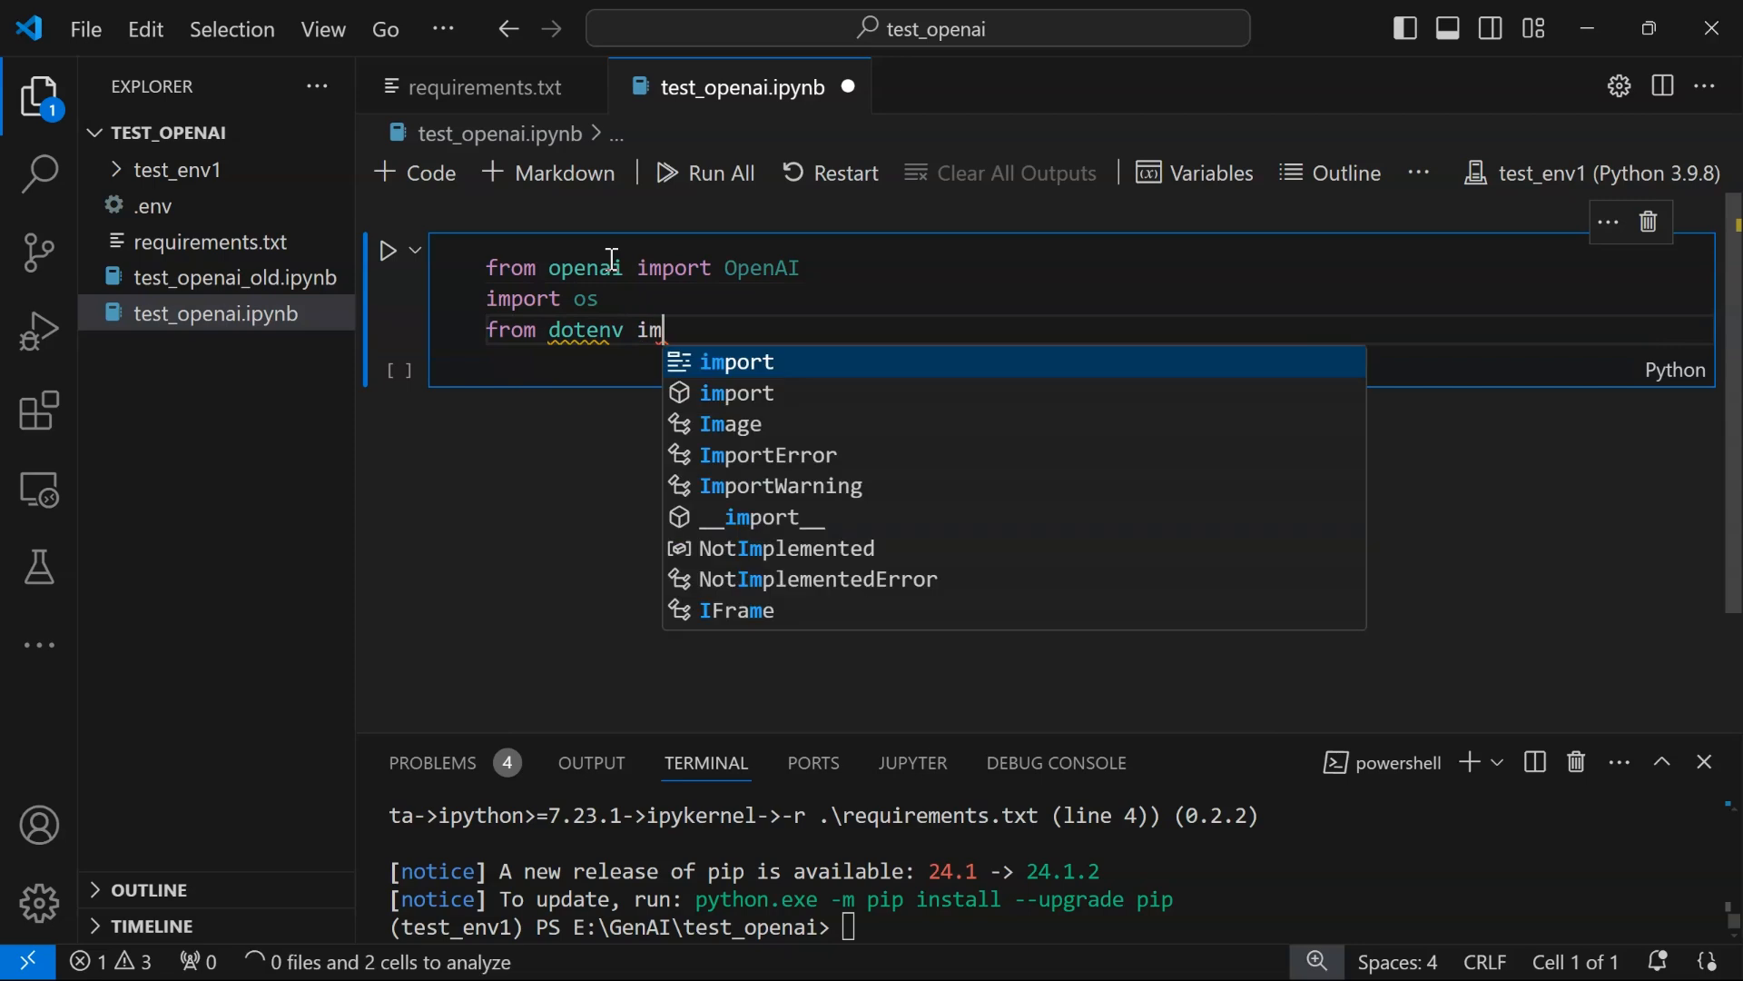
pyautogui.write('port load_dotenv')
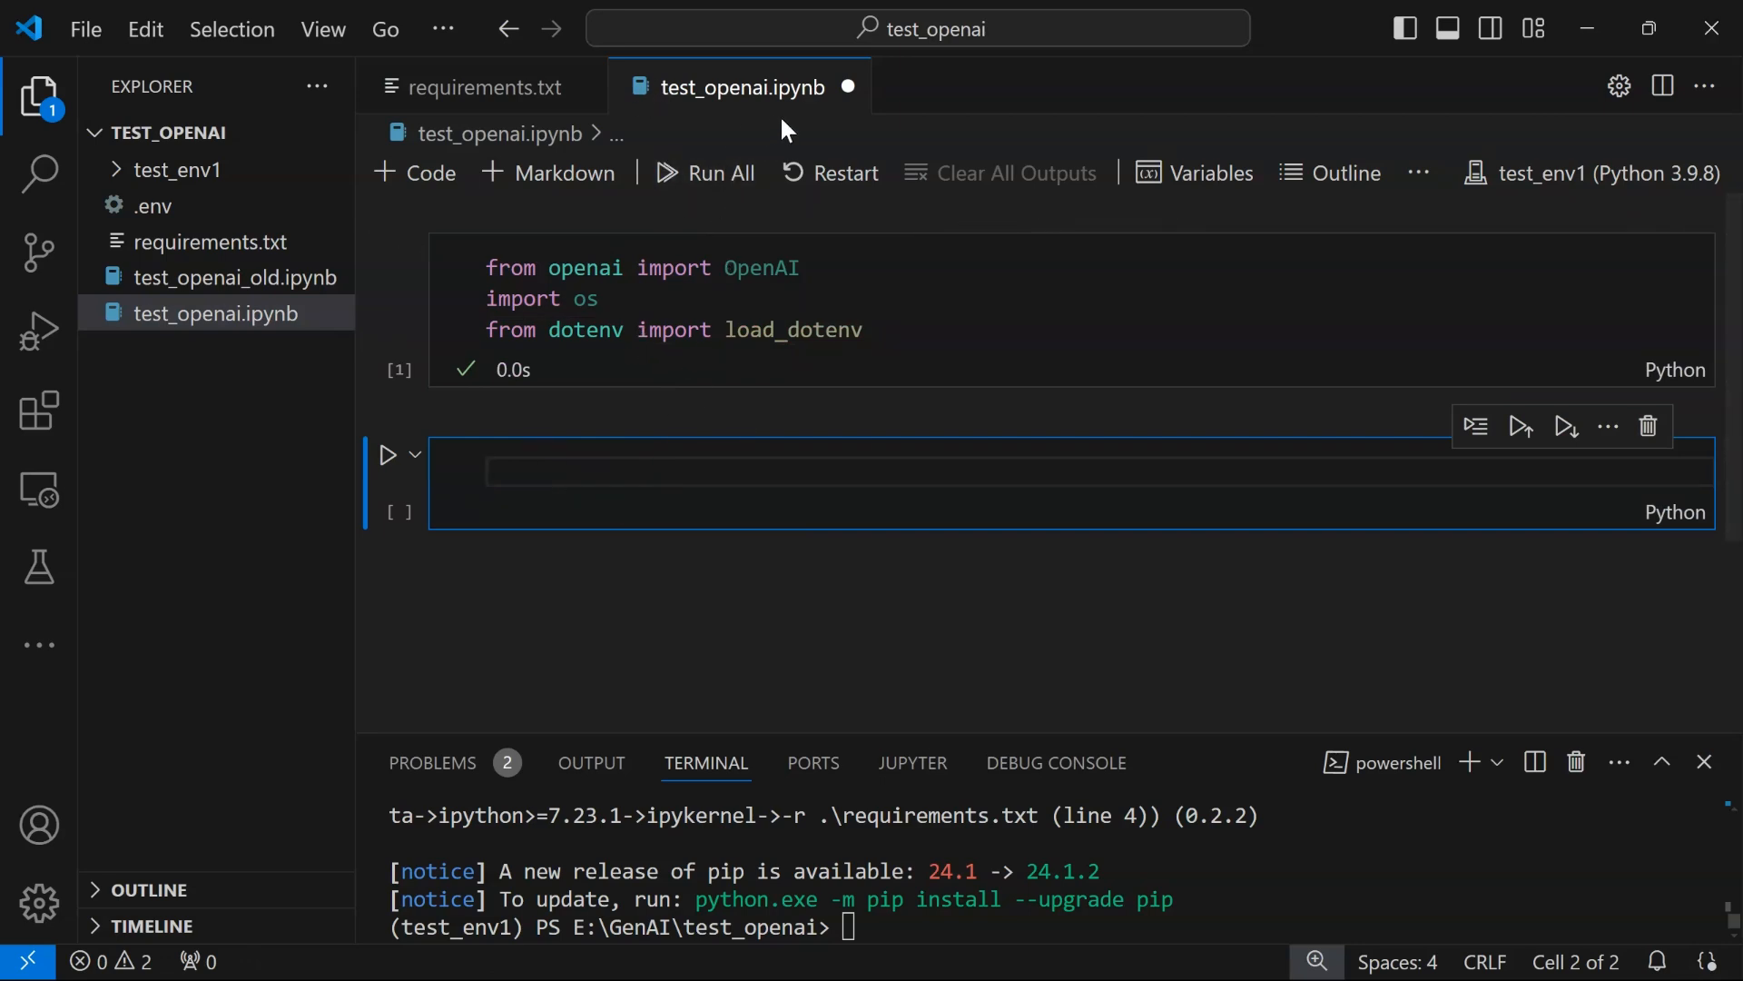
# Add a cell with load_dotenv() and run it, returning True
pyautogui.click(778, 470)
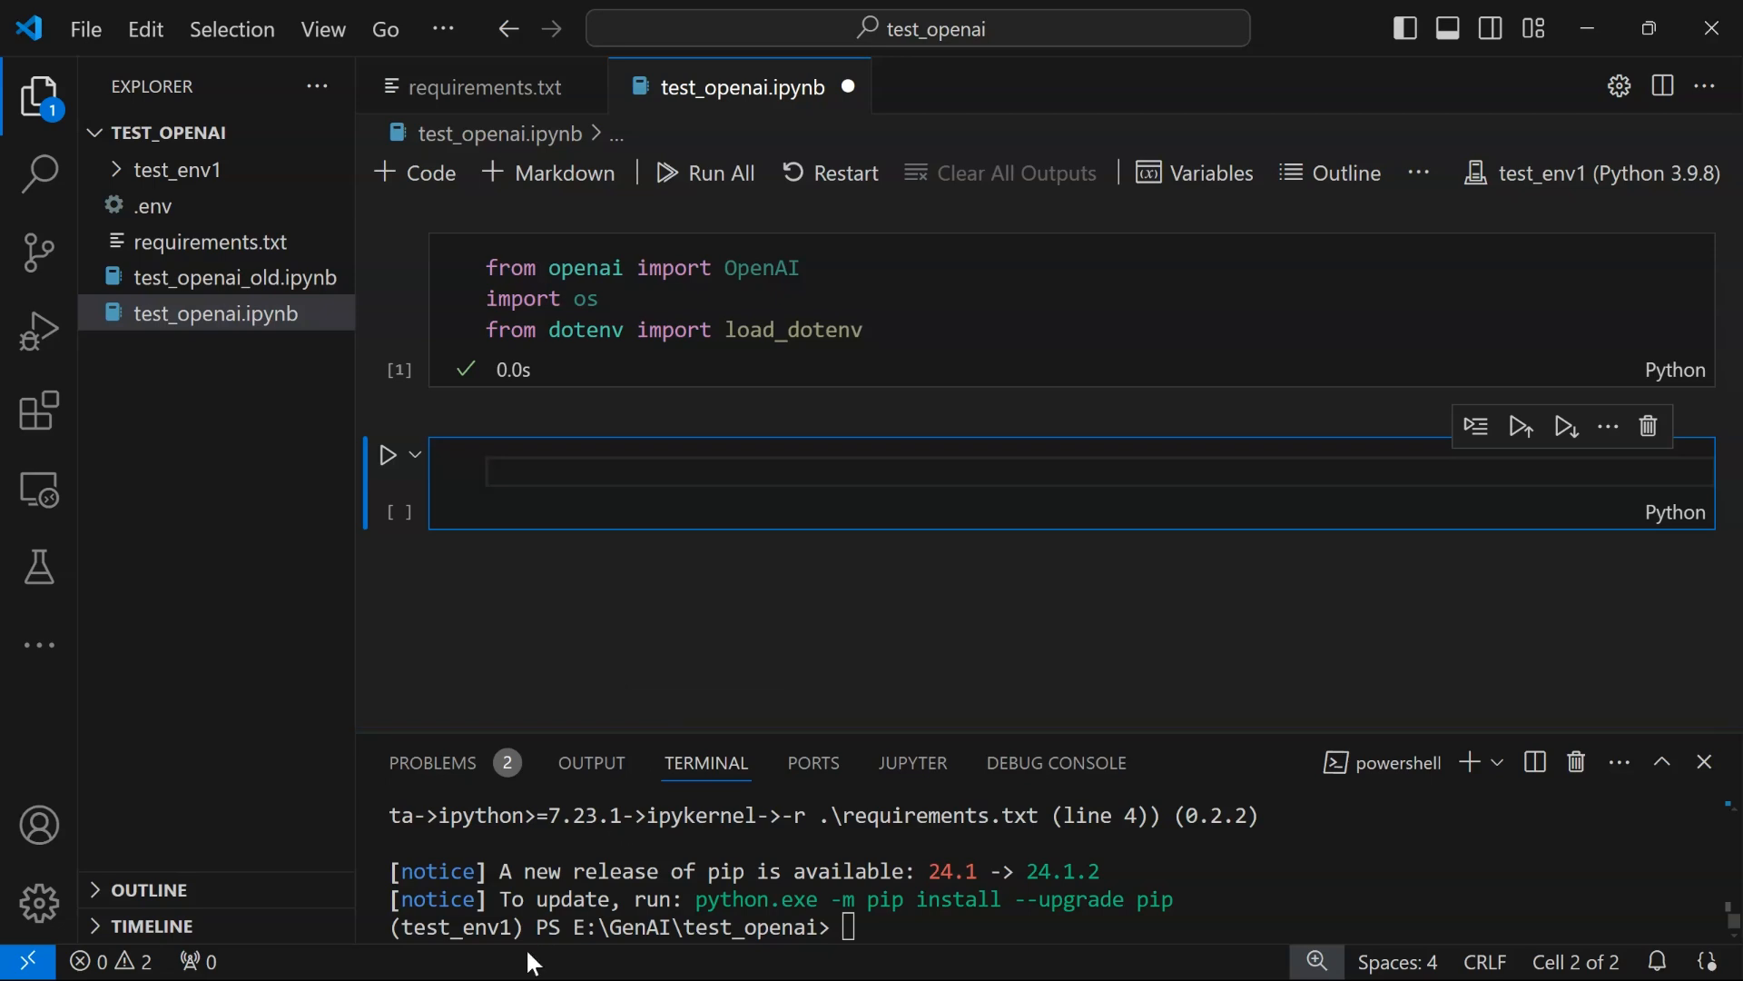
pyautogui.click(732, 490)
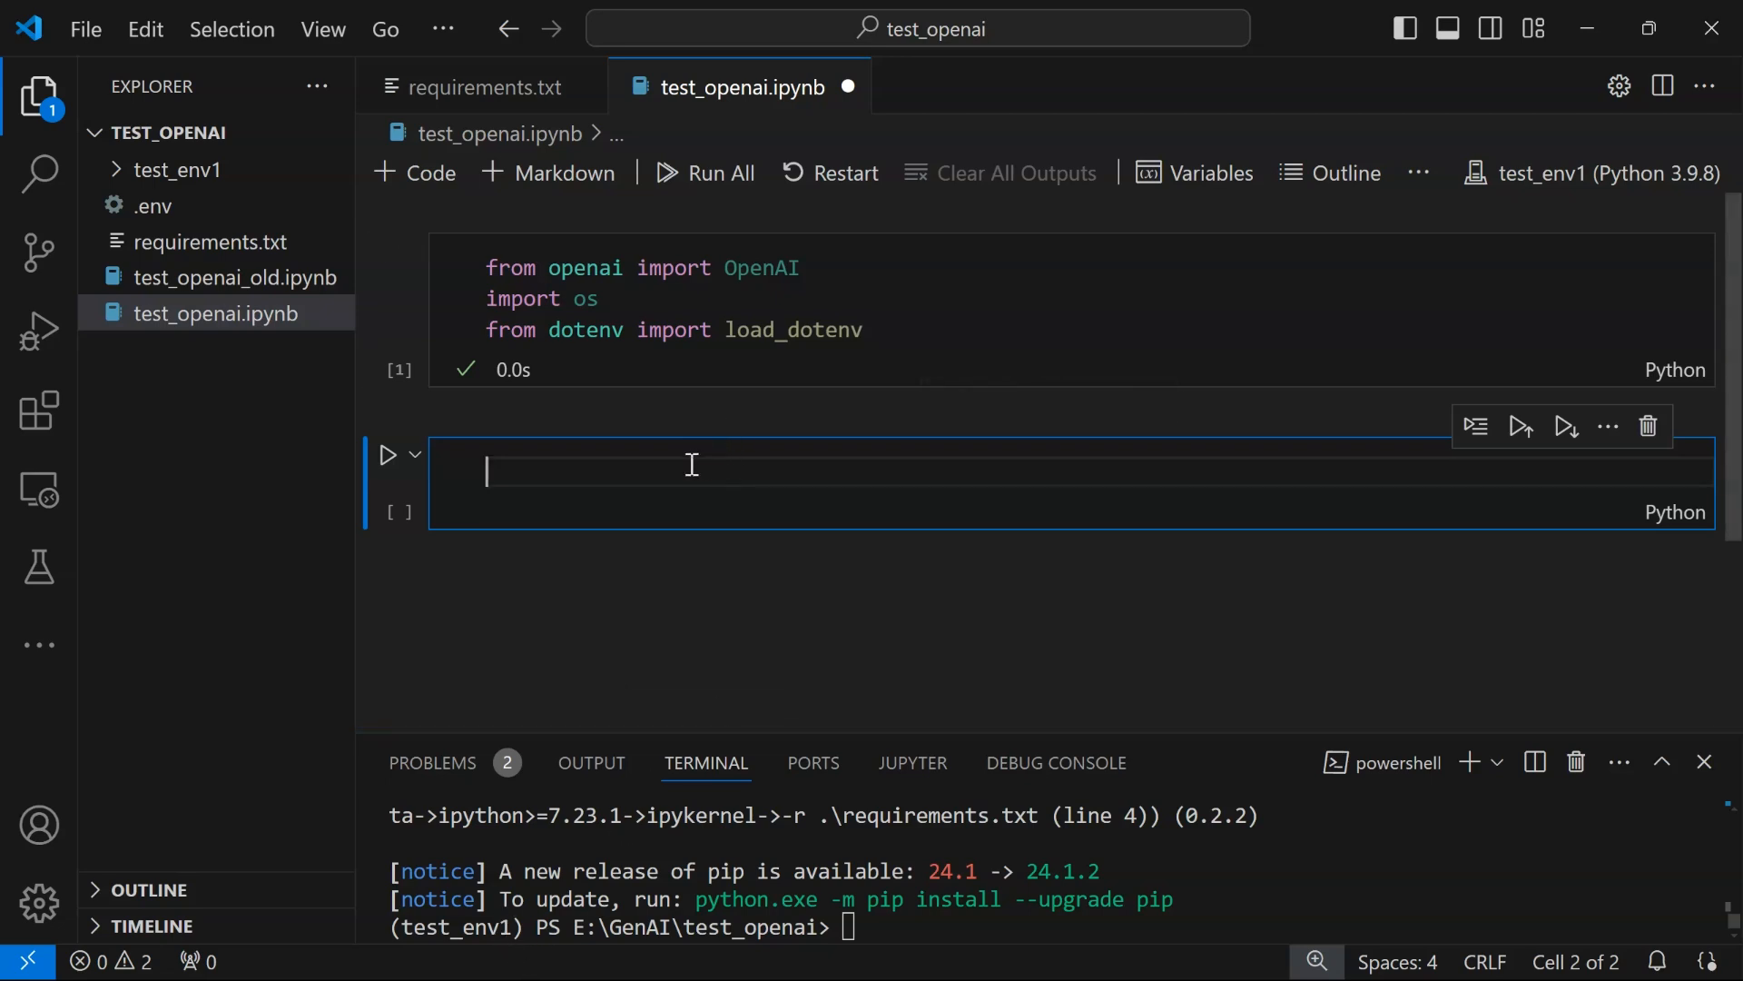
pyautogui.write('load_dotenv(')
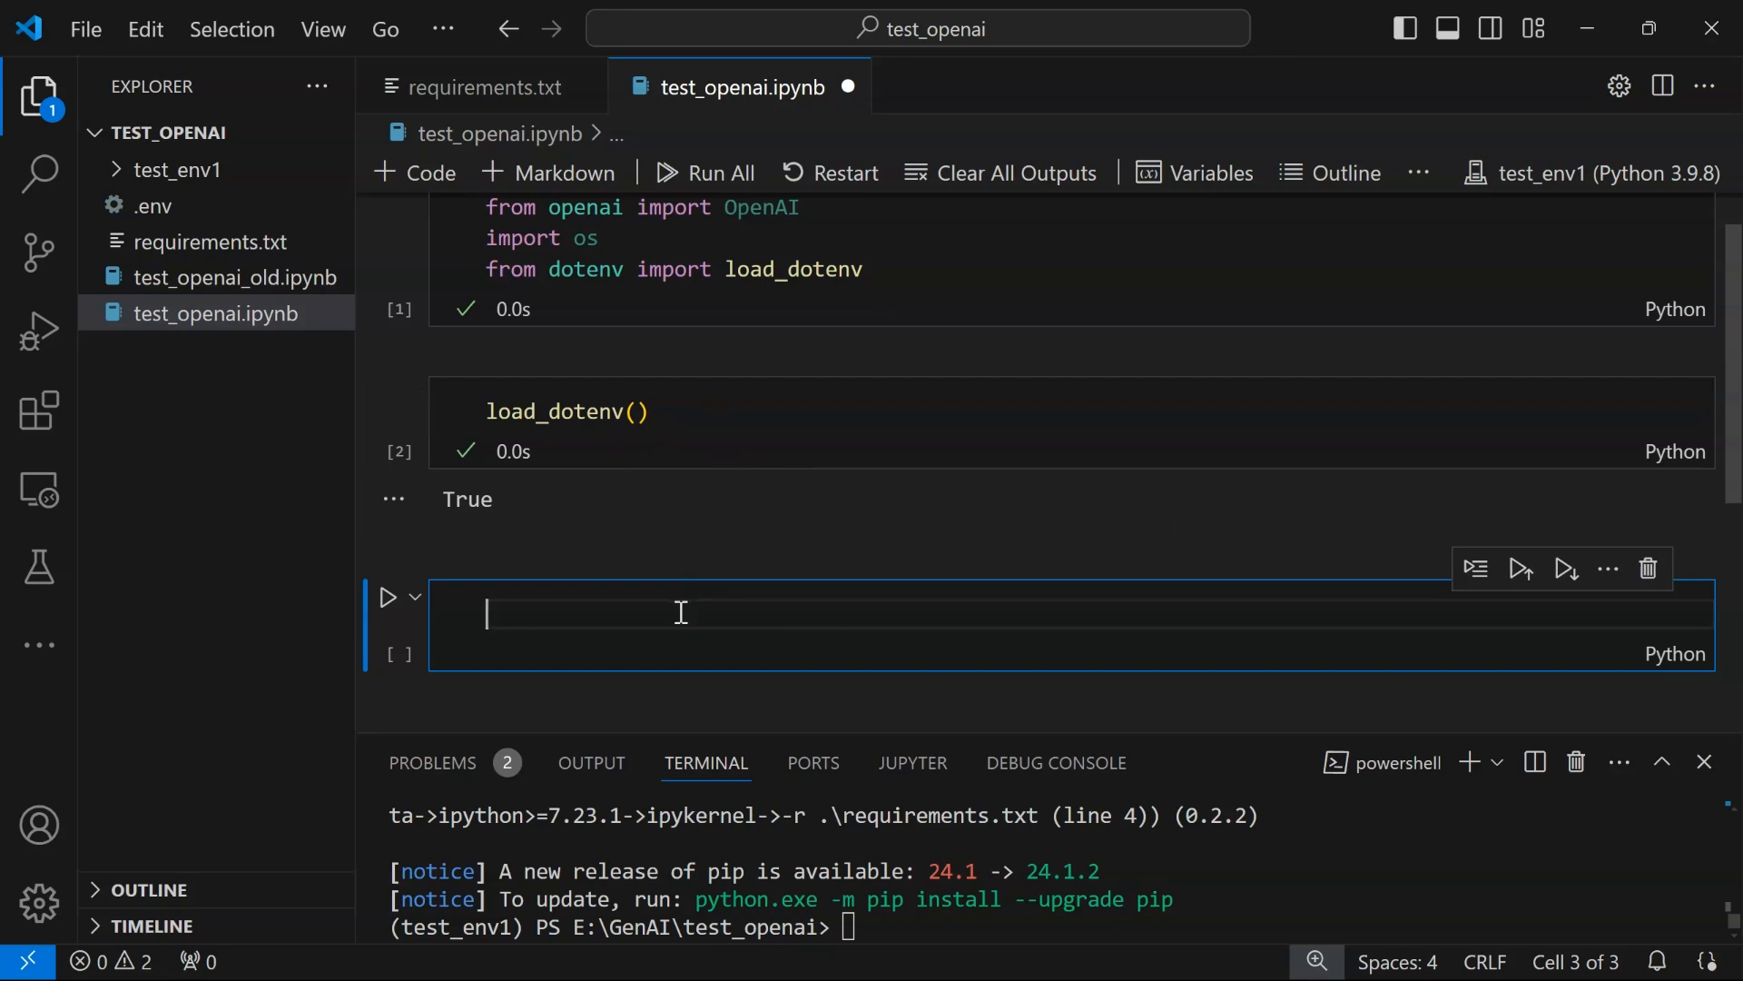
# Add a cell with client = OpenAI() and run it
pyautogui.write('c')
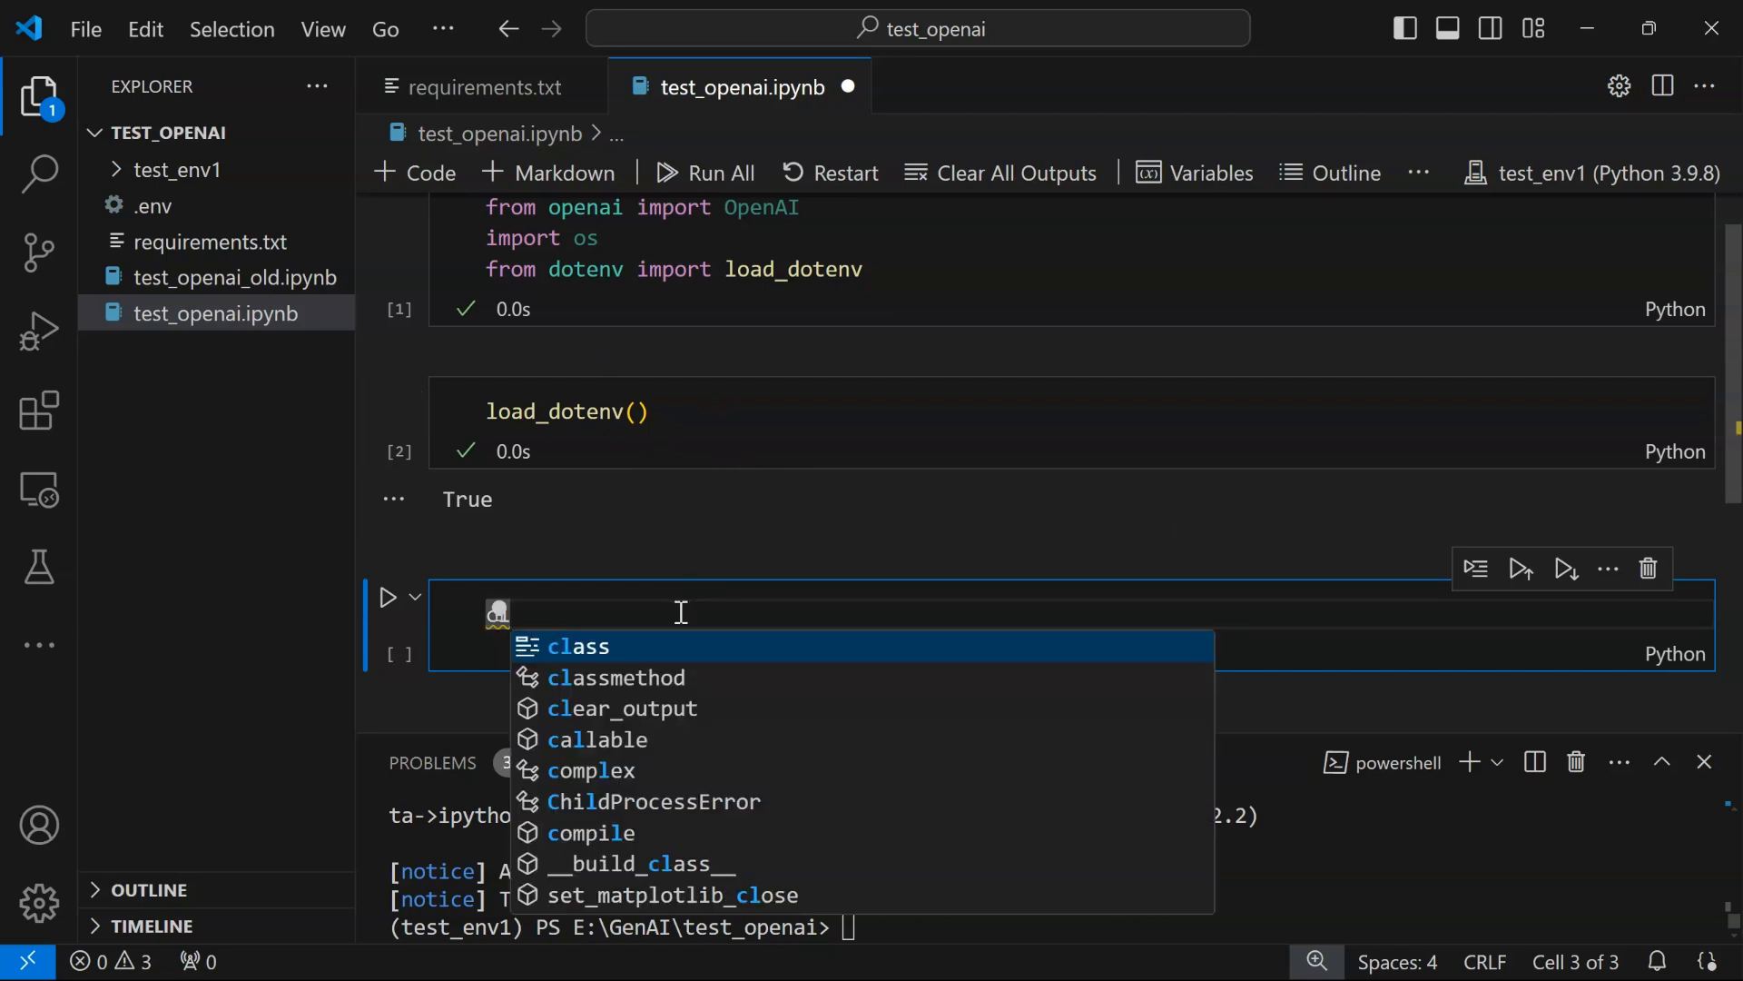
pyautogui.write('client = OpenAI(')
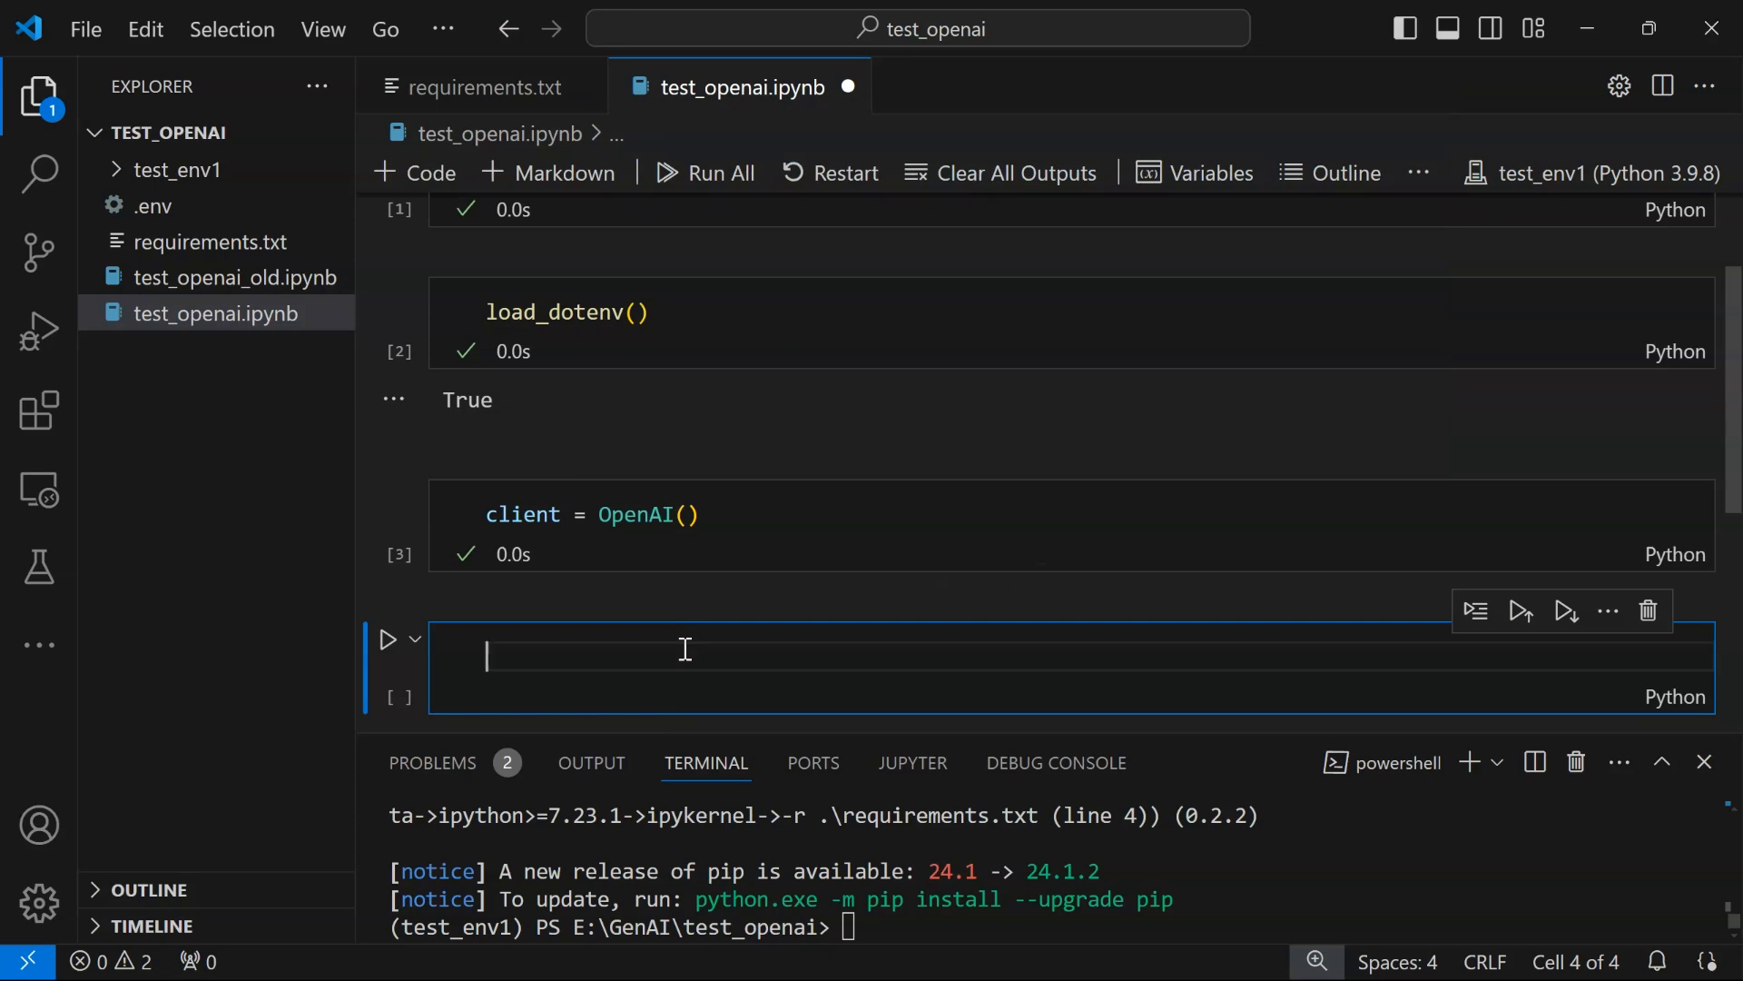
# Start the messages list with role/content dictionaries, the first having role "system"
pyautogui.write('messages =')
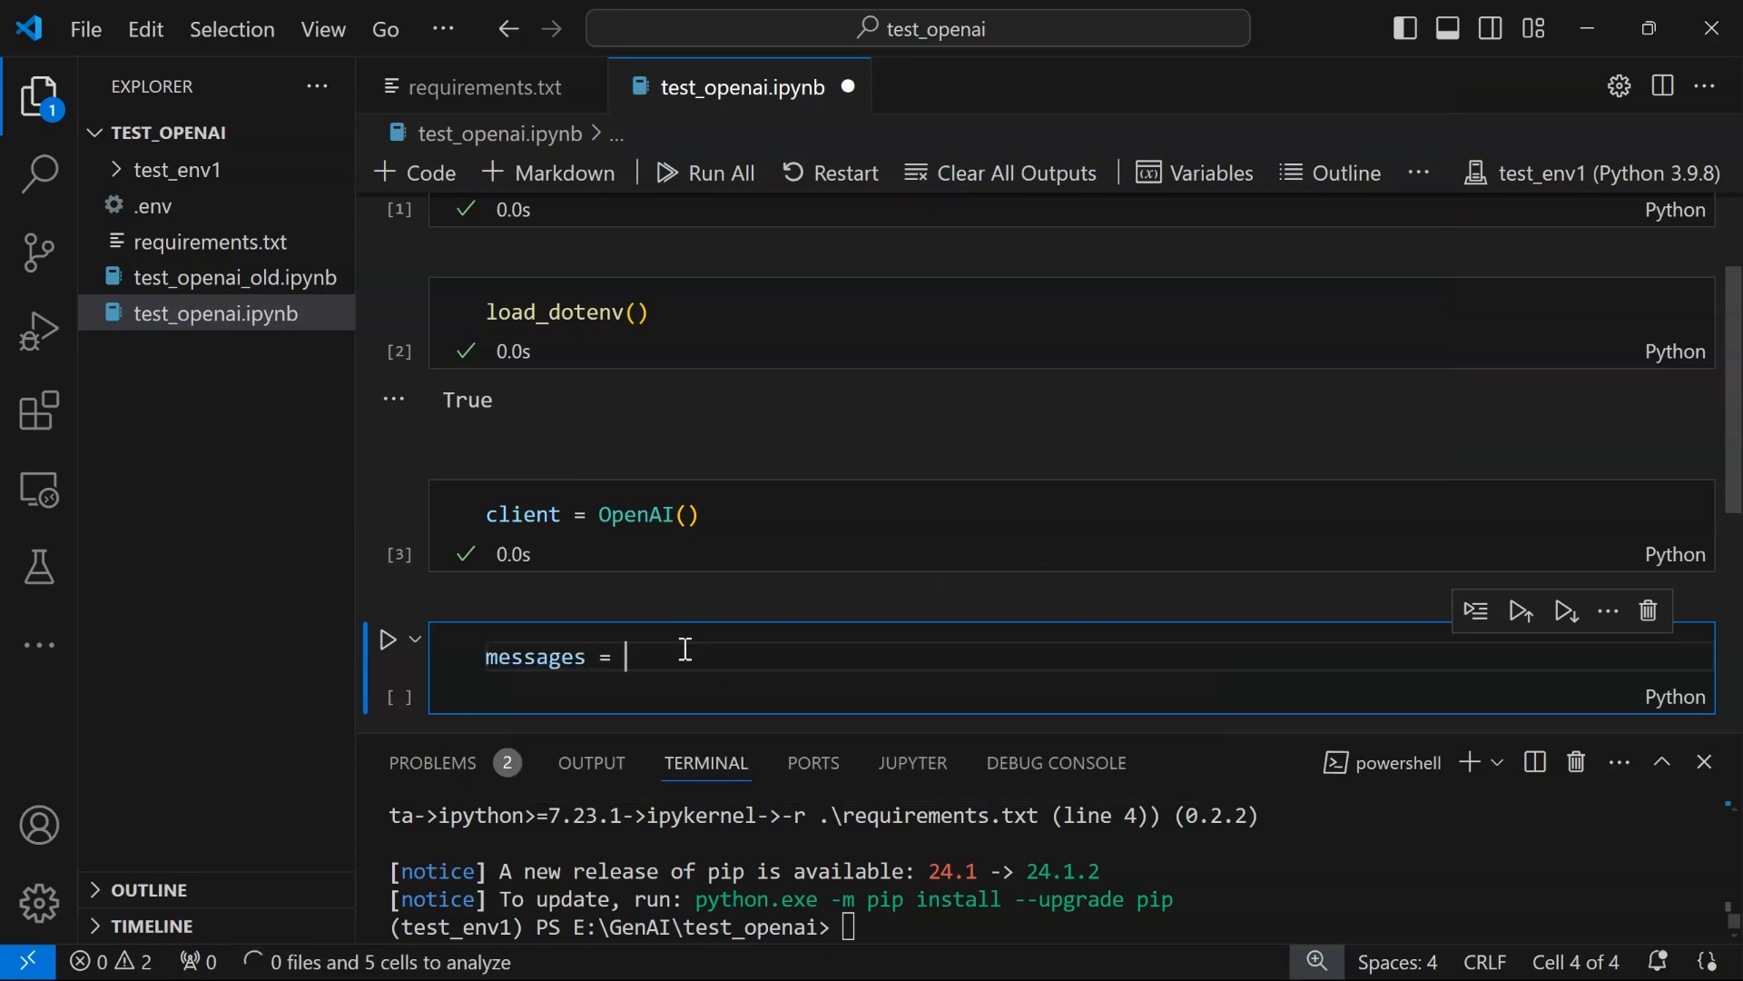
pyautogui.write('[')
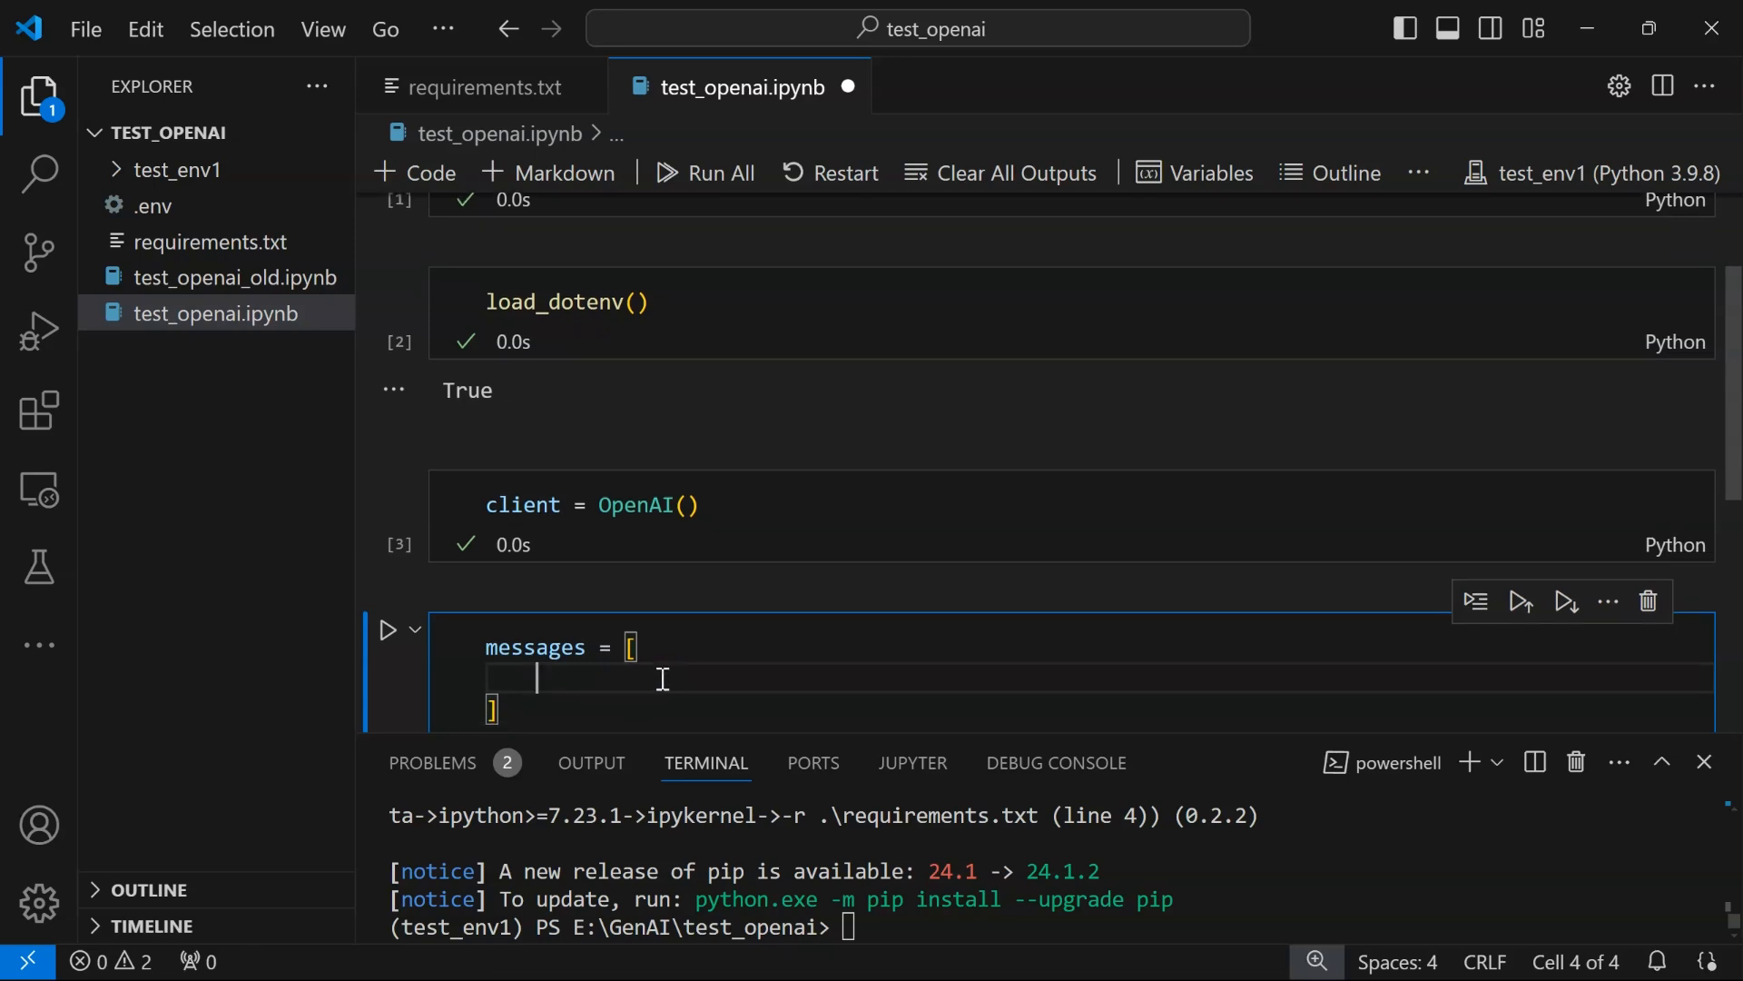
pyautogui.write('{}')
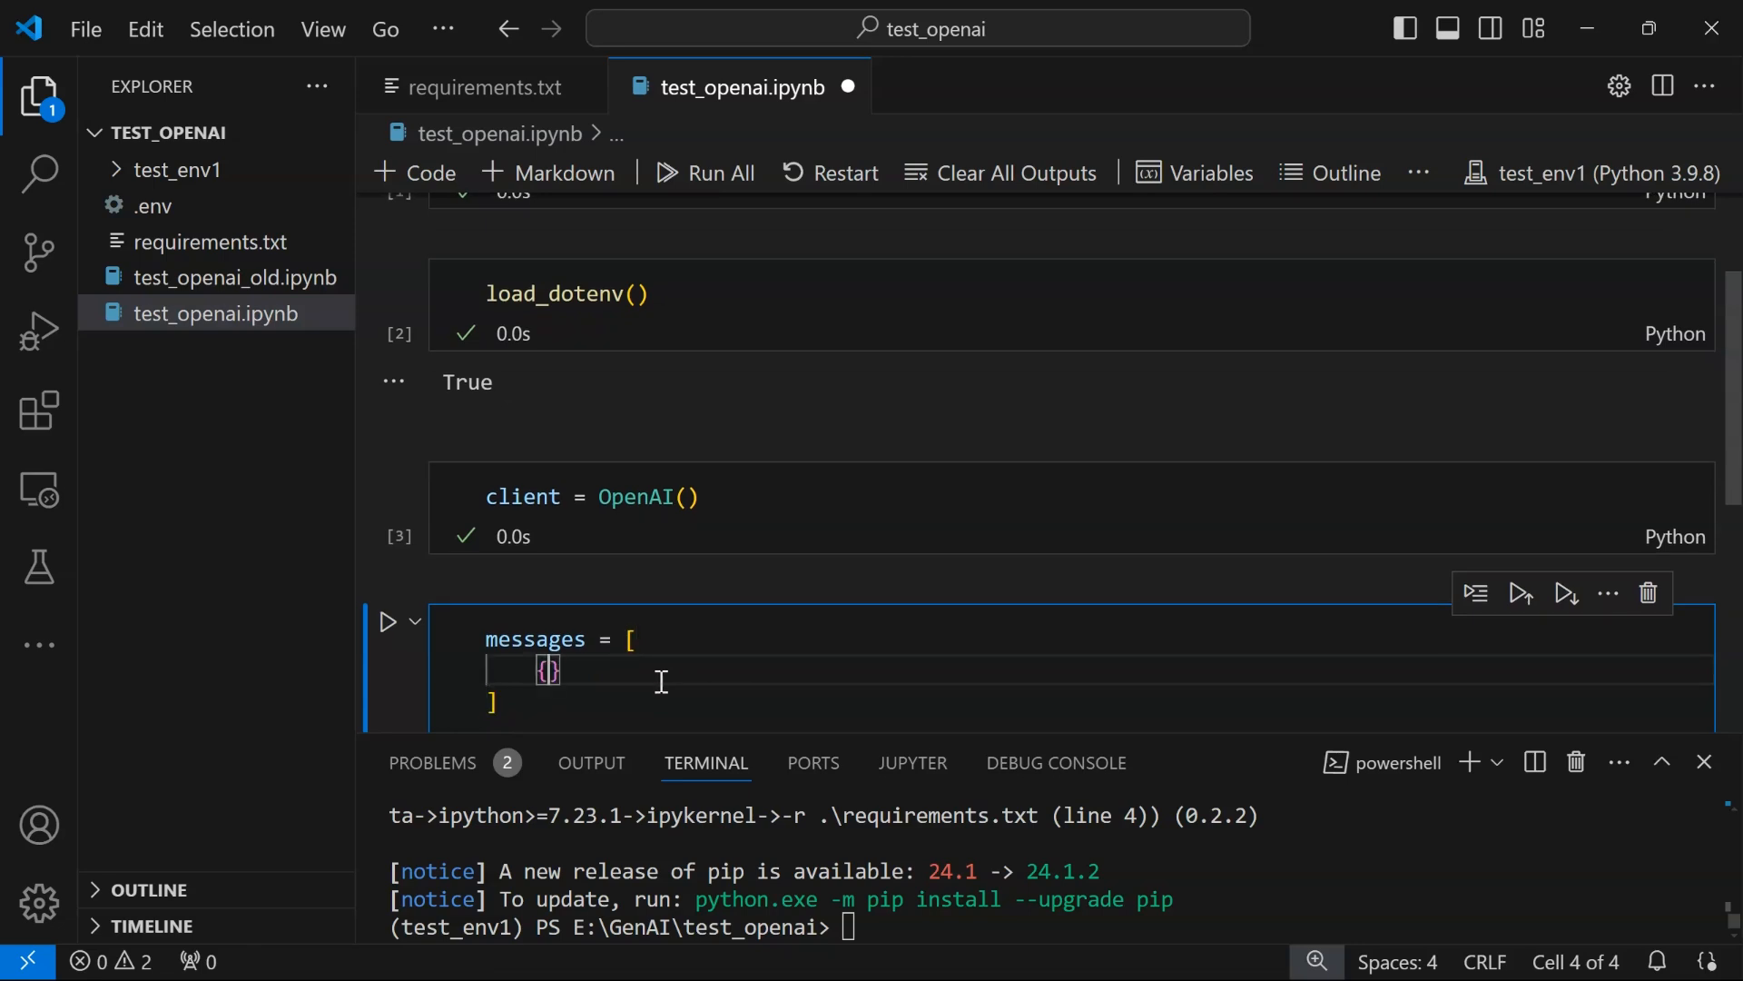
pyautogui.write('role":')
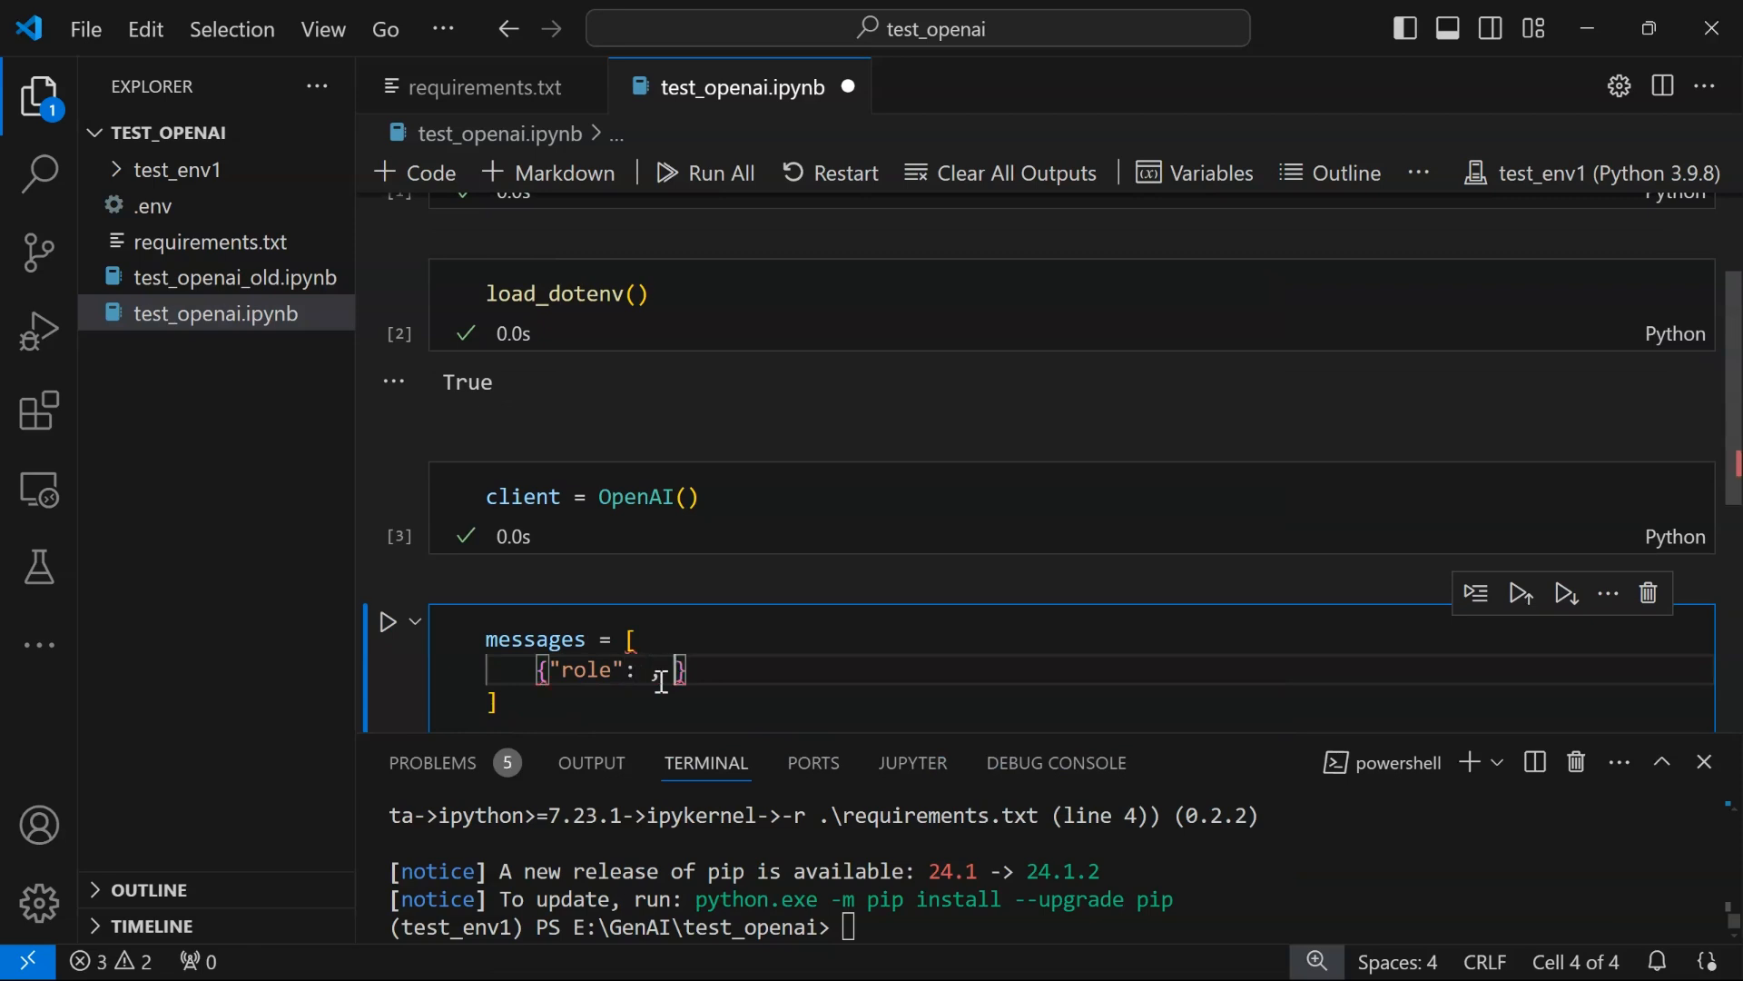
pyautogui.write('"content":')
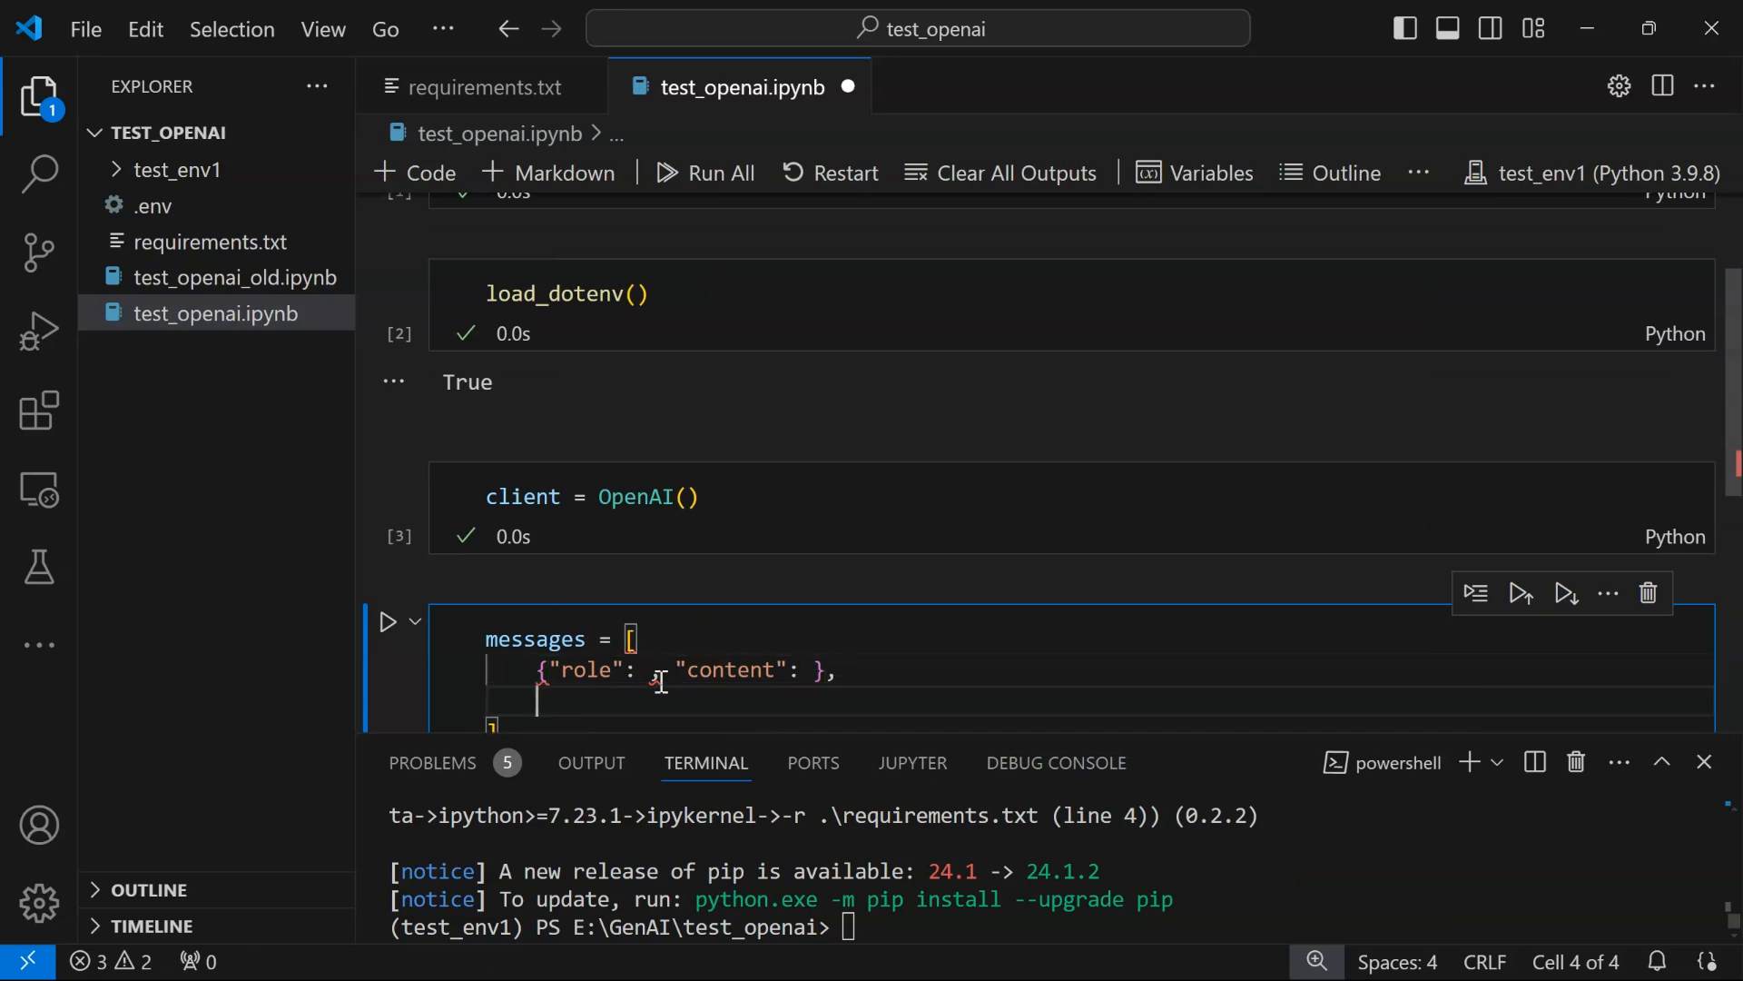
pyautogui.write('{}')
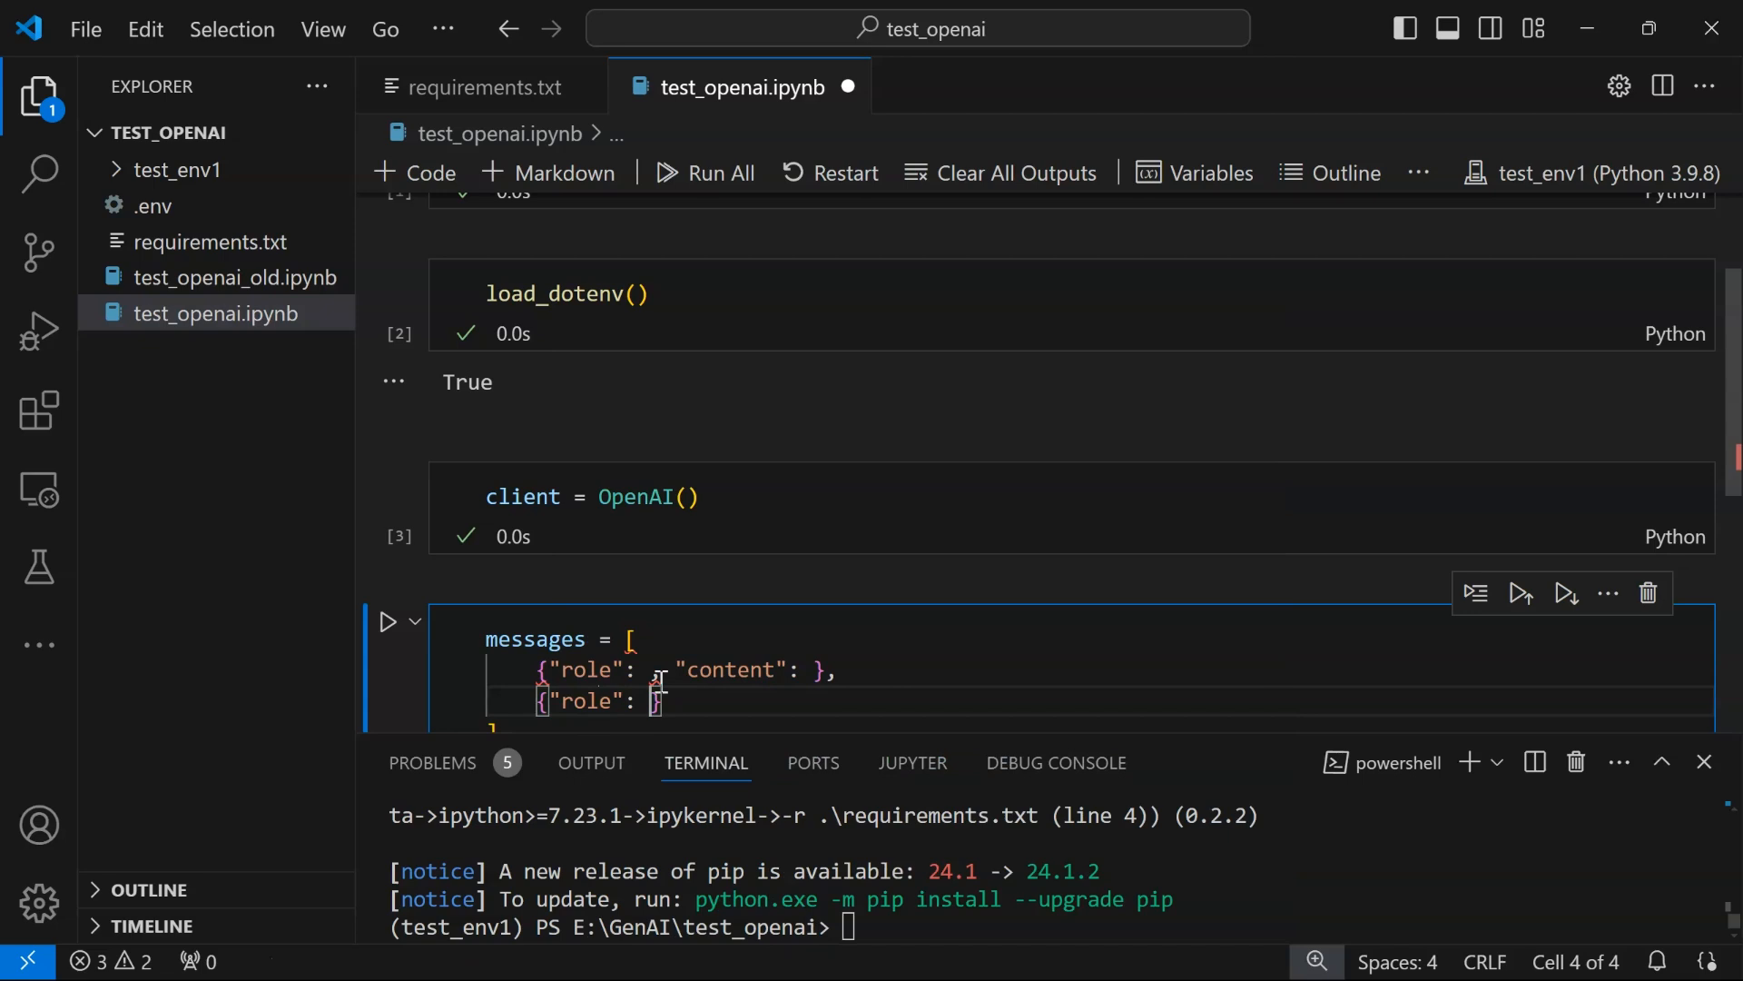
pyautogui.write('cp')
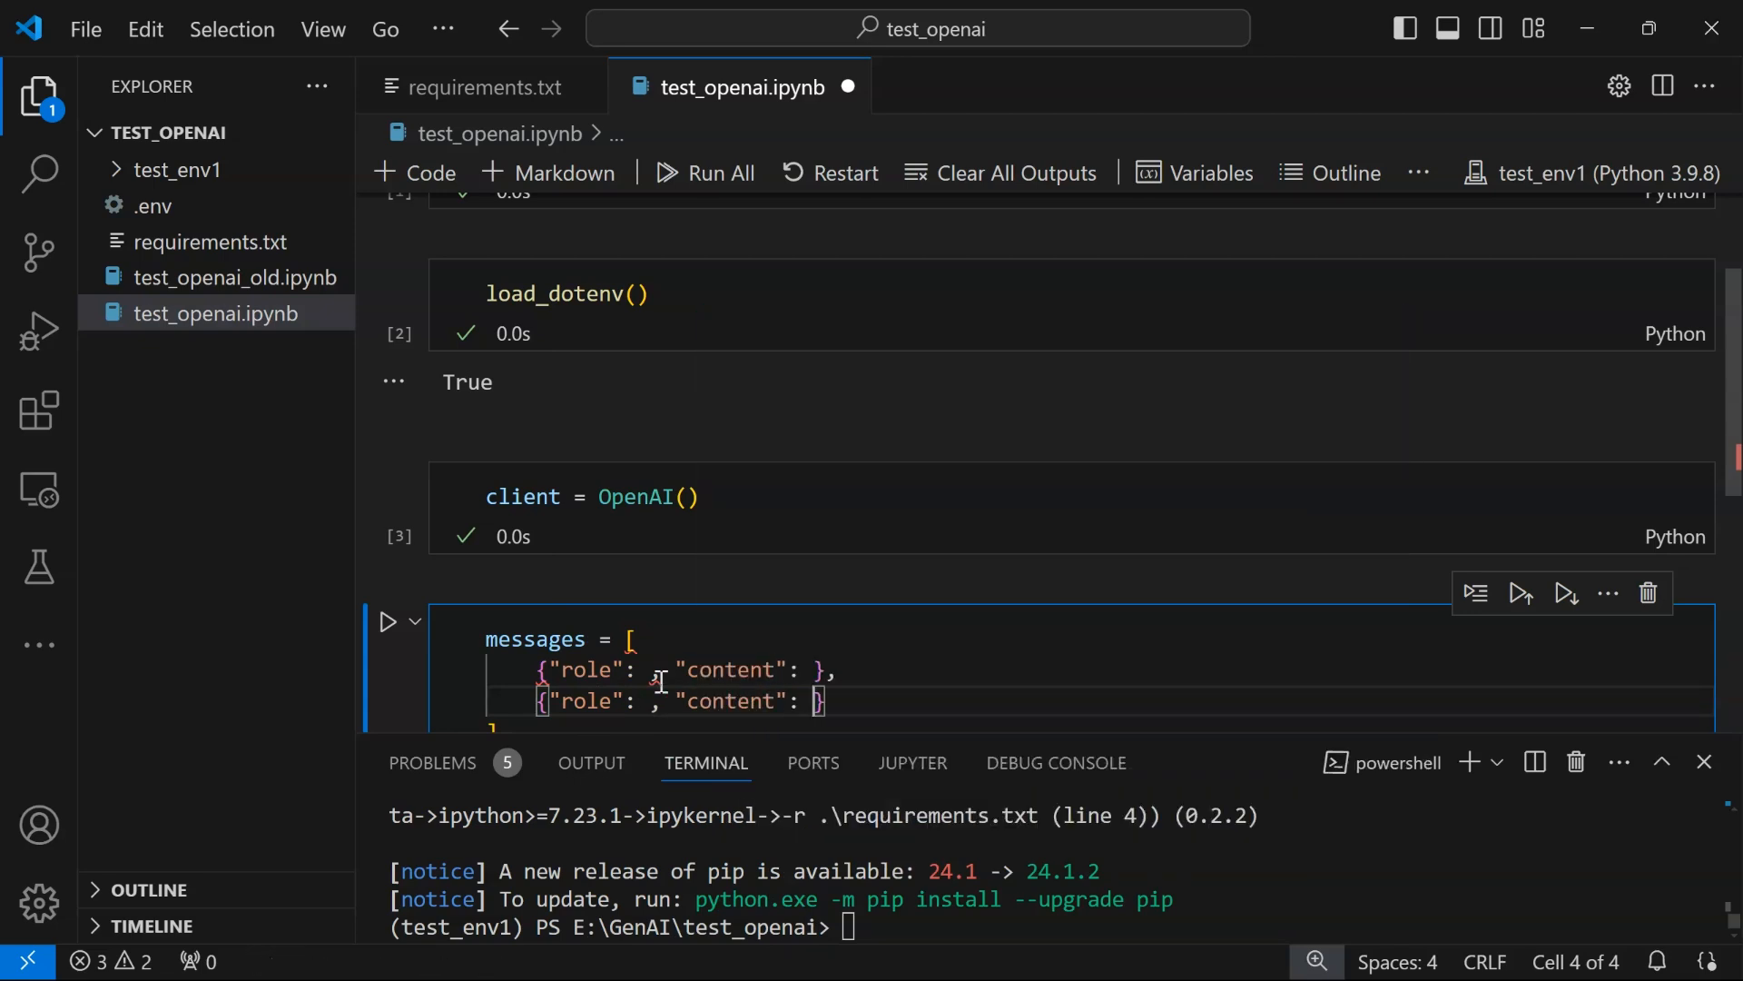
pyautogui.write('system"')
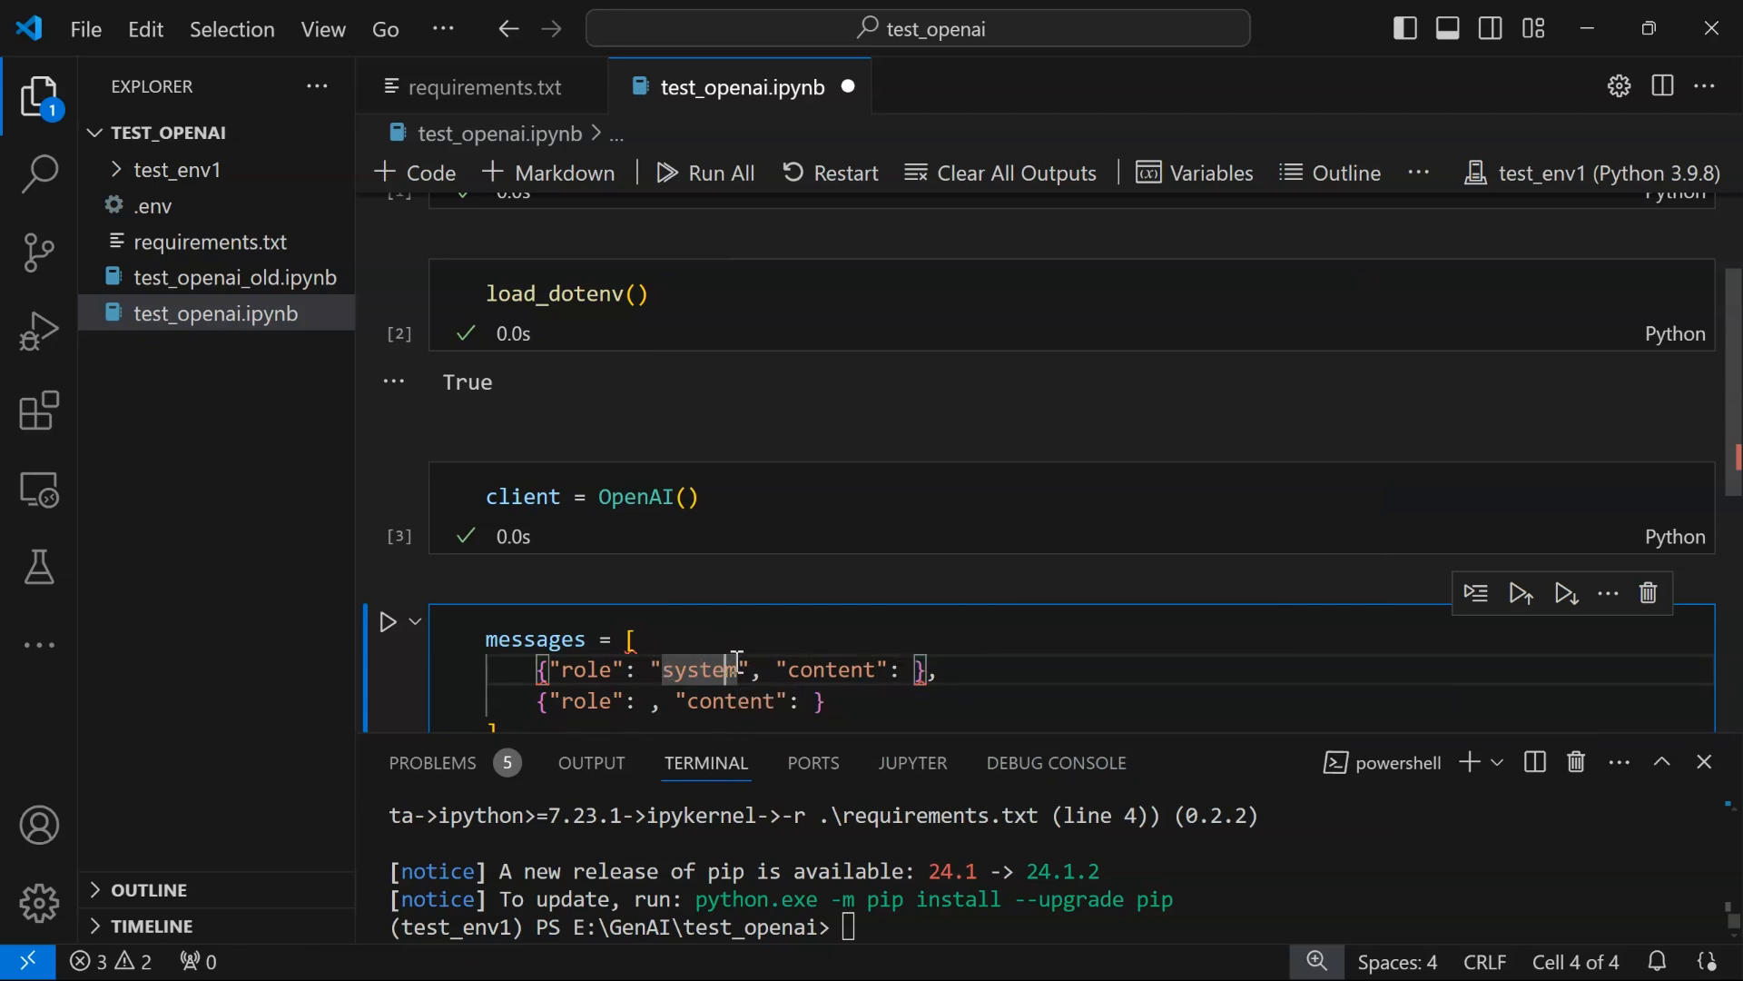
# Write the system content "You are a helpful AI assistant that can..." joke-making prompt
pyautogui.click(911, 668)
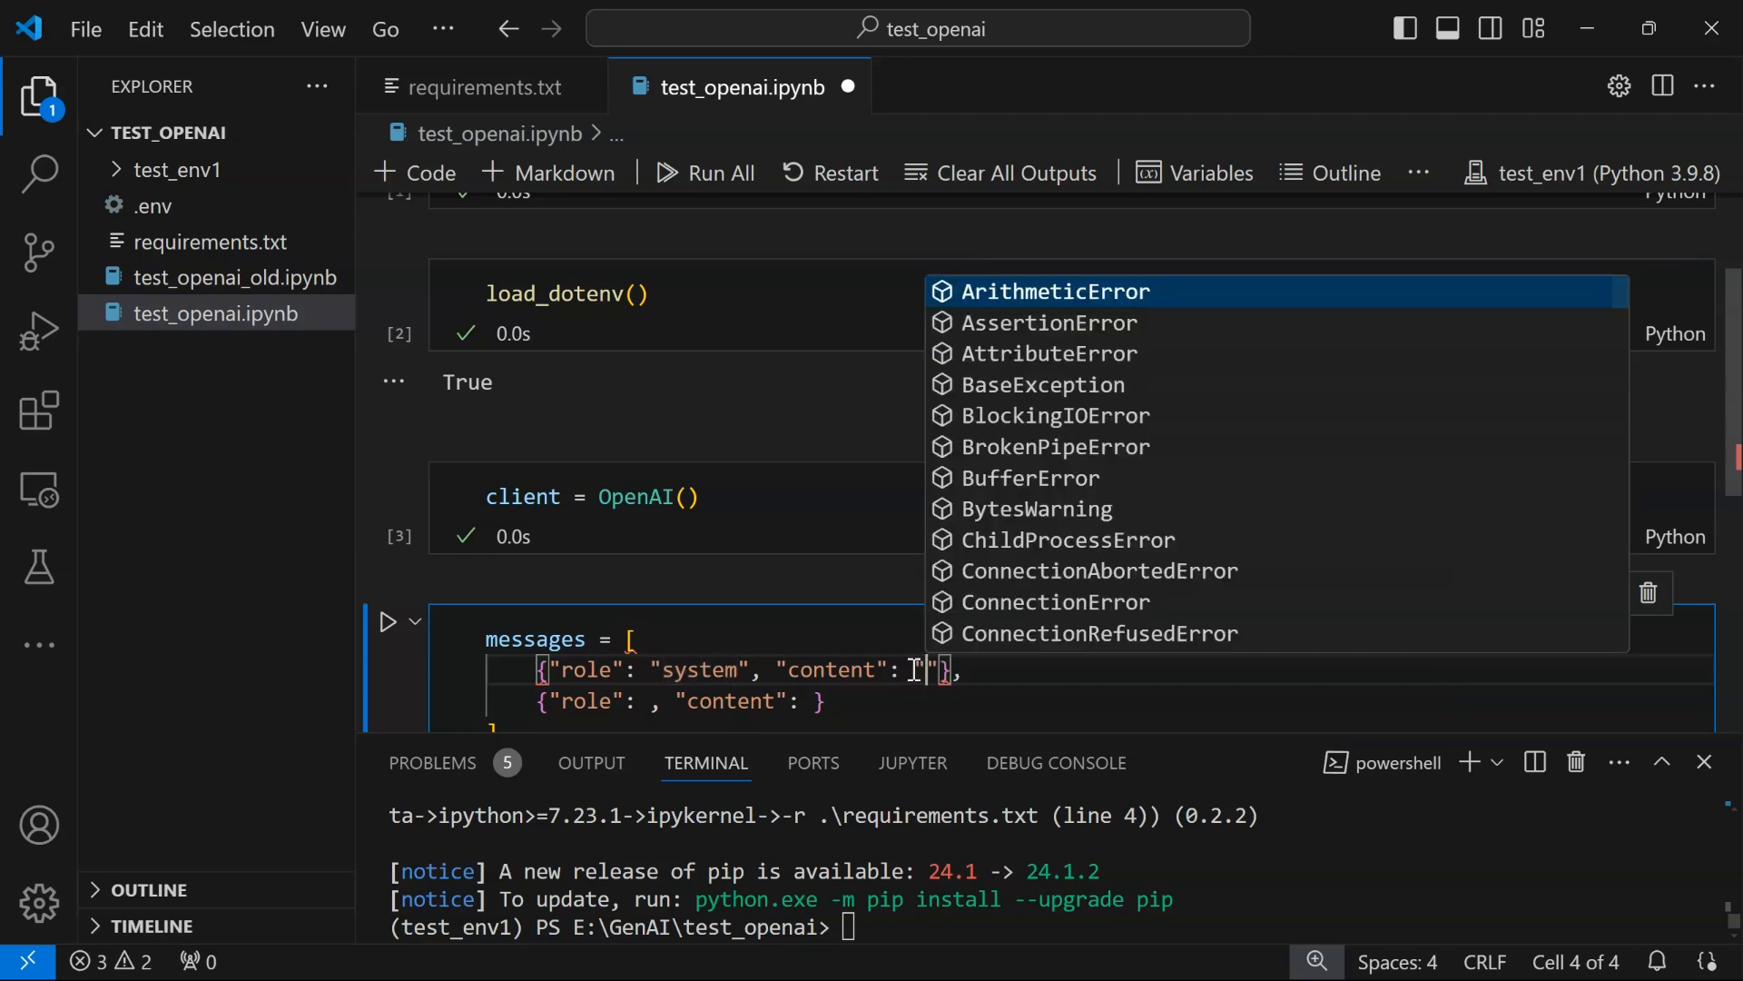
pyautogui.write('You ar')
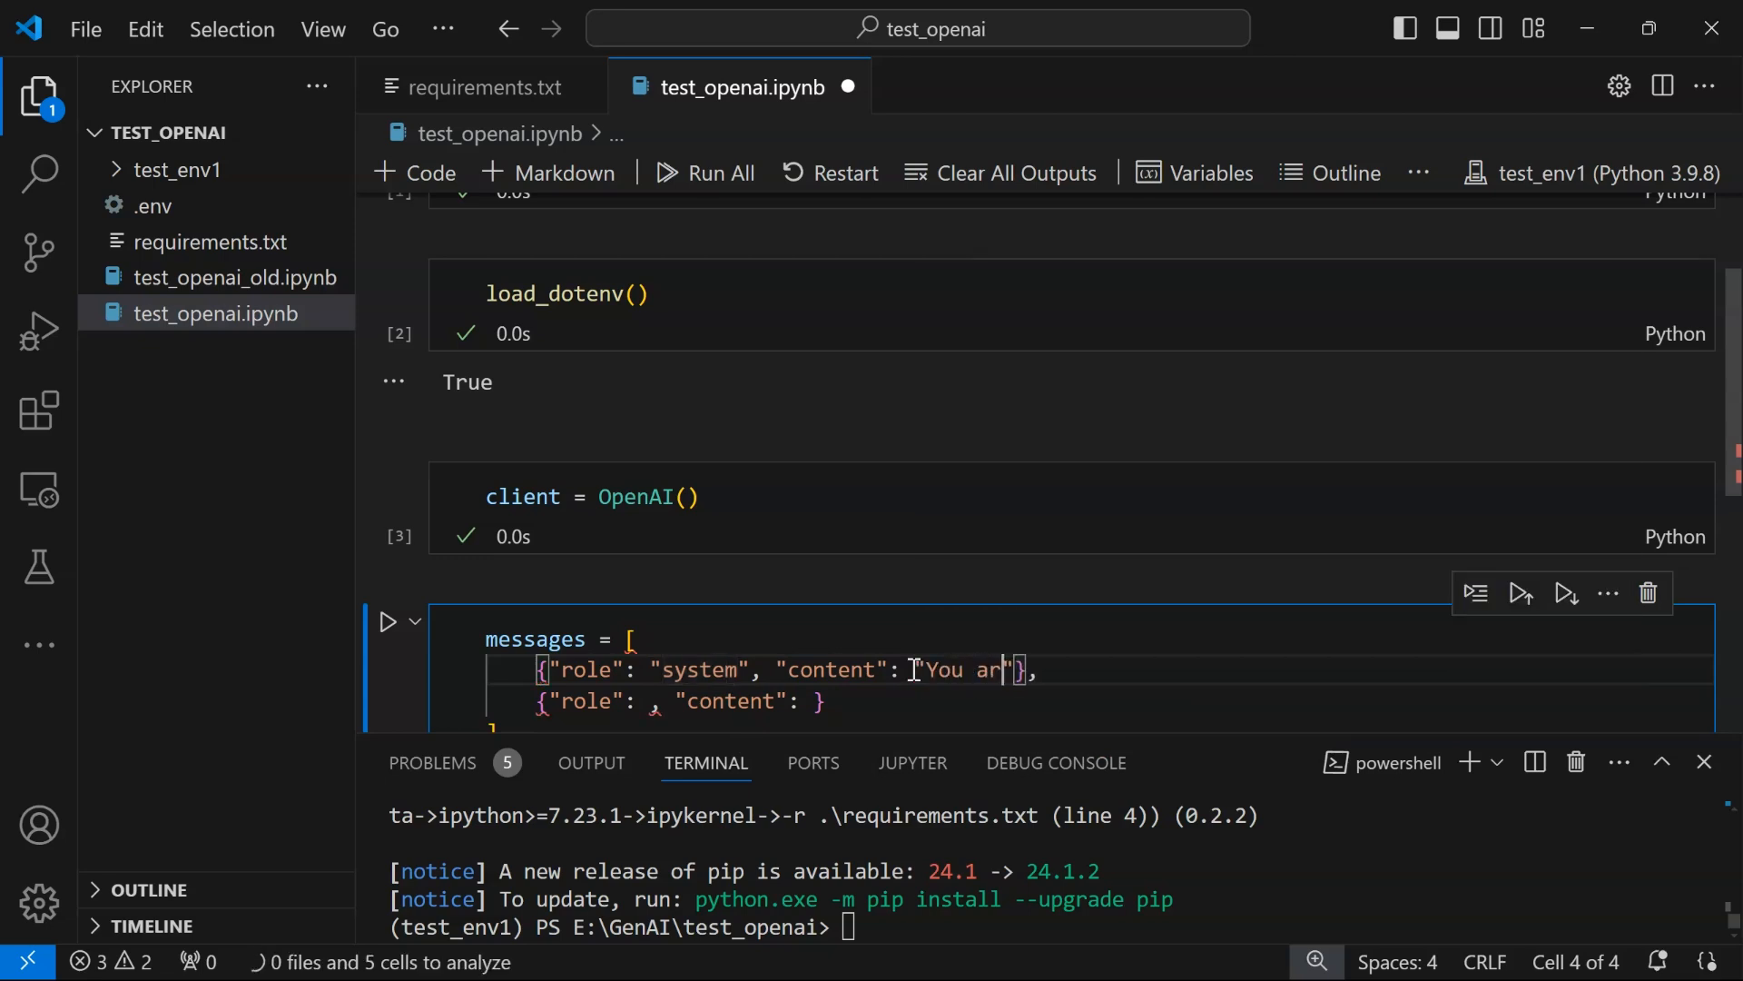
pyautogui.write('e a helpful AI')
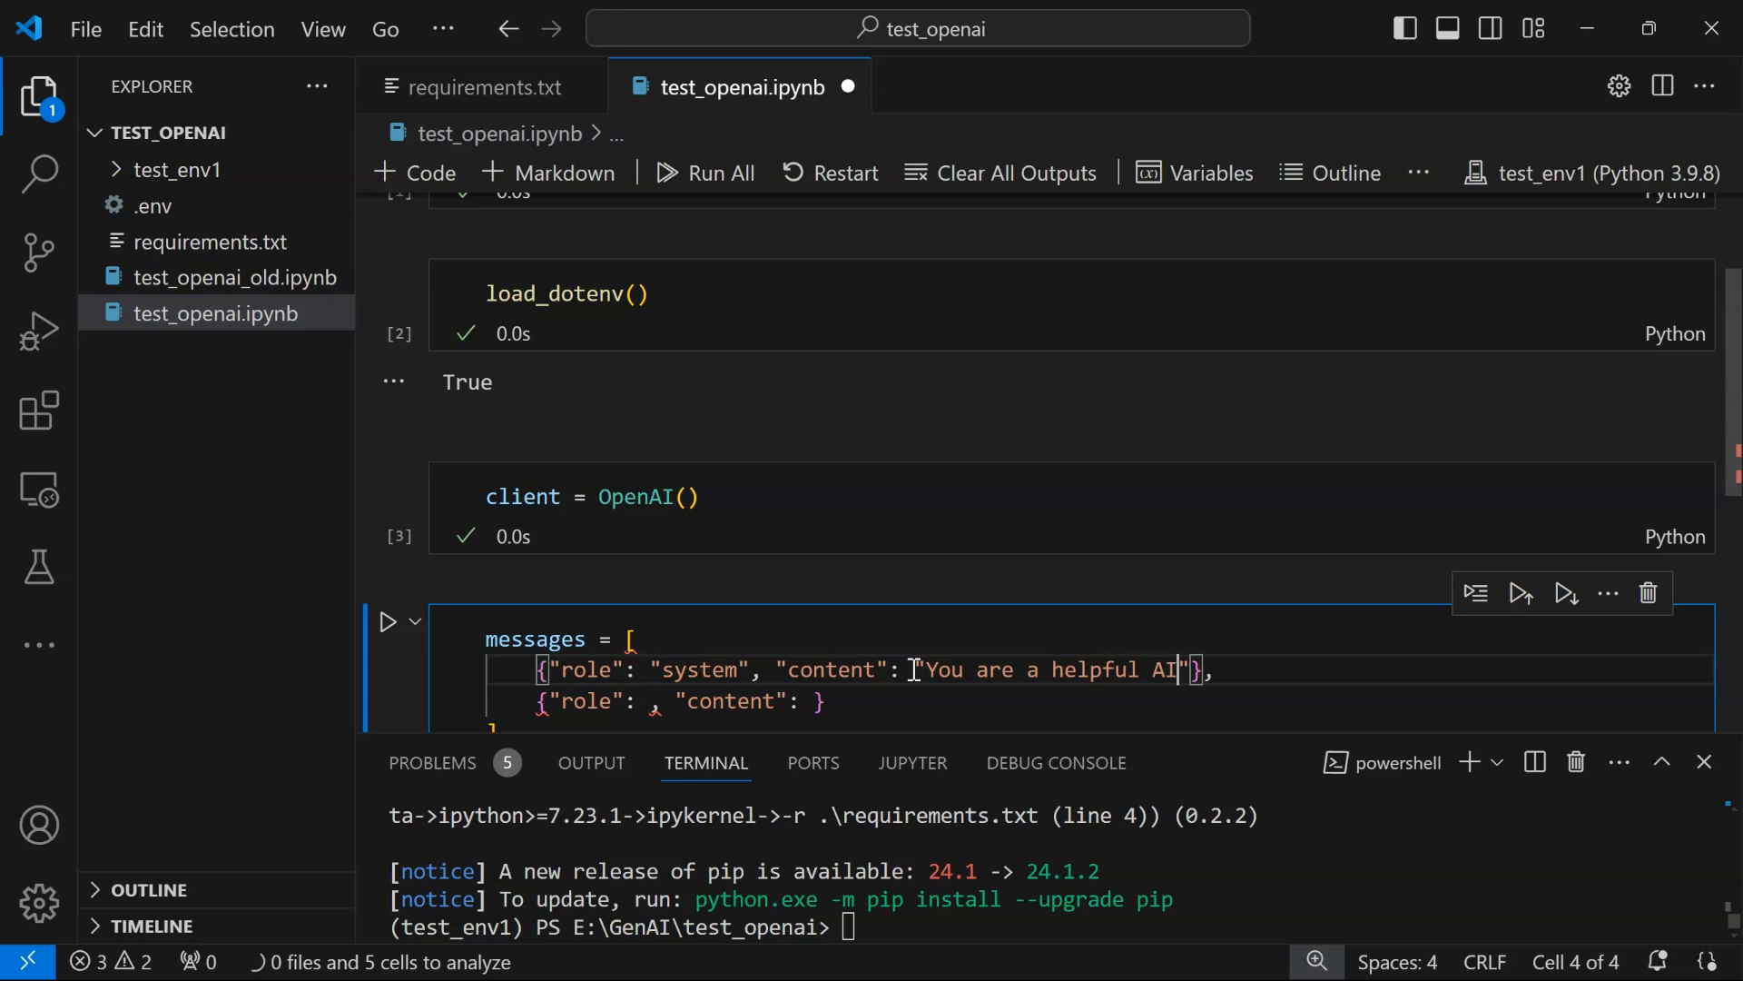
pyautogui.write('assistant')
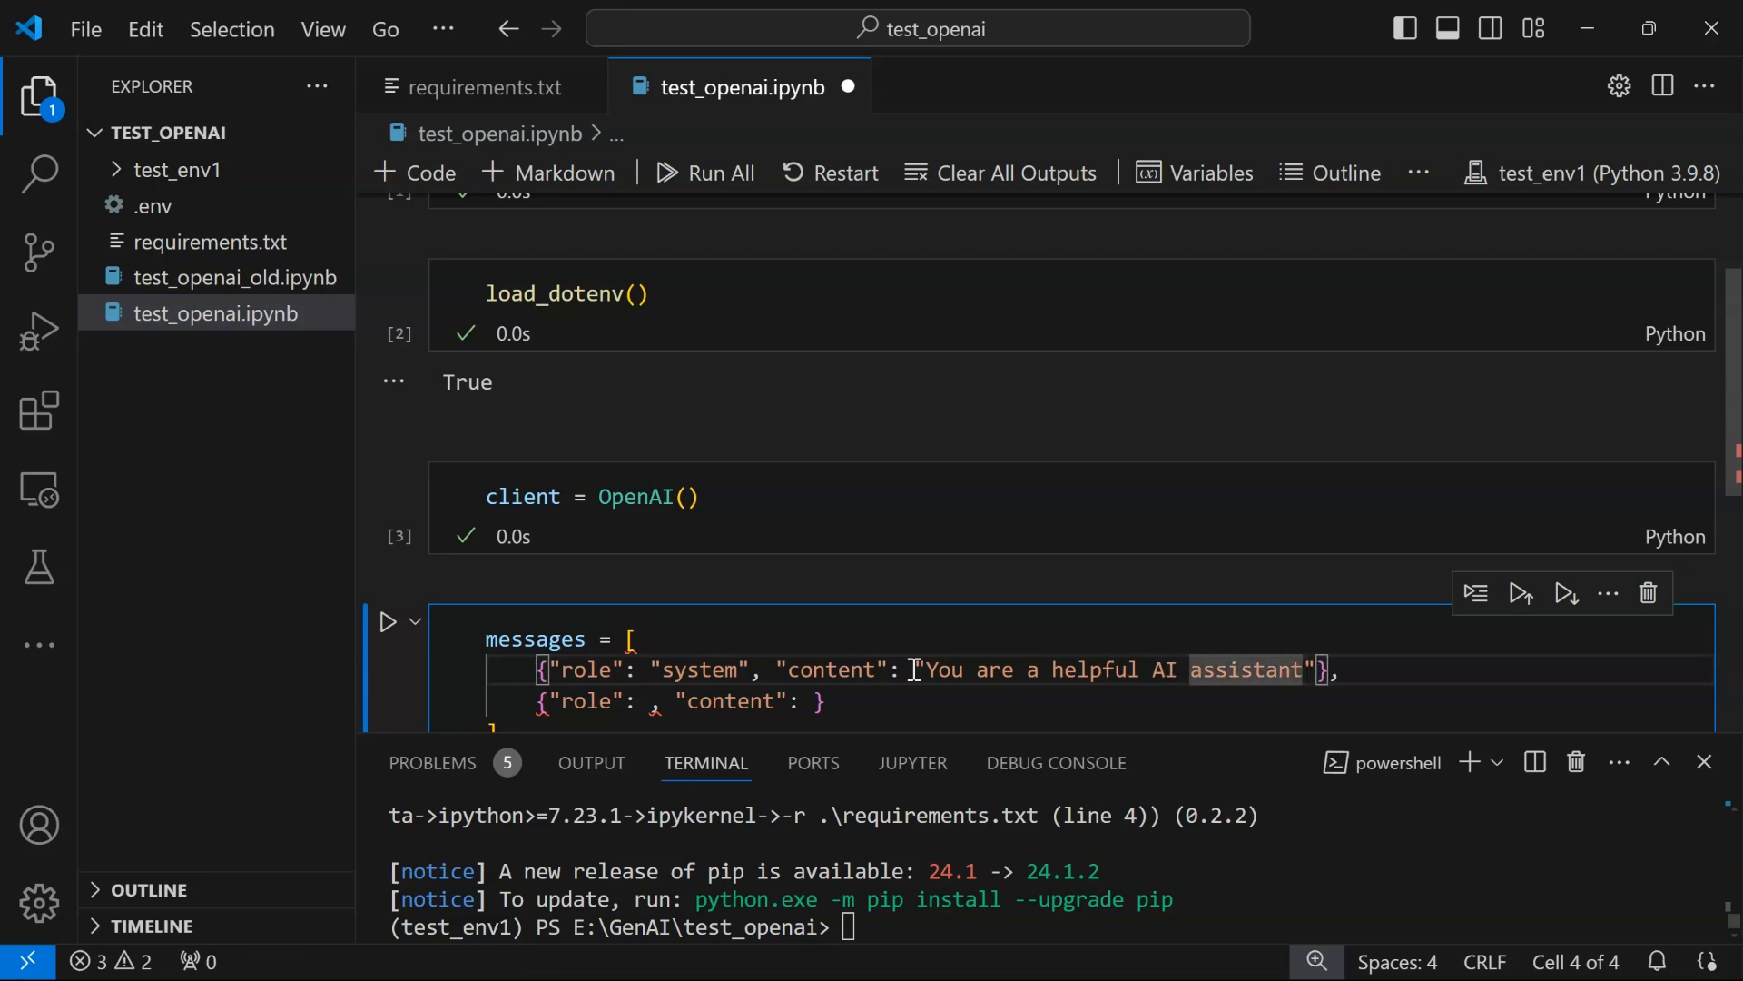
pyautogui.write('can')
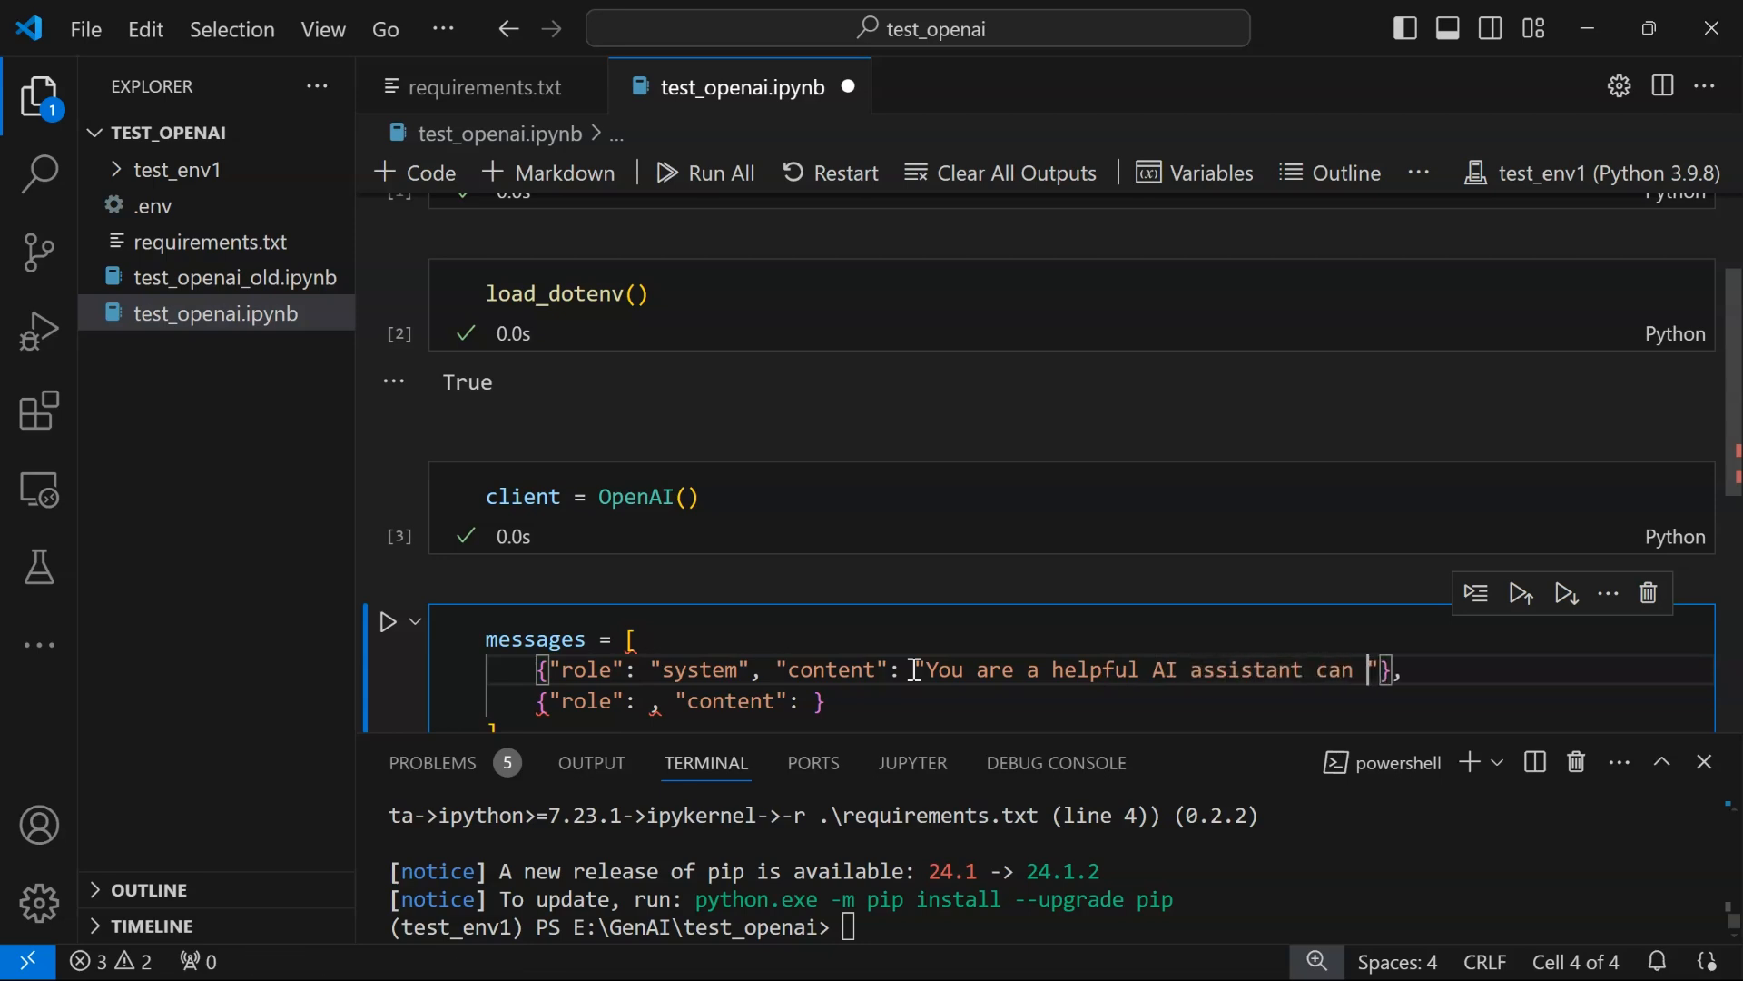
pyautogui.write('that')
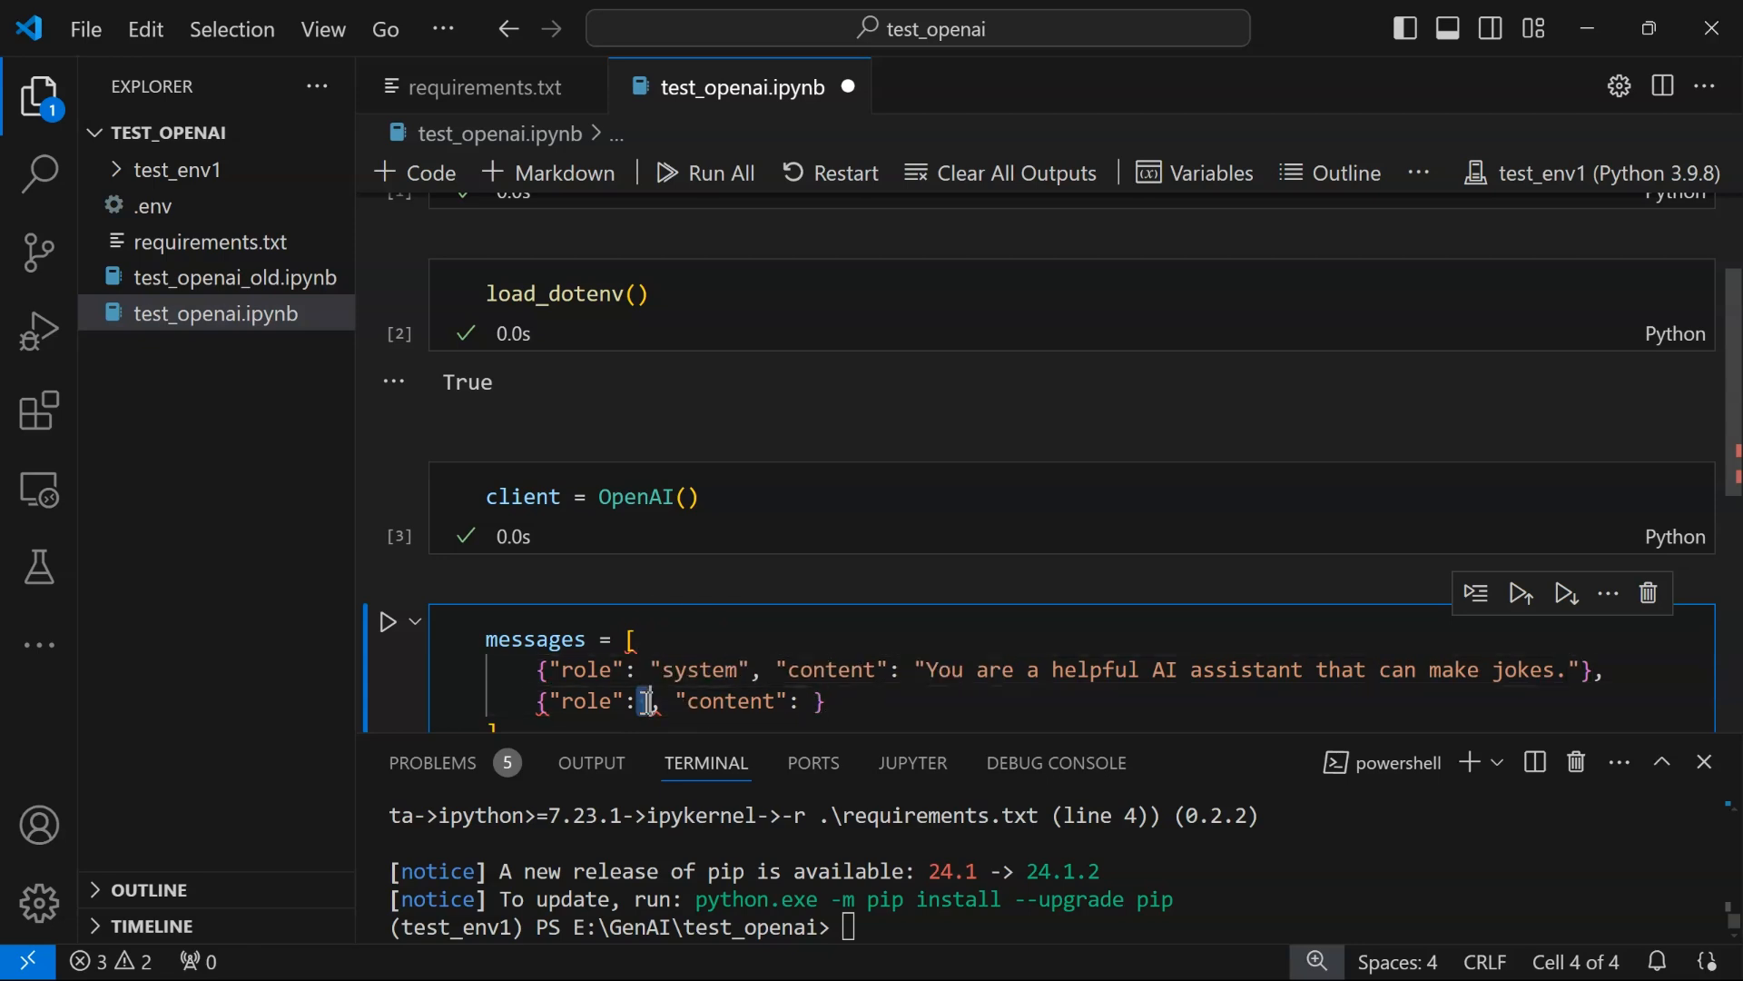
pyautogui.write('user"')
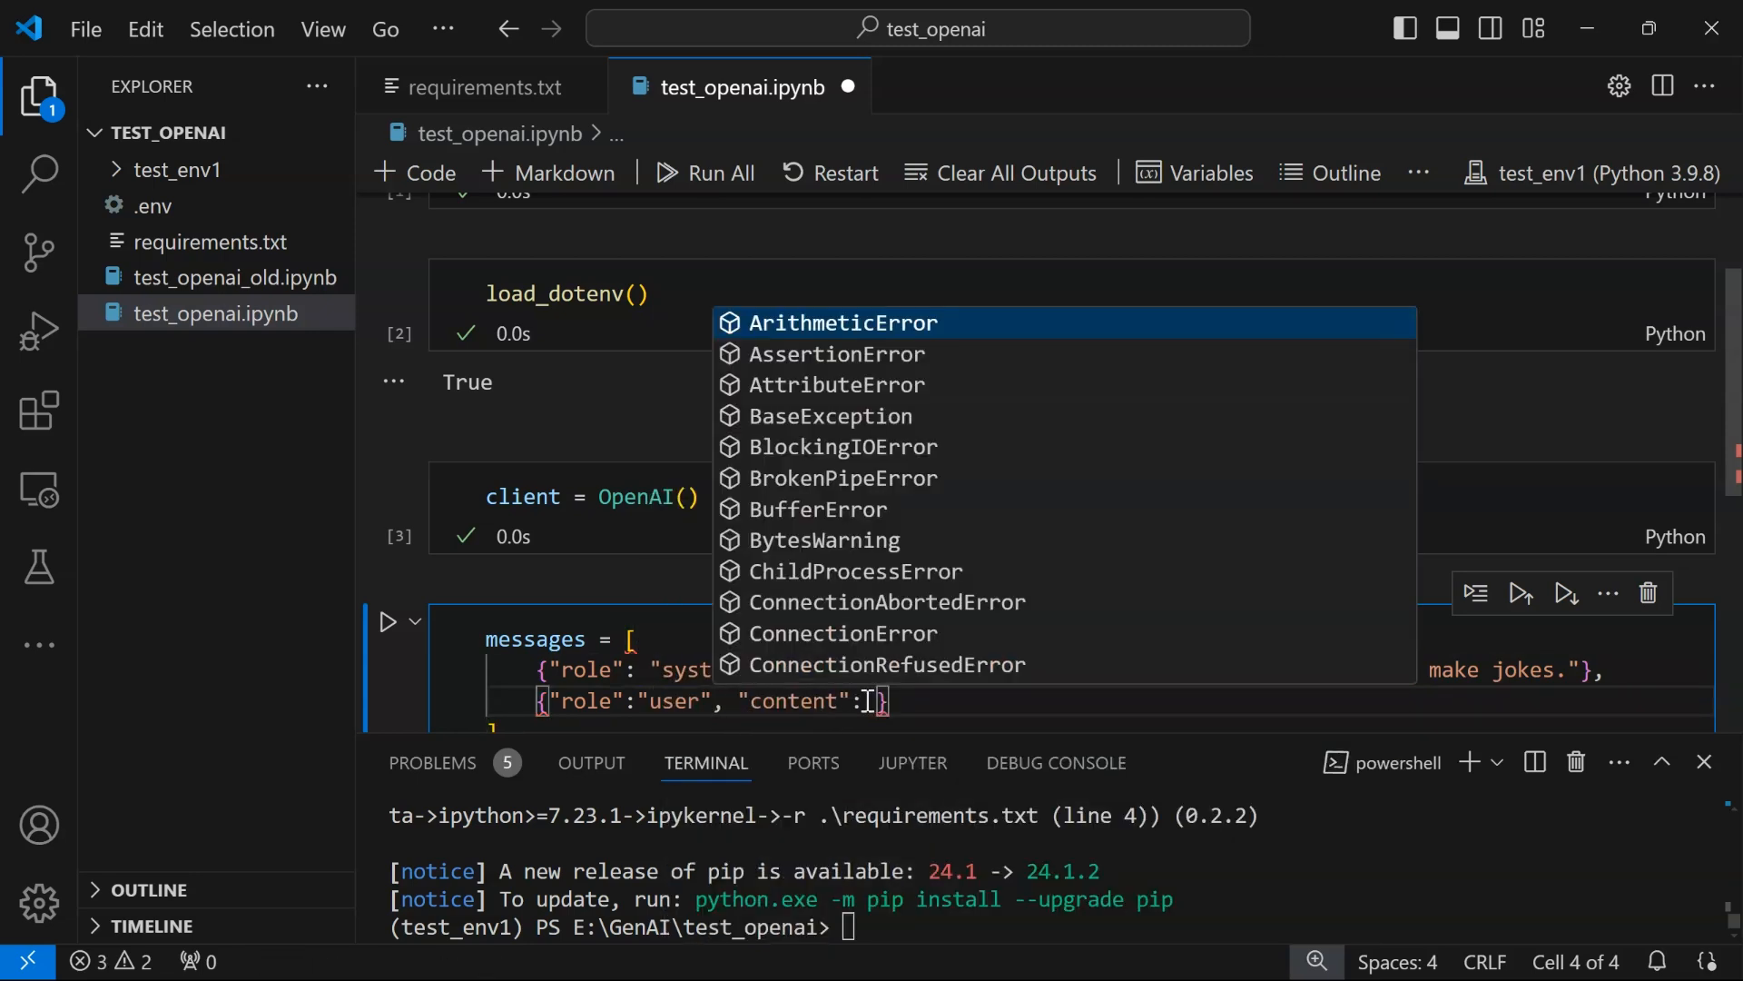
pyautogui.press('Escape')
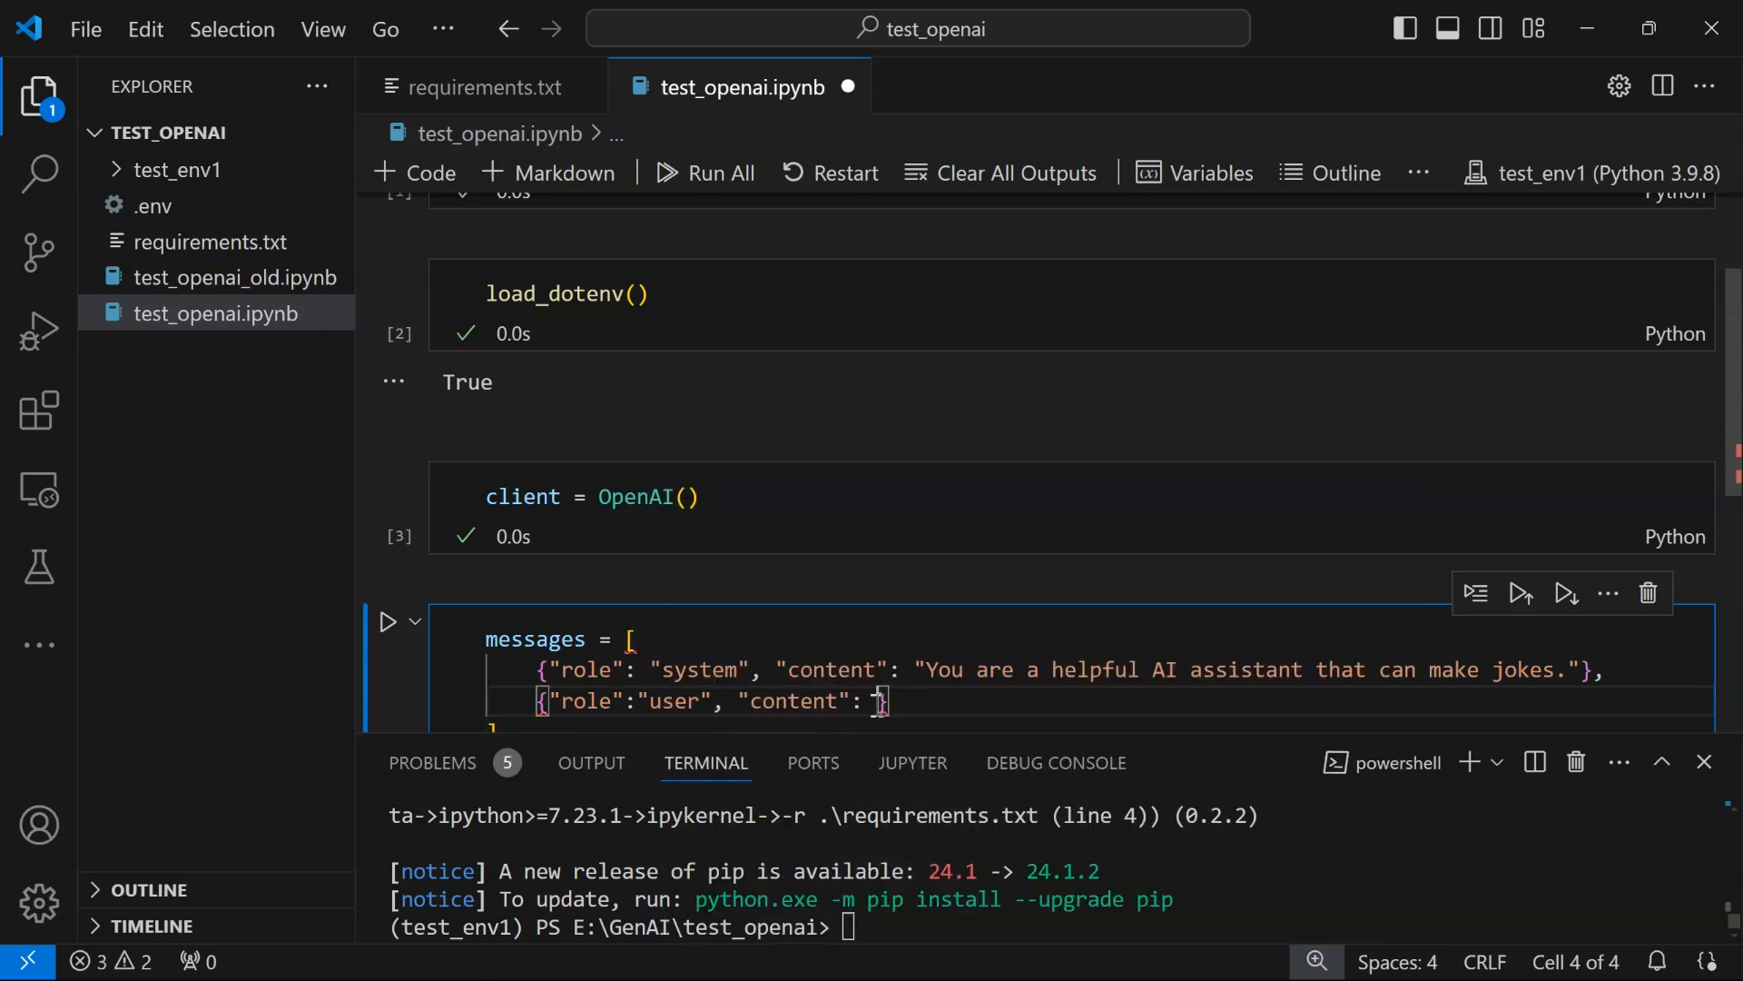
# Write the user message content "Hello, how are you?" and run the cell
pyautogui.write('"Hel')
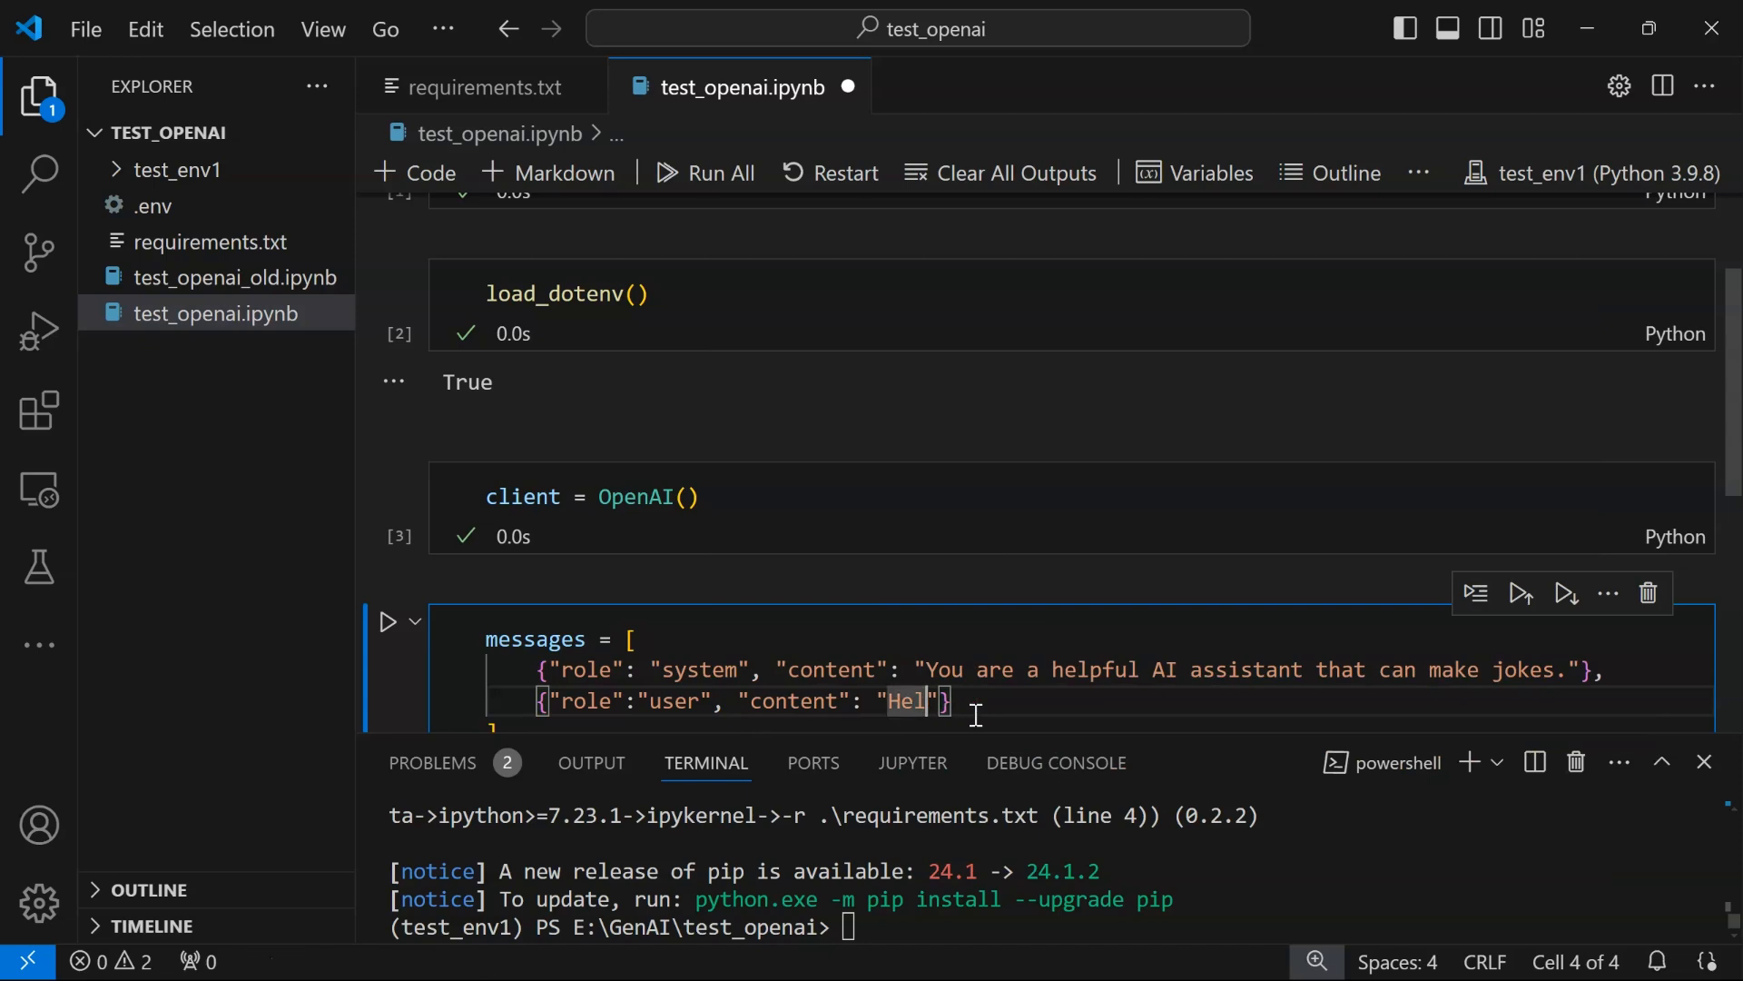
pyautogui.write('lo, how are you')
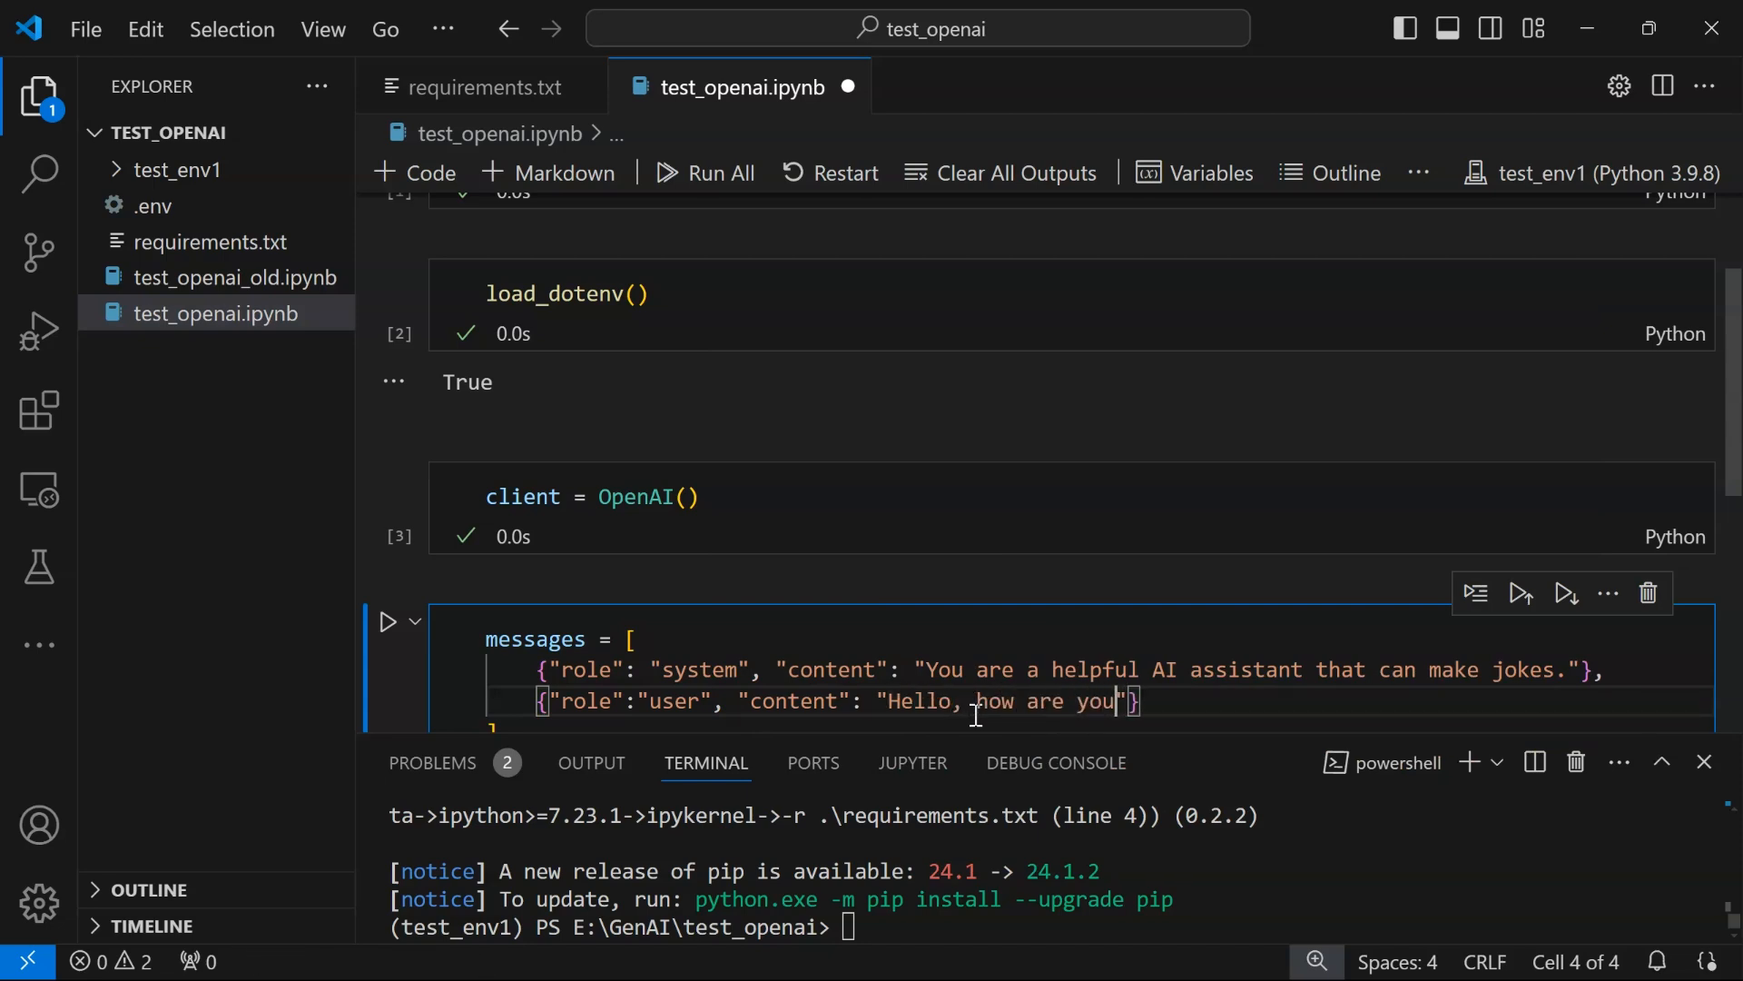
pyautogui.write('?')
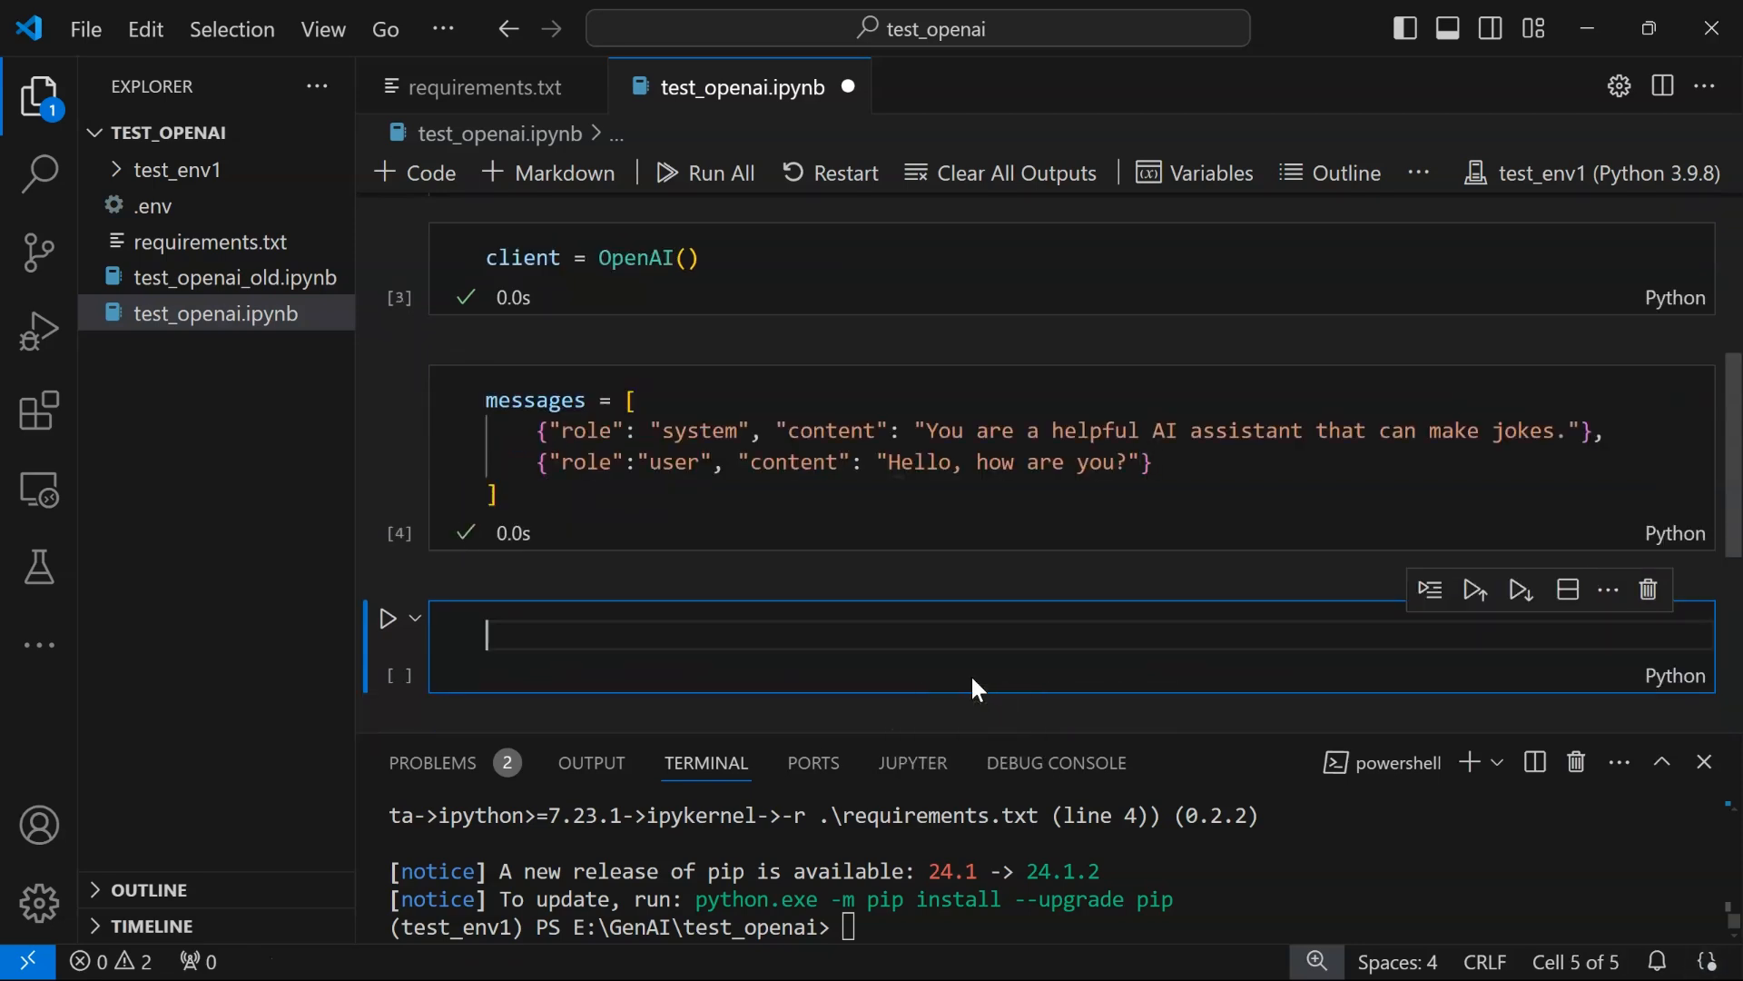
# Write response = client.chat.completions.create(model="gpt-3.5-turbo", messages=messages, temperature=0.7)
pyautogui.write('response')
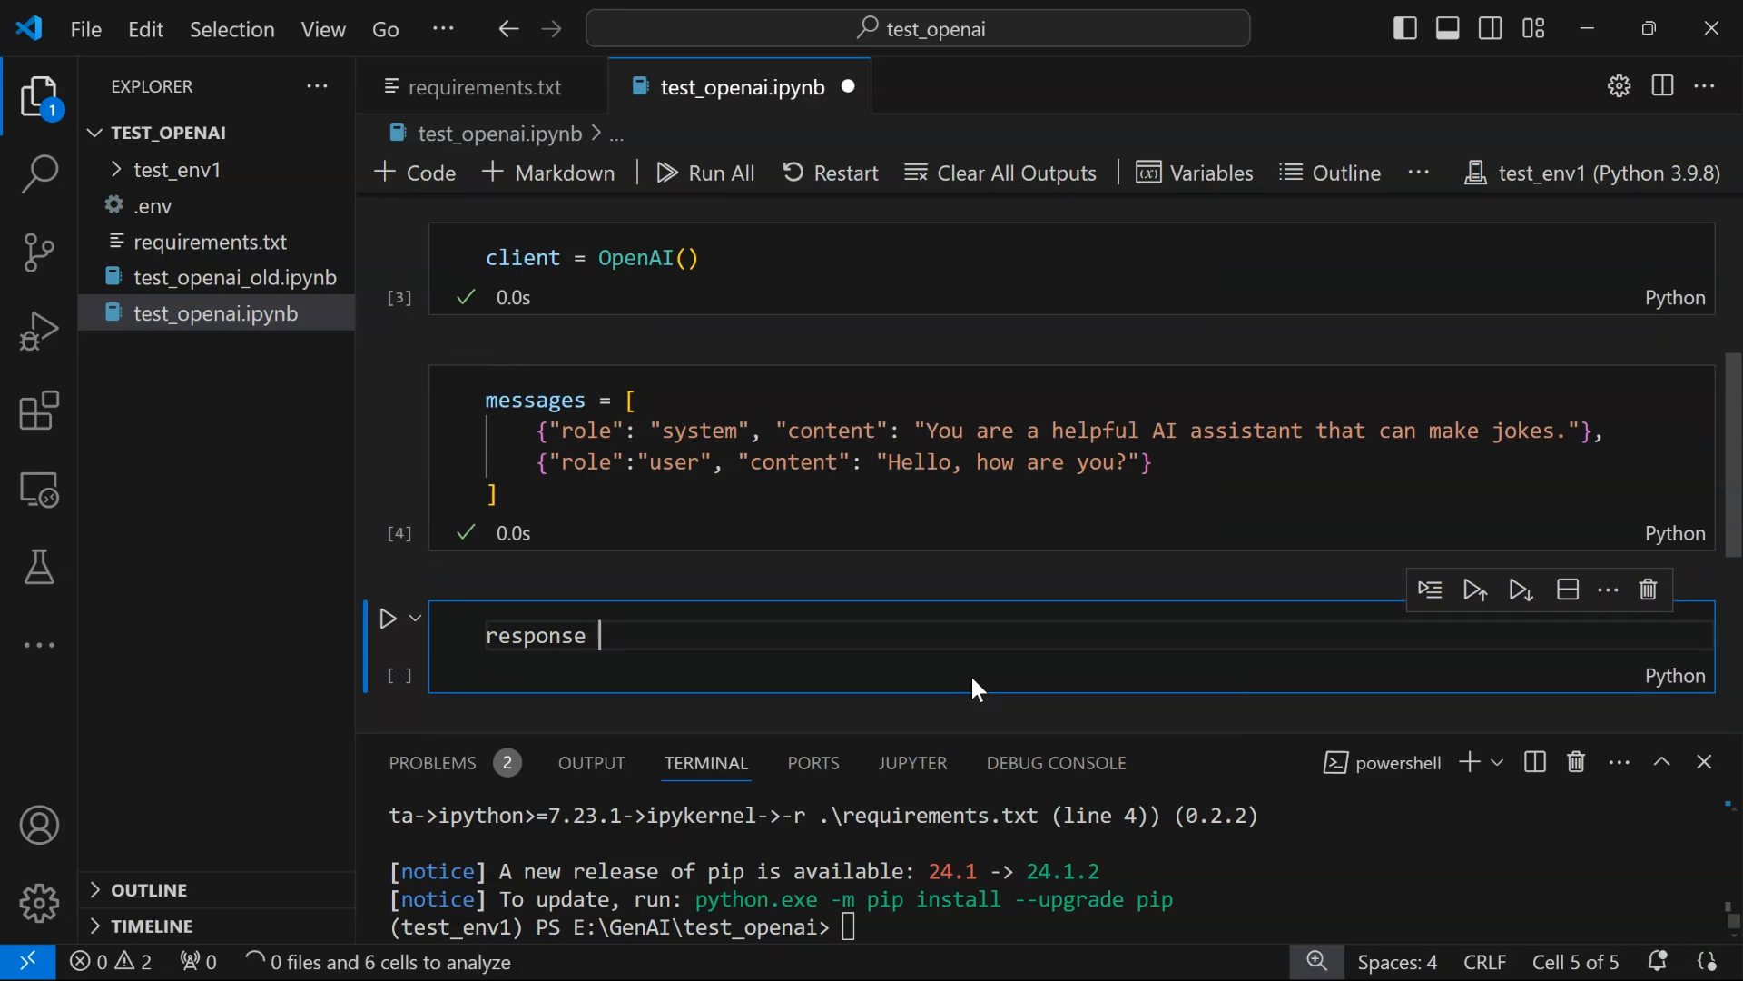
pyautogui.write('=')
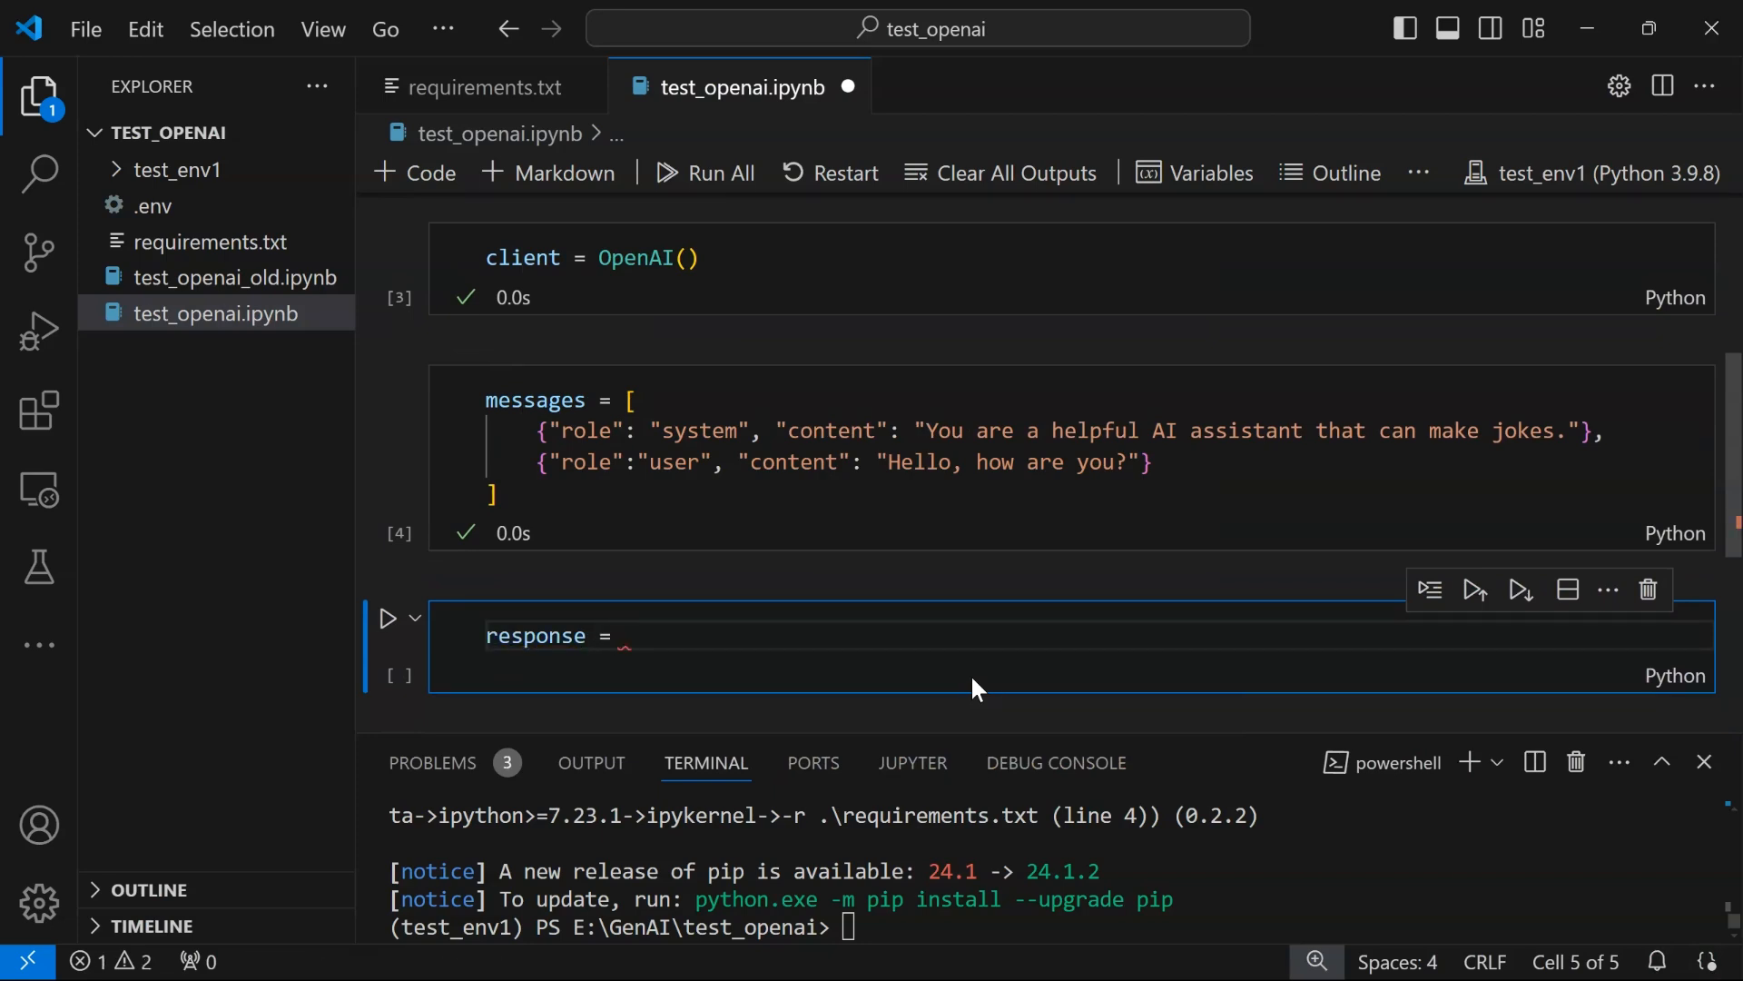
pyautogui.write('client.')
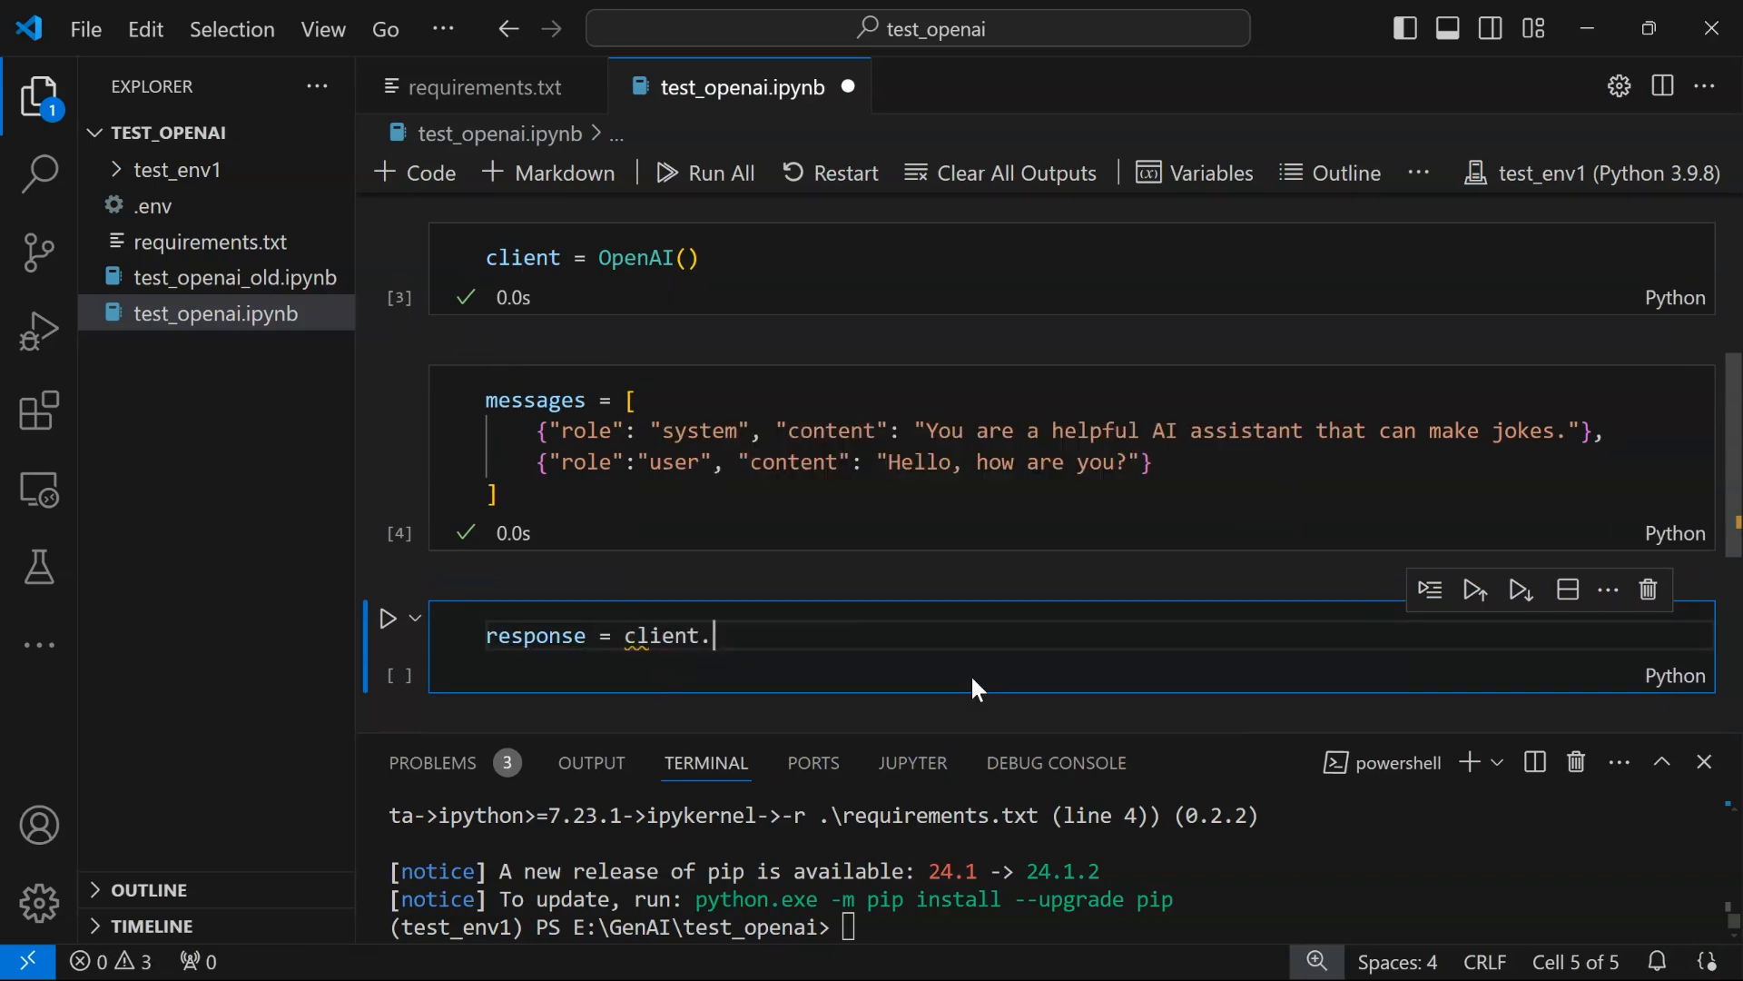
pyautogui.write('chat.comple')
pyautogui.write('model="gpt')
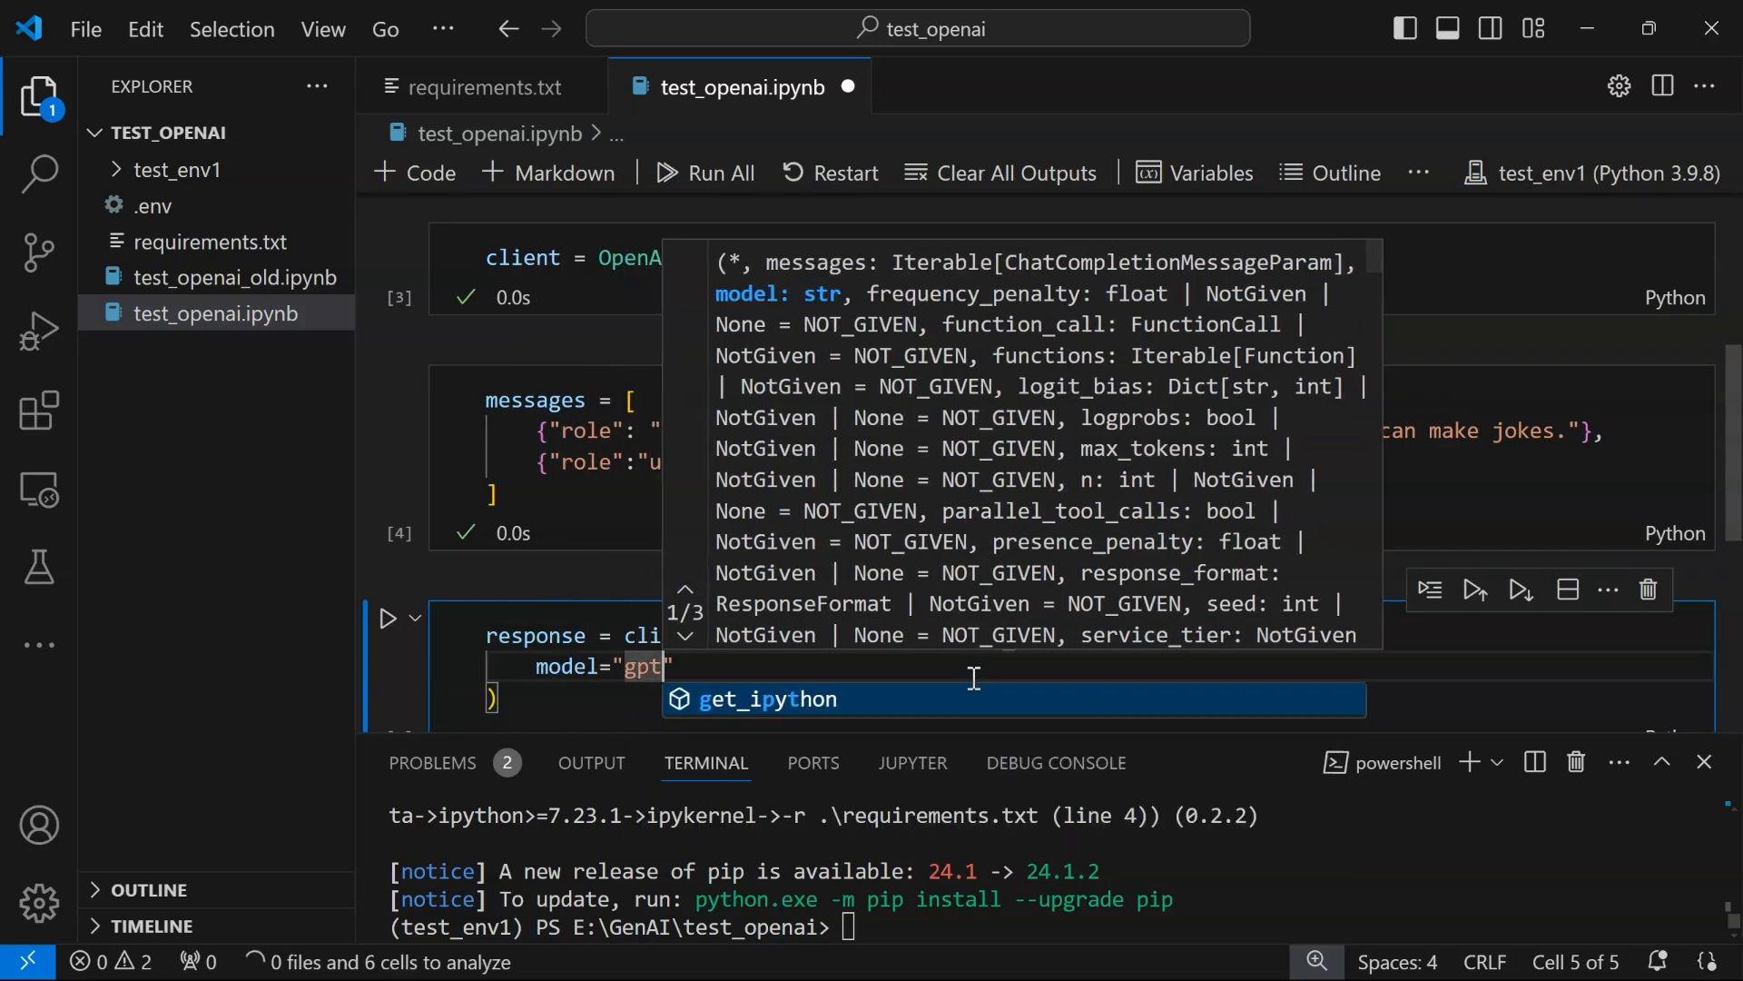
pyautogui.write('-3.5-turbo')
pyautogui.write('temperature=')
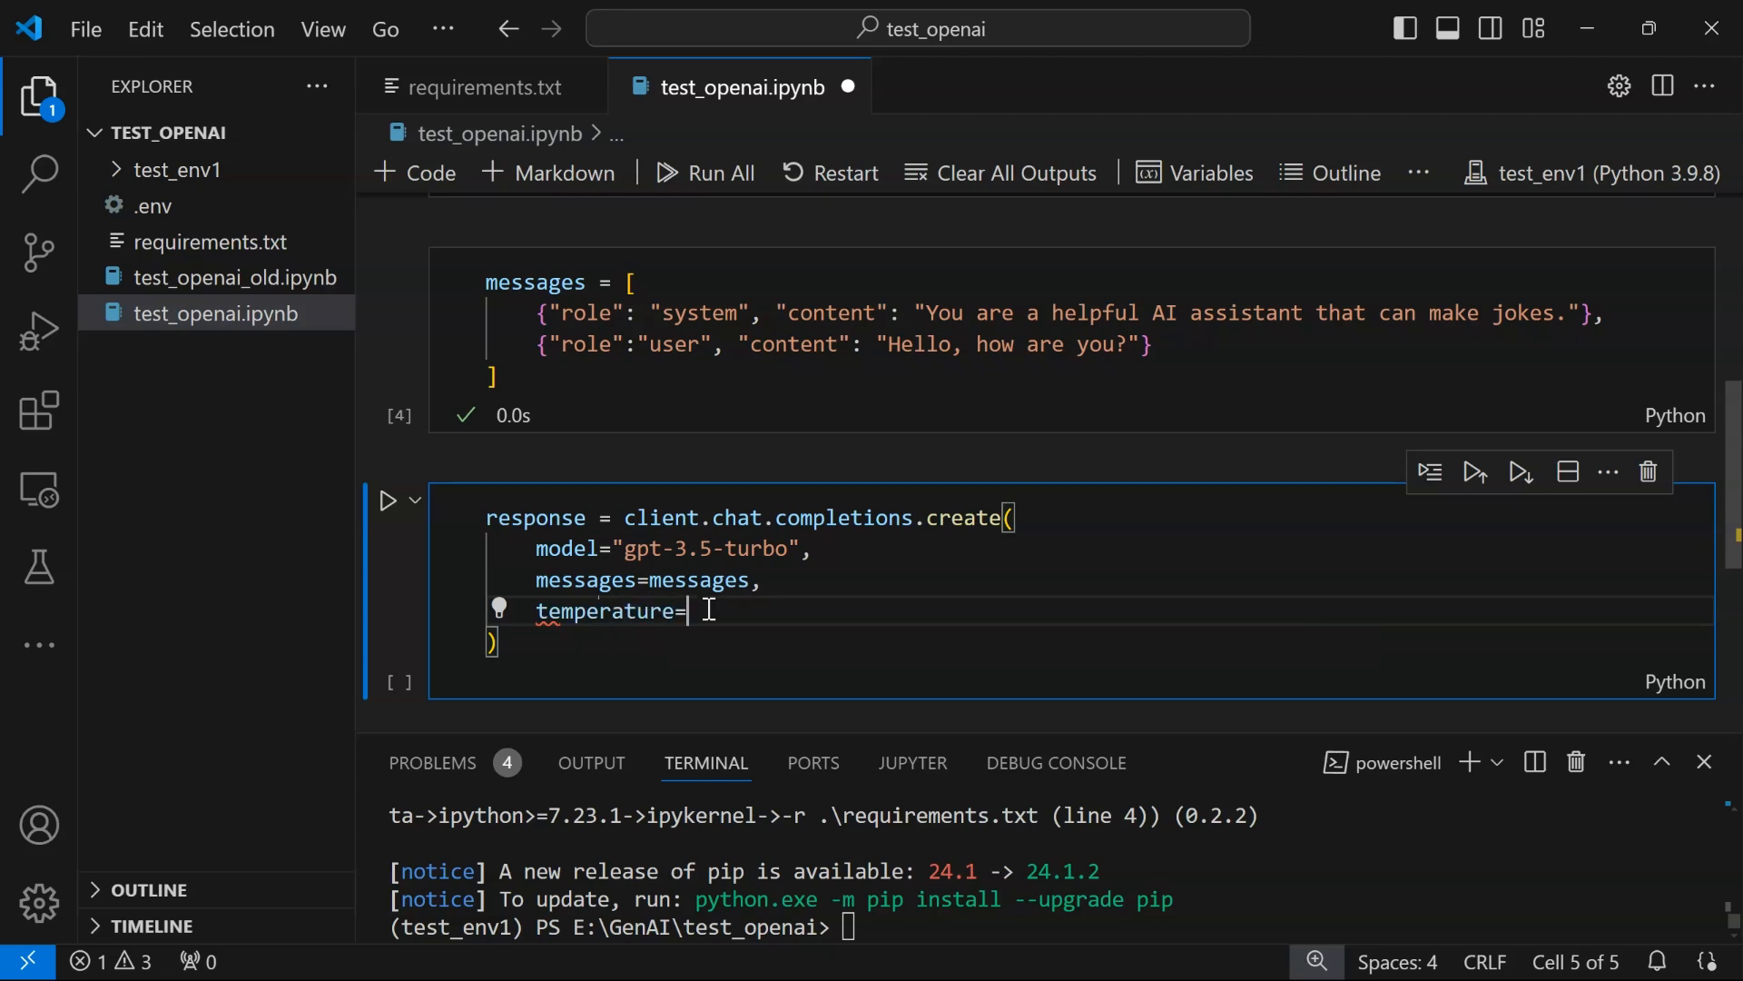
pyautogui.write('0.7')
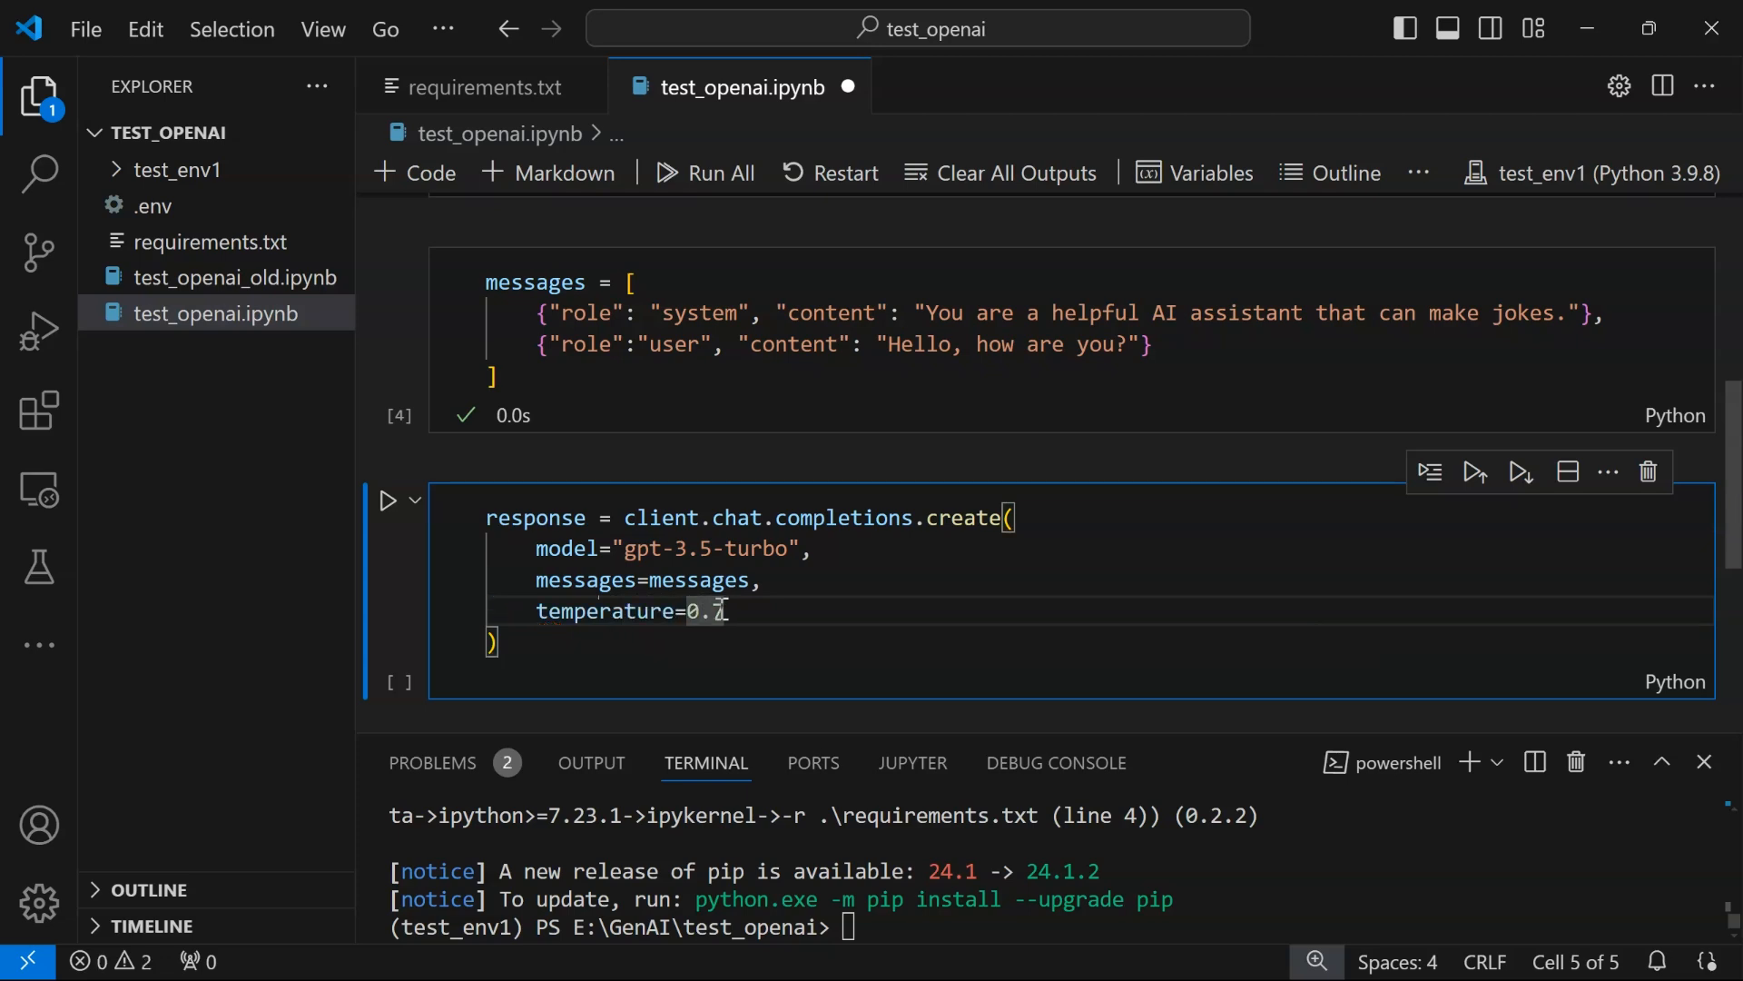
pyautogui.moveTo(833, 610)
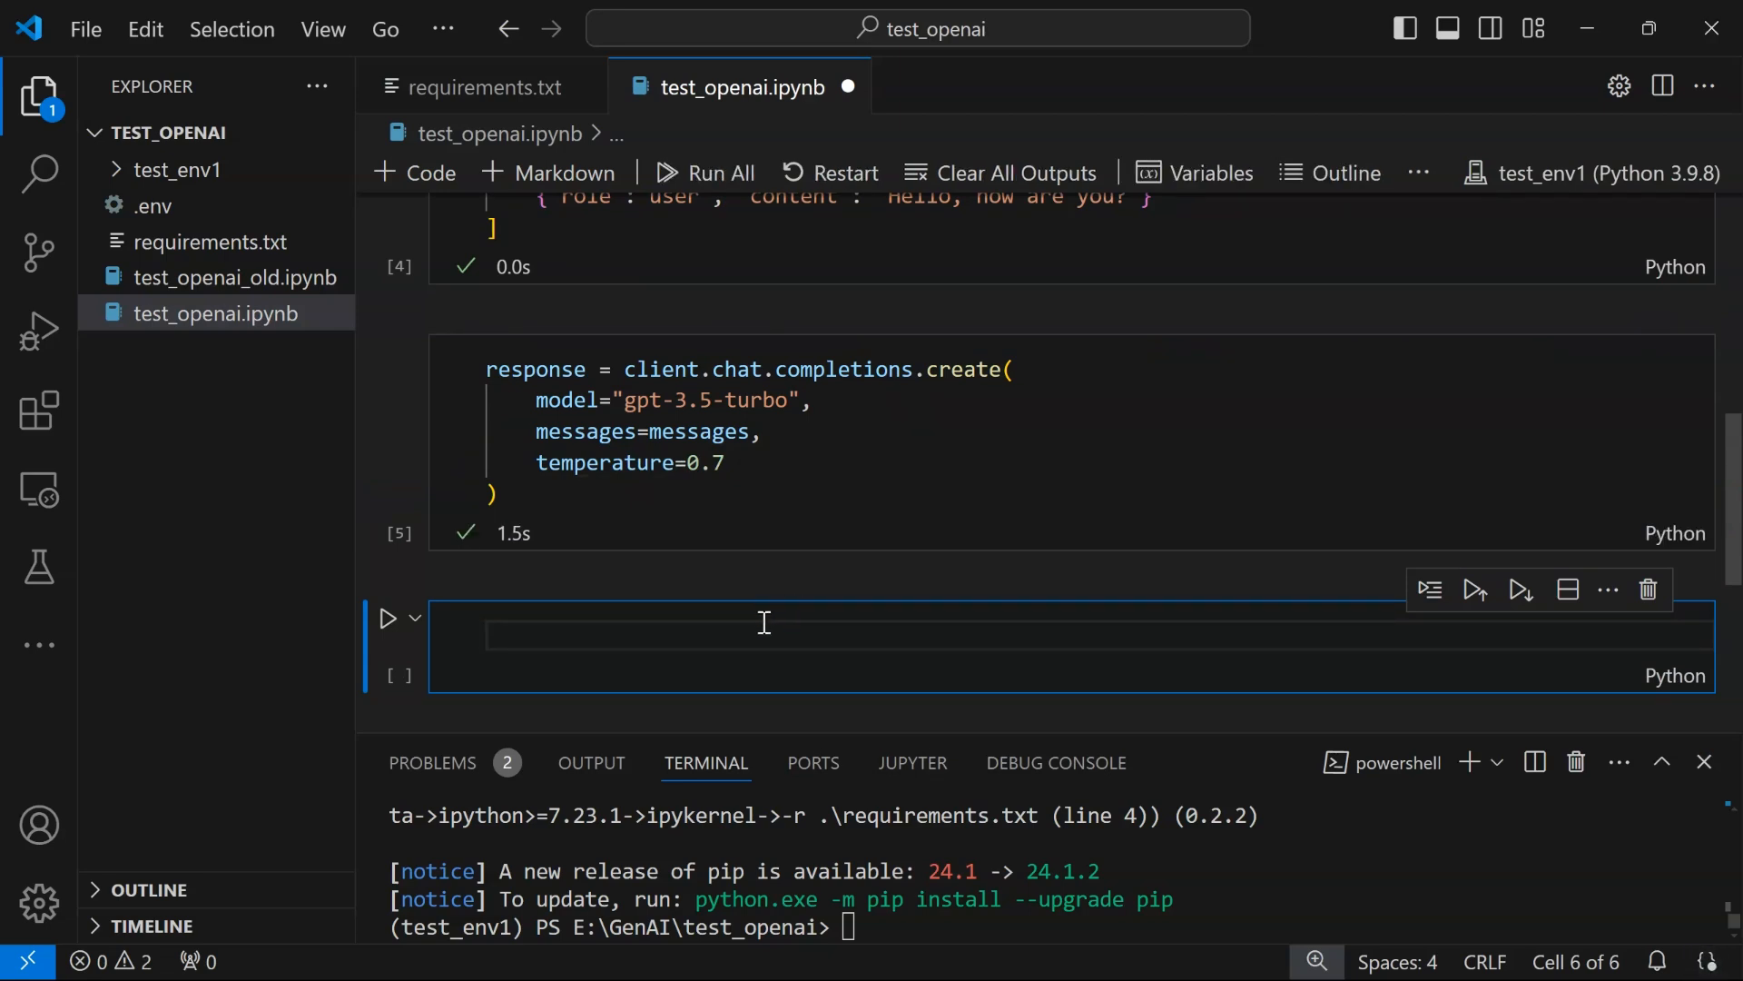
# Evaluate response.choices[0].message.content to show the assistant's "Hello! I'm doing great" reply
pyautogui.write('response.')
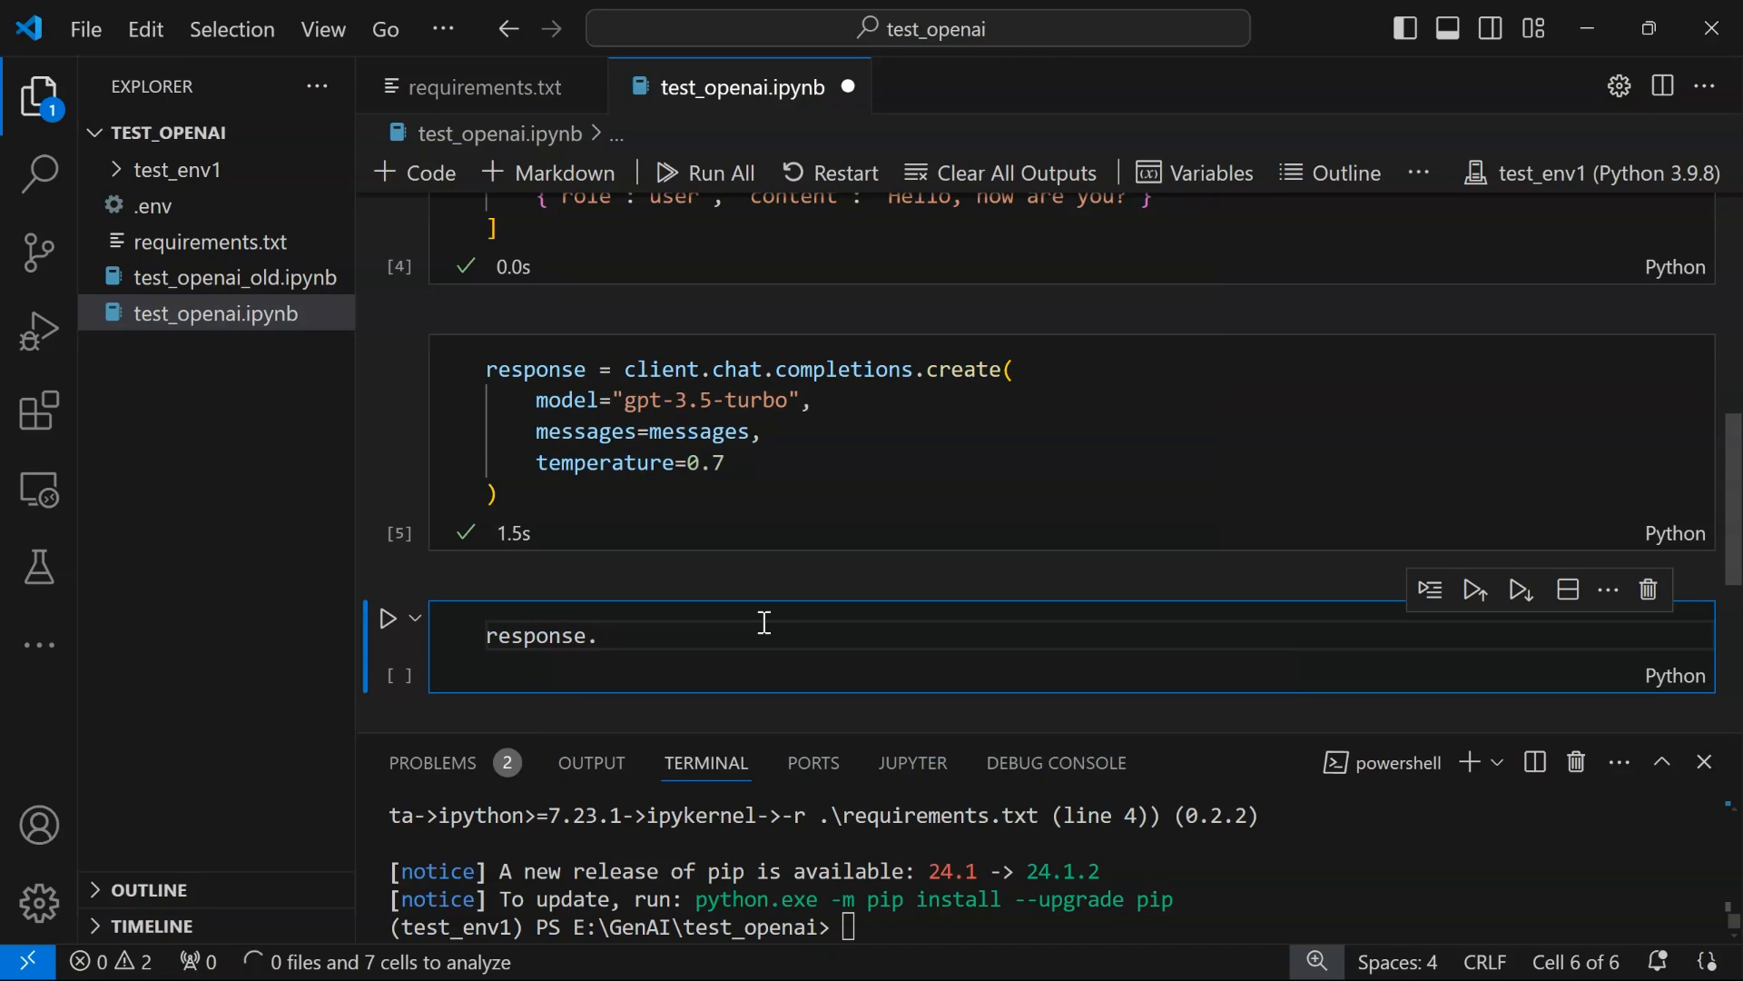
pyautogui.write('choices')
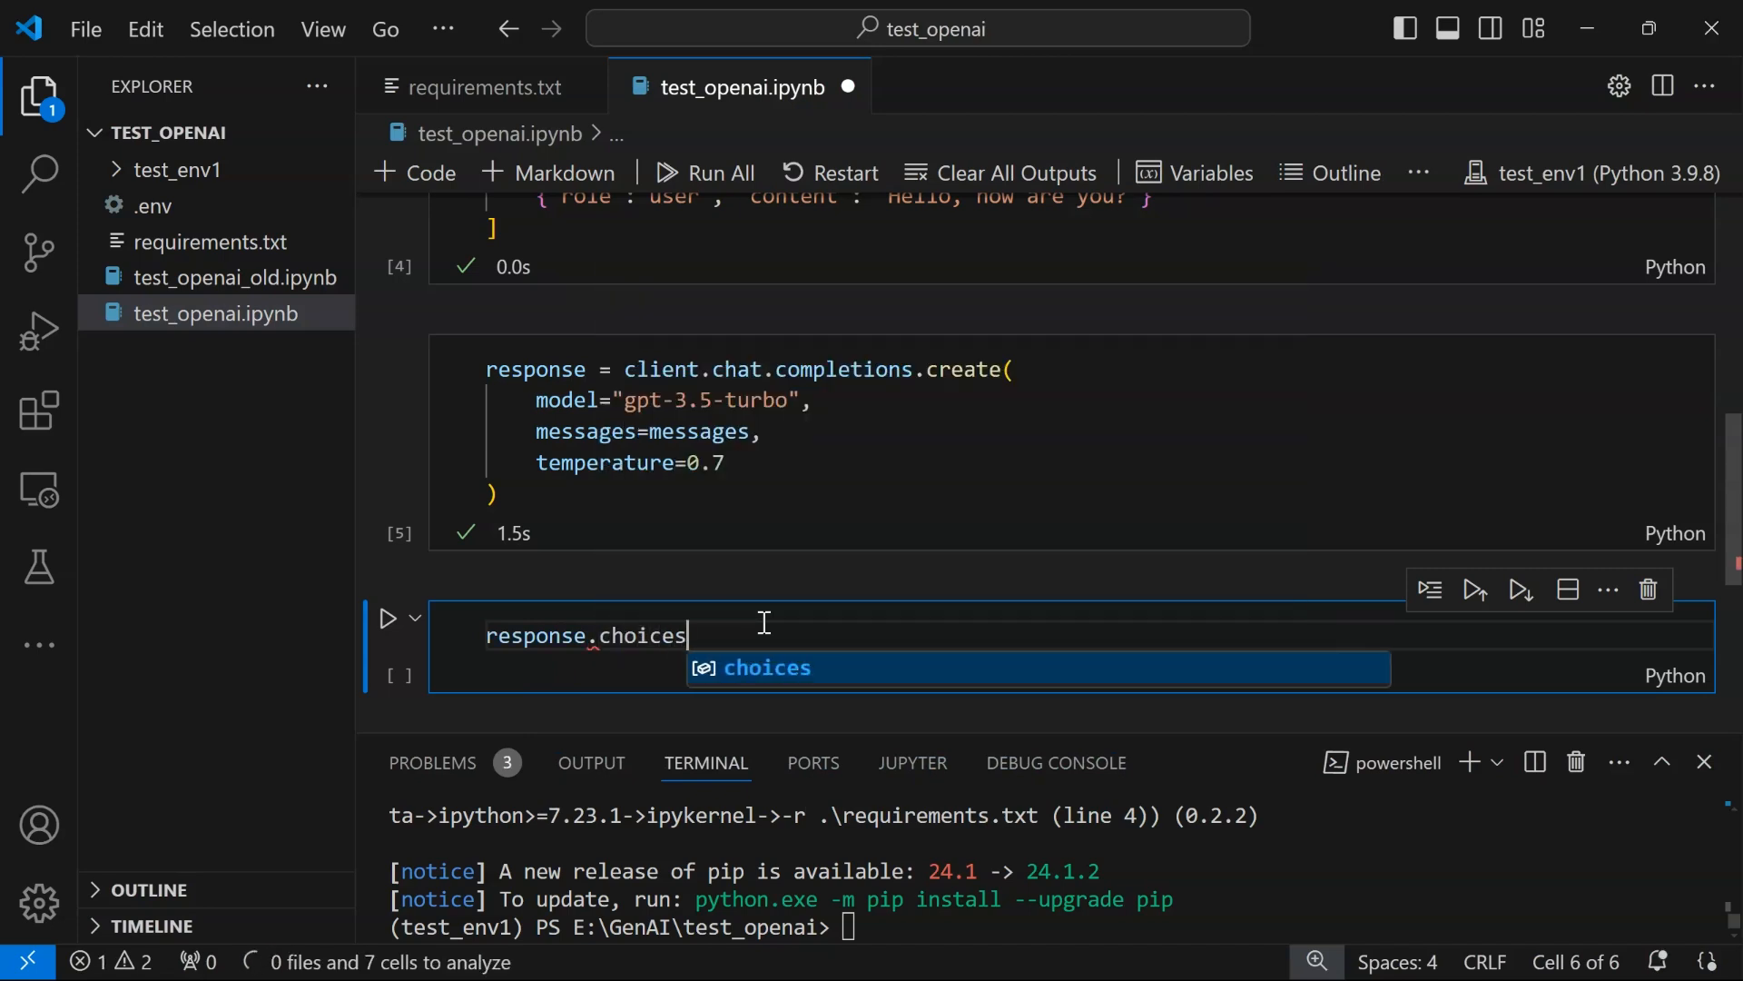
pyautogui.write('[0].')
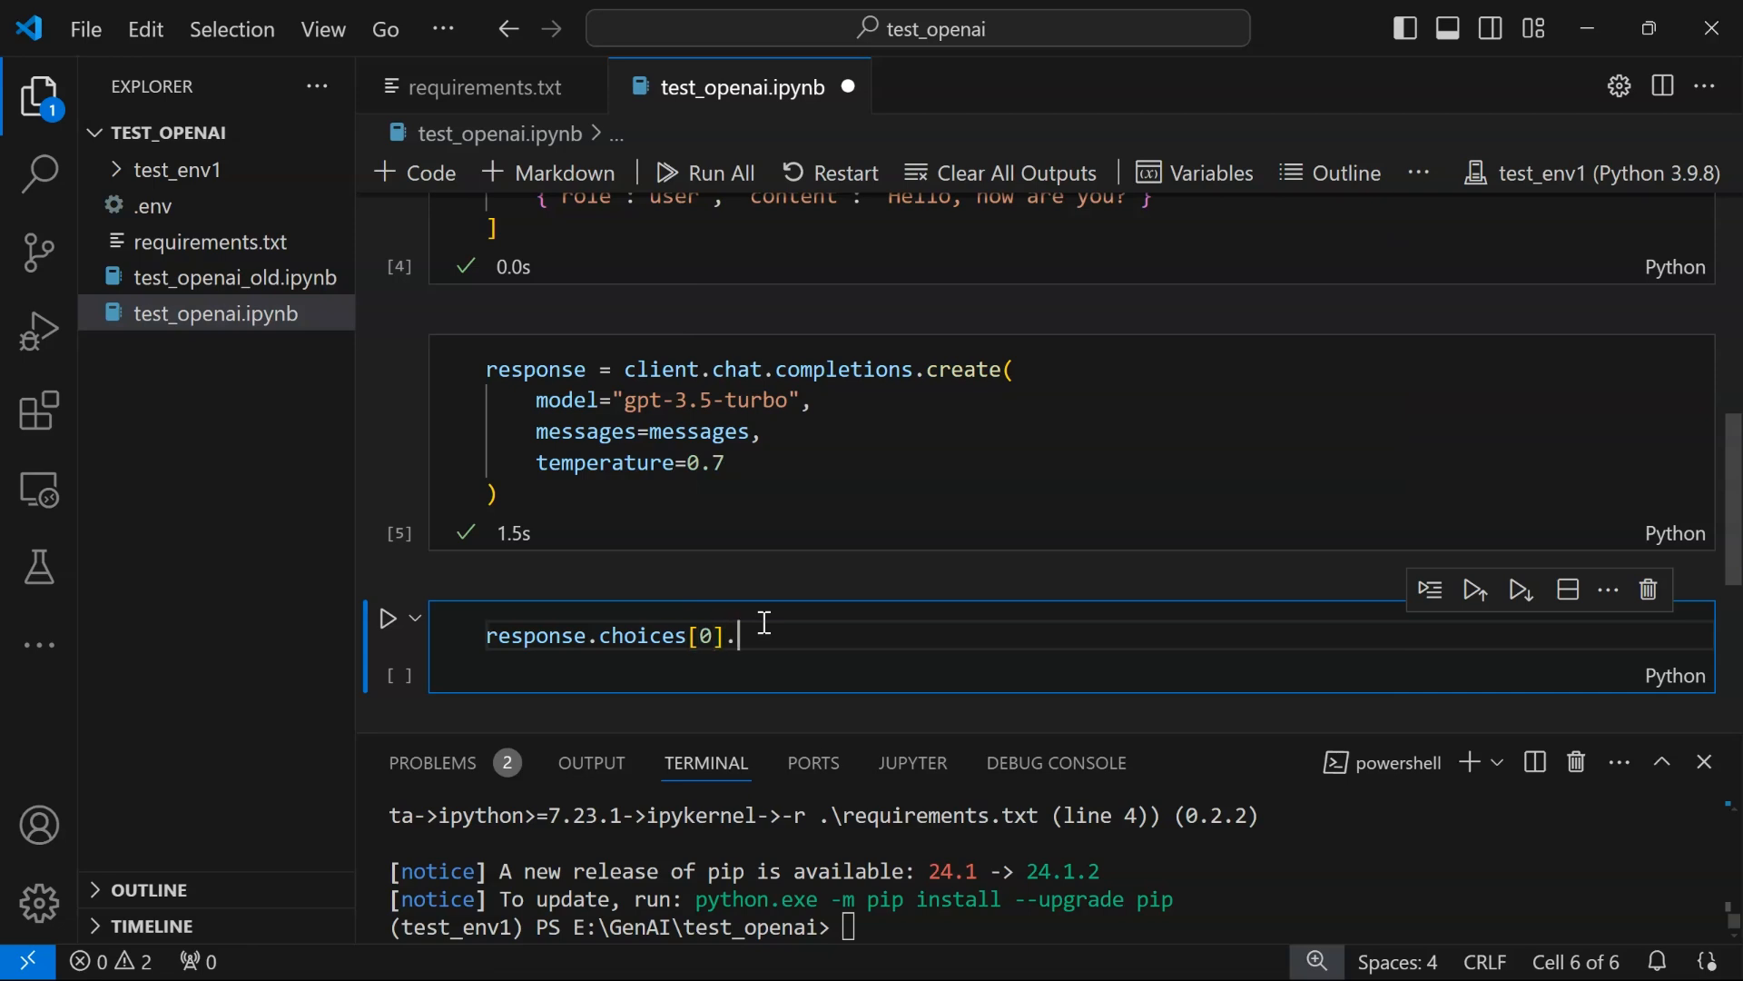
pyautogui.write('message.content')
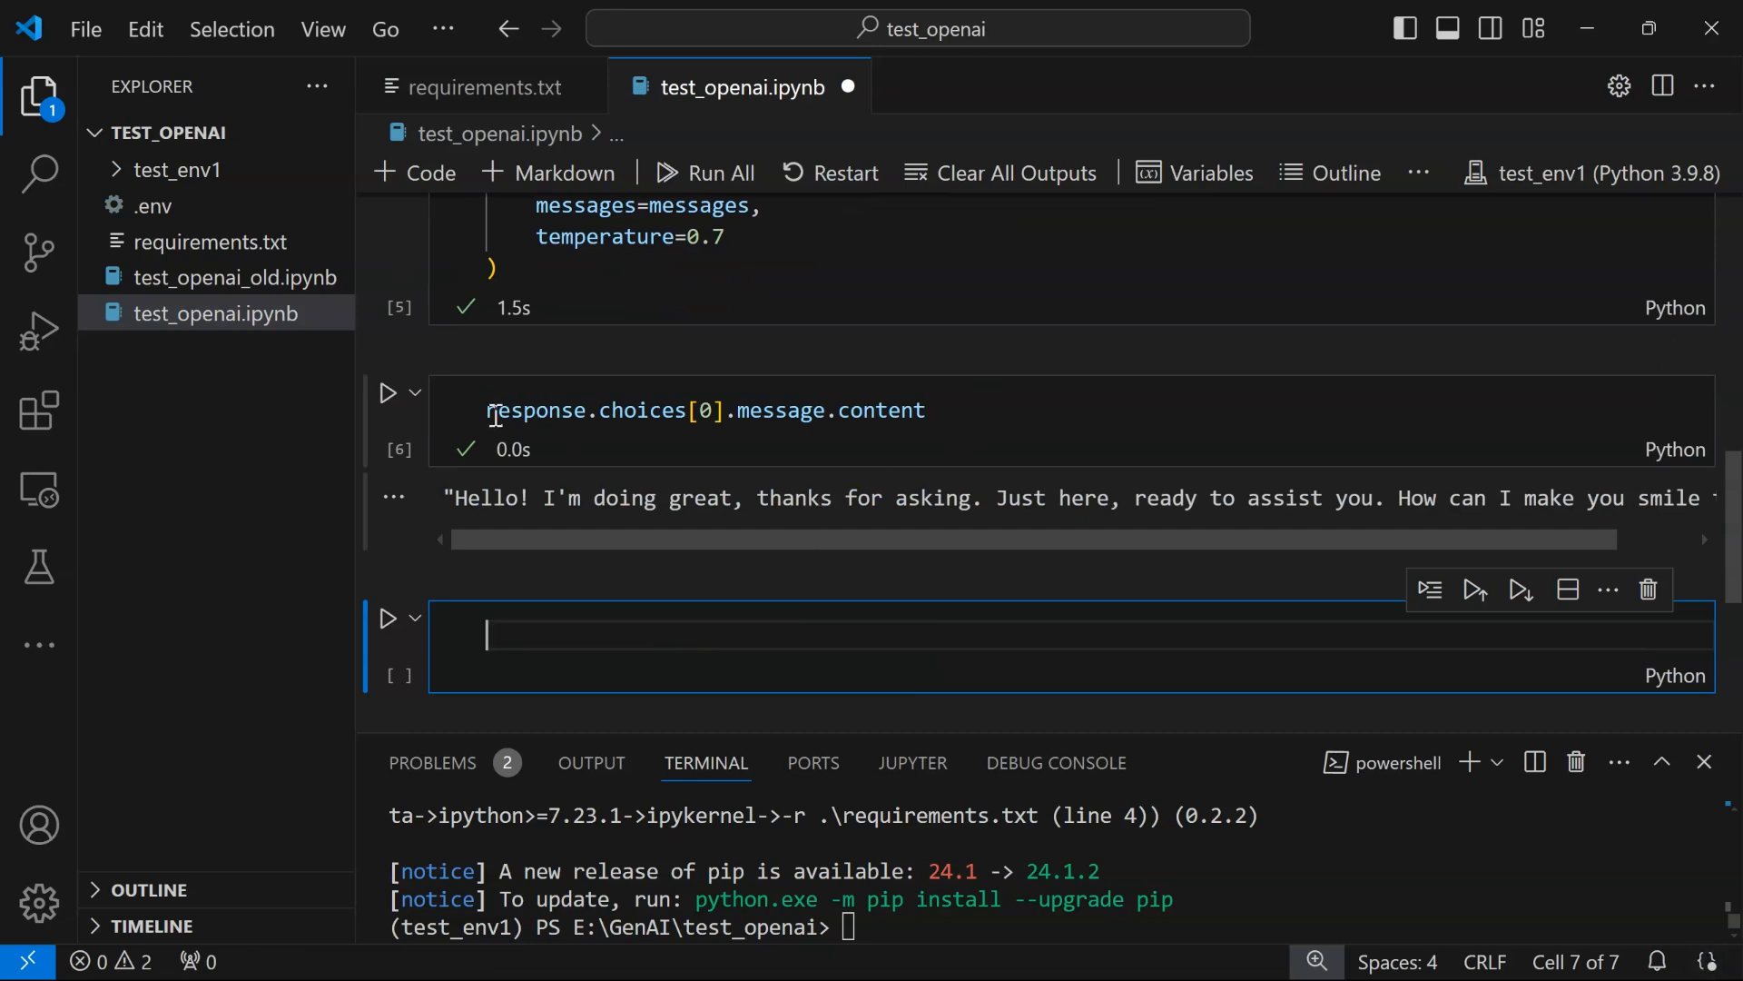
pyautogui.moveTo(788, 534)
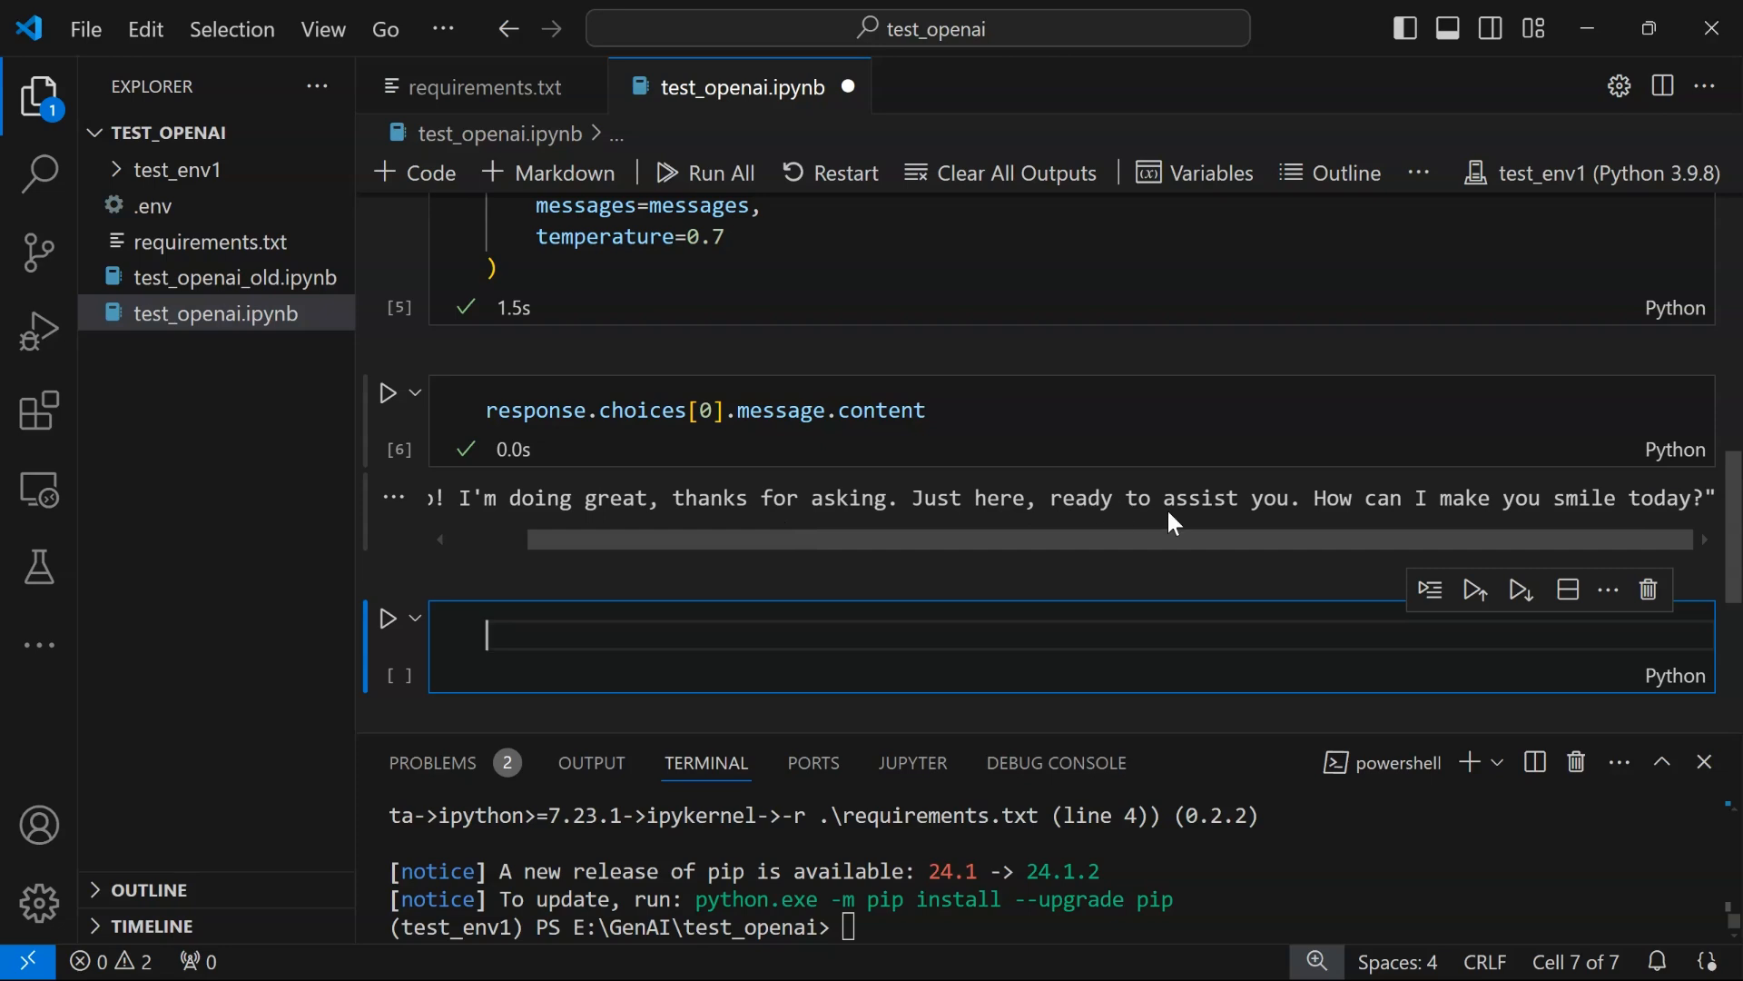
pyautogui.moveTo(1254, 507)
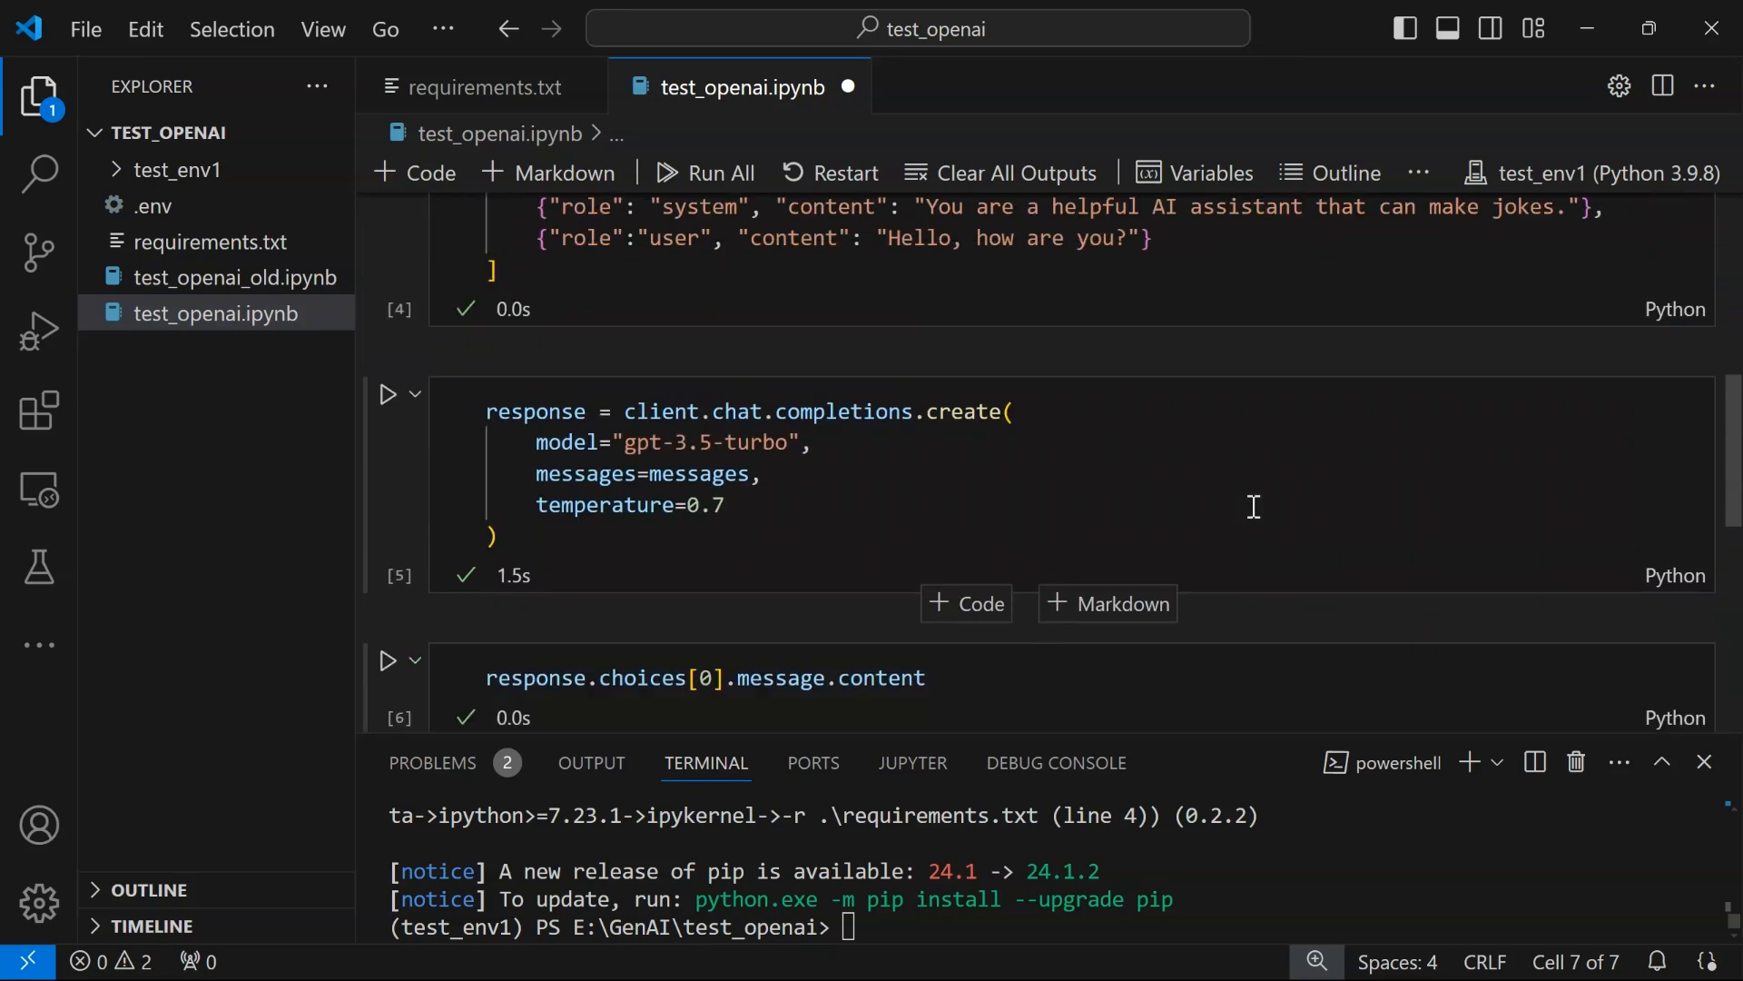
# Scroll through test_openai_old.ipynb's flirty-assistant messages and while-True chat loop cells
pyautogui.scroll(-3)
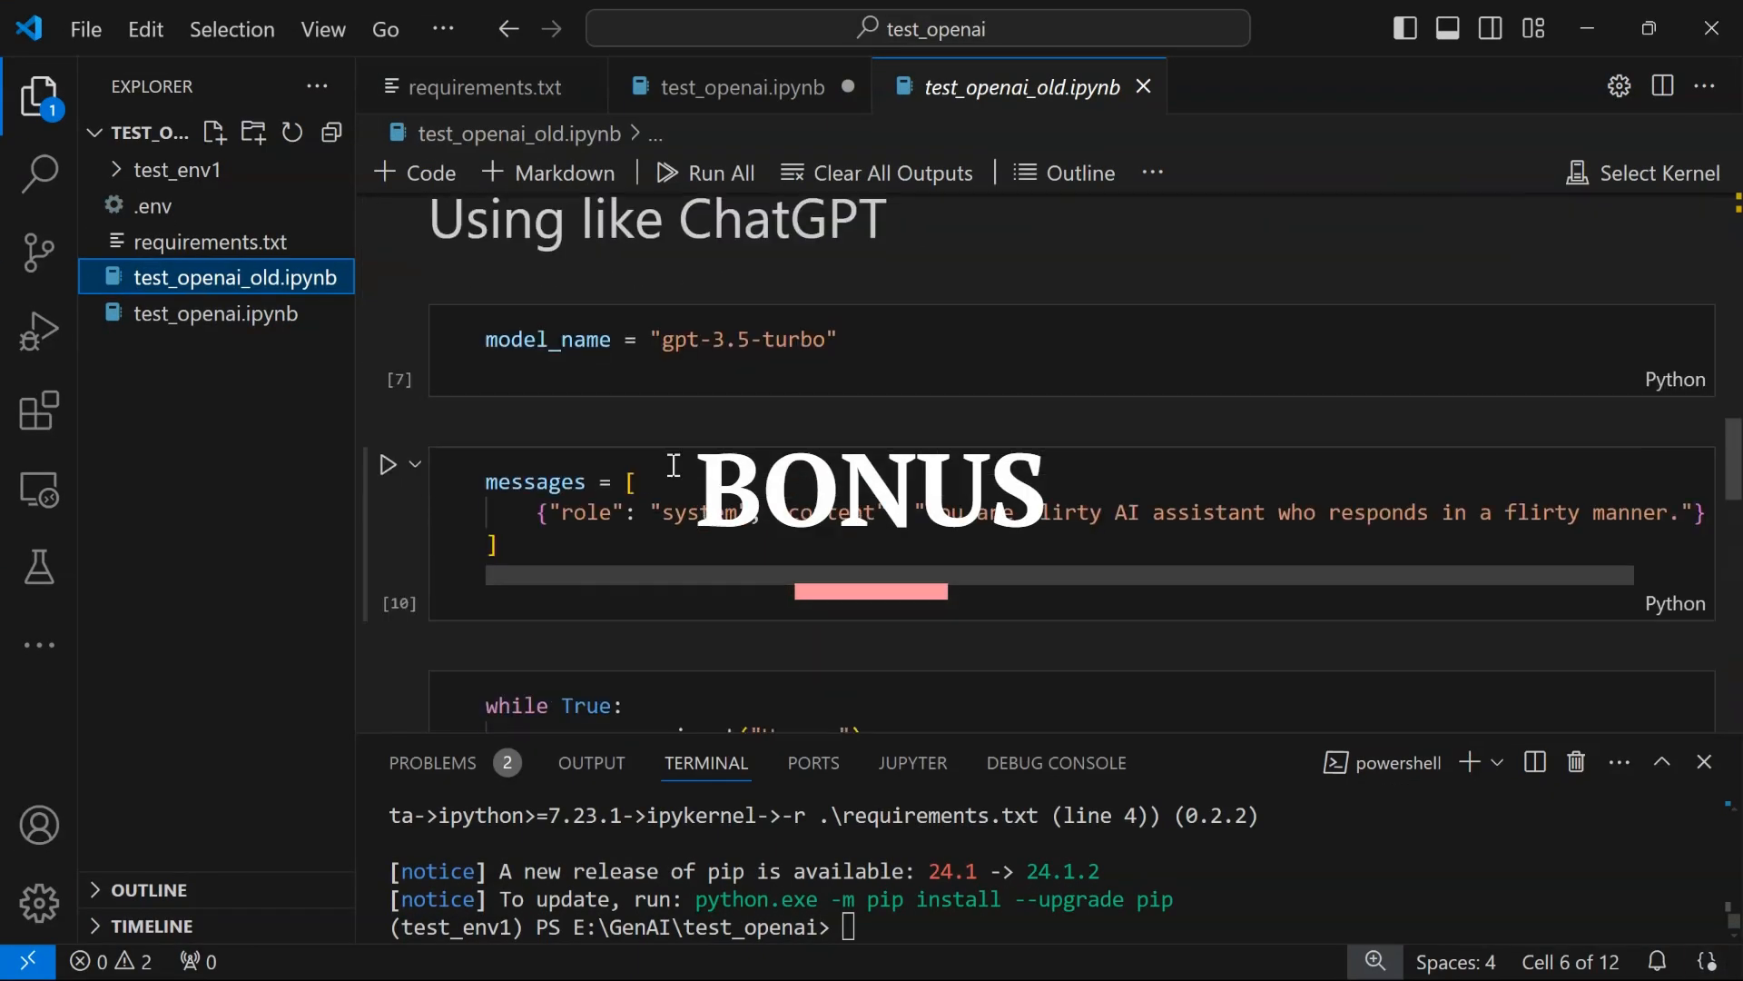
pyautogui.scroll(-3)
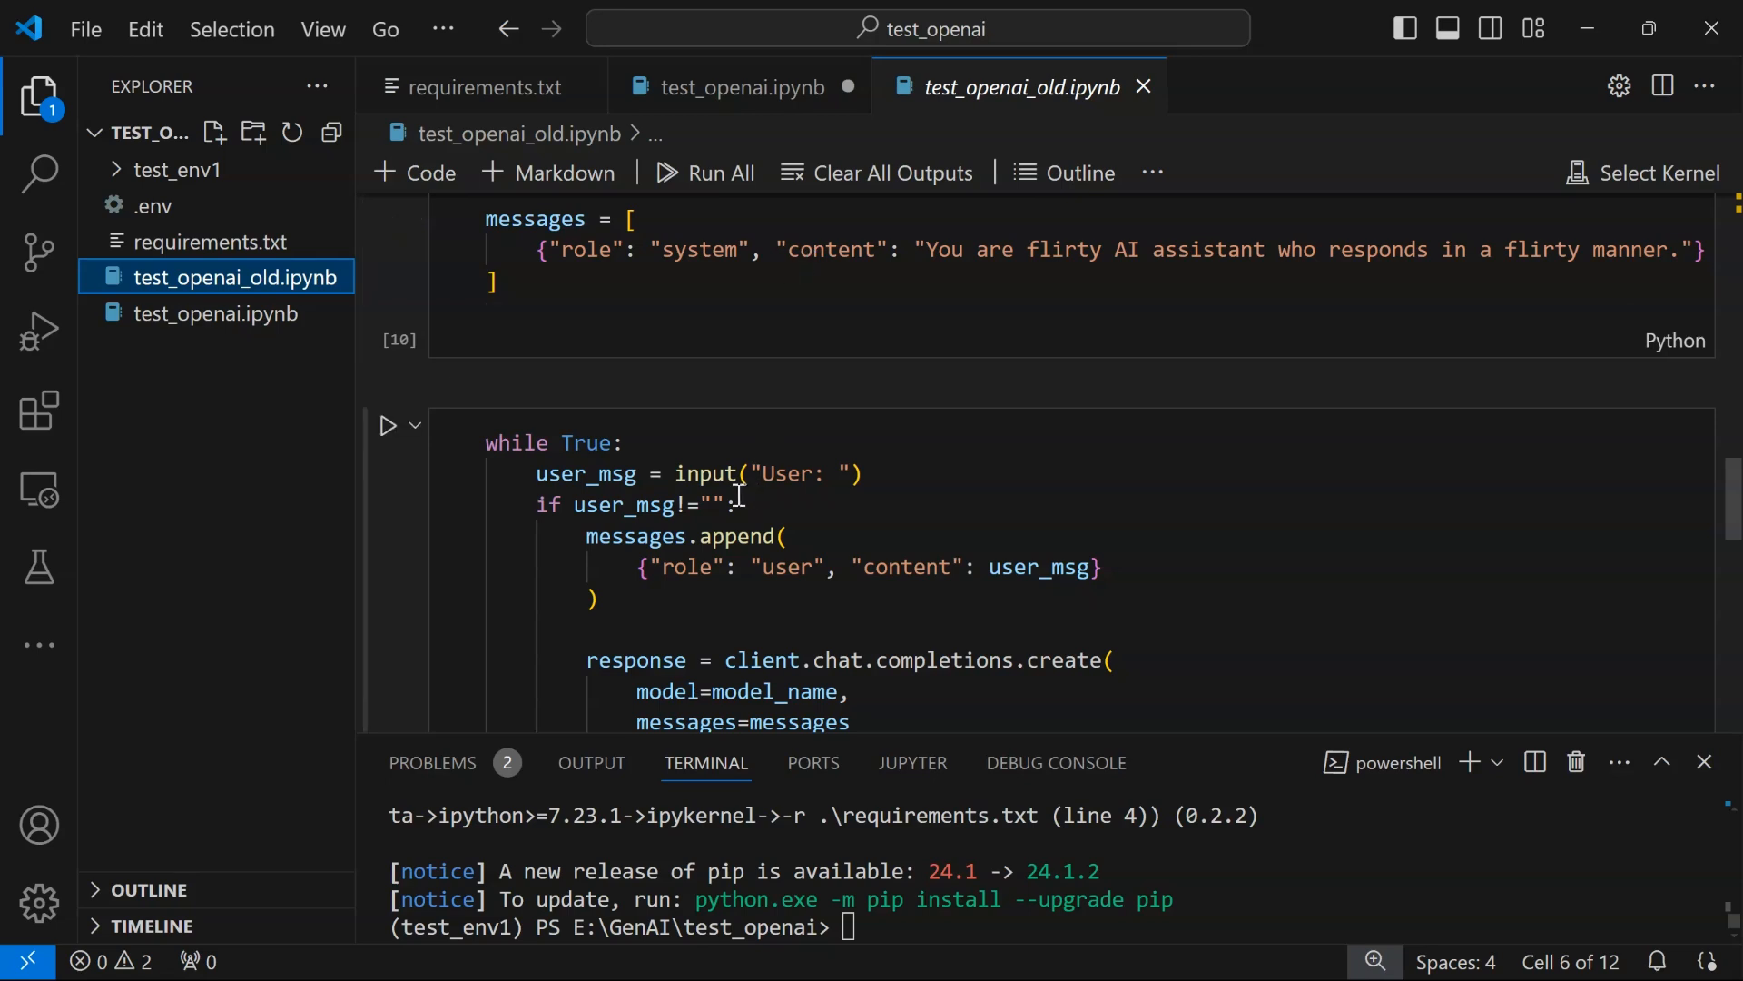
pyautogui.scroll(-3)
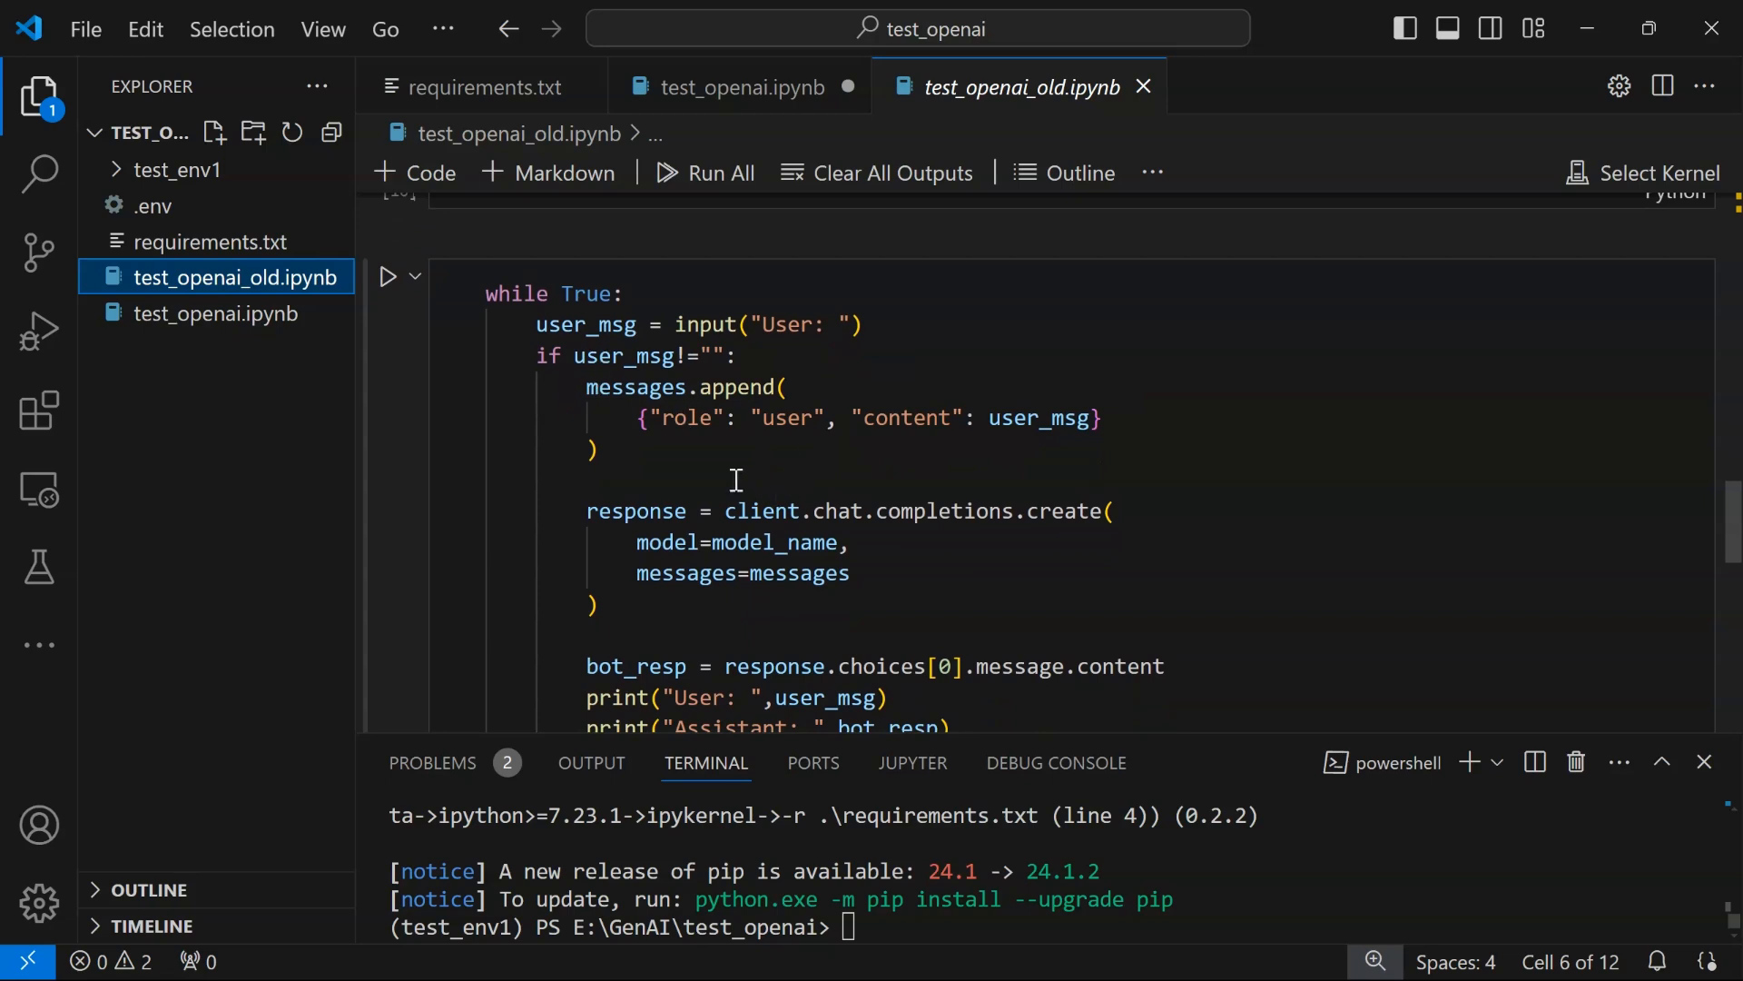
pyautogui.moveTo(762, 462)
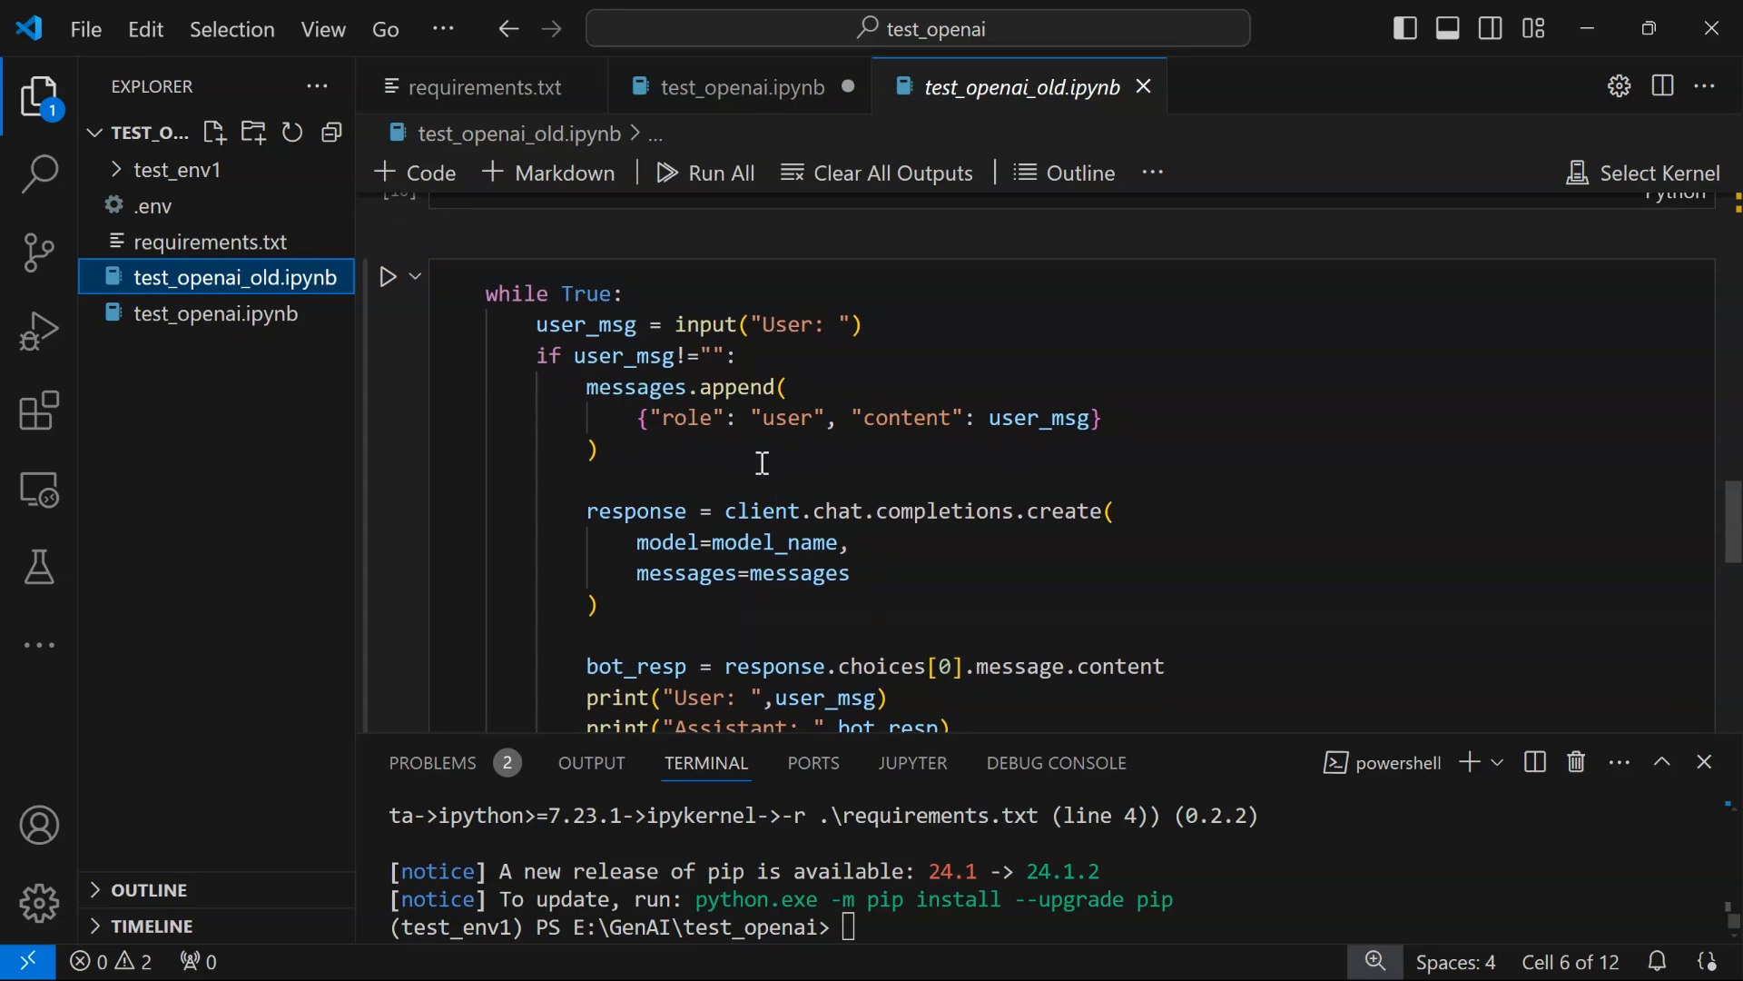
pyautogui.scroll(-3)
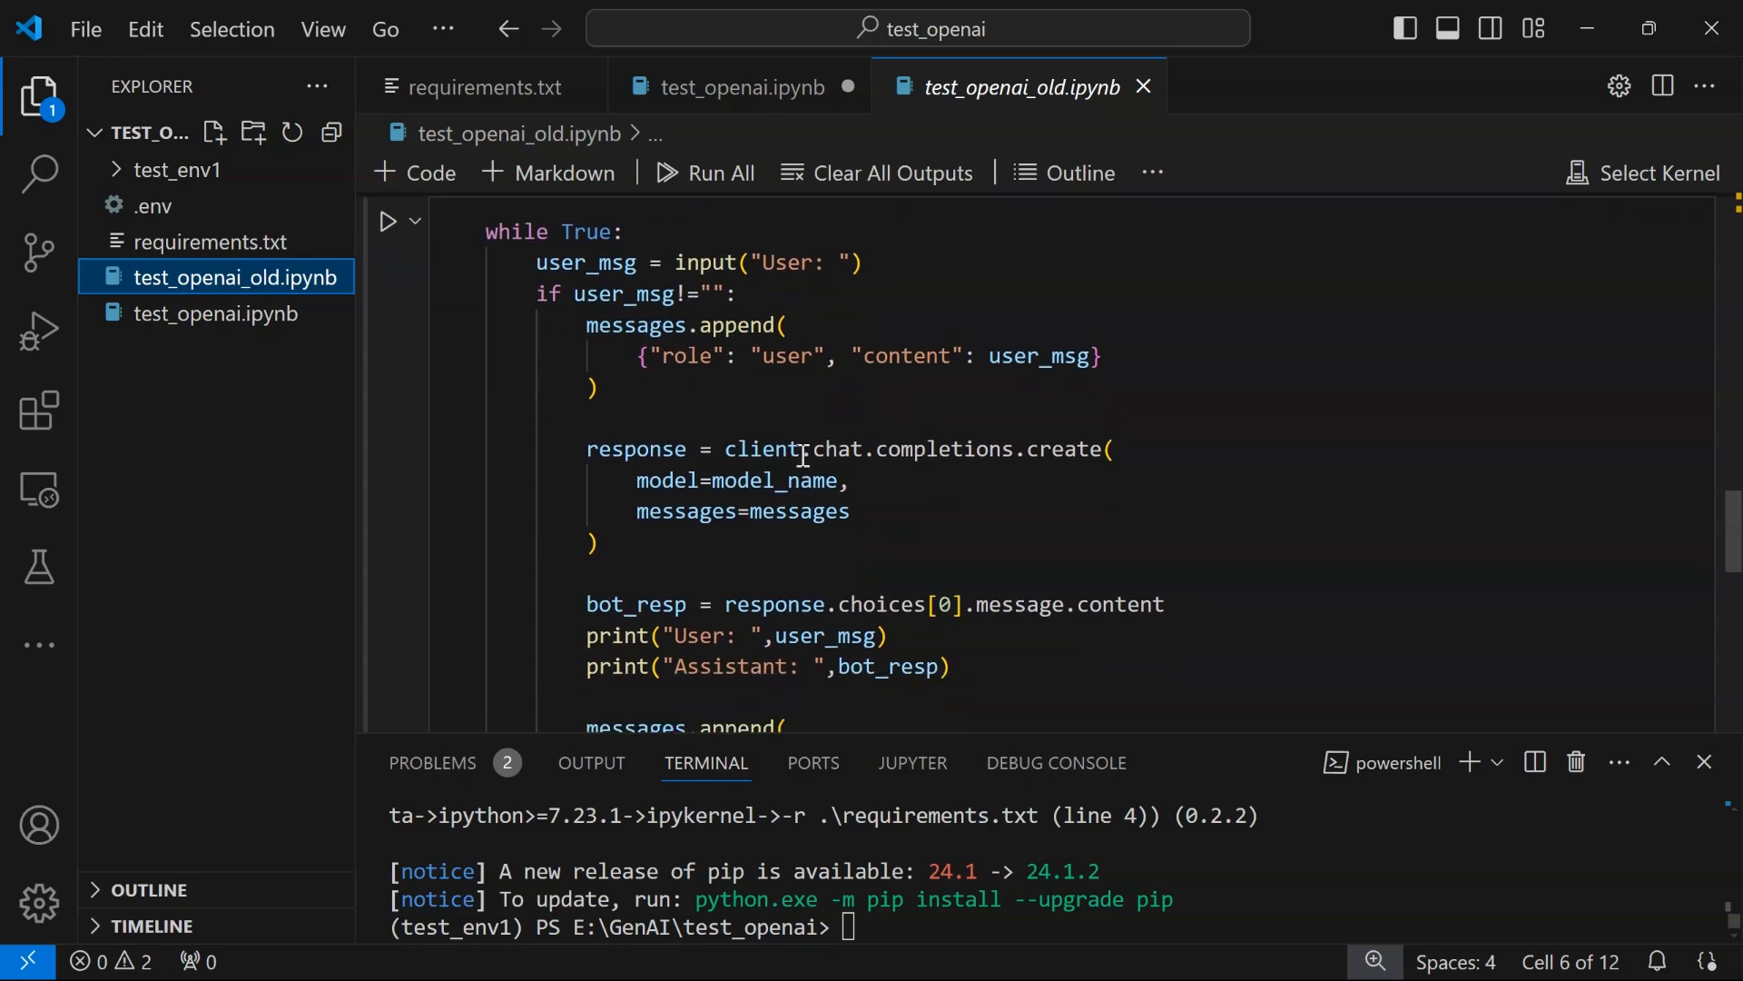
pyautogui.scroll(-3)
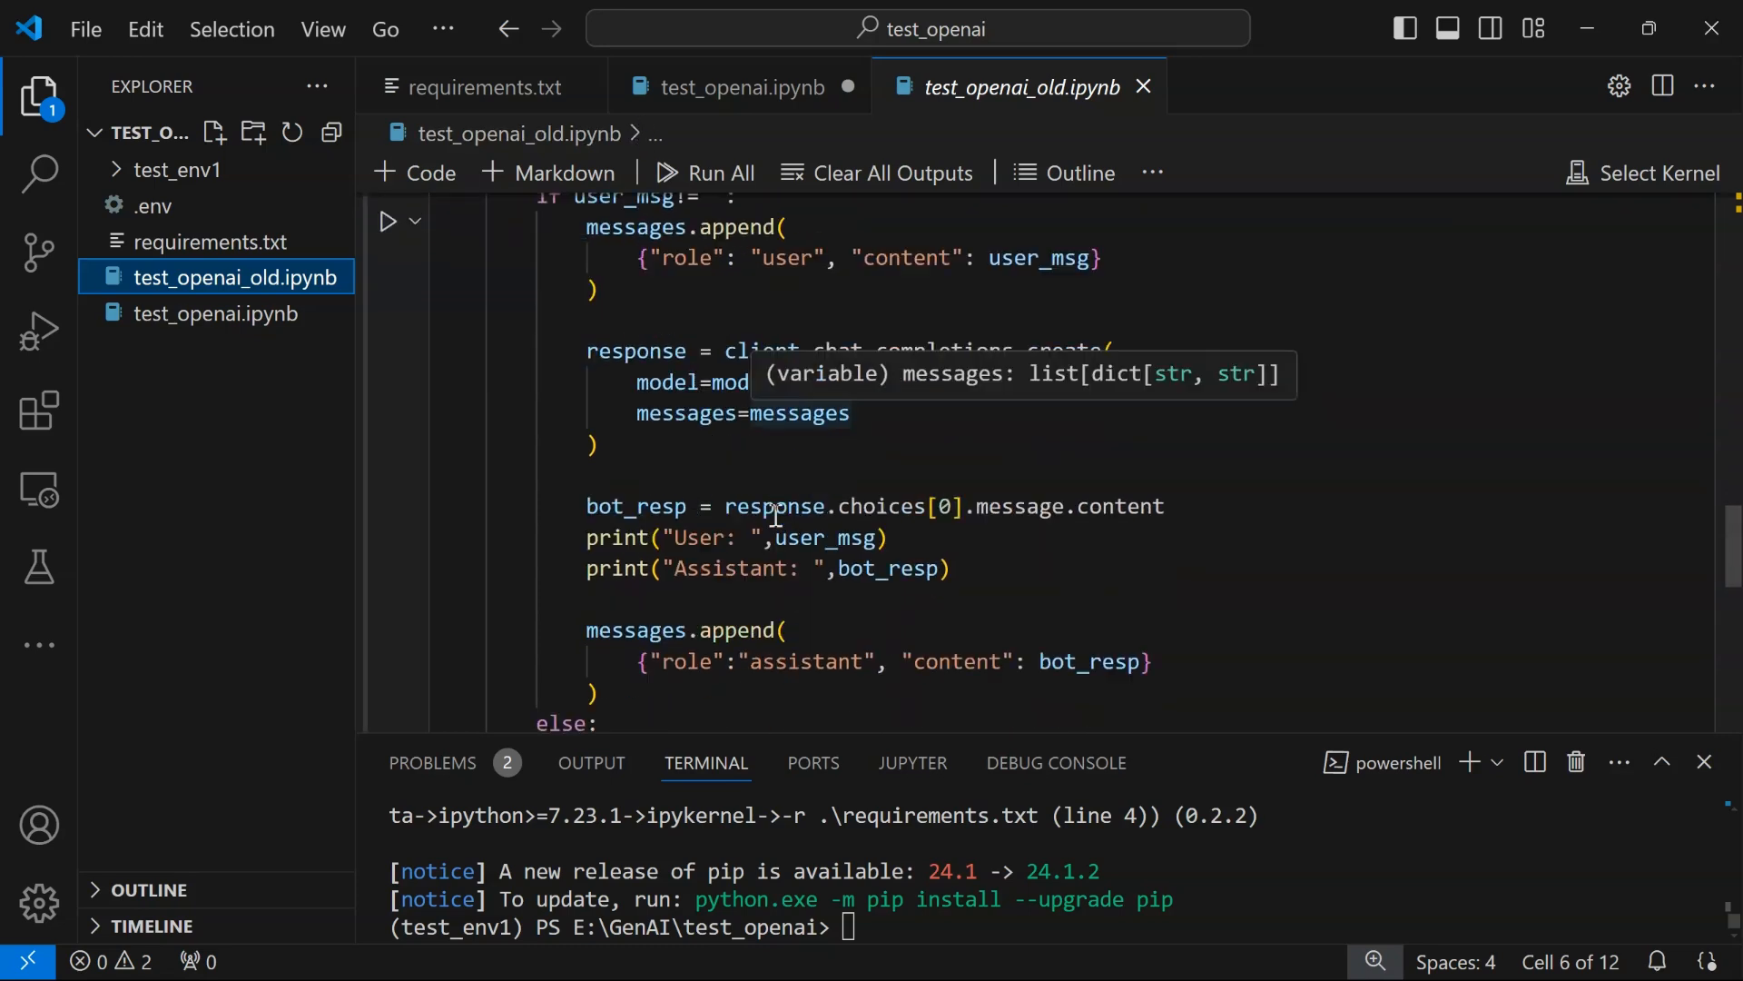
pyautogui.scroll(-3)
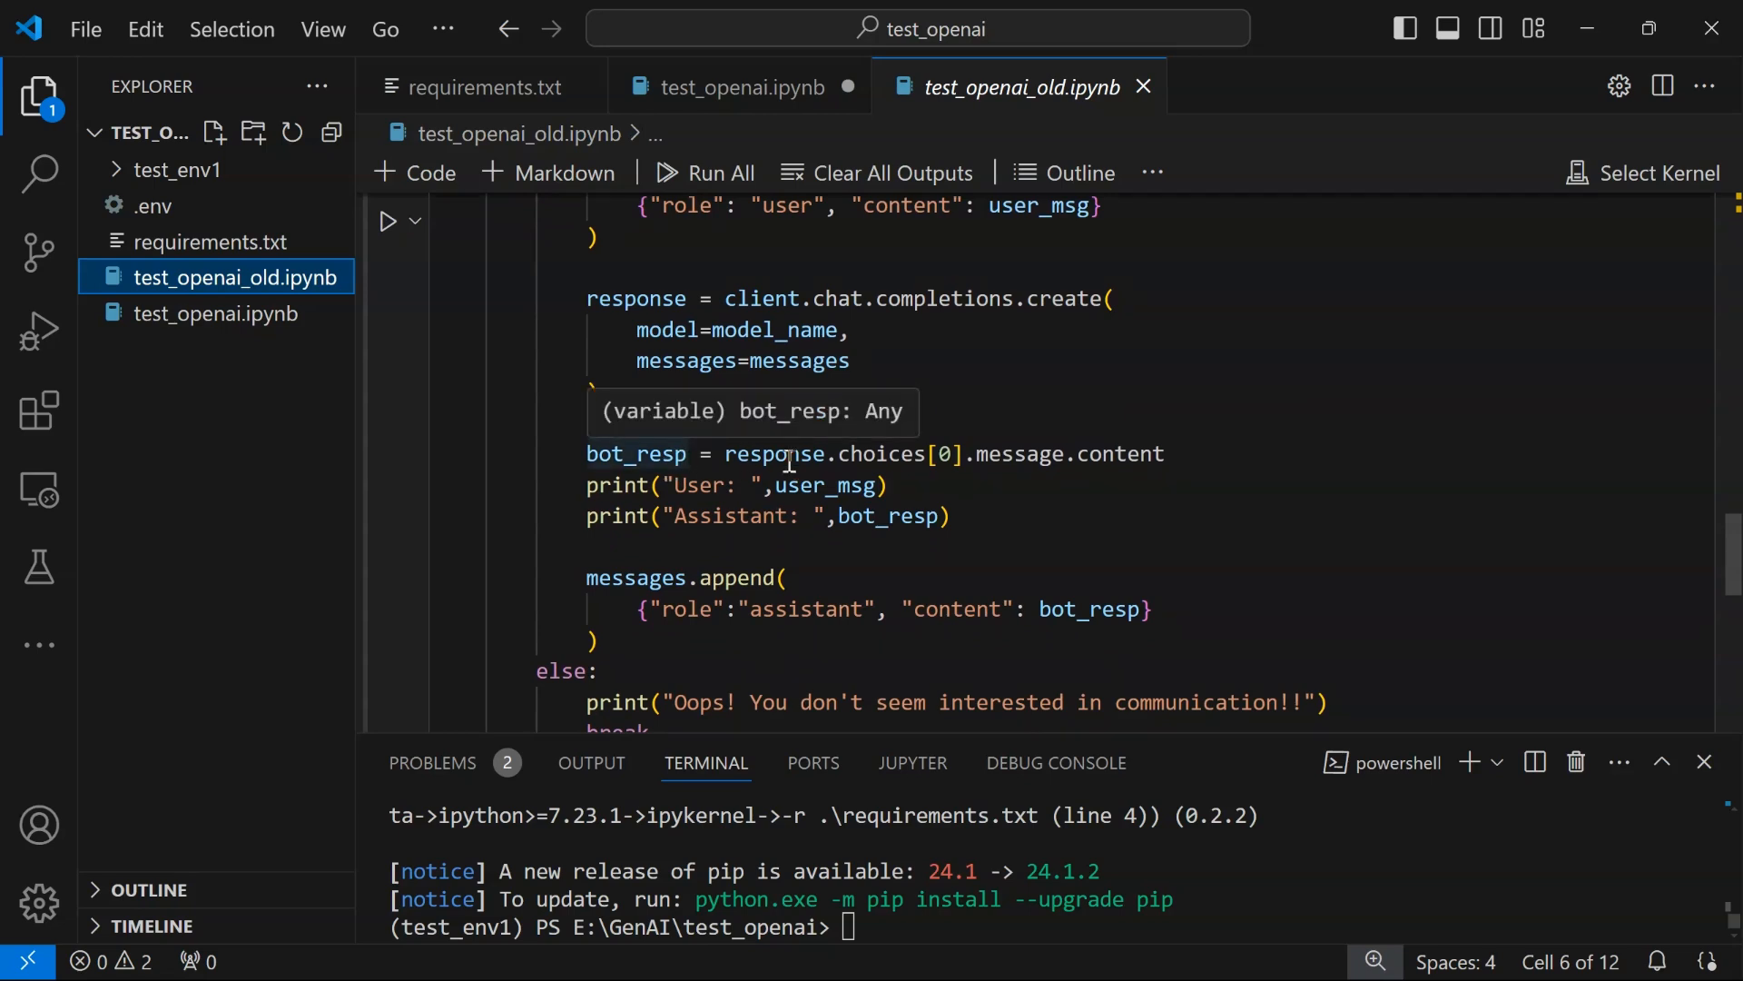